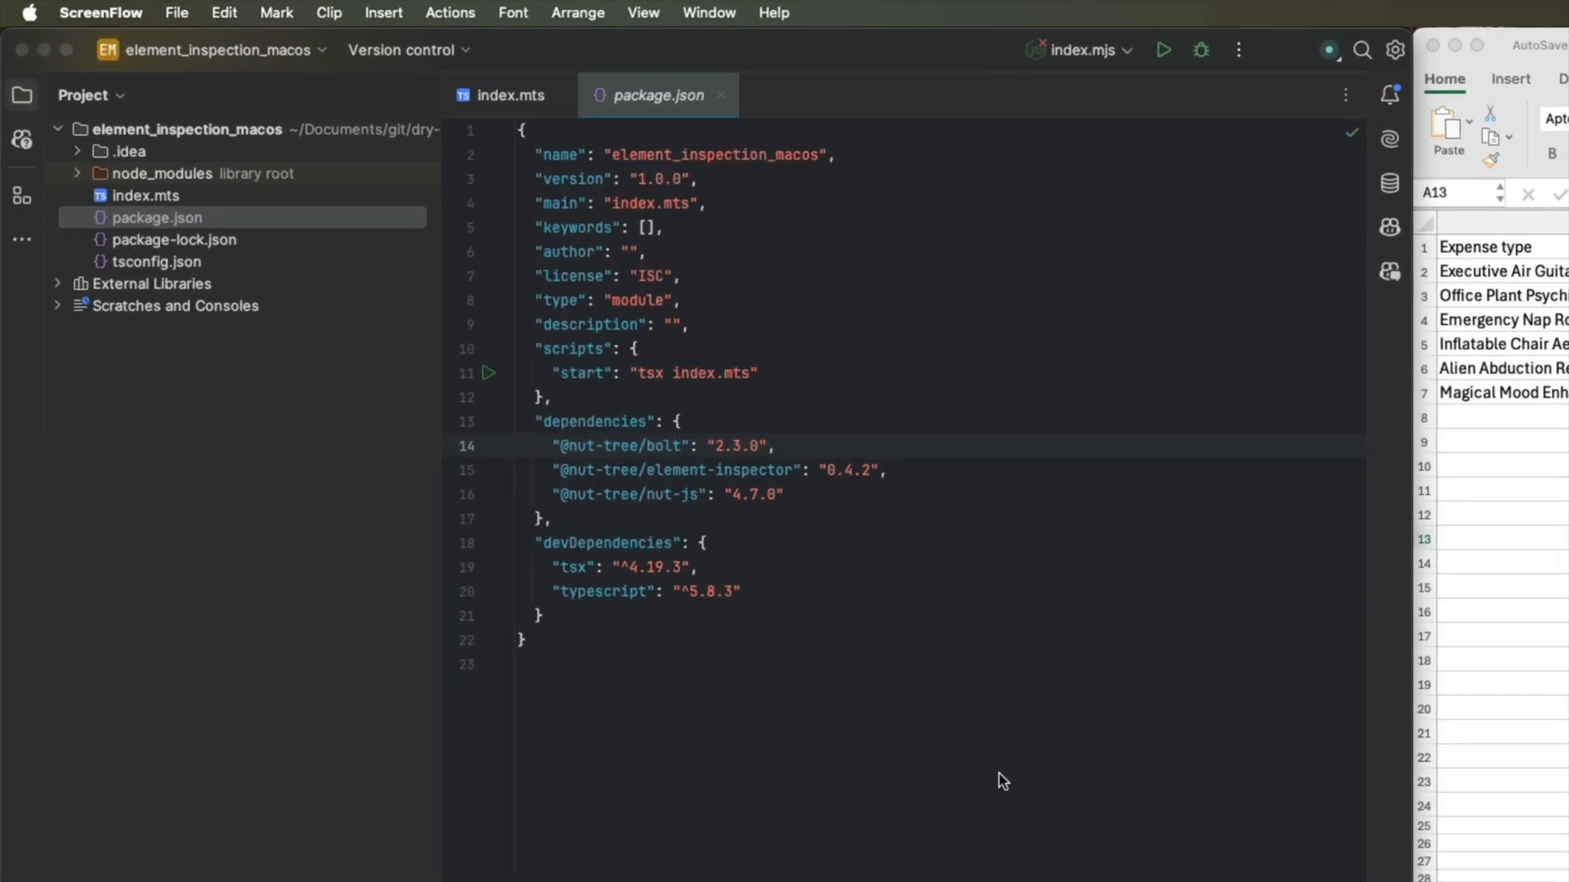
mouse_move(995, 783)
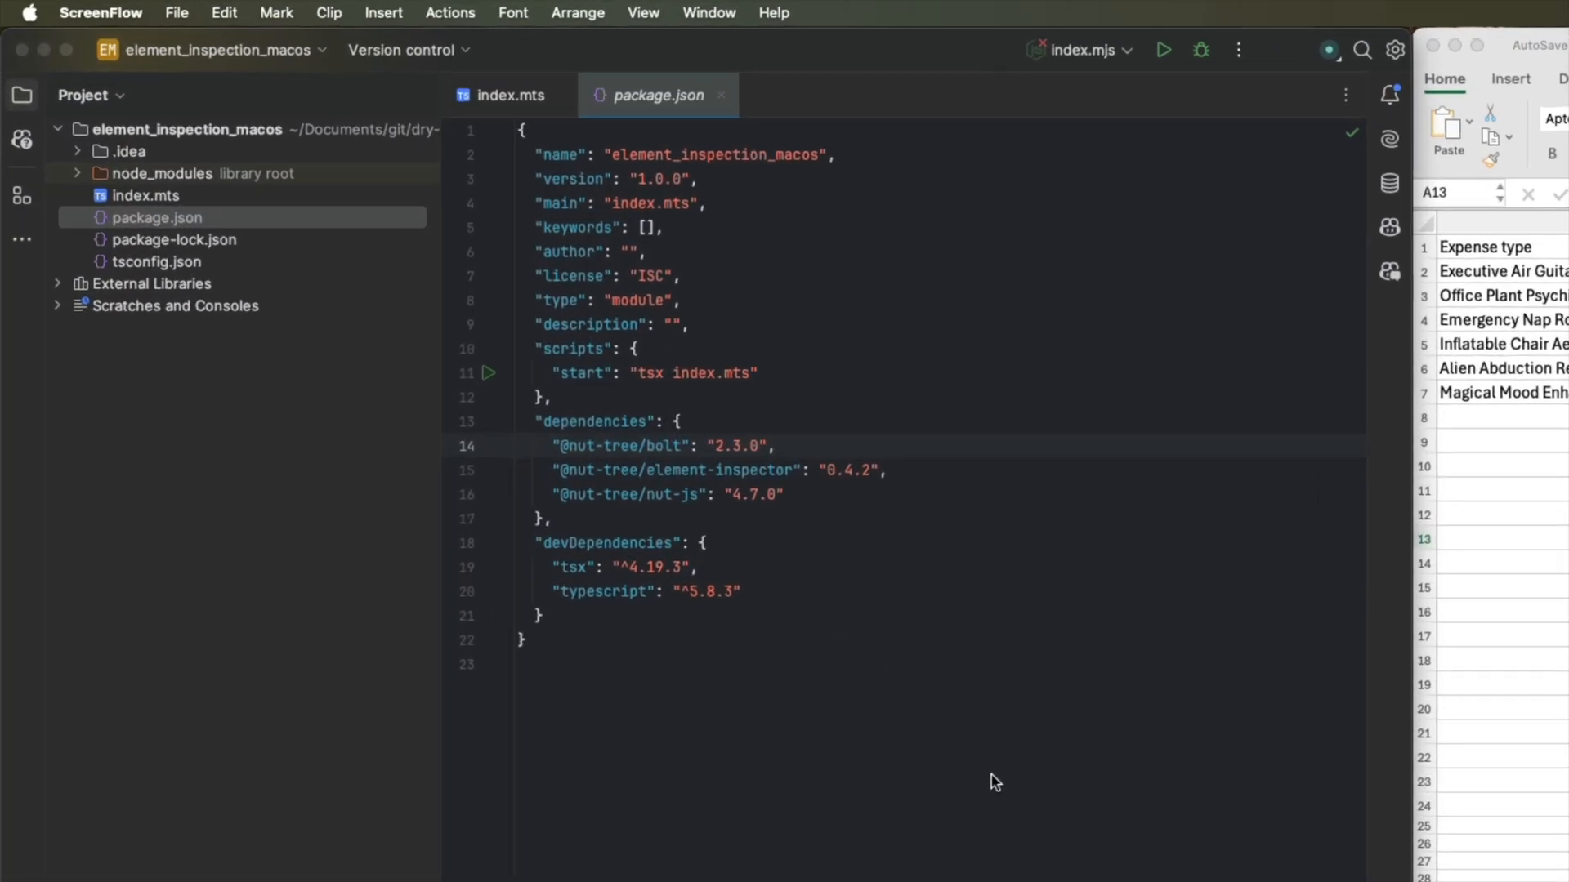
mouse_move(761, 520)
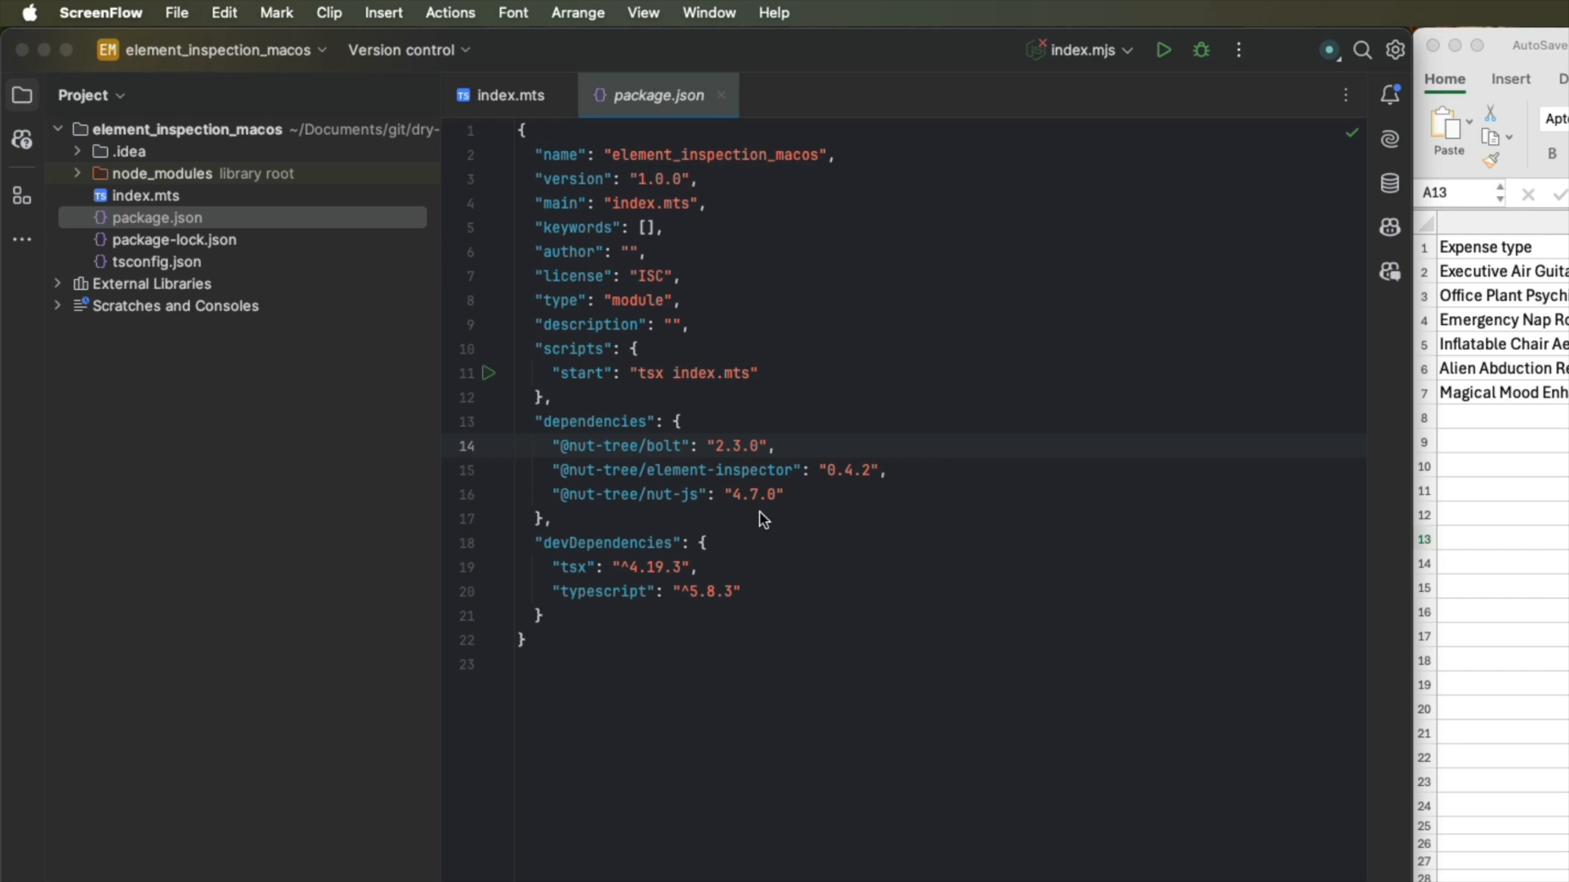
mouse_move(689, 487)
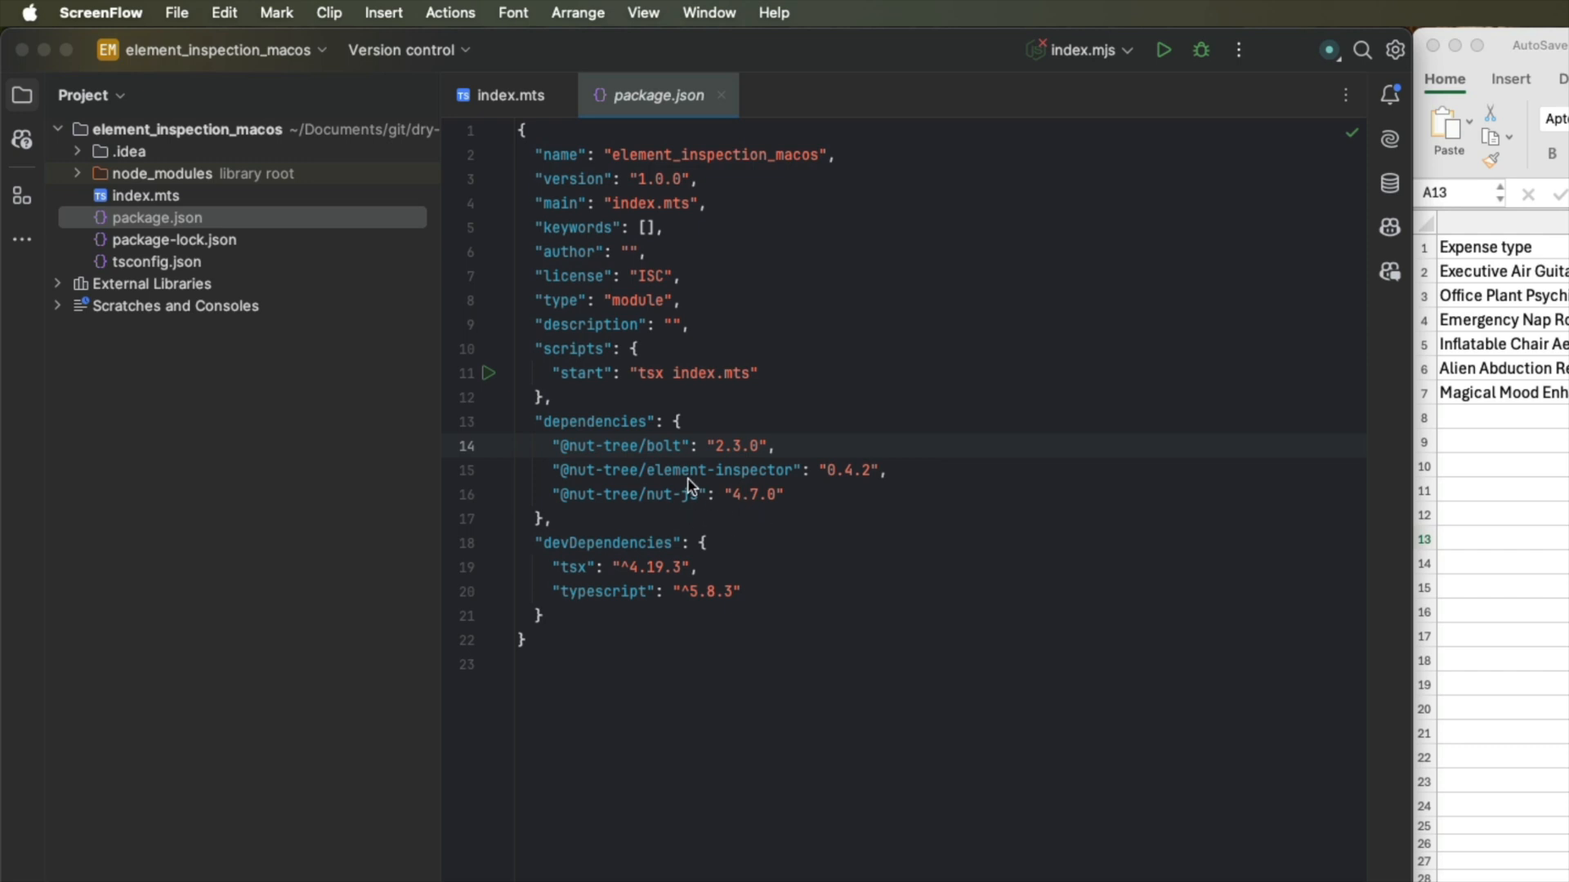
mouse_move(658, 469)
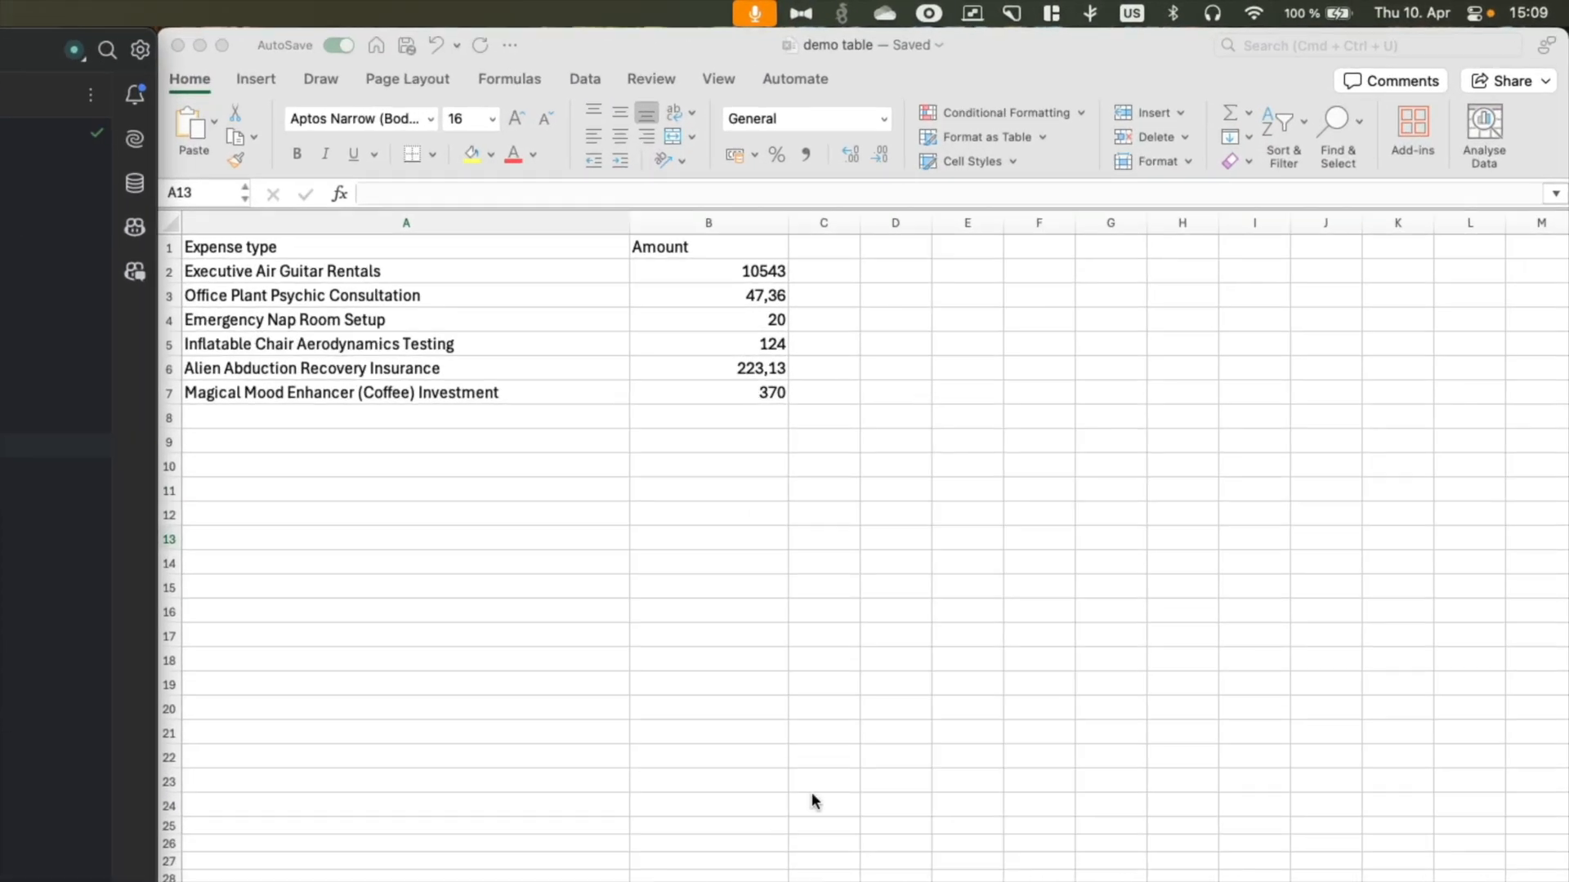
mouse_move(889, 631)
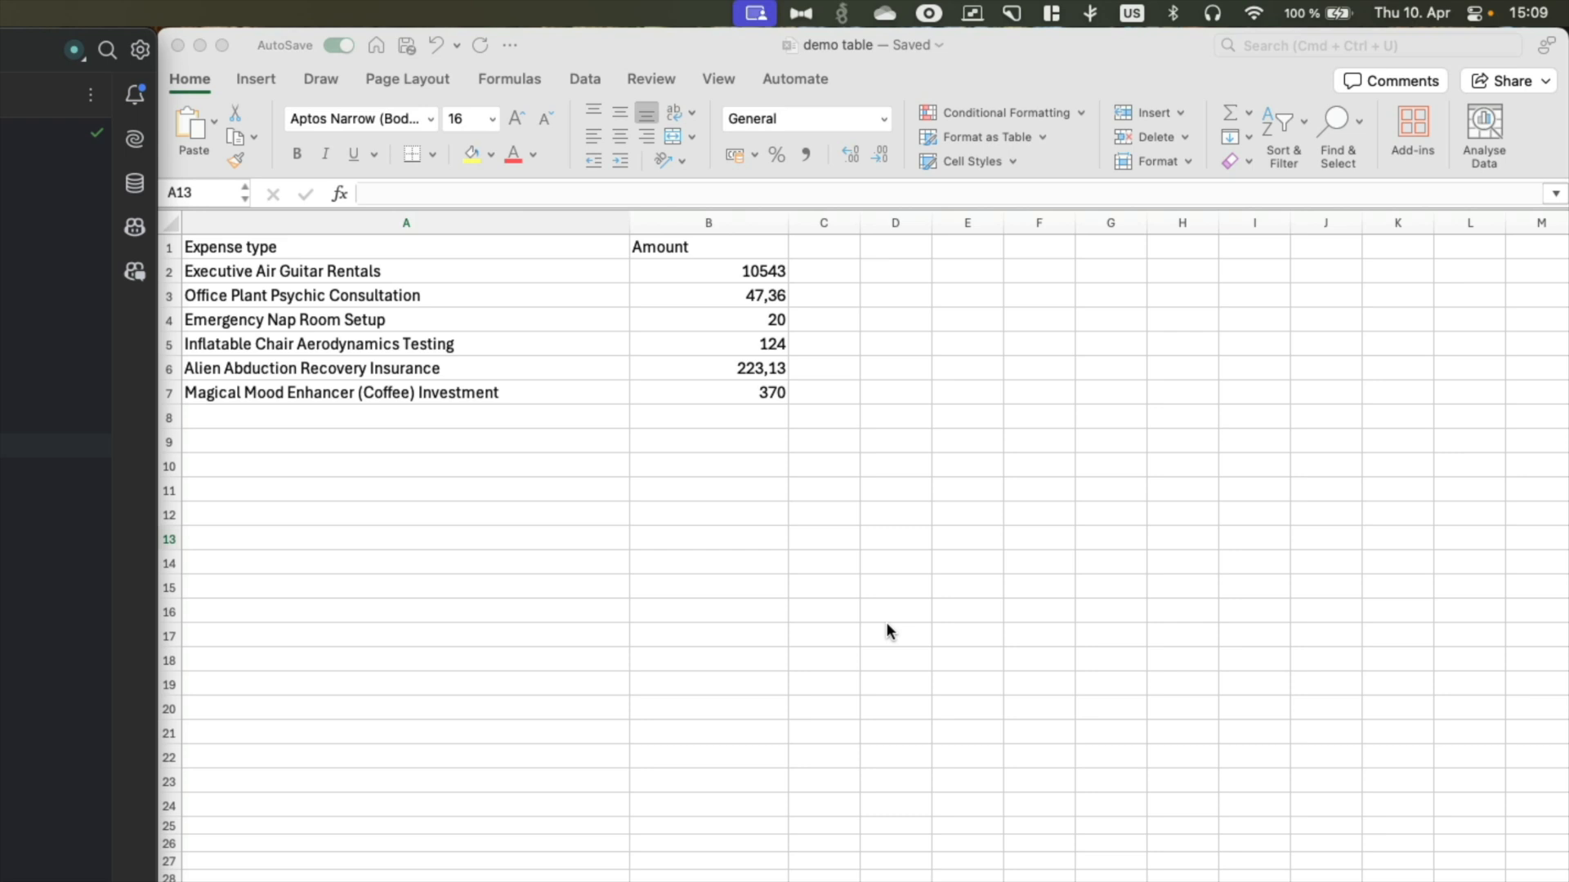
mouse_move(759, 322)
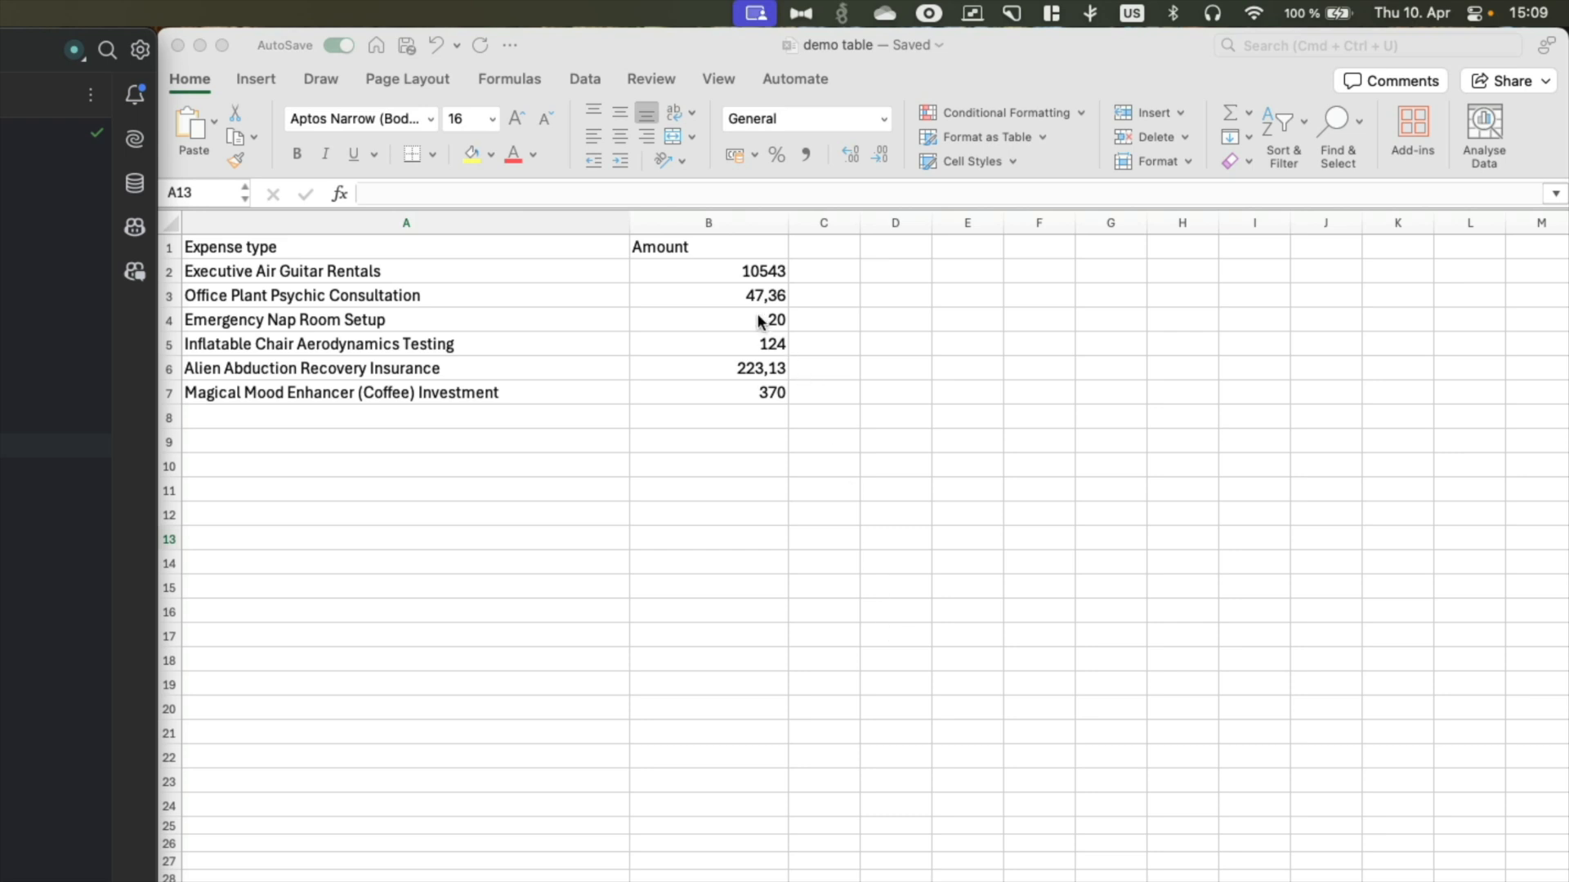
Import screen and windowWithTitle from nut-js and register useBoltWindowFinder().
click(707, 270)
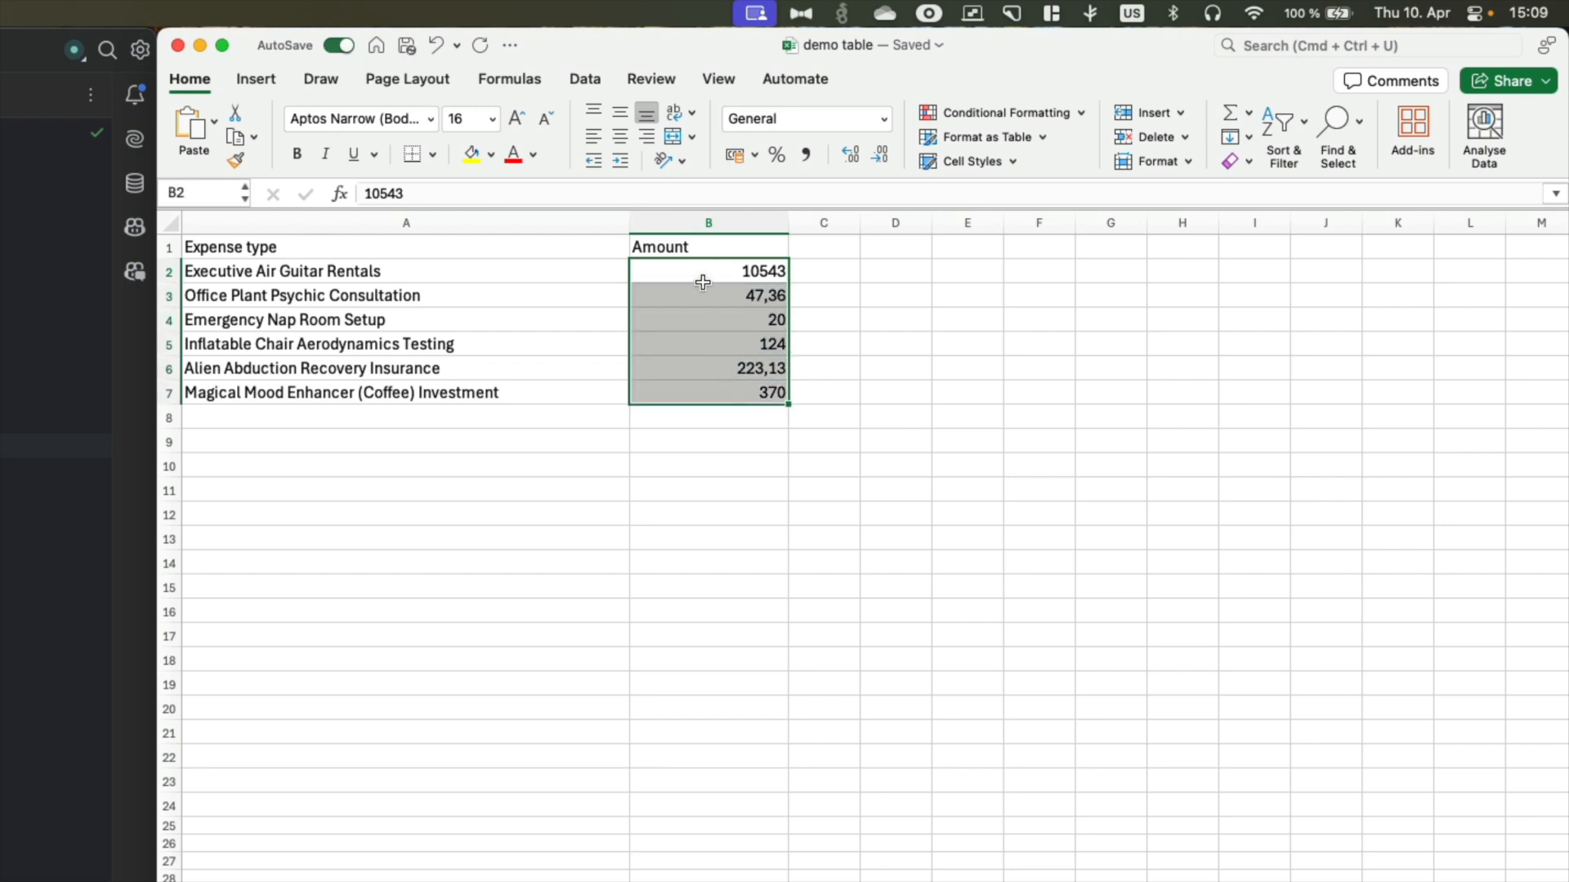
mouse_move(748, 180)
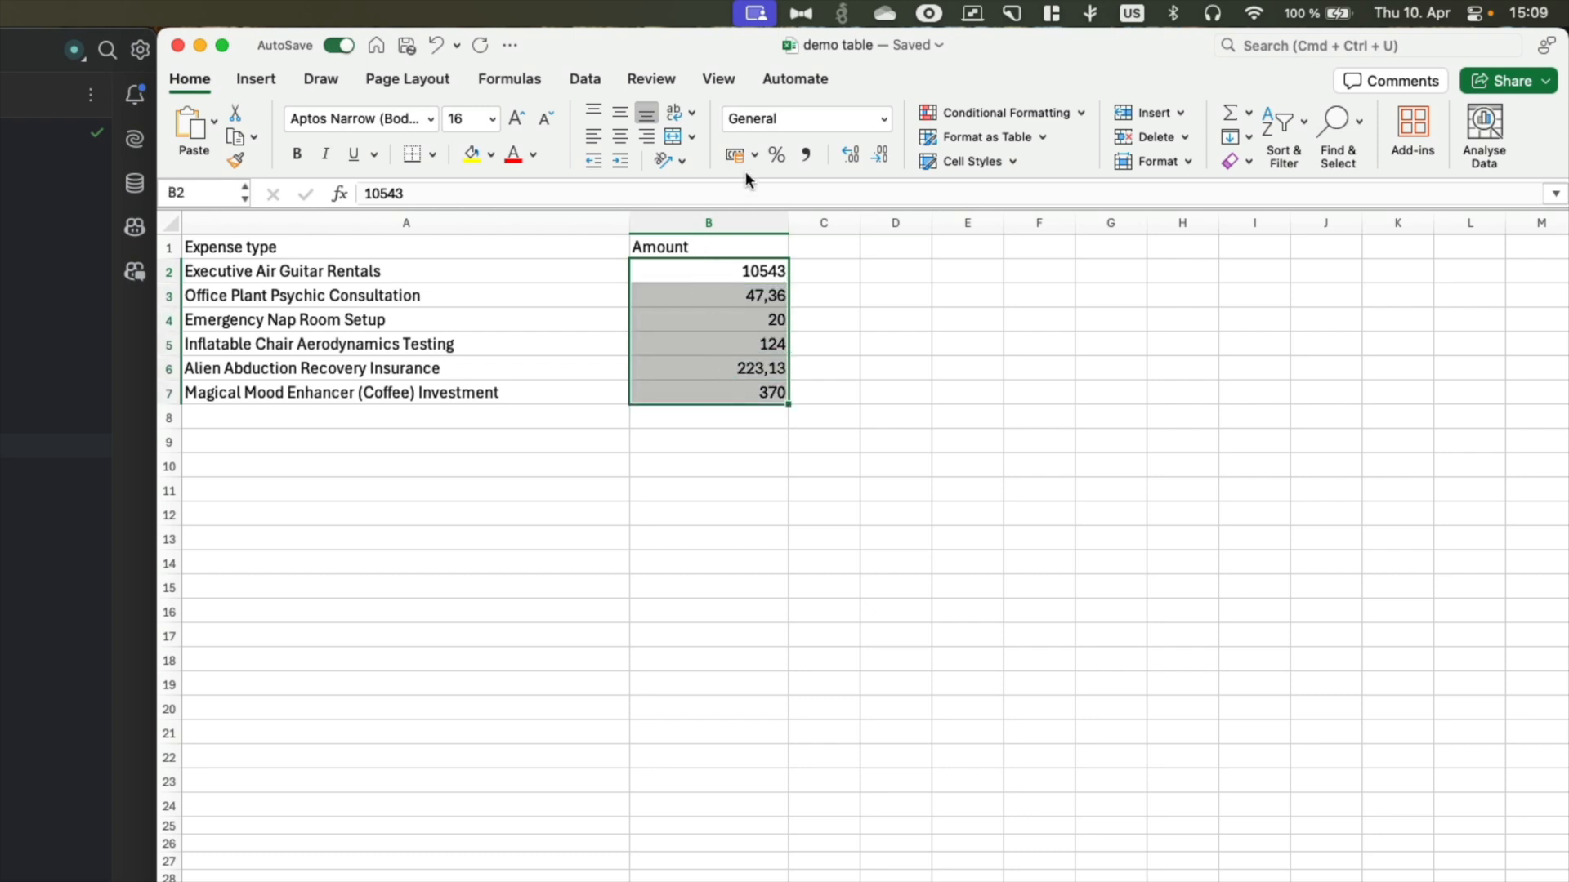
mouse_move(737, 156)
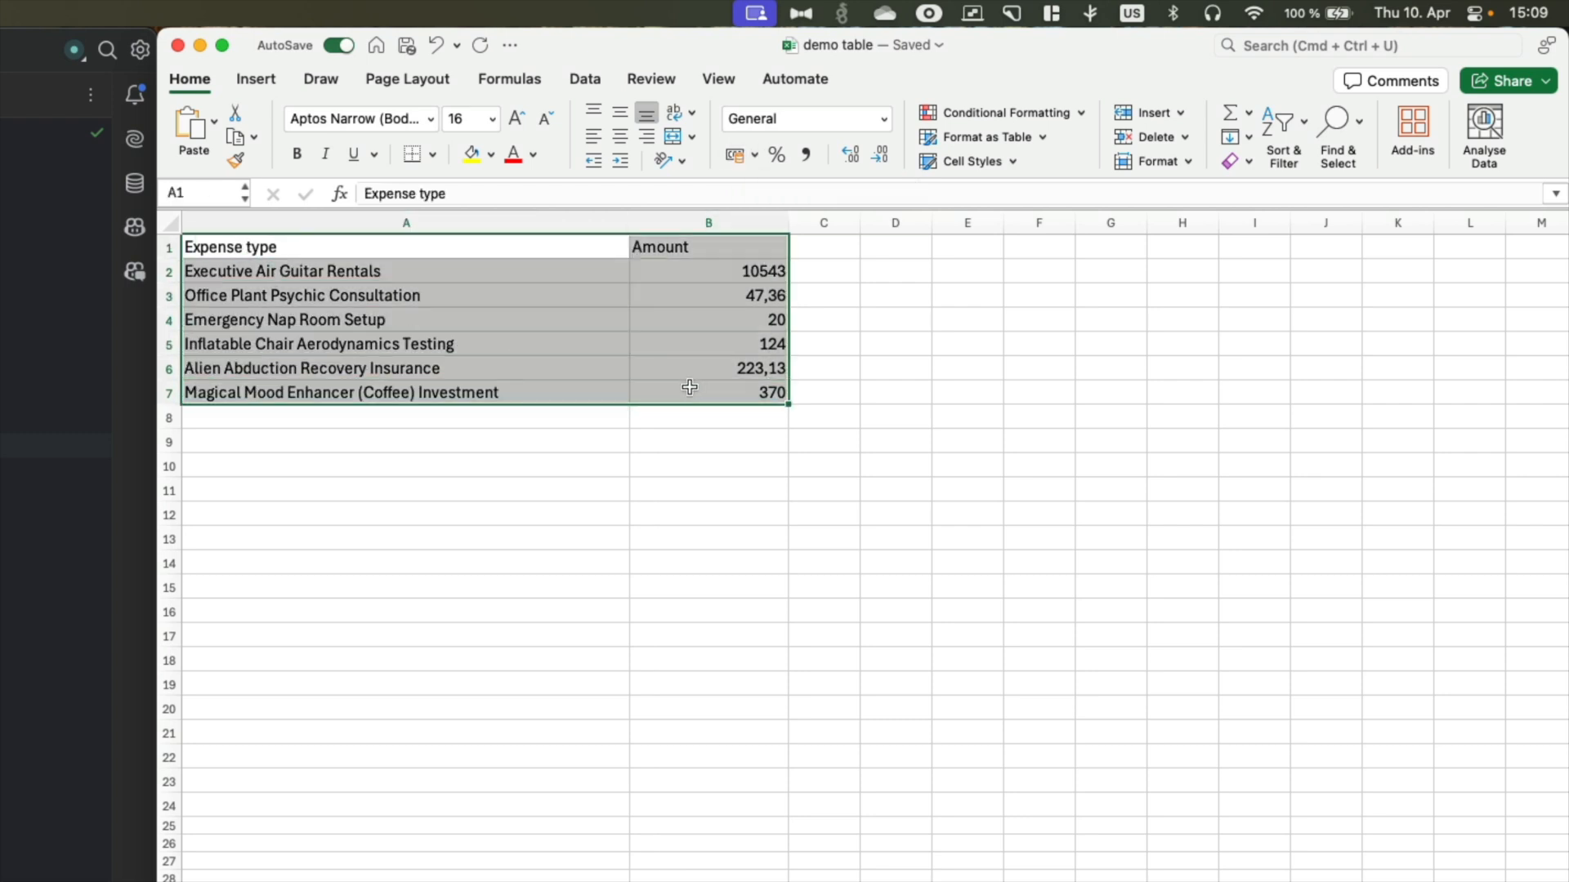
mouse_move(736, 387)
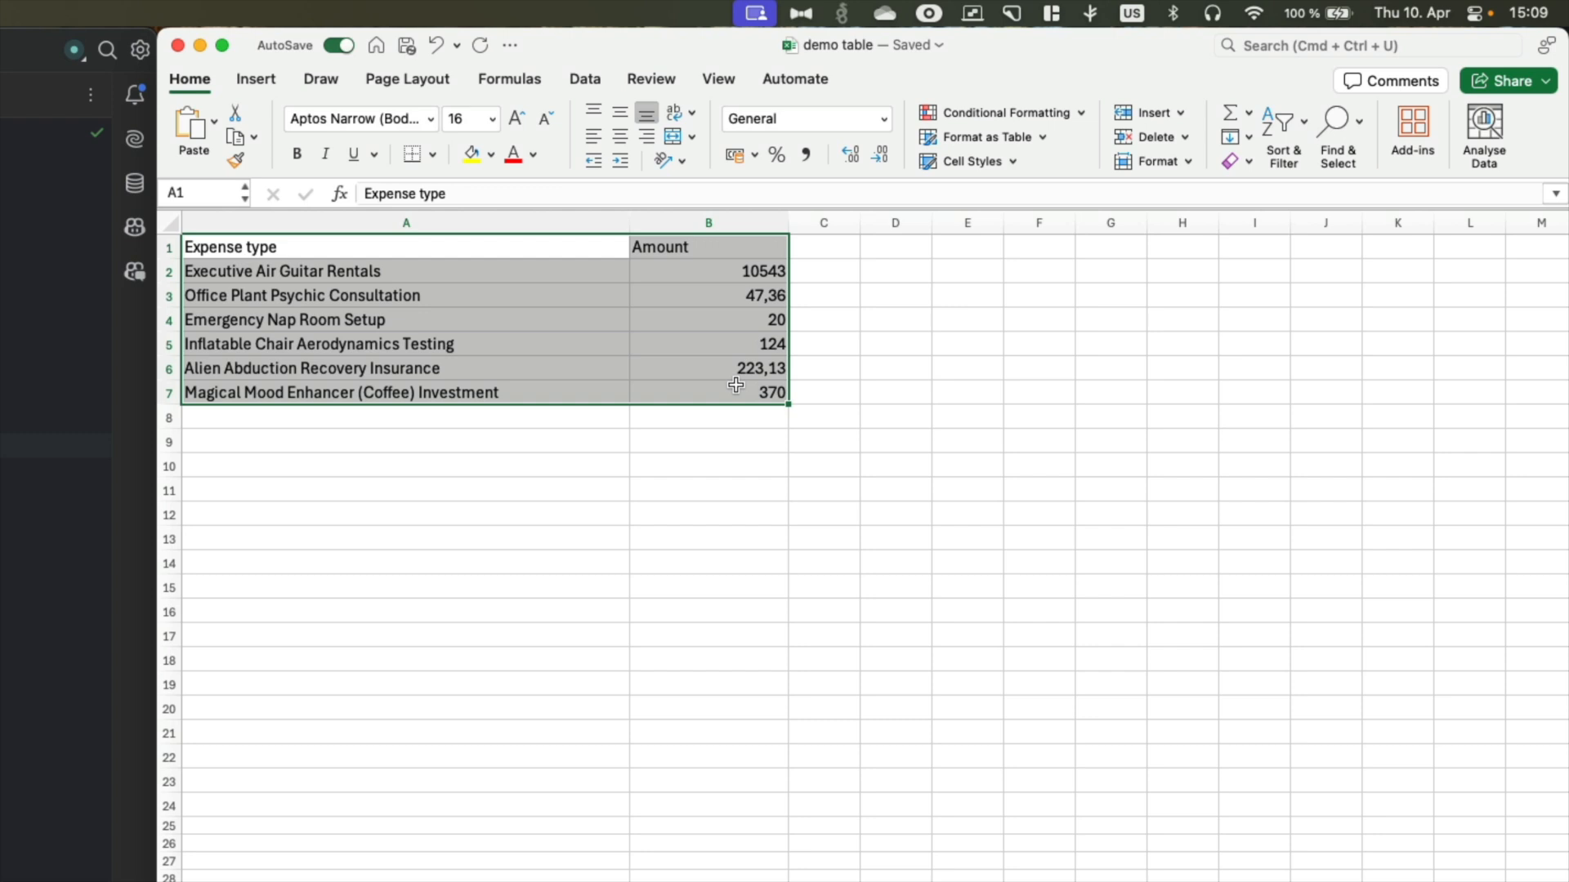
mouse_move(494, 425)
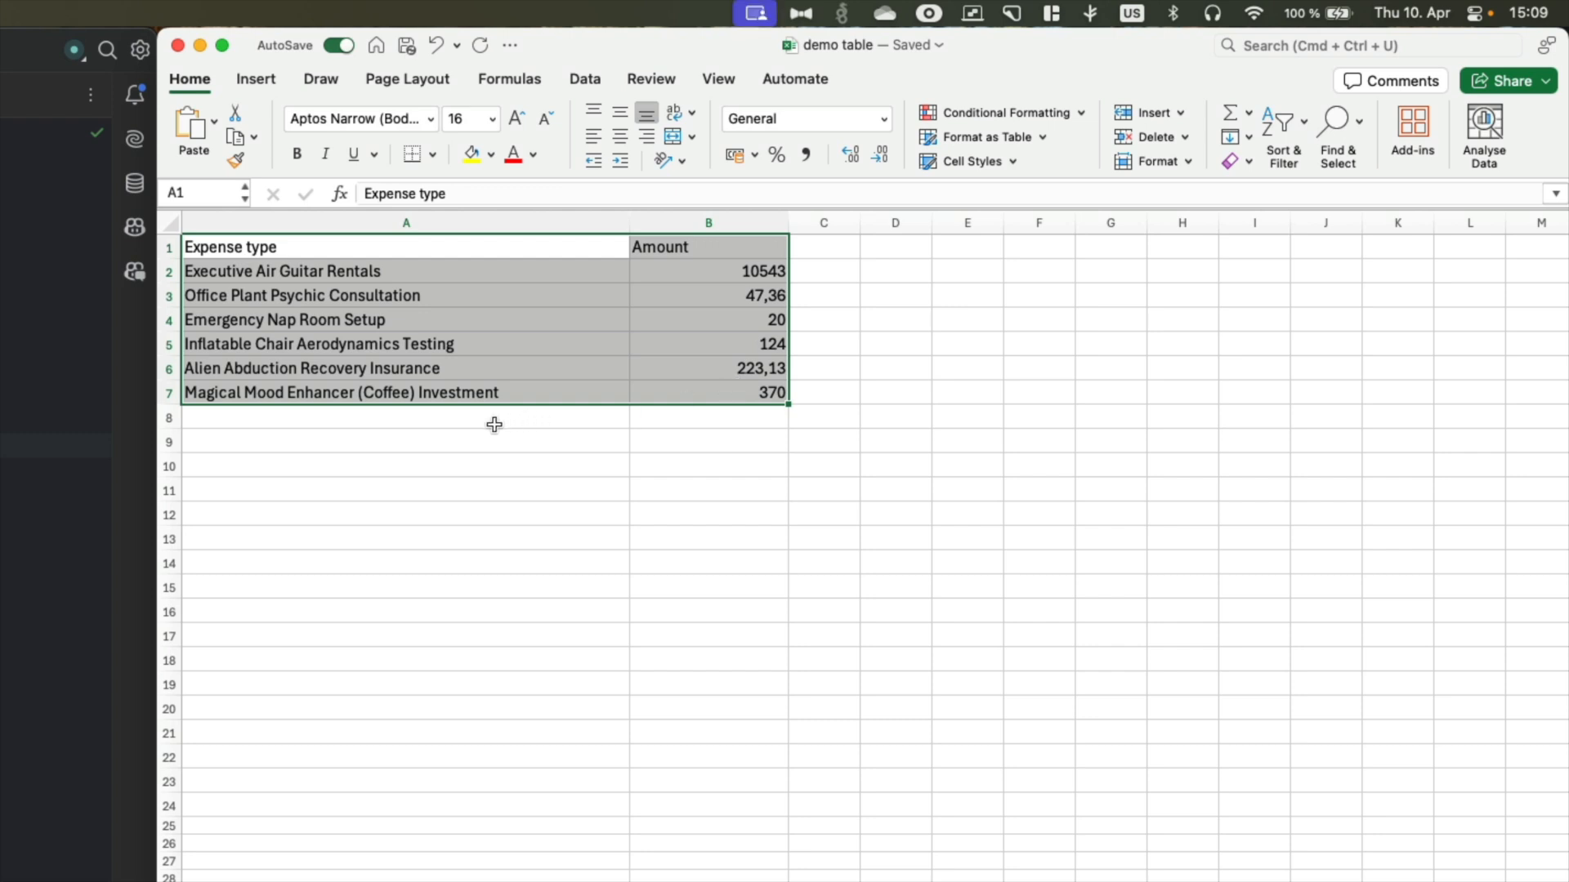
mouse_move(703, 420)
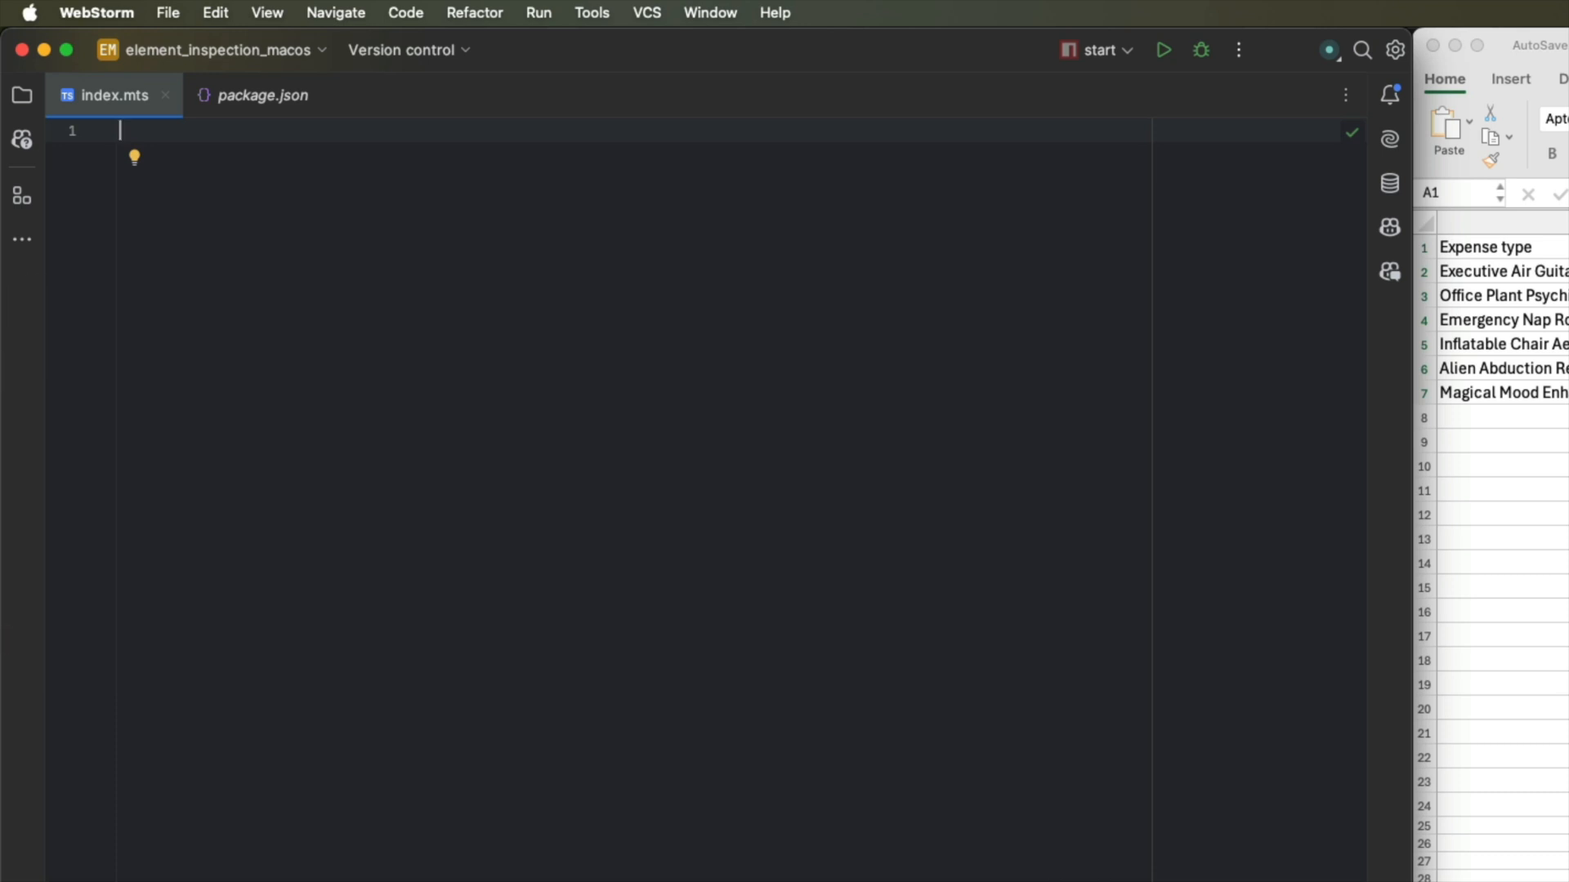
text(import)
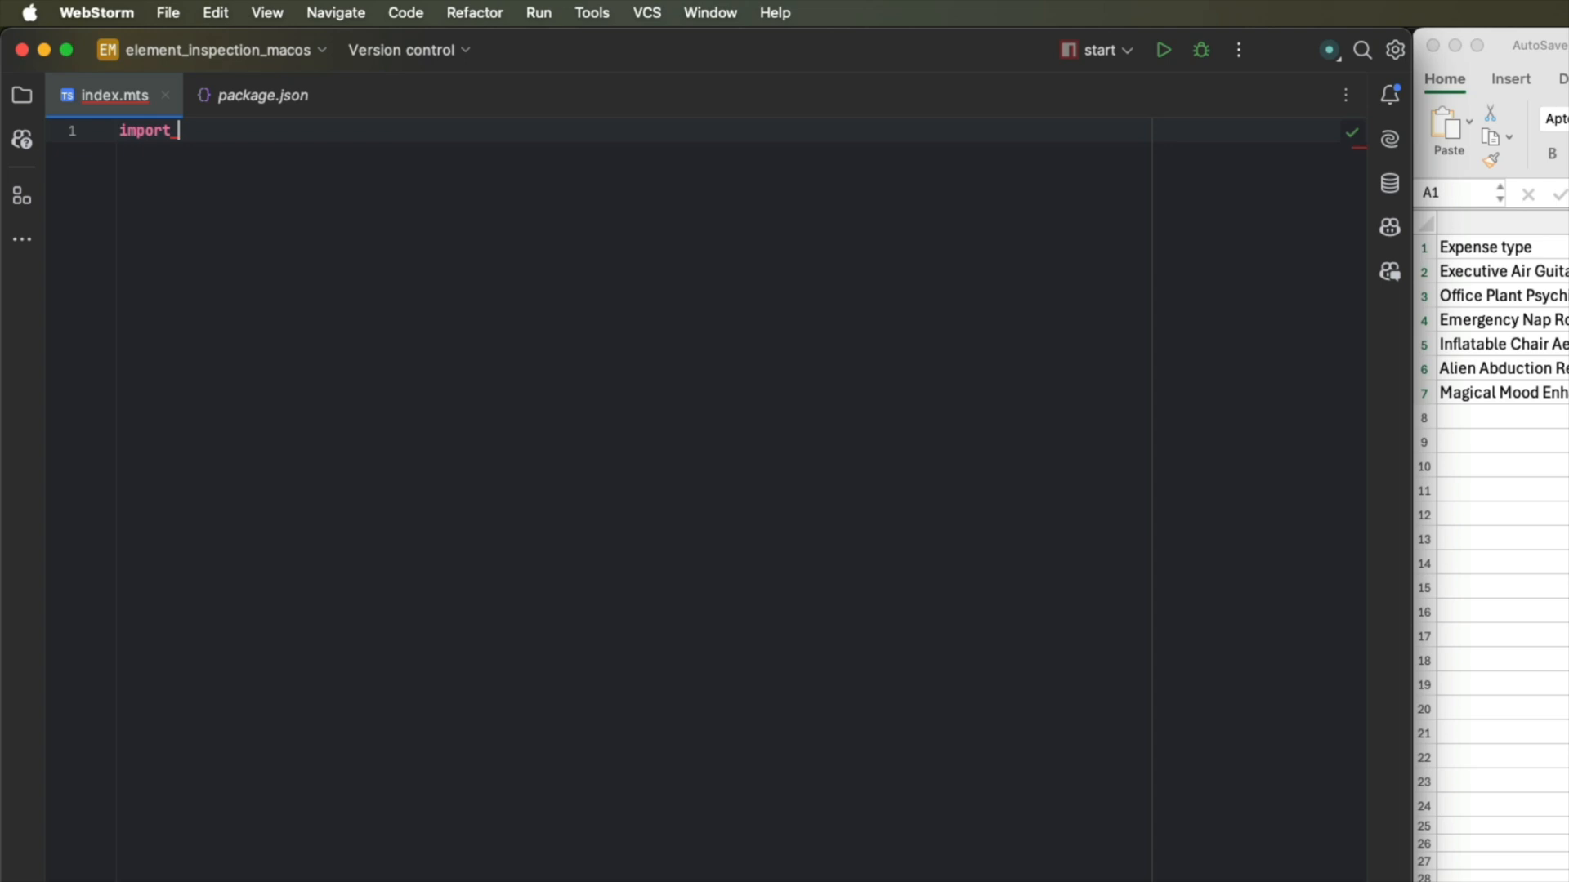
text({screen, windowWithTitle} from "@nut-tree/nut-js";)
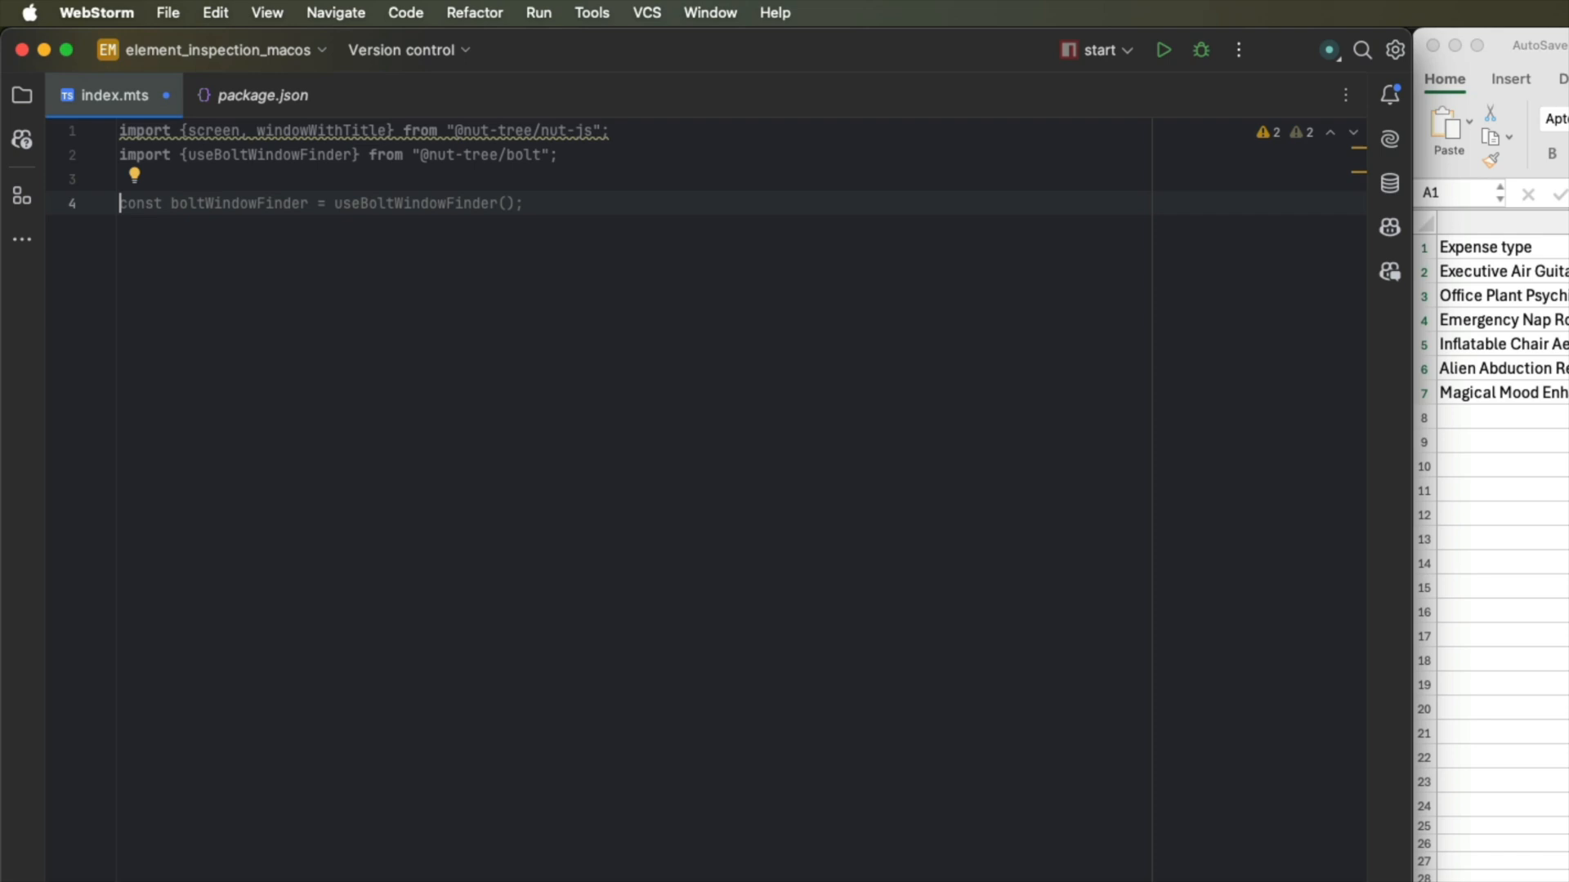
text(use)
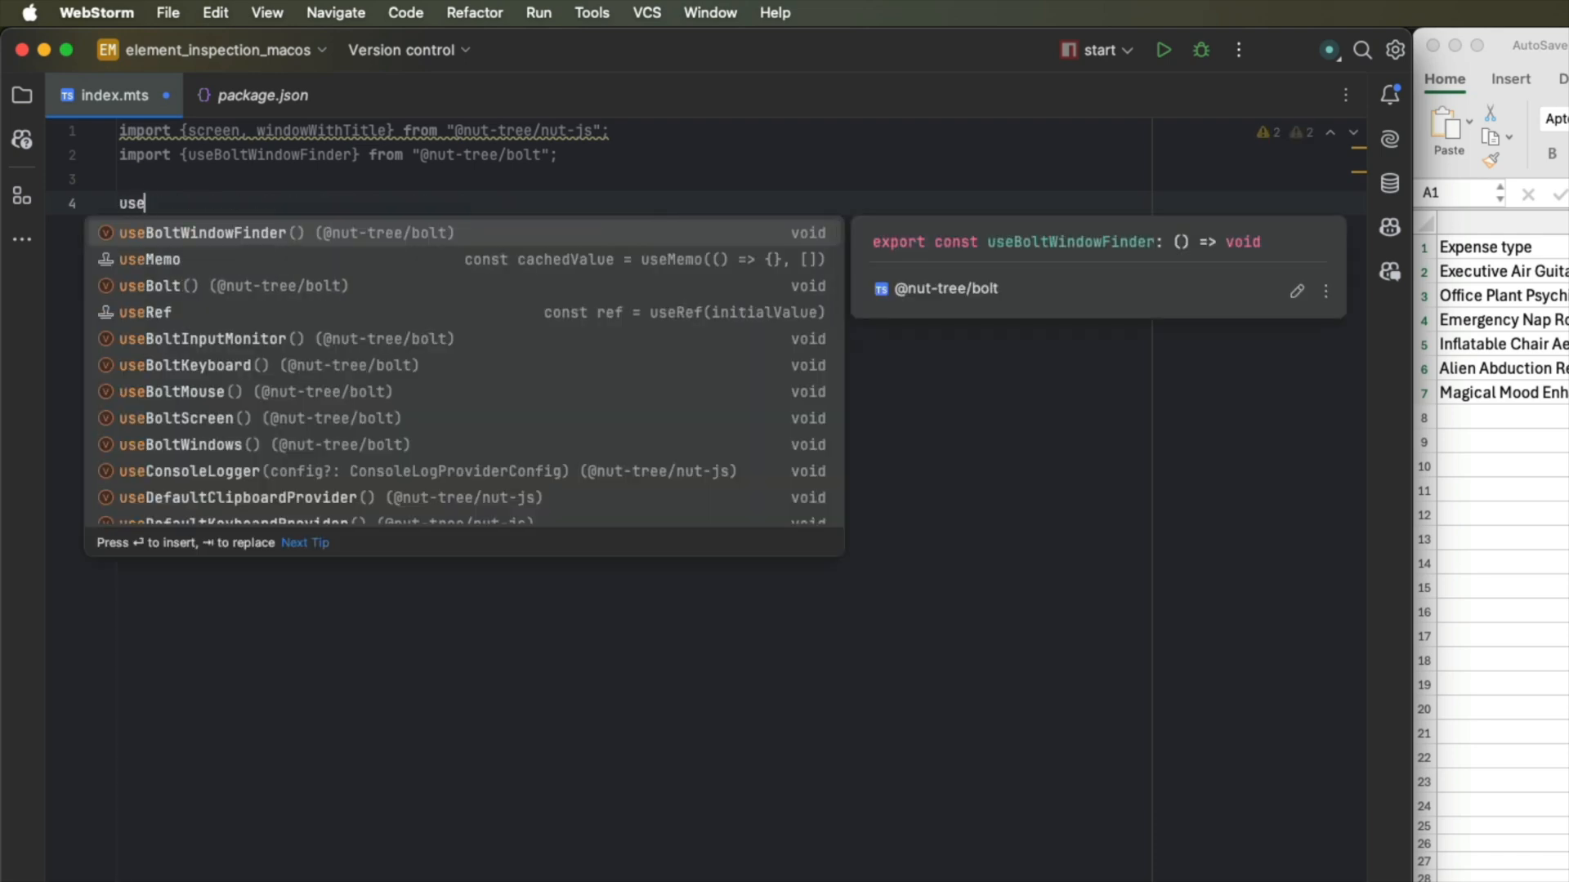
key(Return)
text(const ec)
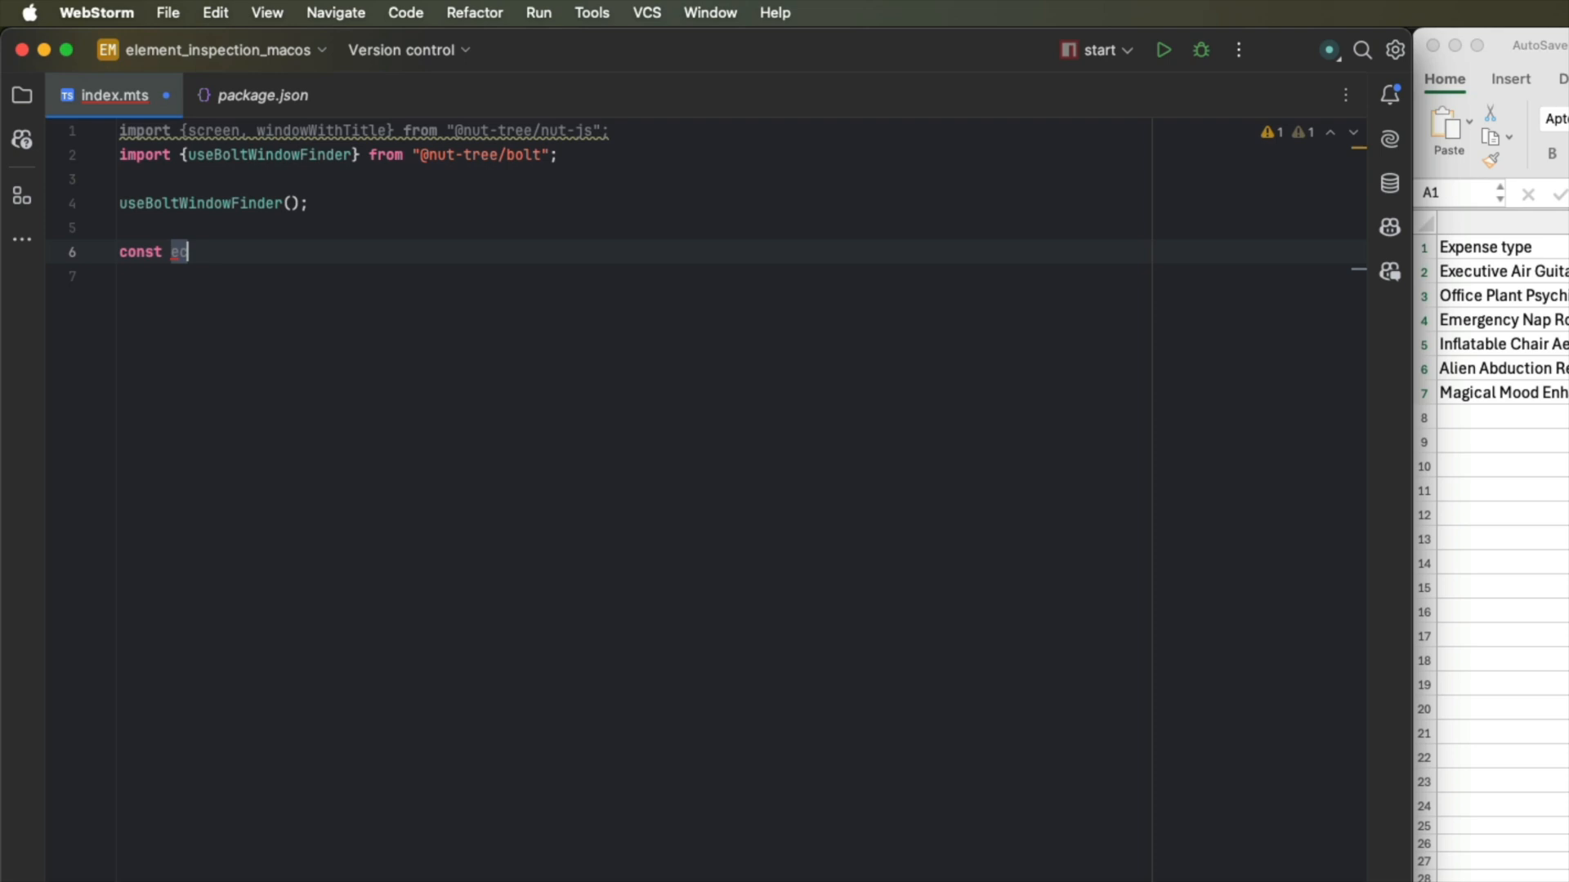
Assign excel = await screen.find(windowWithTitle(/demo table/)) and log it.
text(xcel : any = await screen.find()
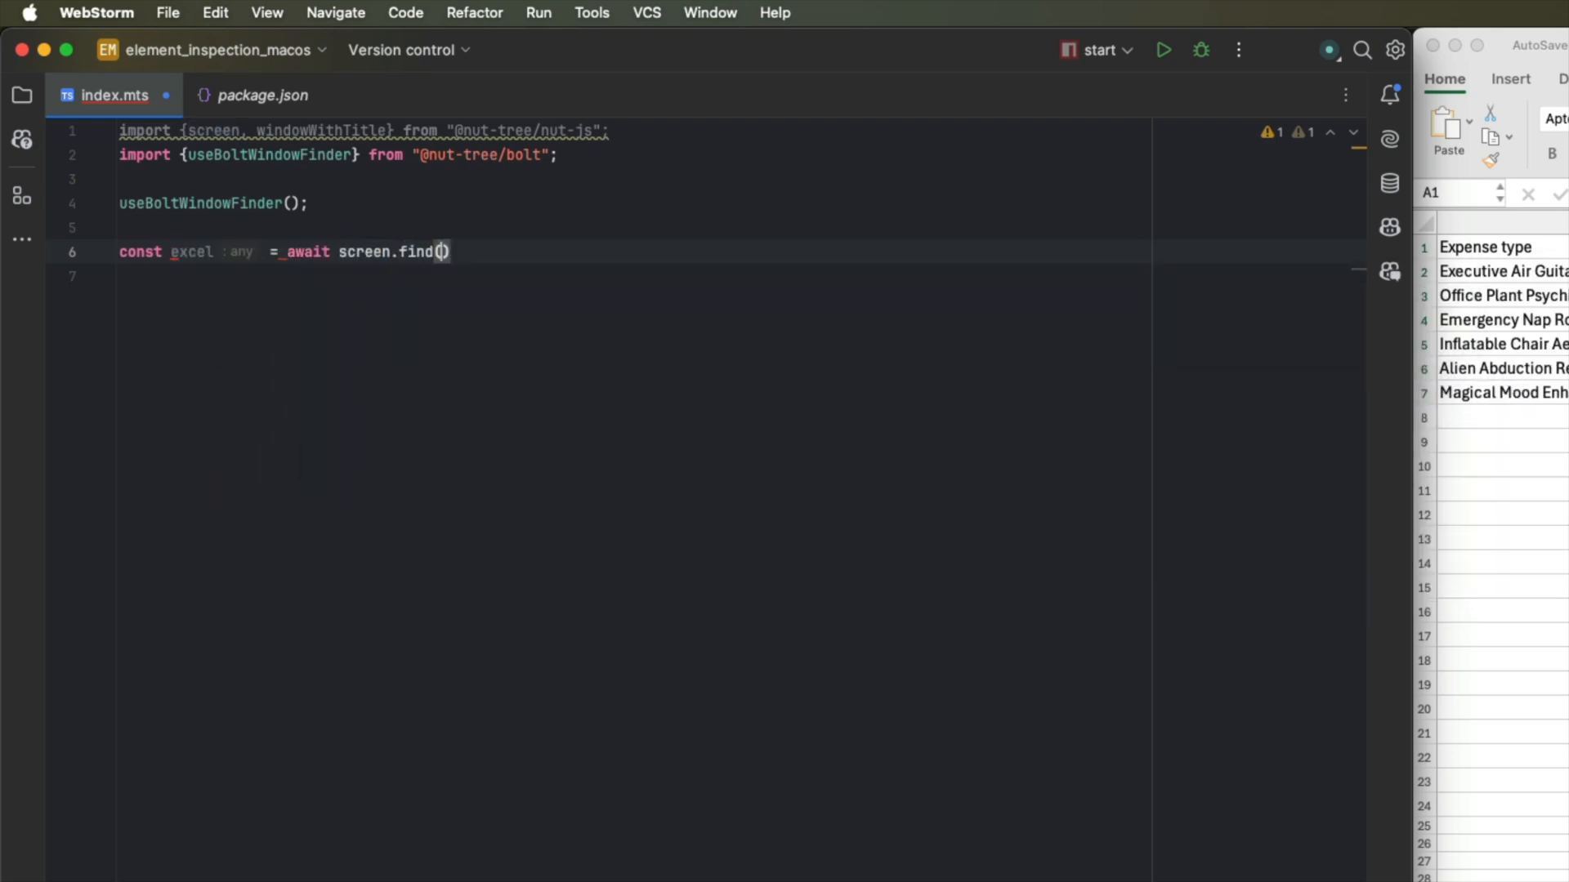
text(windowWithTitle( title: /demo t)
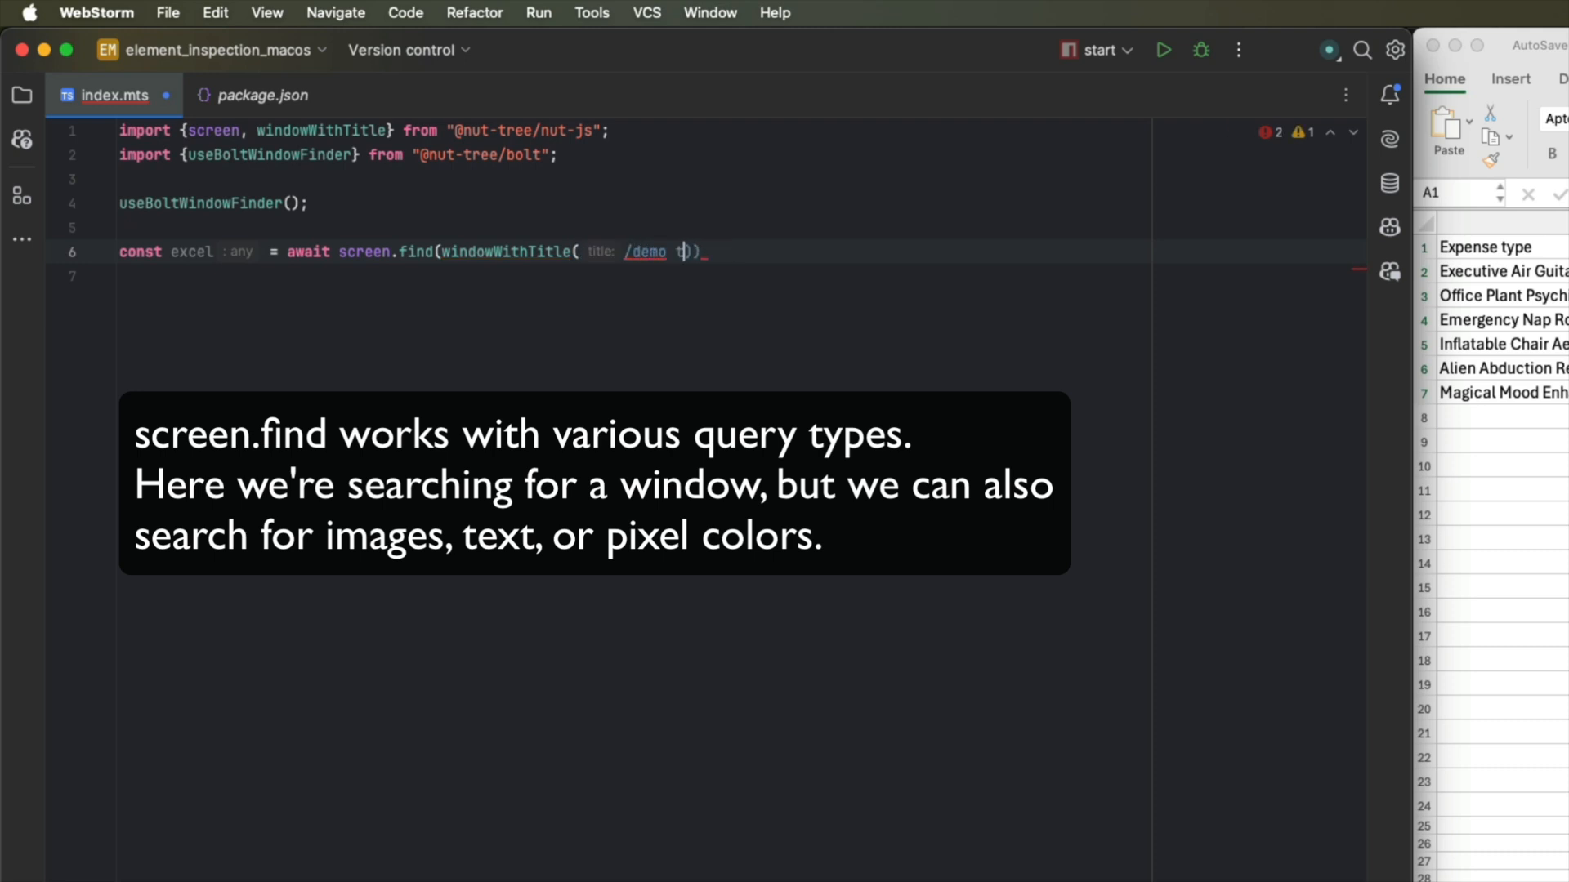
text(able/));)
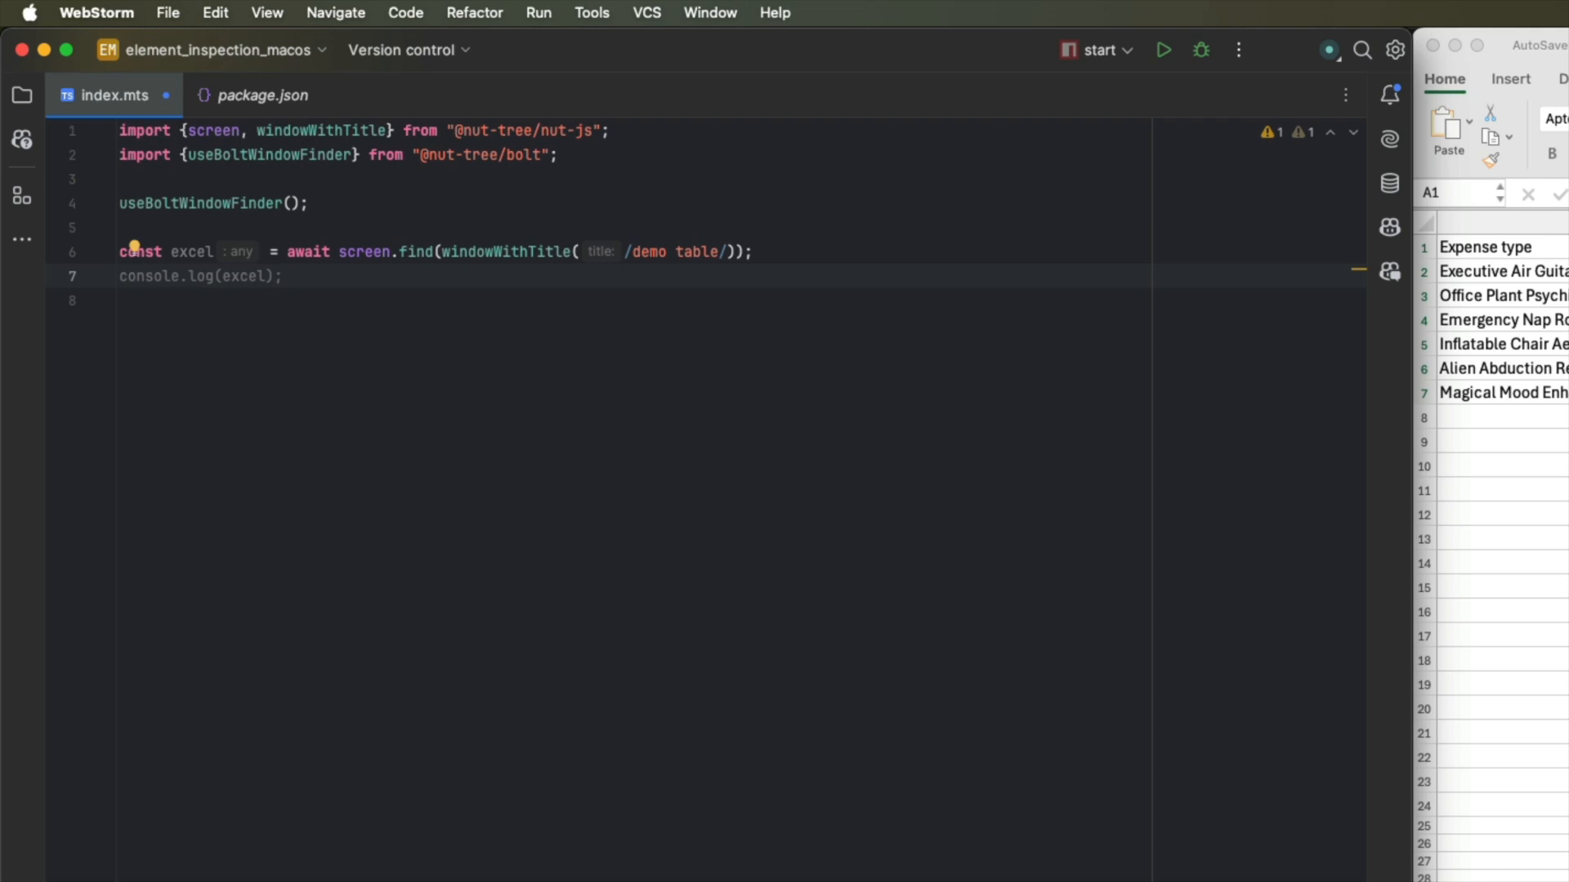
text(a)
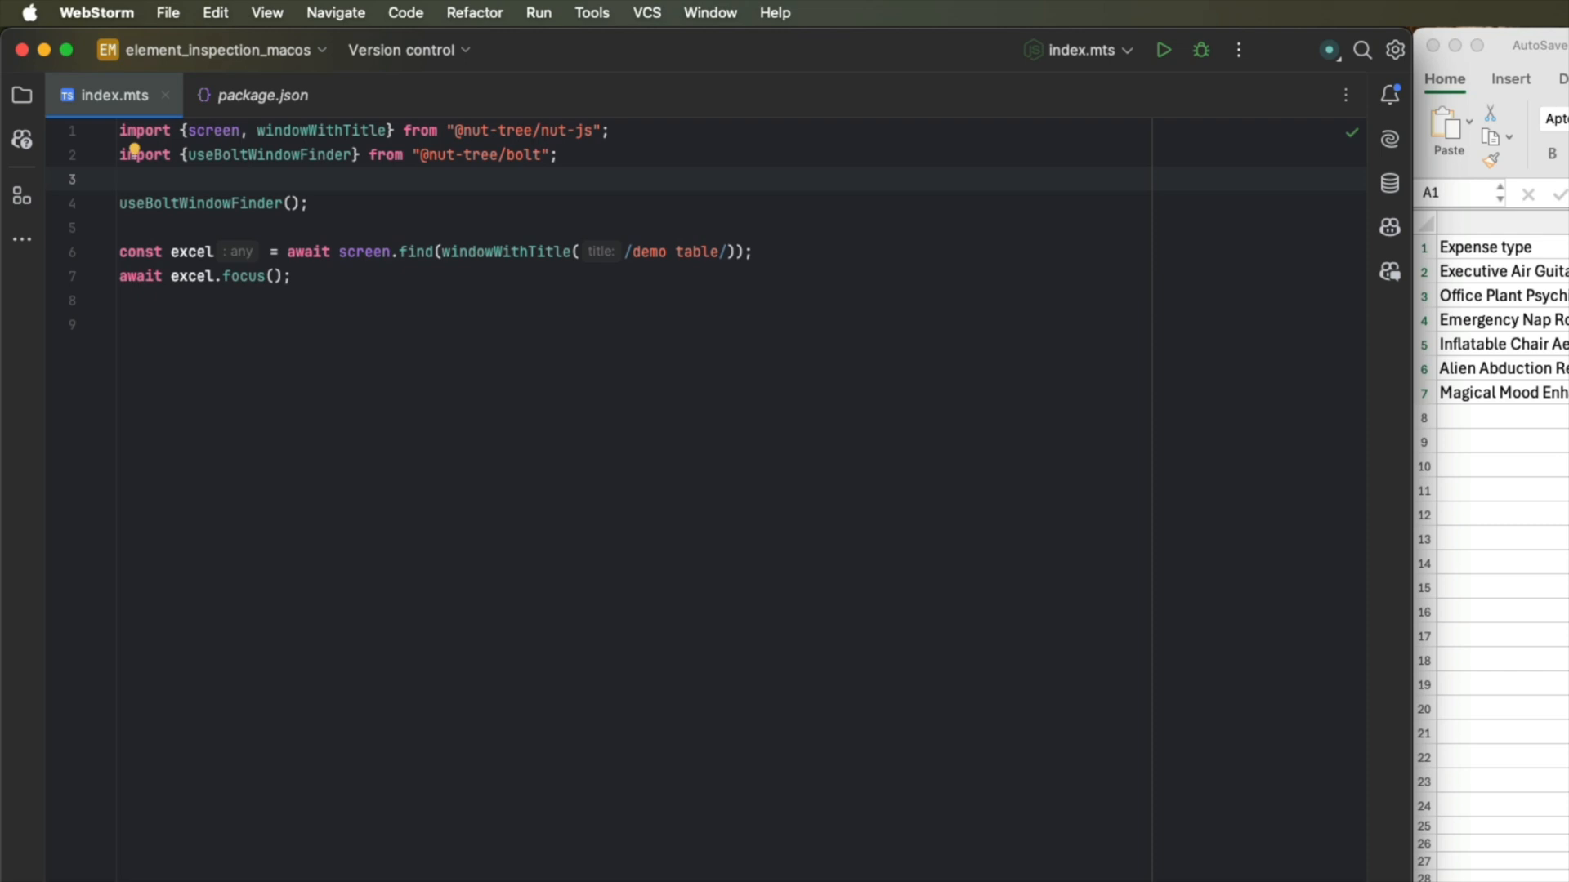
text(import "@)
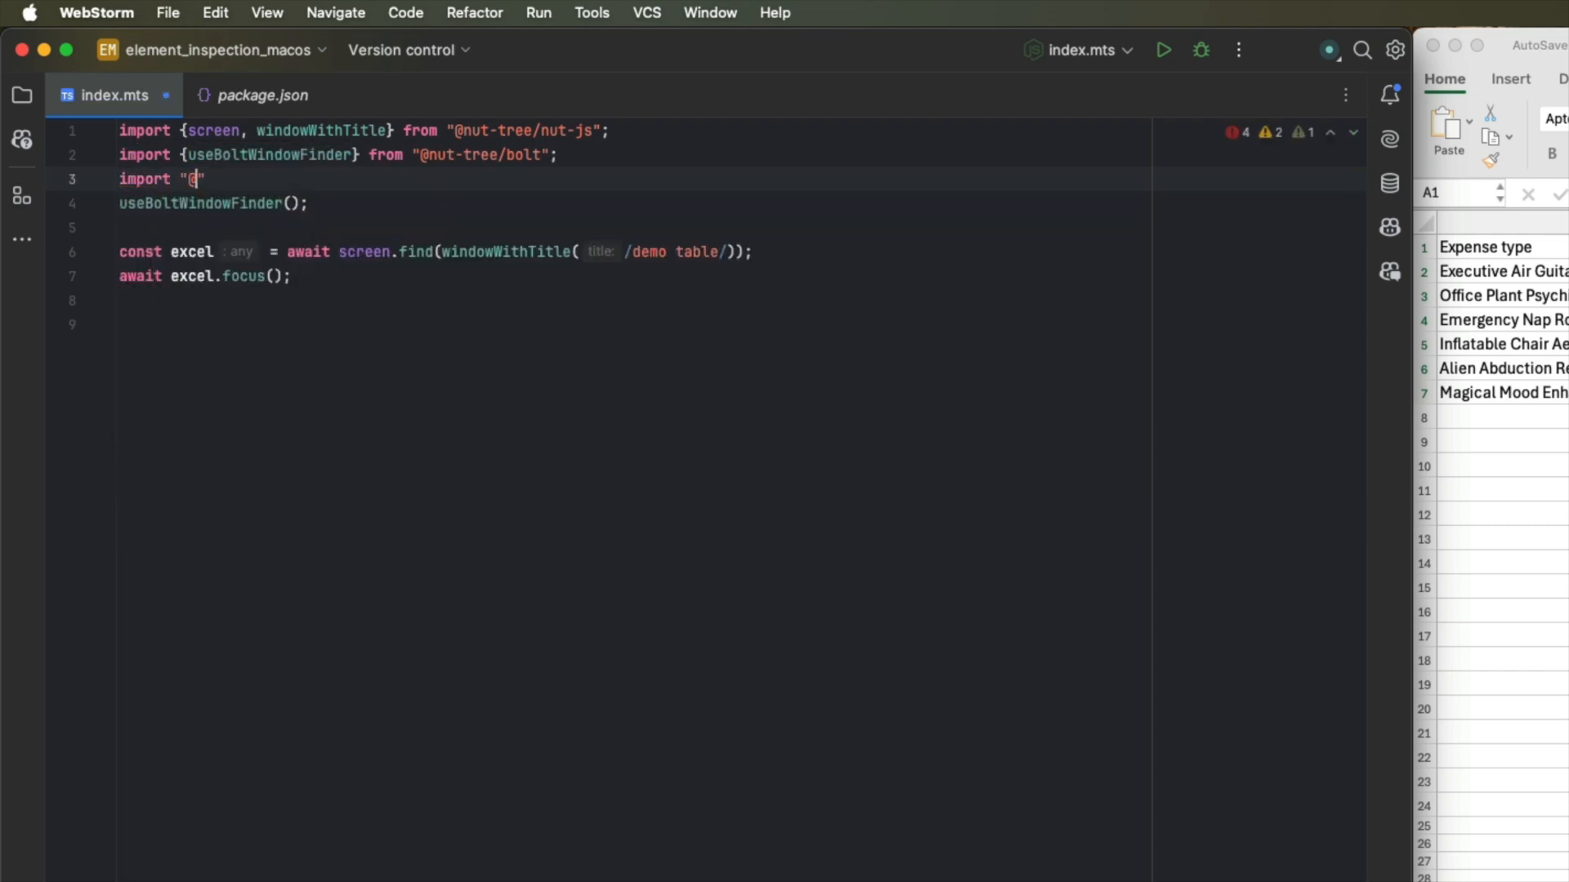
text(nut-tree/element-inspector)
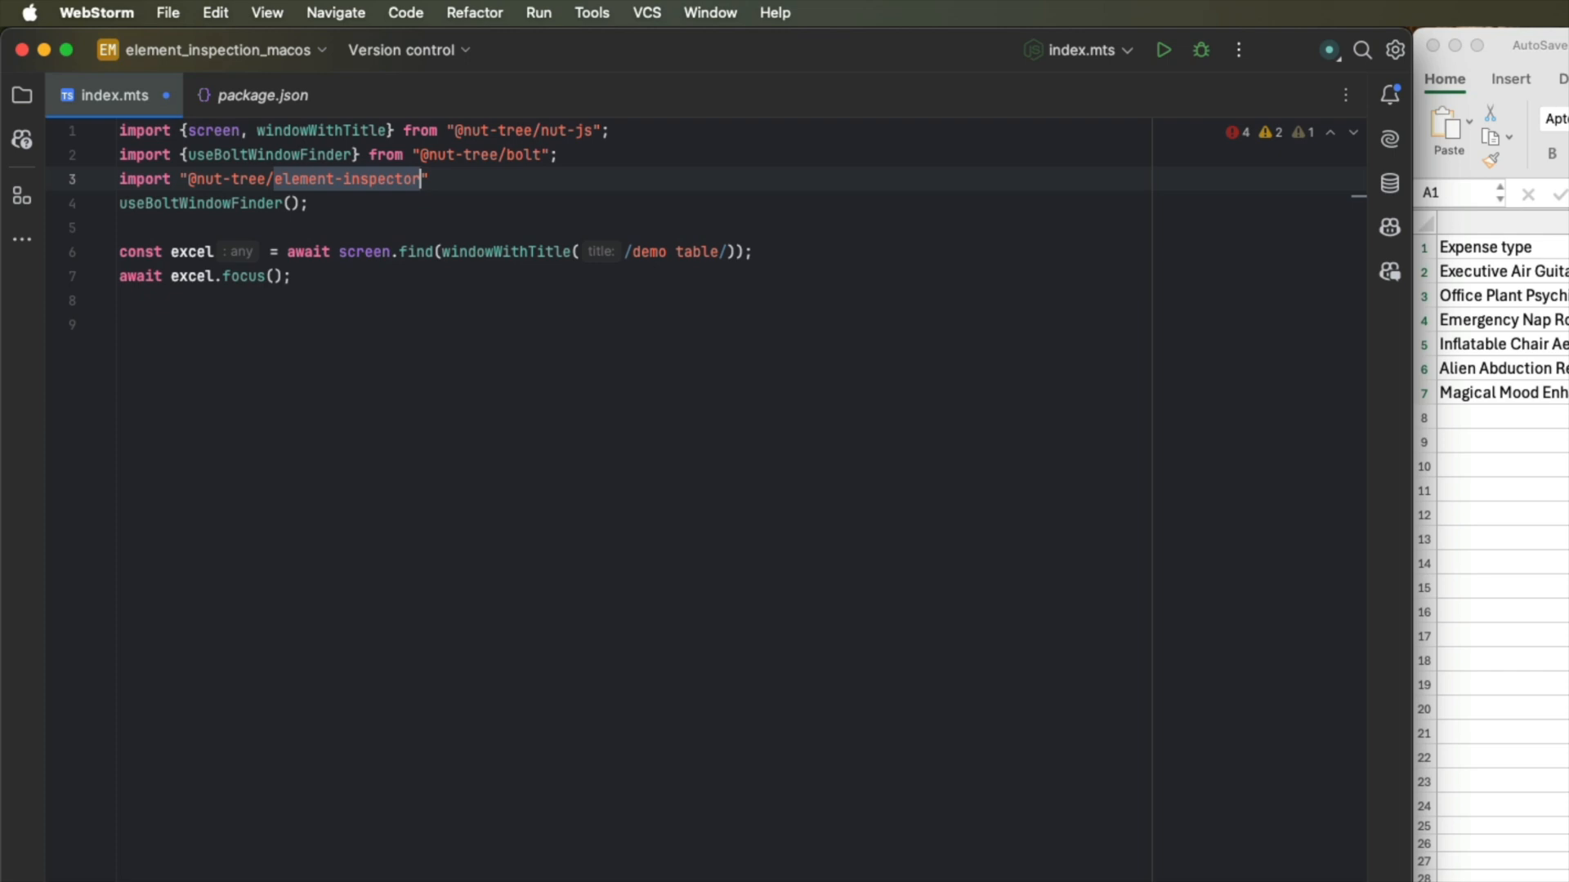
key(enter)
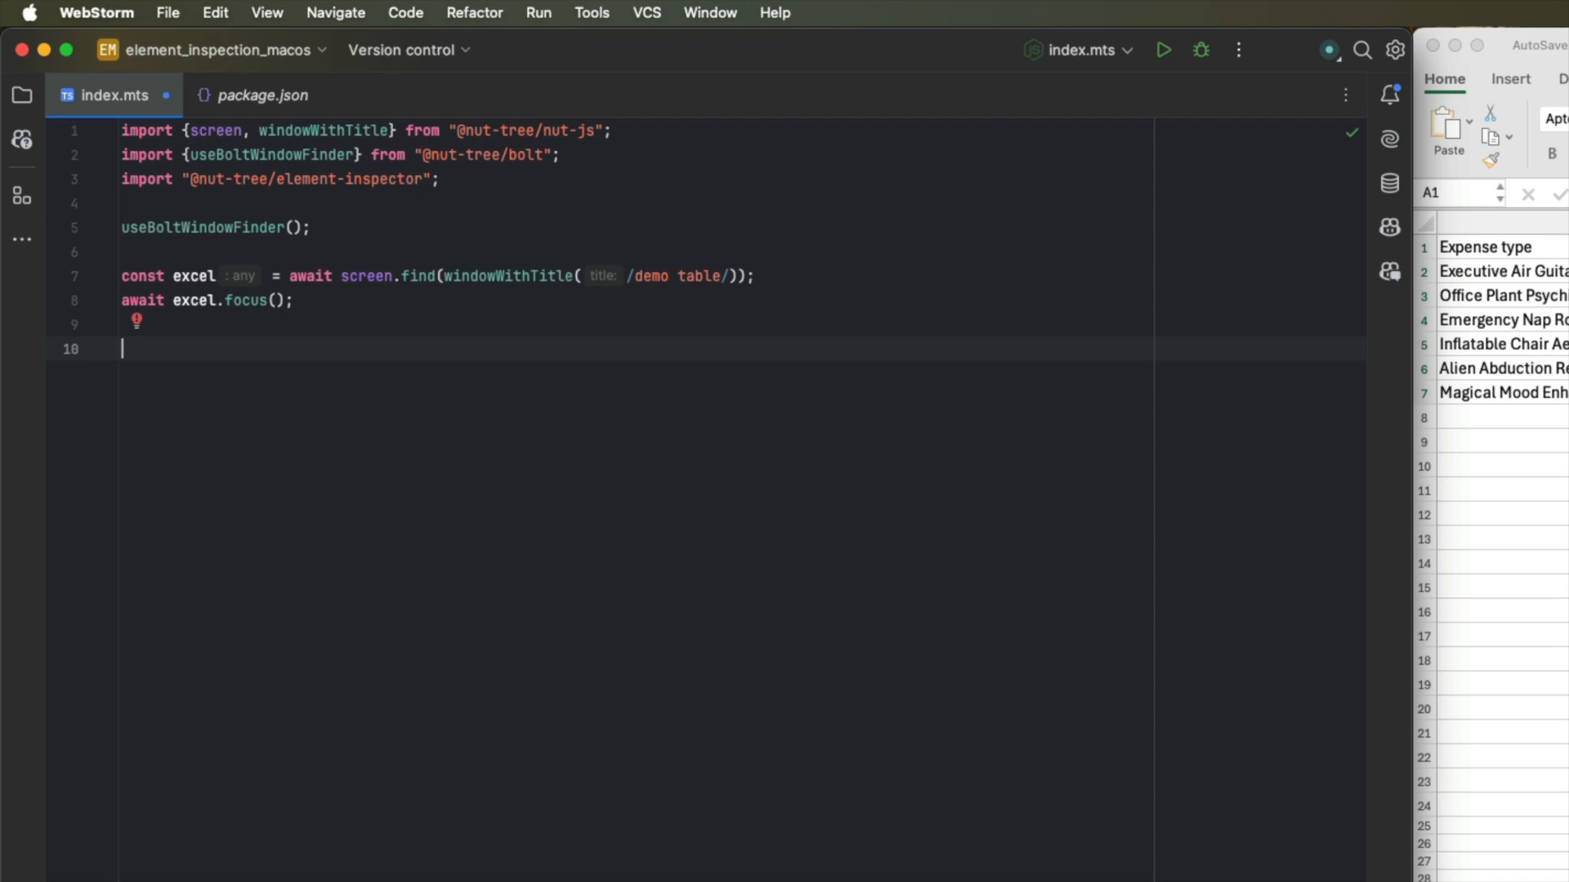
Get allElements via excel.getElements(), log them as JSON and run the script.
text(const allElements)
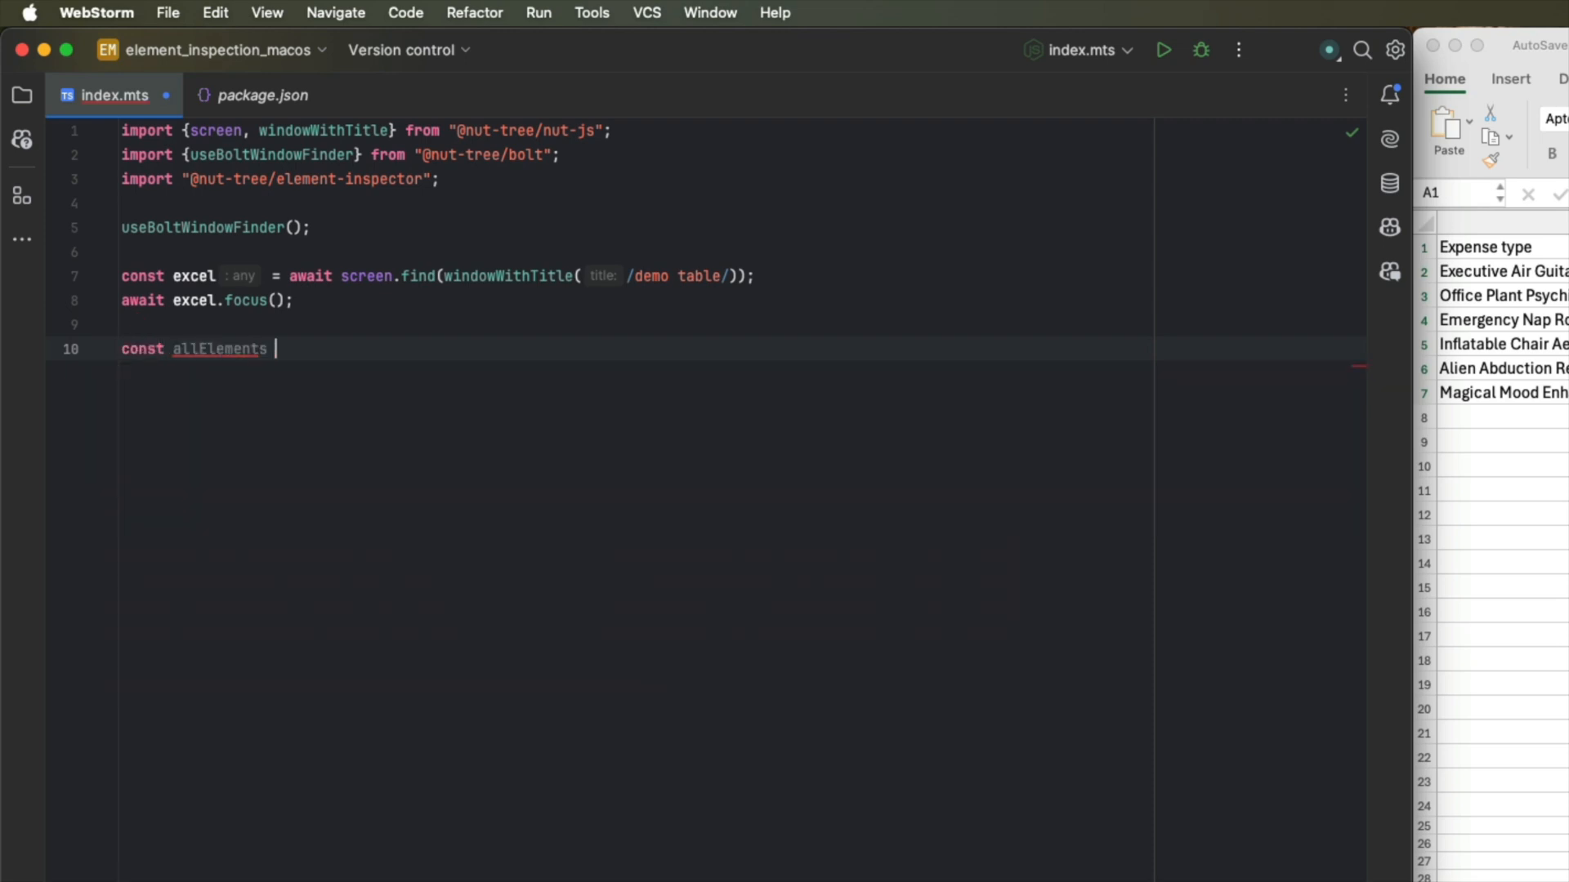
text(= await excel.)
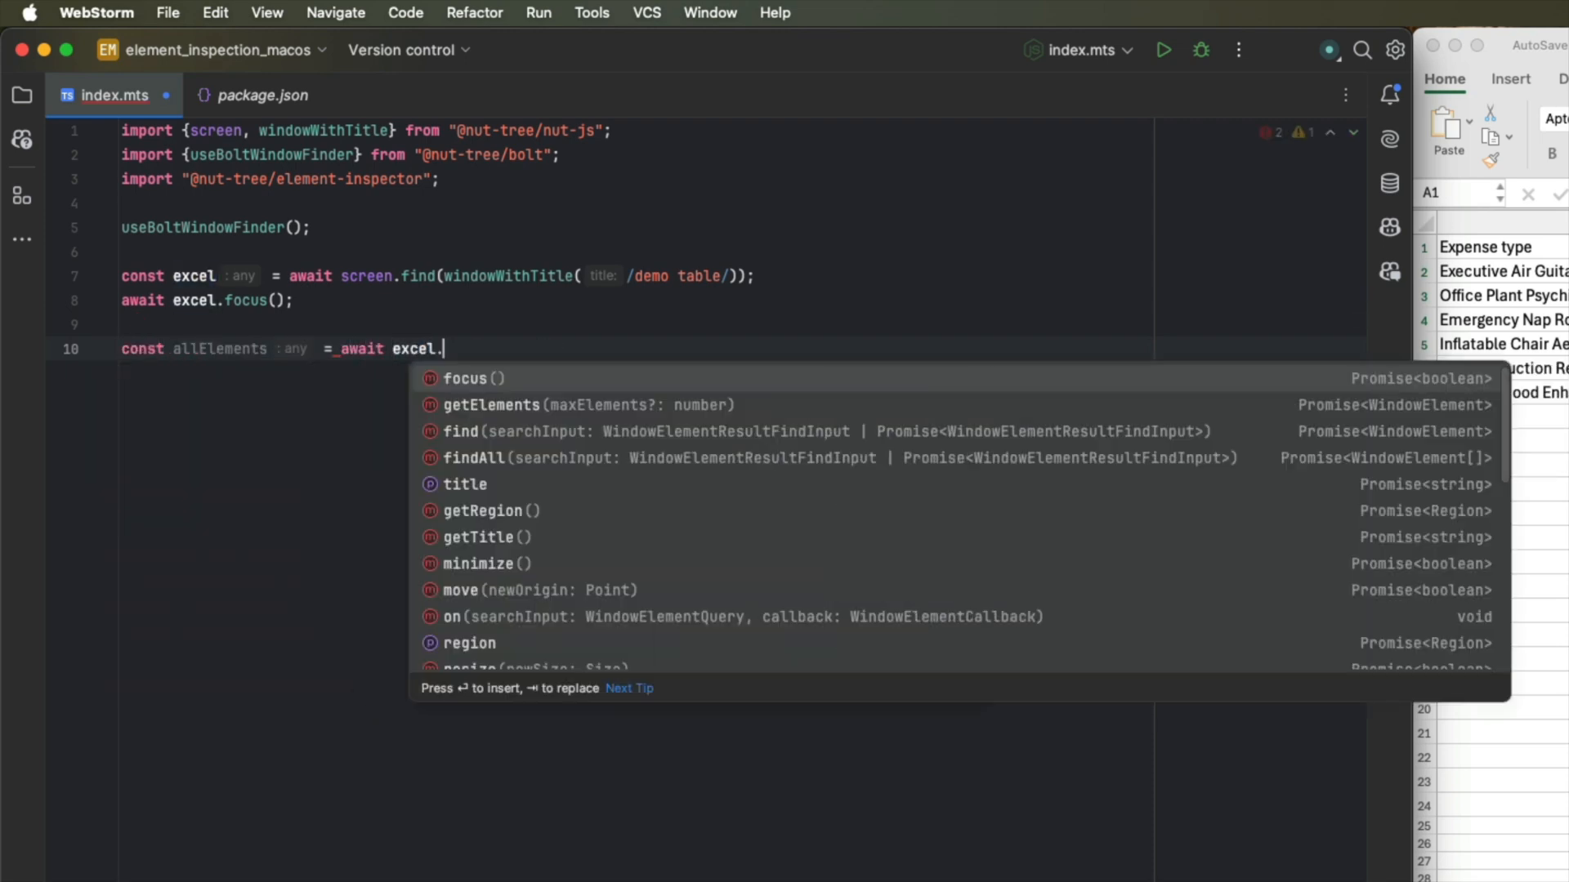
click(488, 404)
text(console.log(JSON.stringify(allElements, null, 2));)
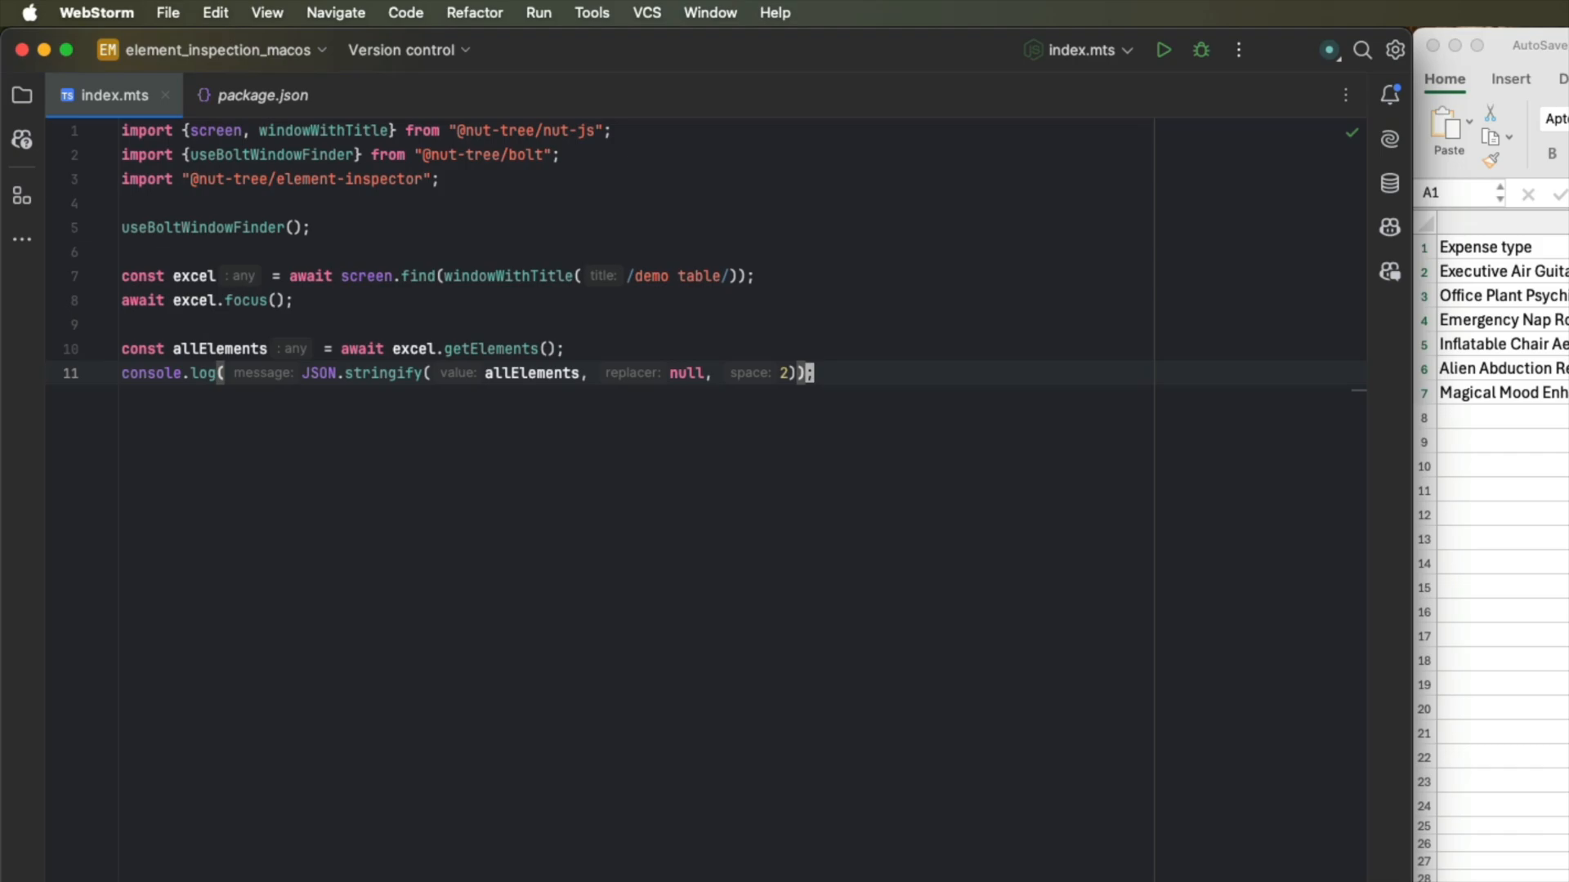
click(1163, 51)
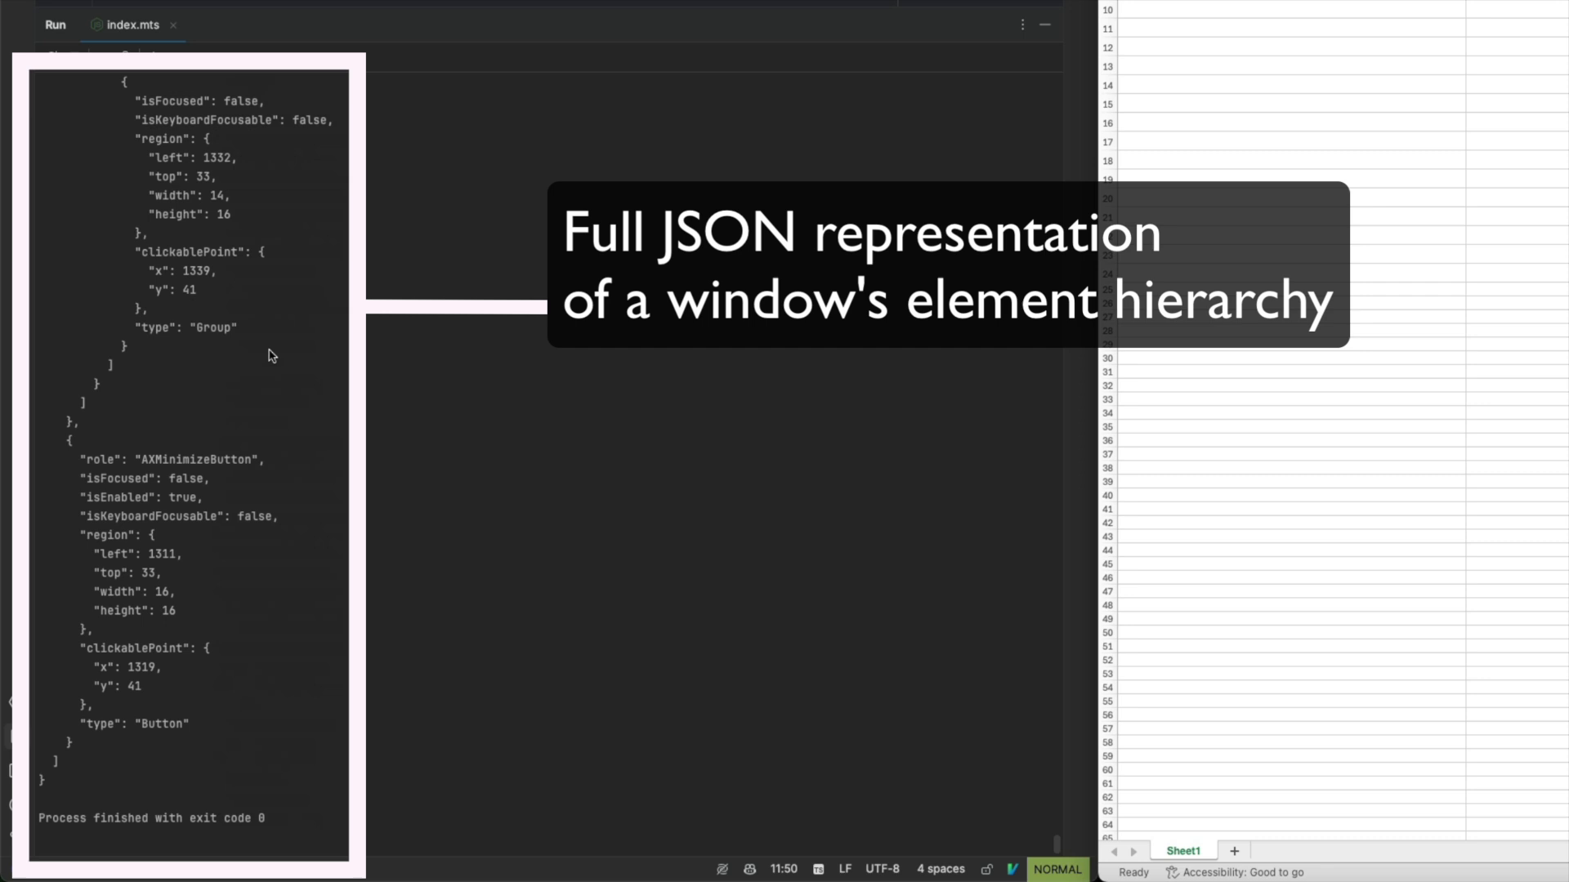
scroll(up, 3)
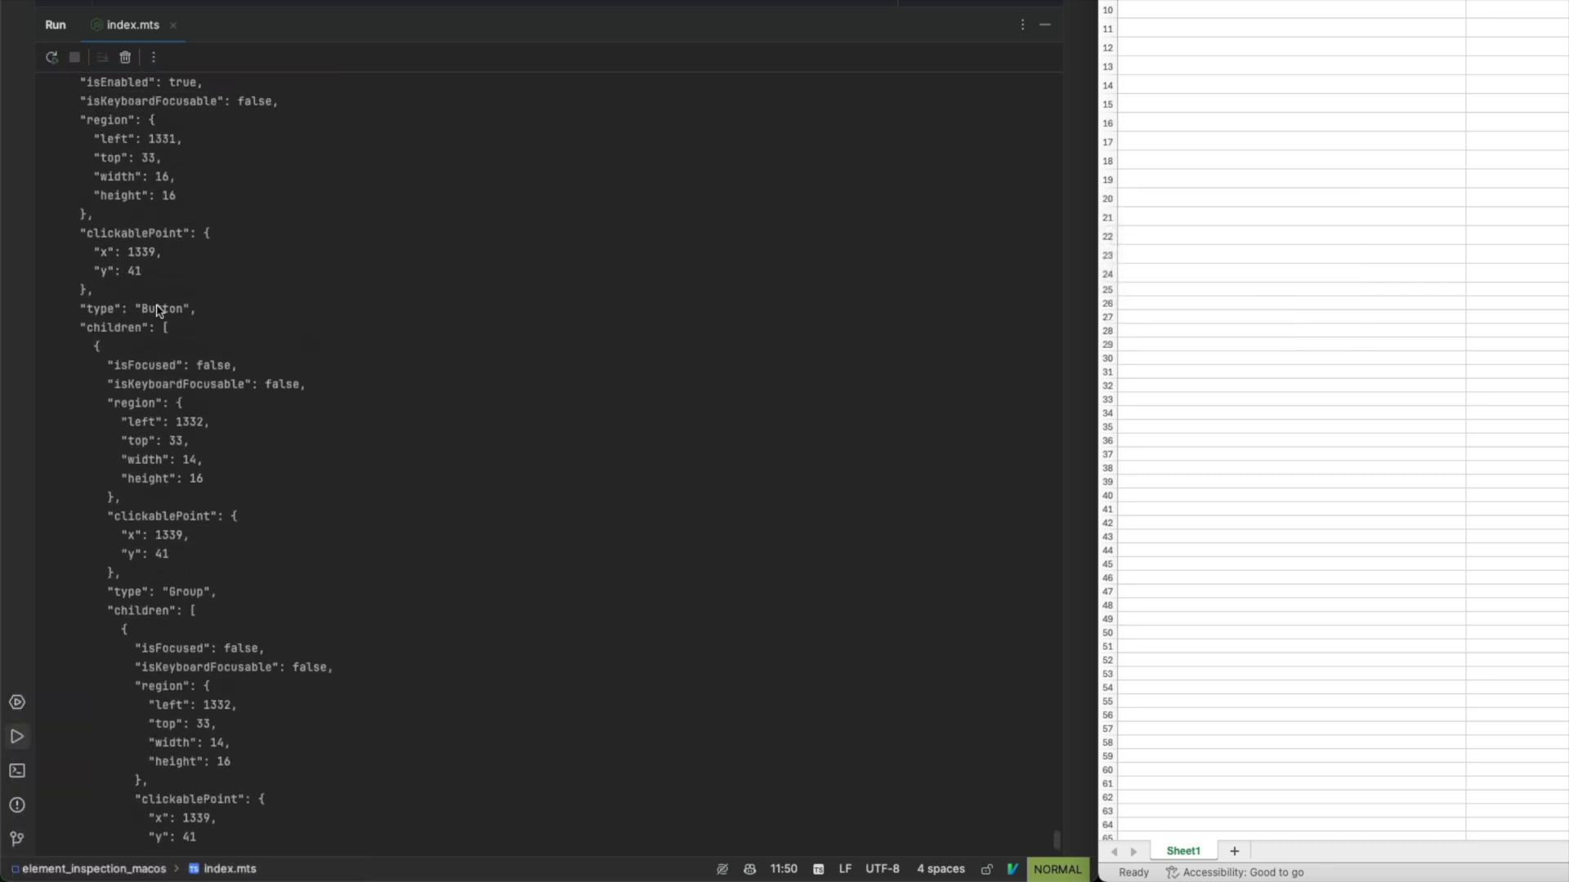
scroll(down, 3)
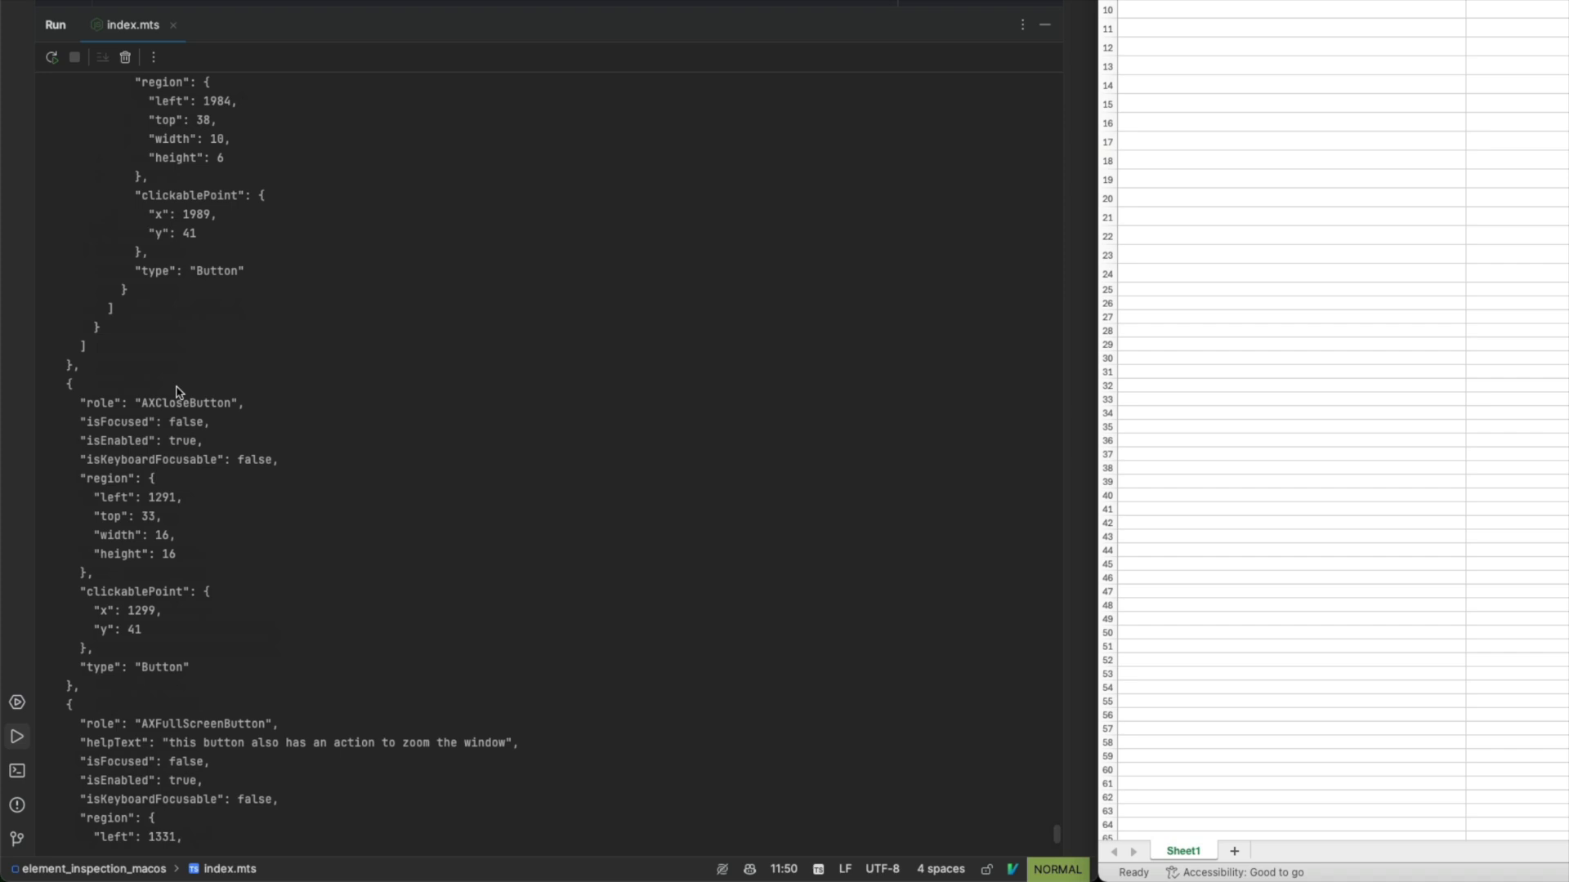
scroll(down, 3)
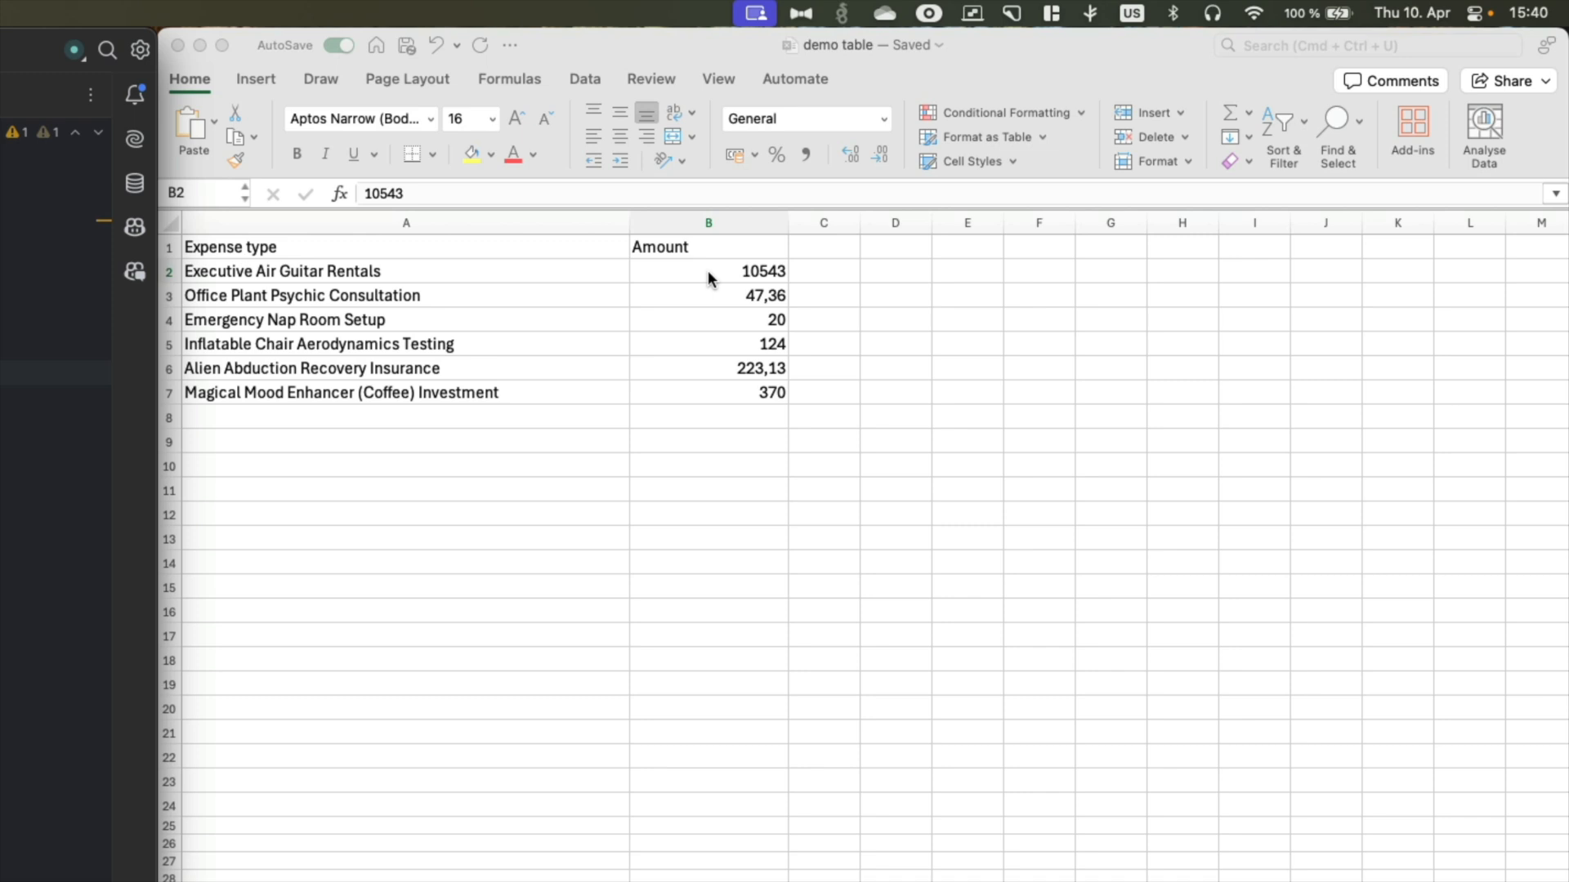
Check the top amount 10543 in cell B2 of the demo table.
click(708, 271)
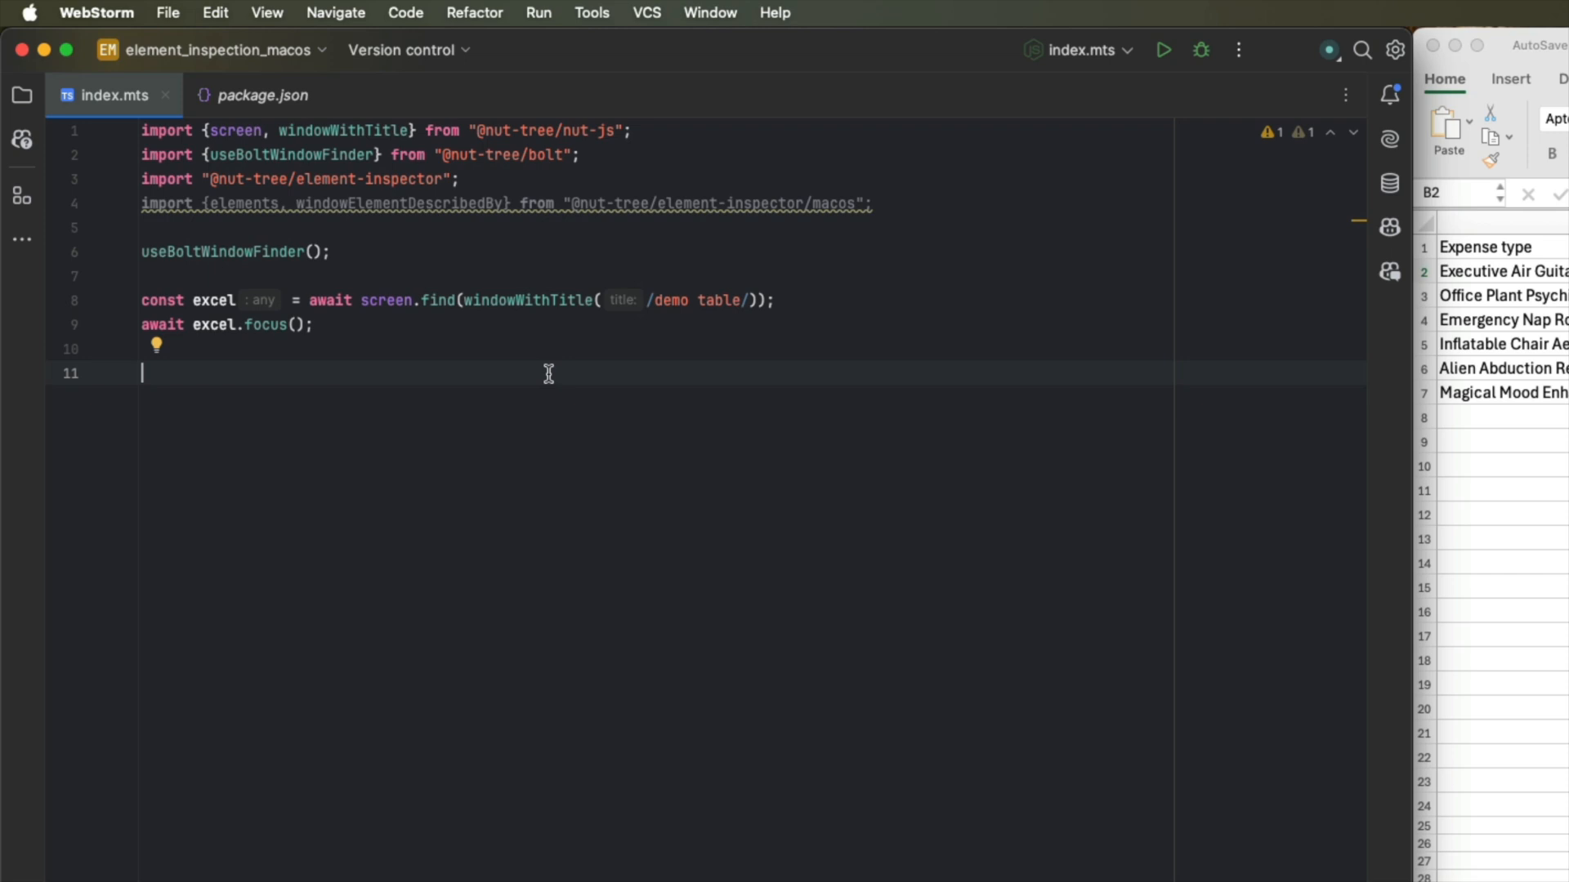
Find topMostAmount via excel.find(windowElementDescribedBy({value: "10543"})).
text(const table = await screen.find(windowElementDescribedBy({type: "table"}));)
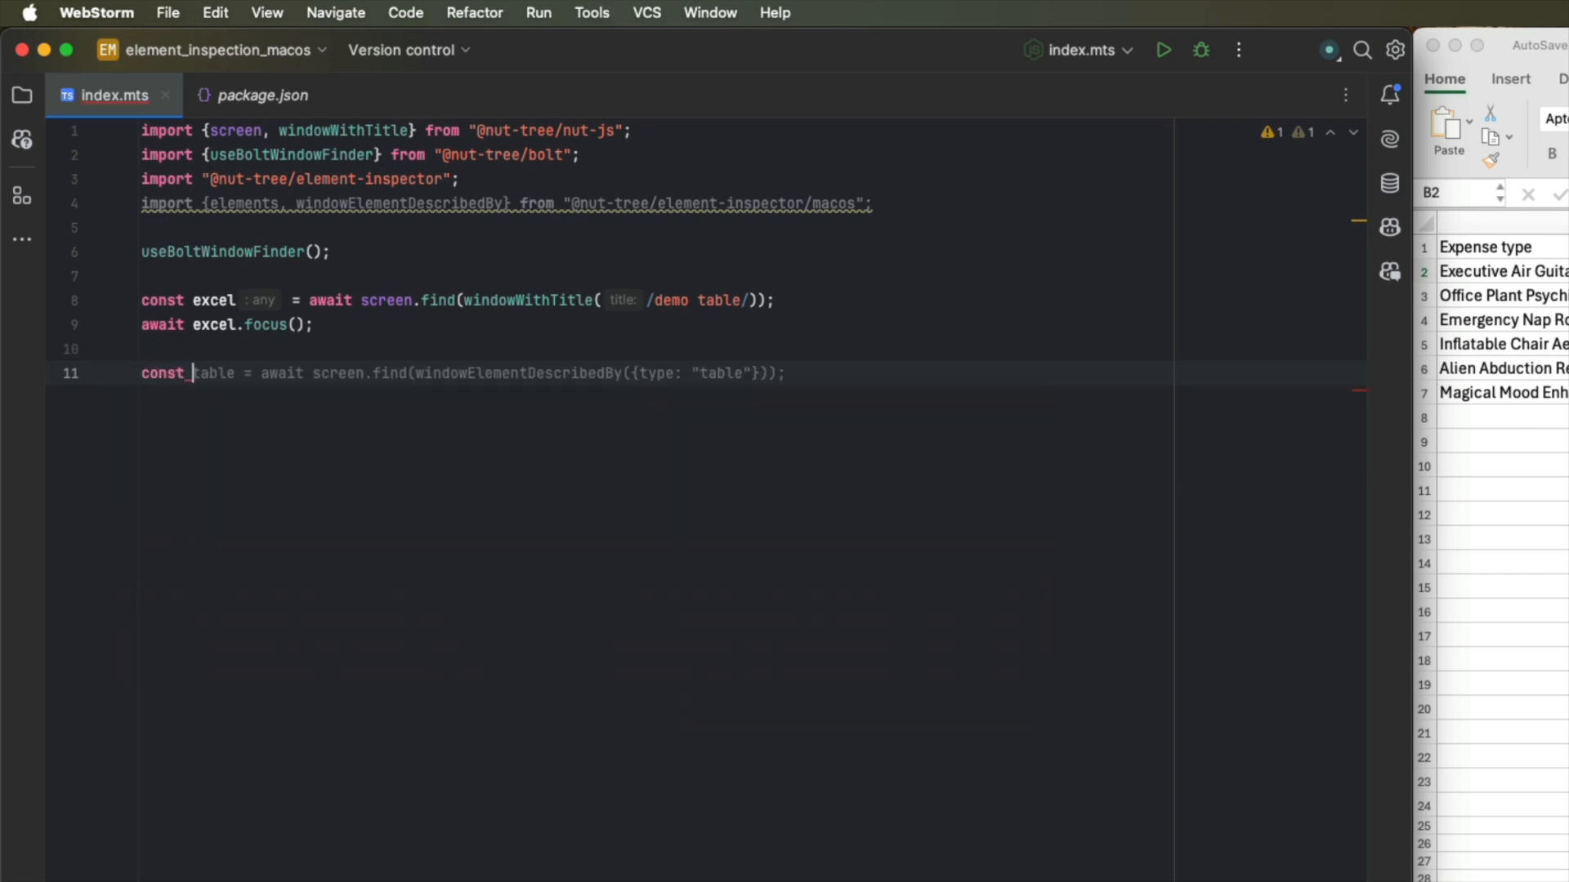
text(topMostAmount =)
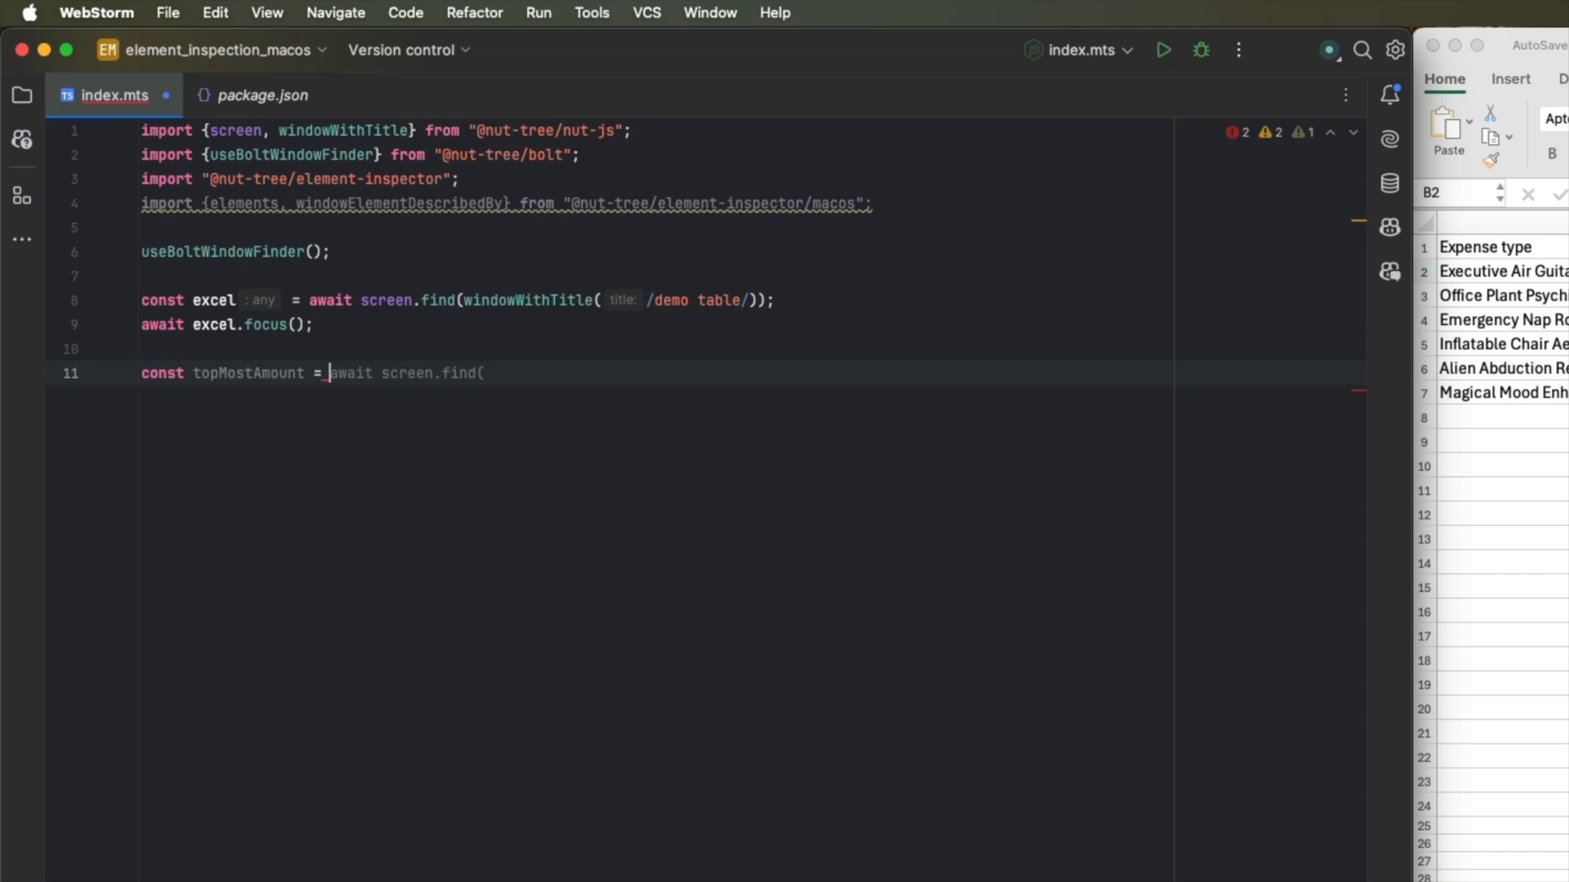
text(excel.find(w)
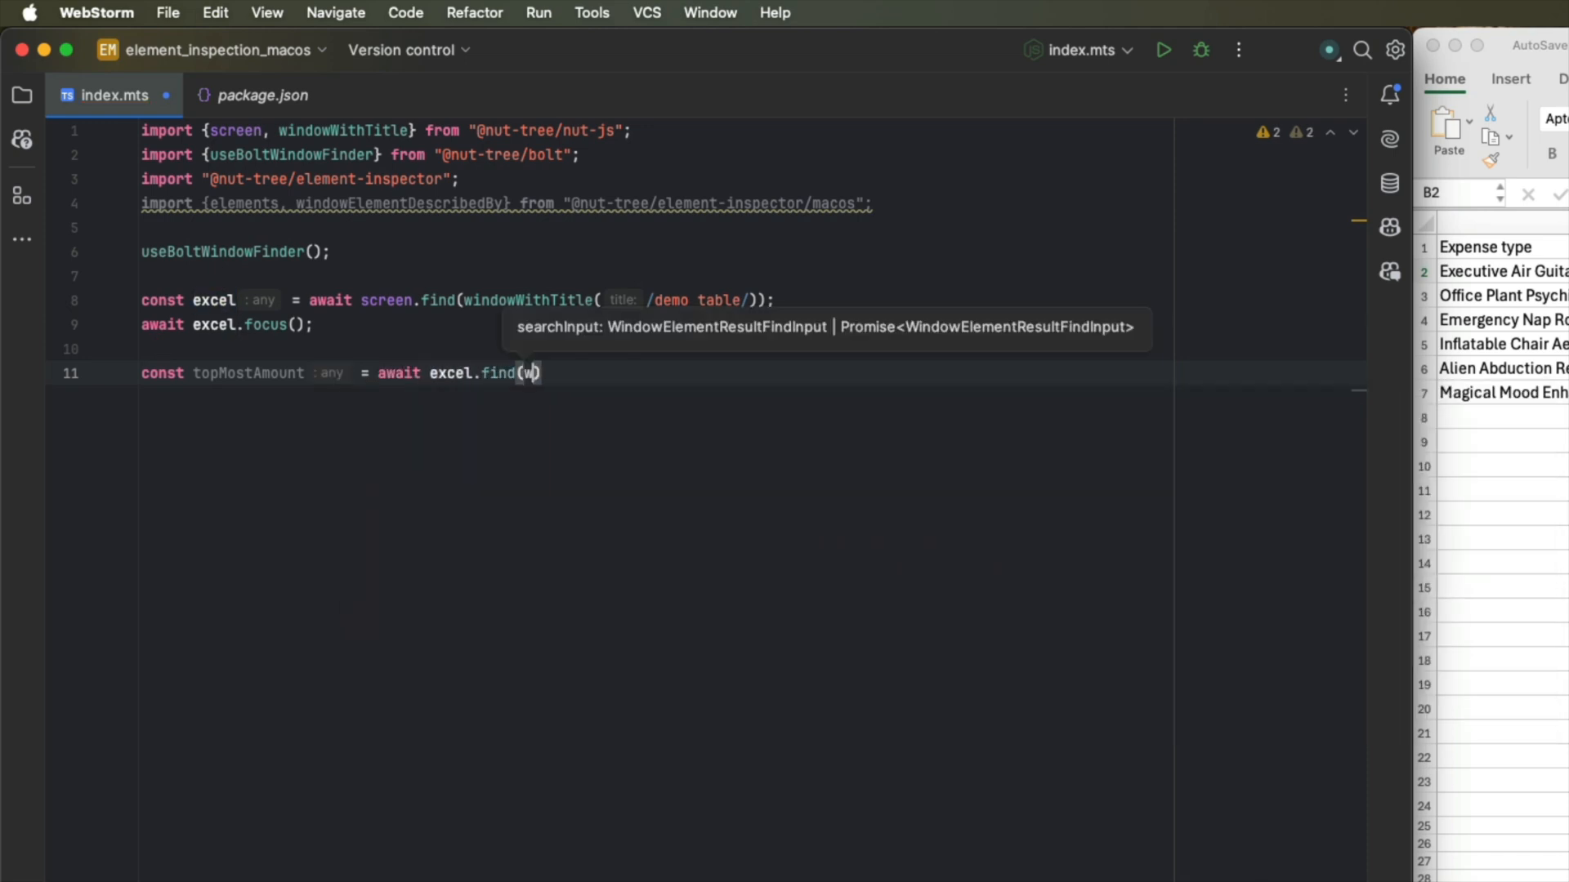
text(indowE)
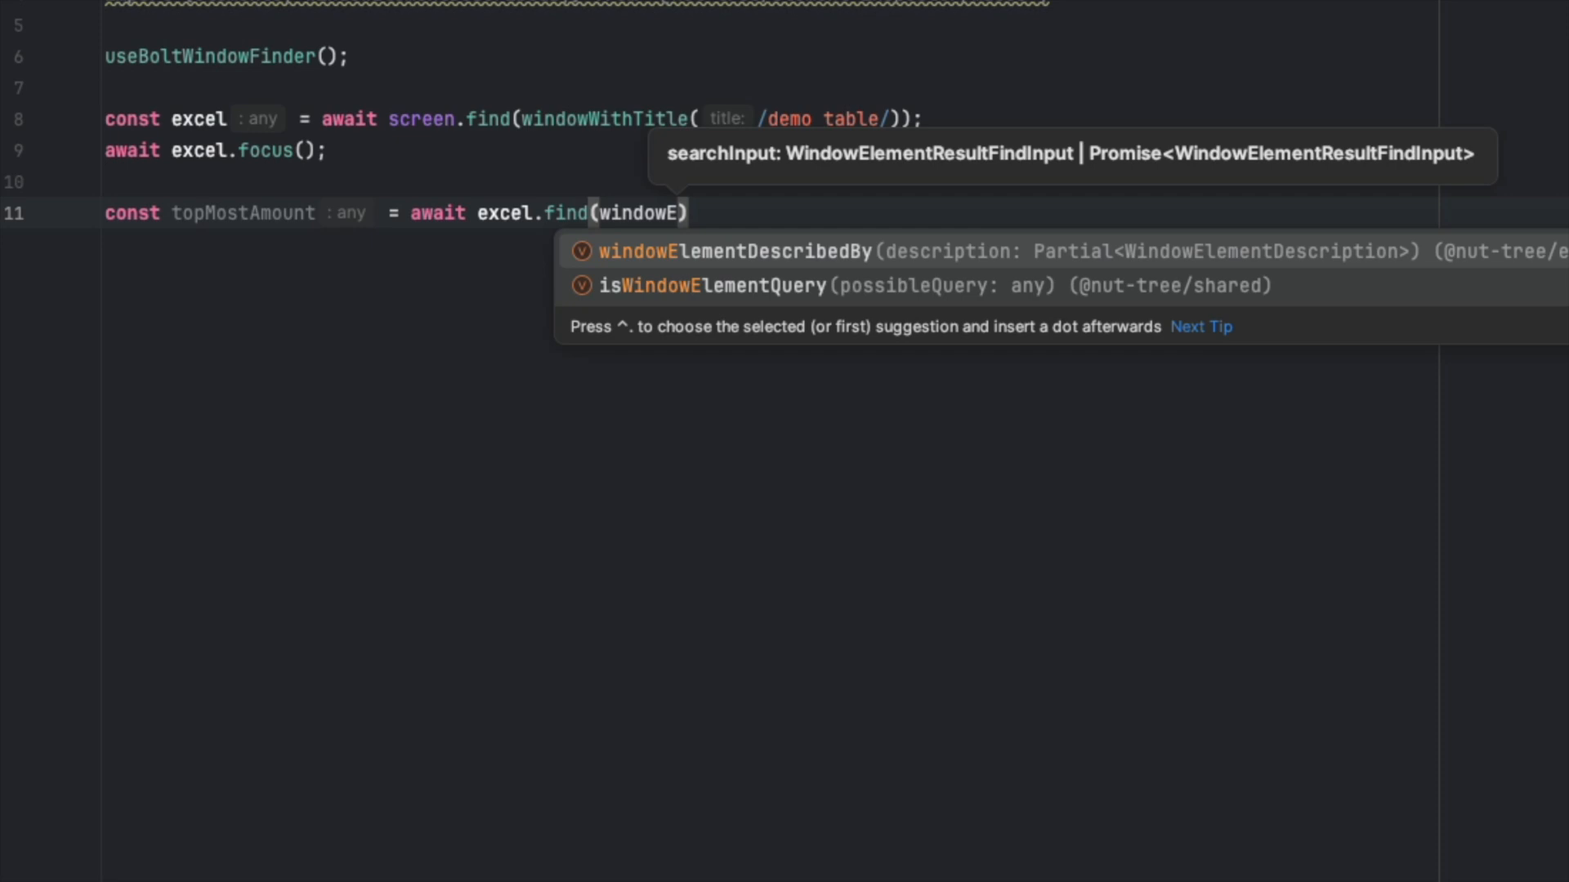
key(Enter)
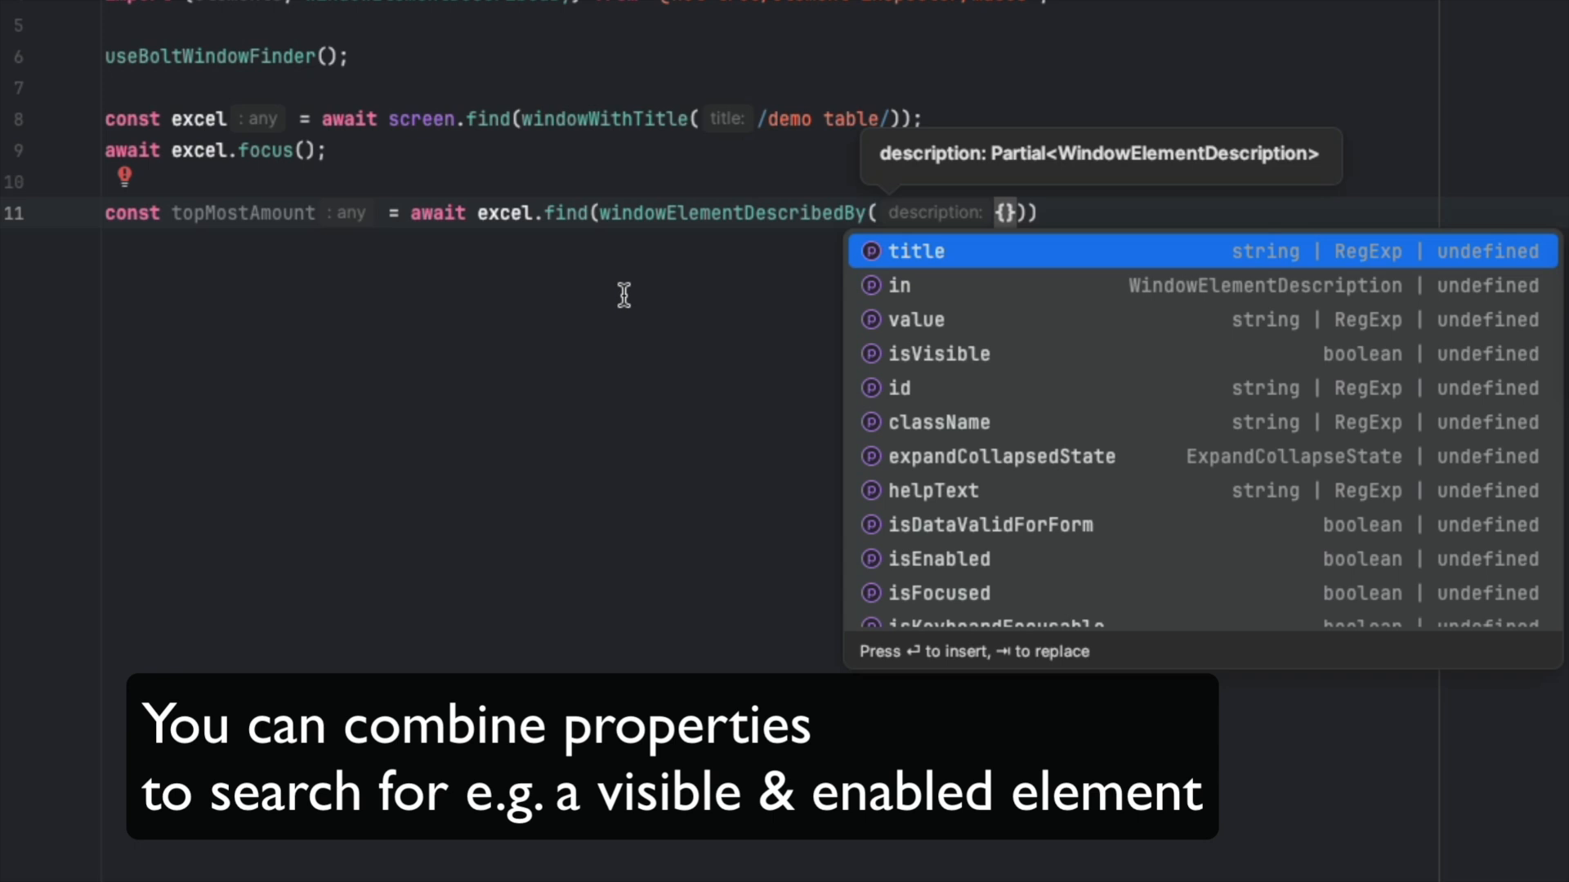
click(915, 319)
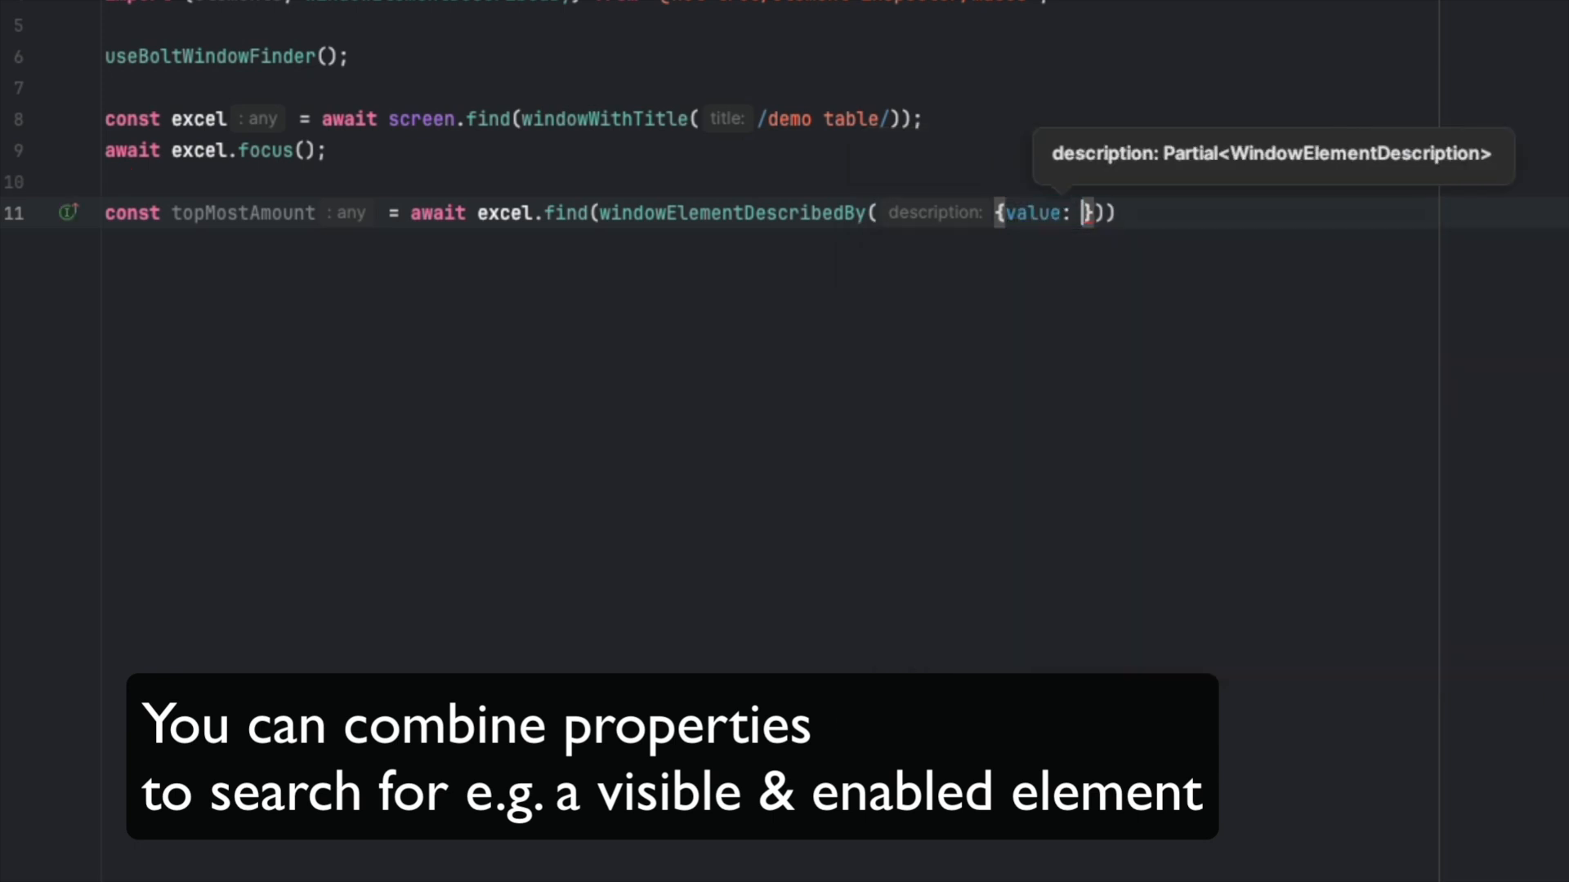
text("TopMost")
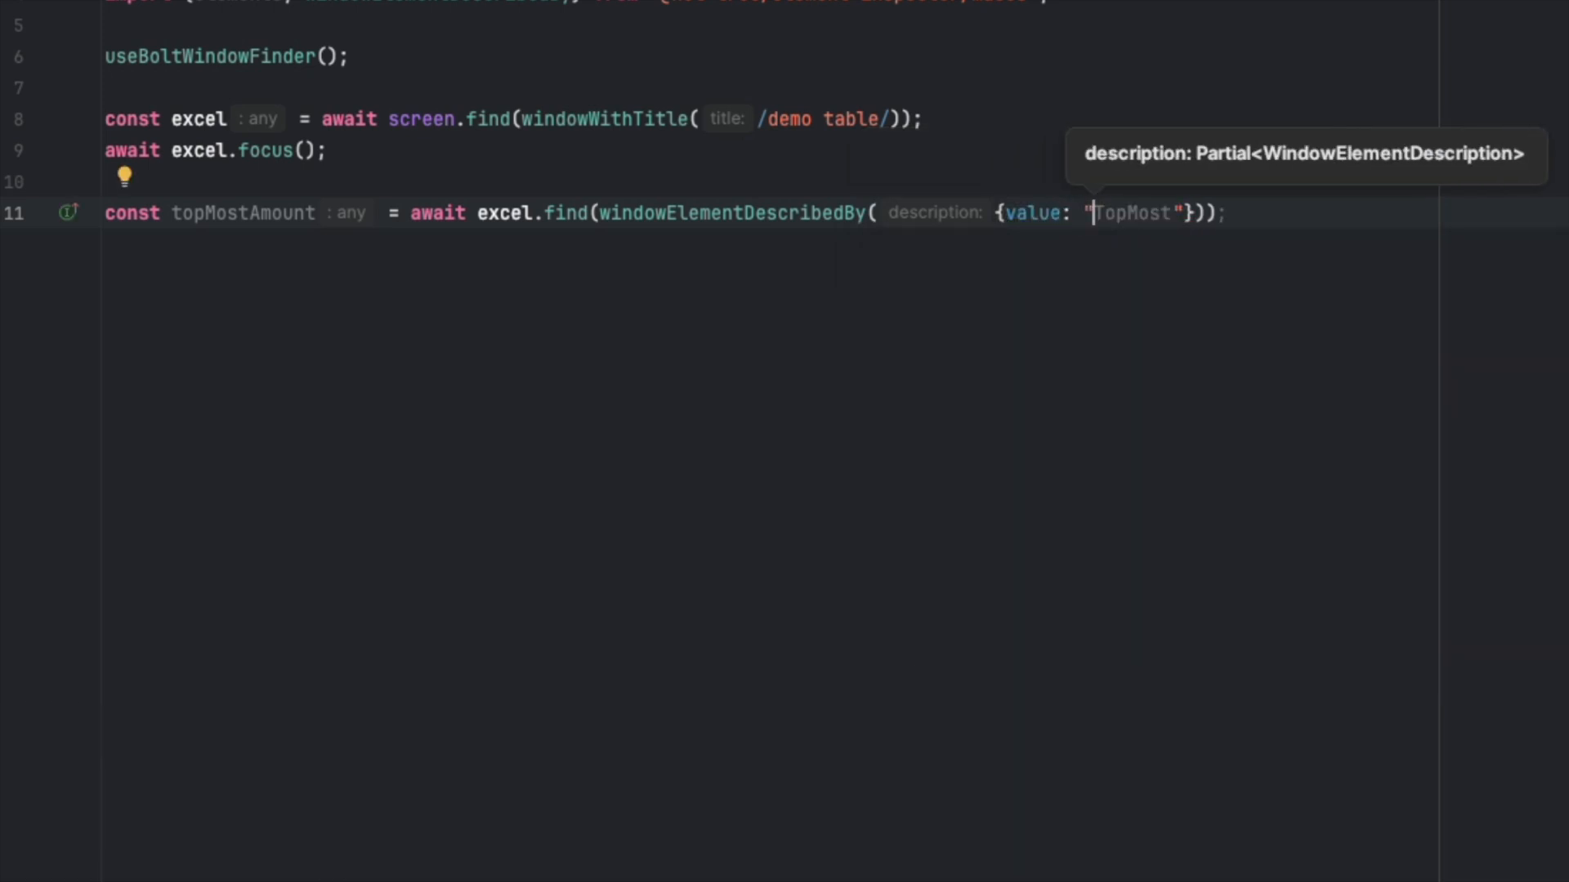
text(105)
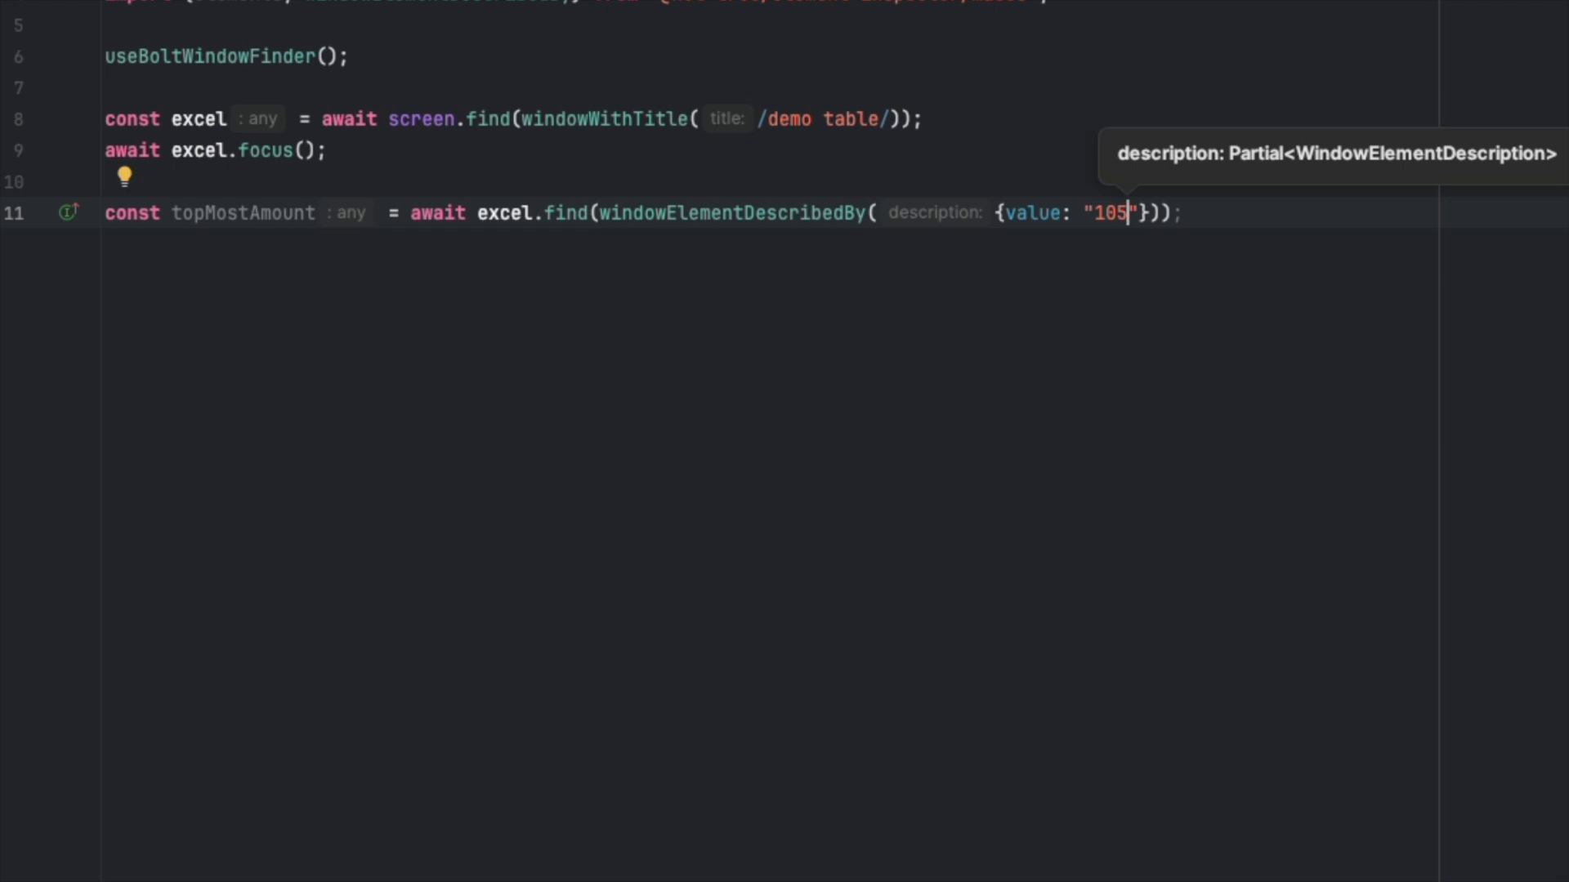
text(43)
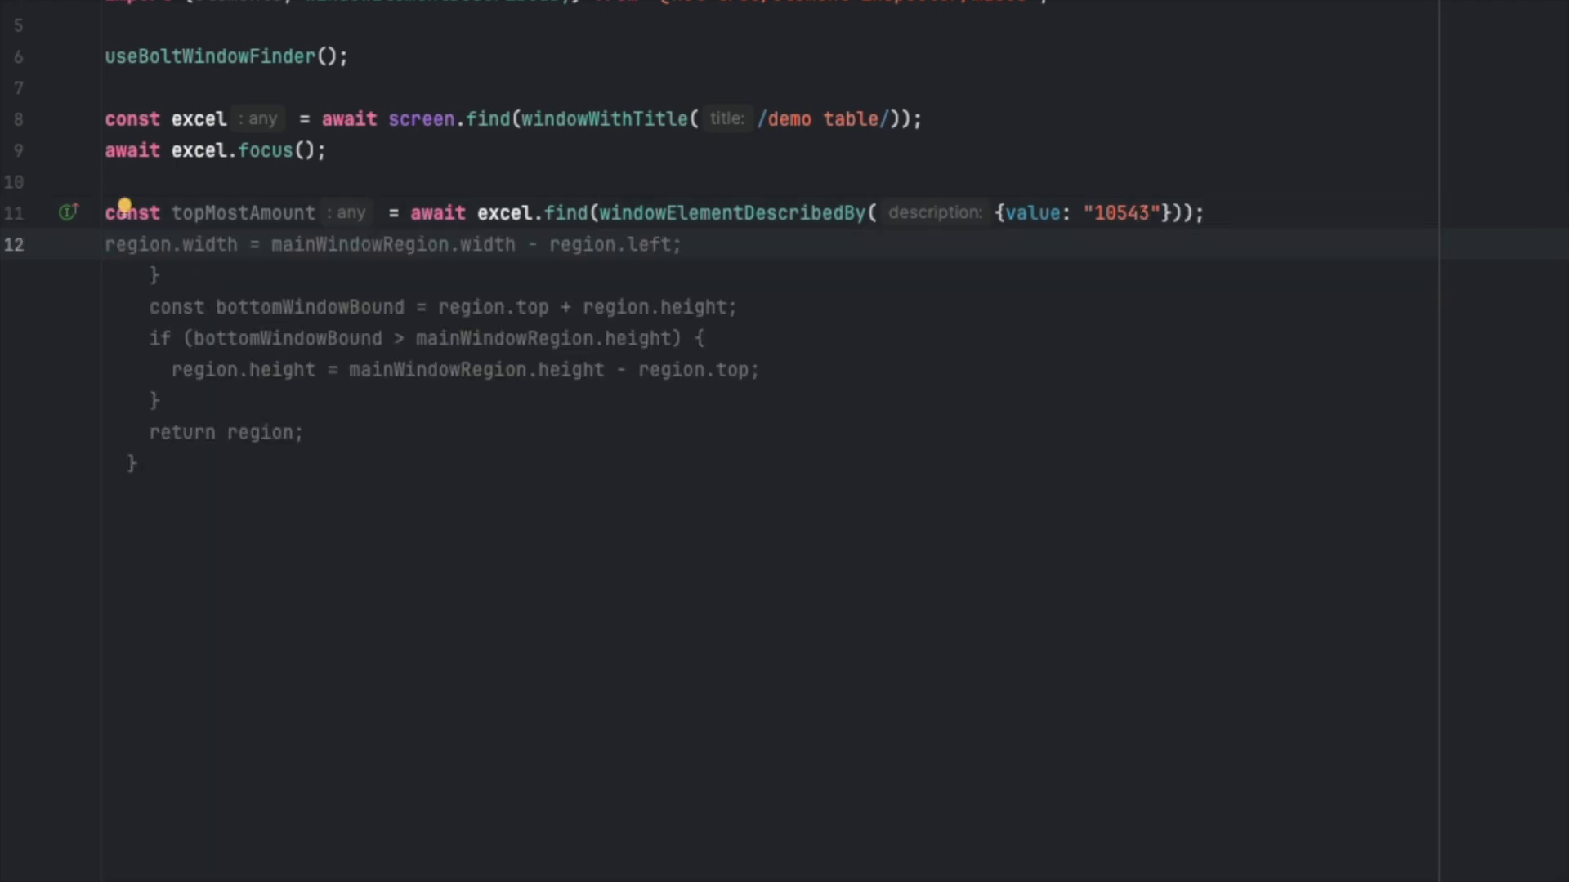
Start an await screen.highlight call on topMostAmount.
text(awai)
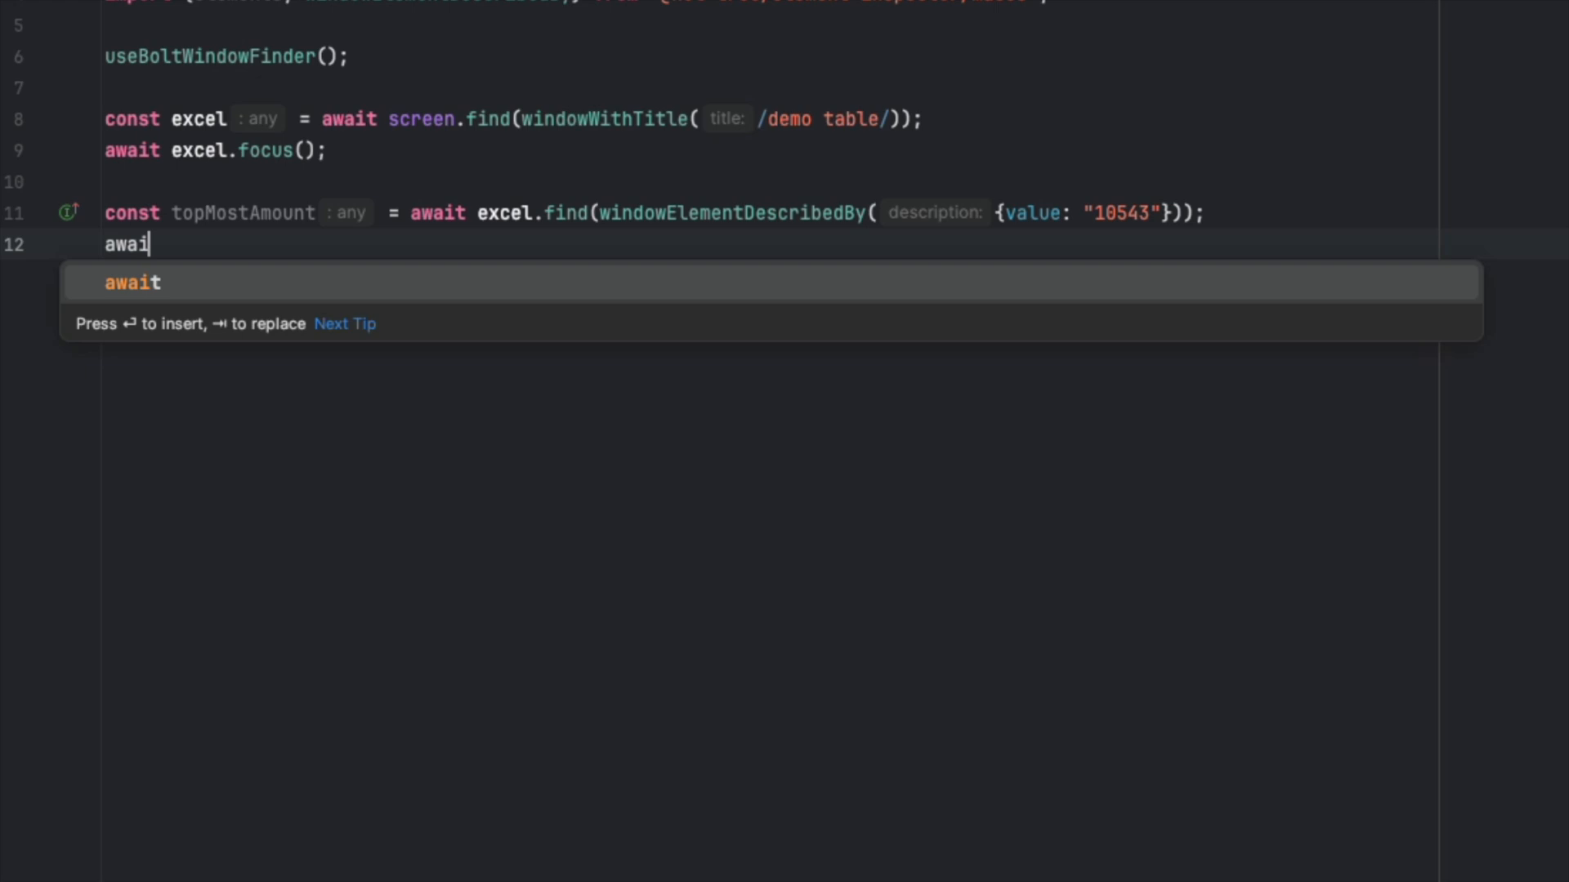
text(screen.highlight()
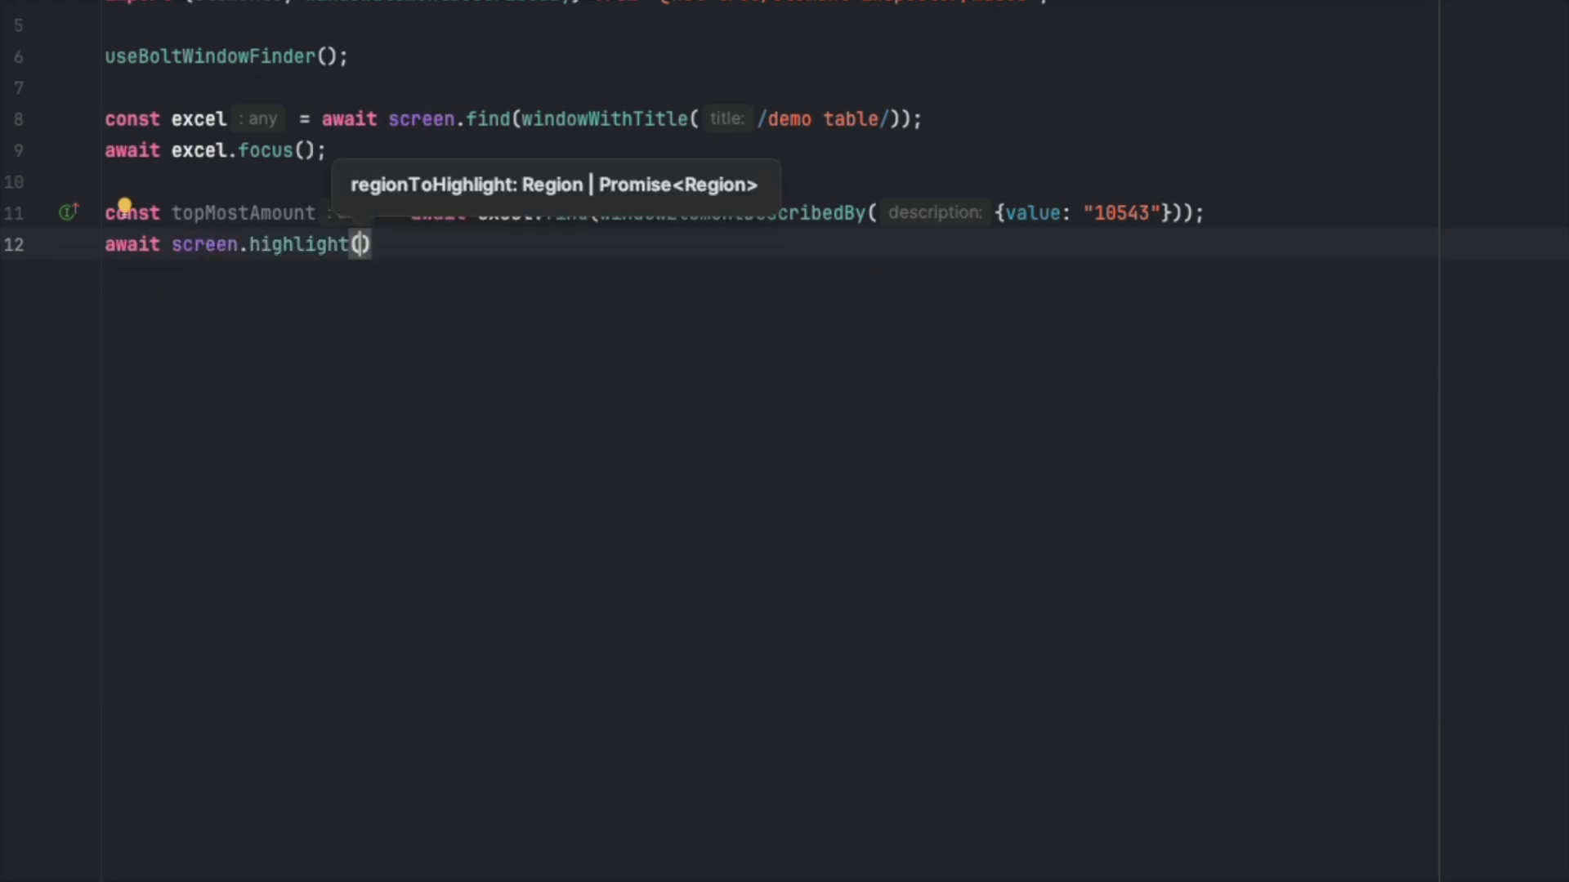
text(topMostAmount.)
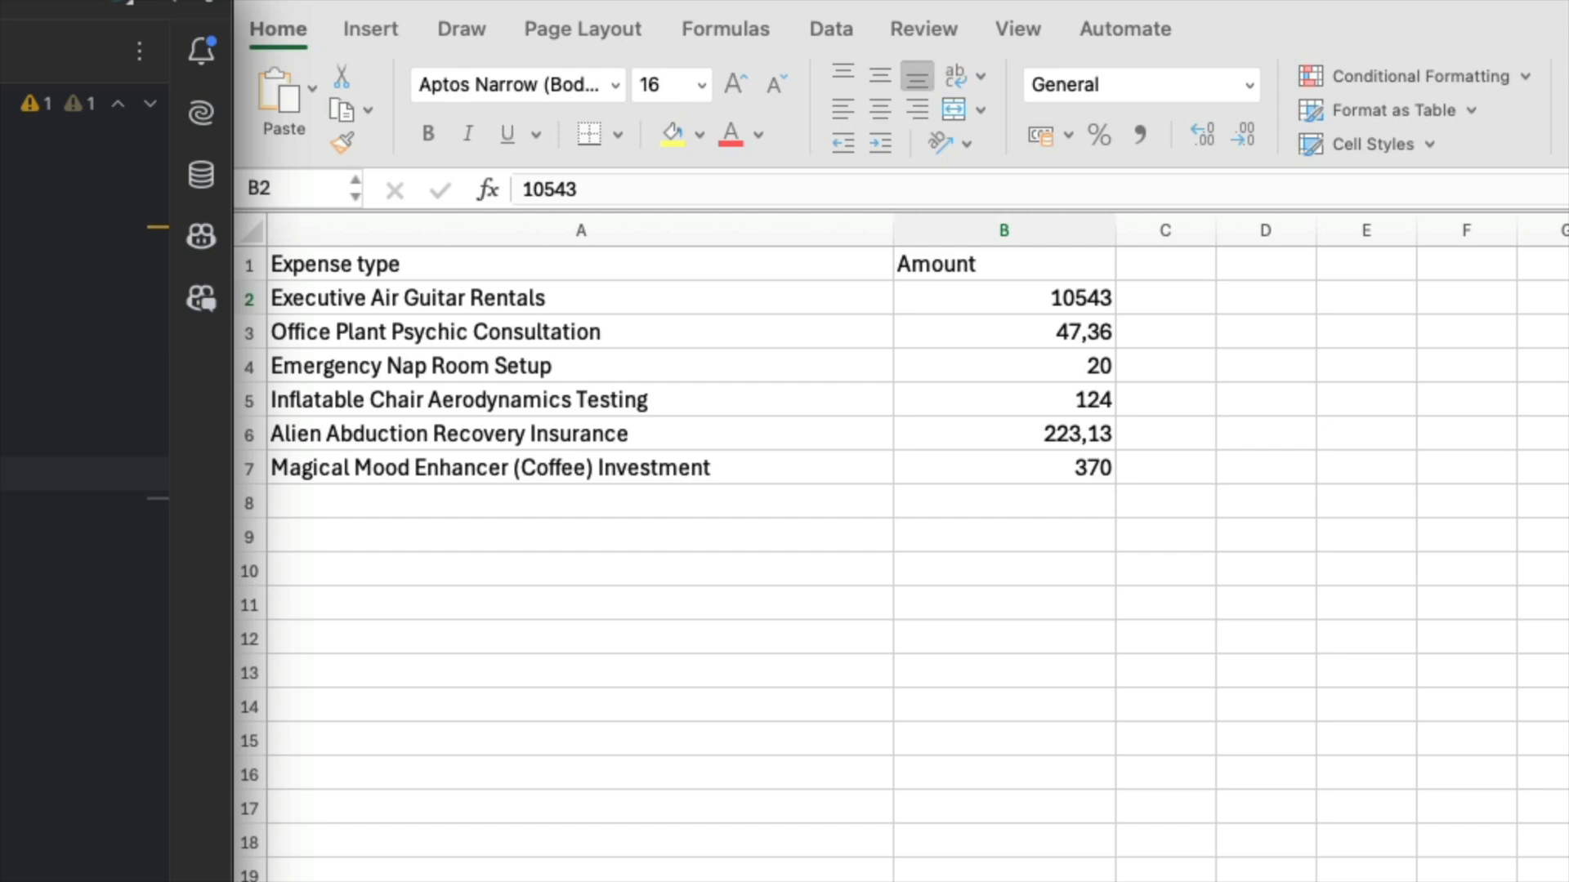
Pass topMostAmount.region to screen.highlight and run the script.
click(1004, 298)
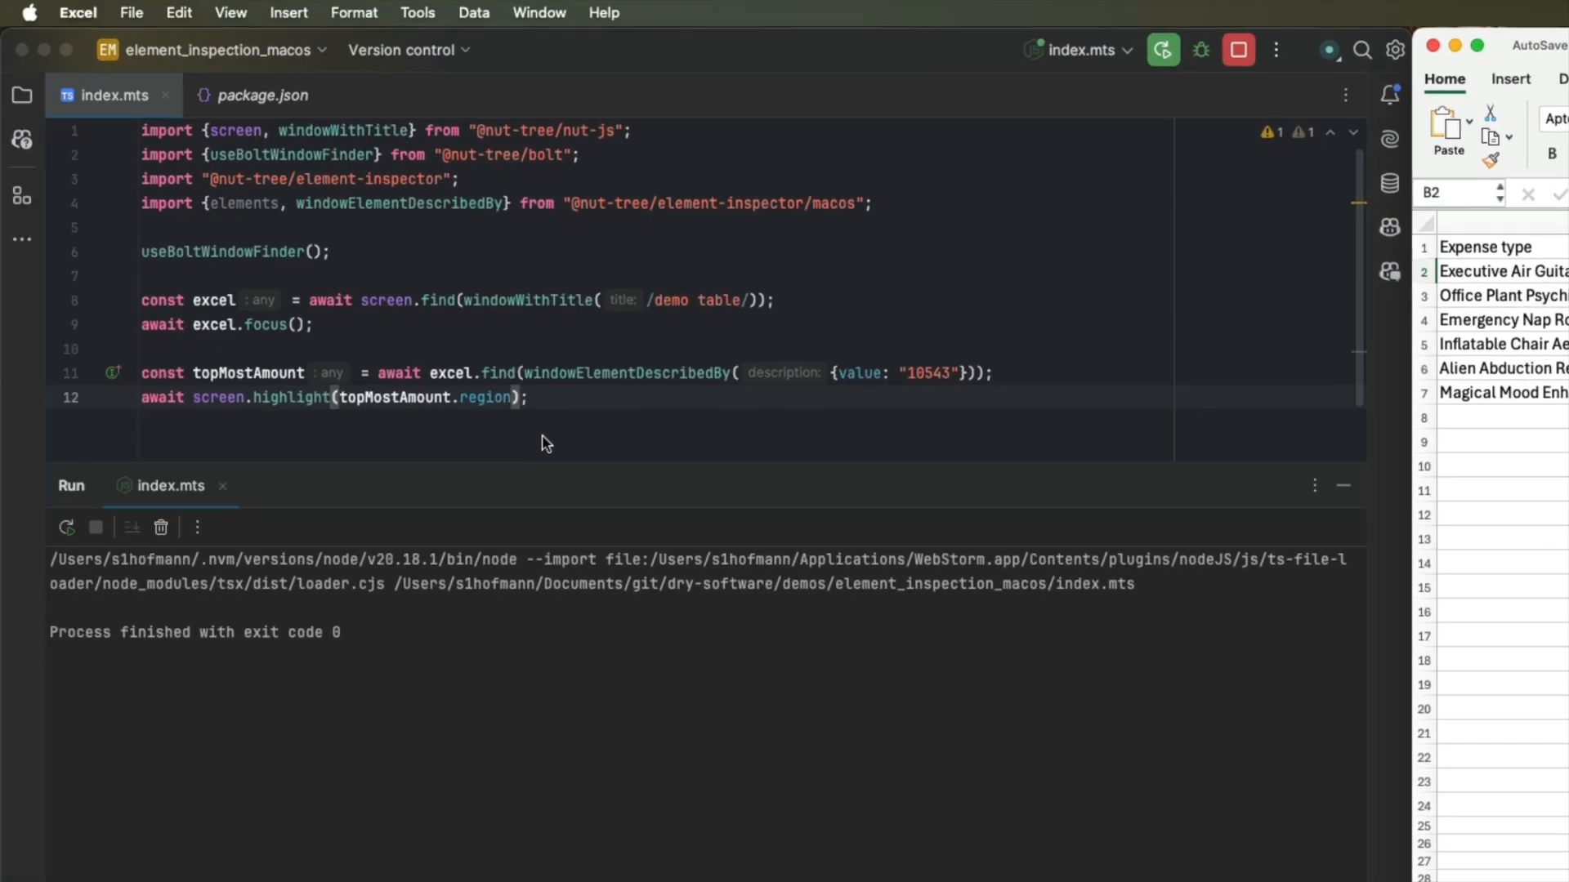
click(507, 717)
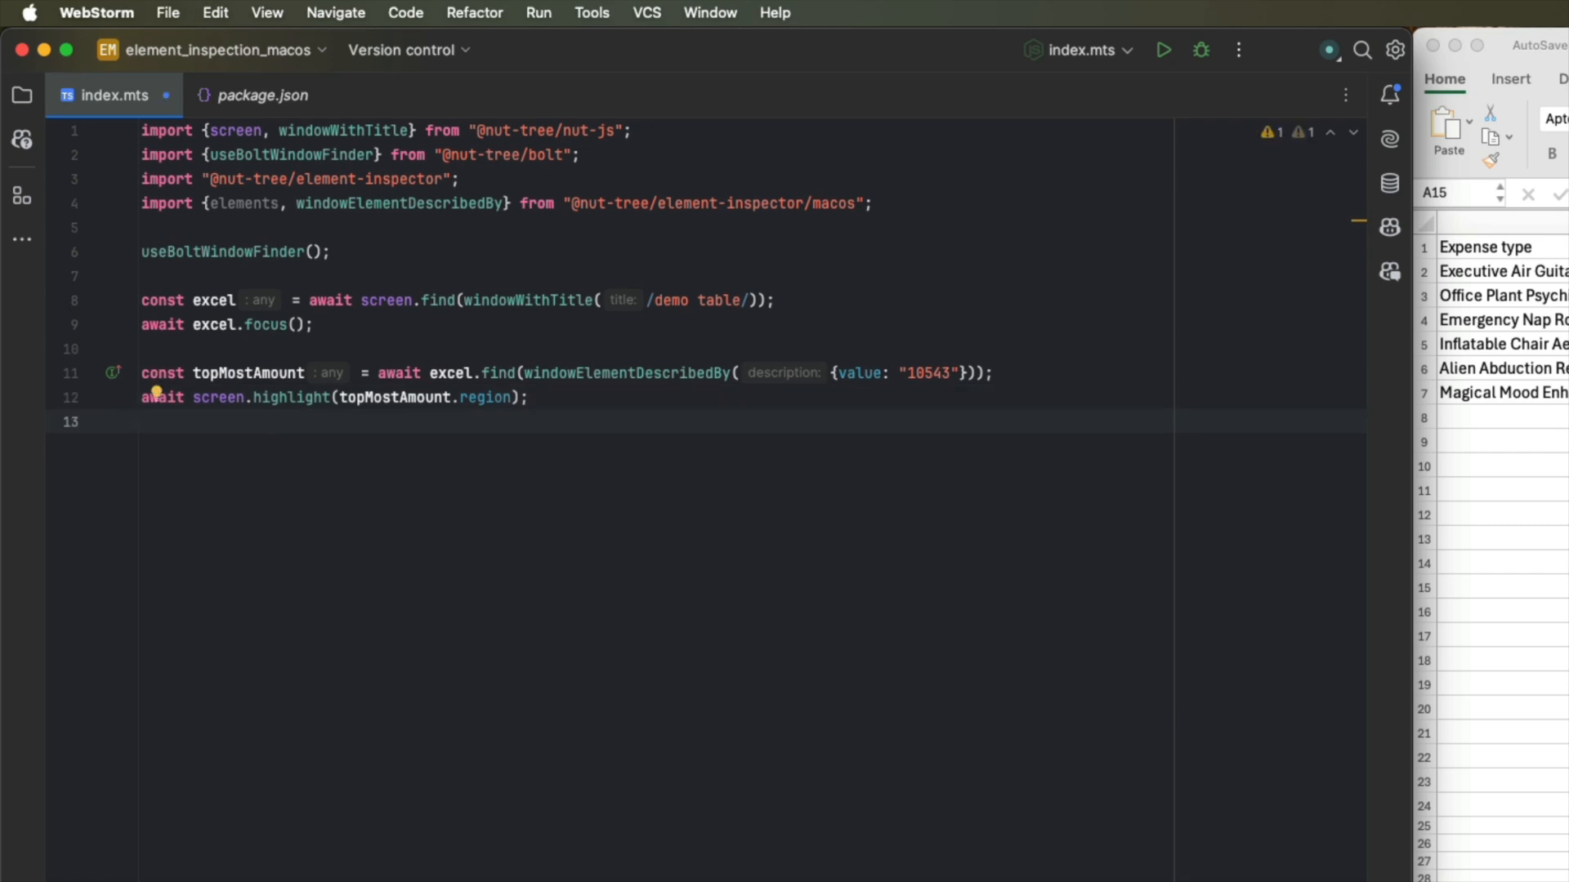
Log JSON.stringify(topMostAmount, null, 2), run it and review the printed element.
text(con)
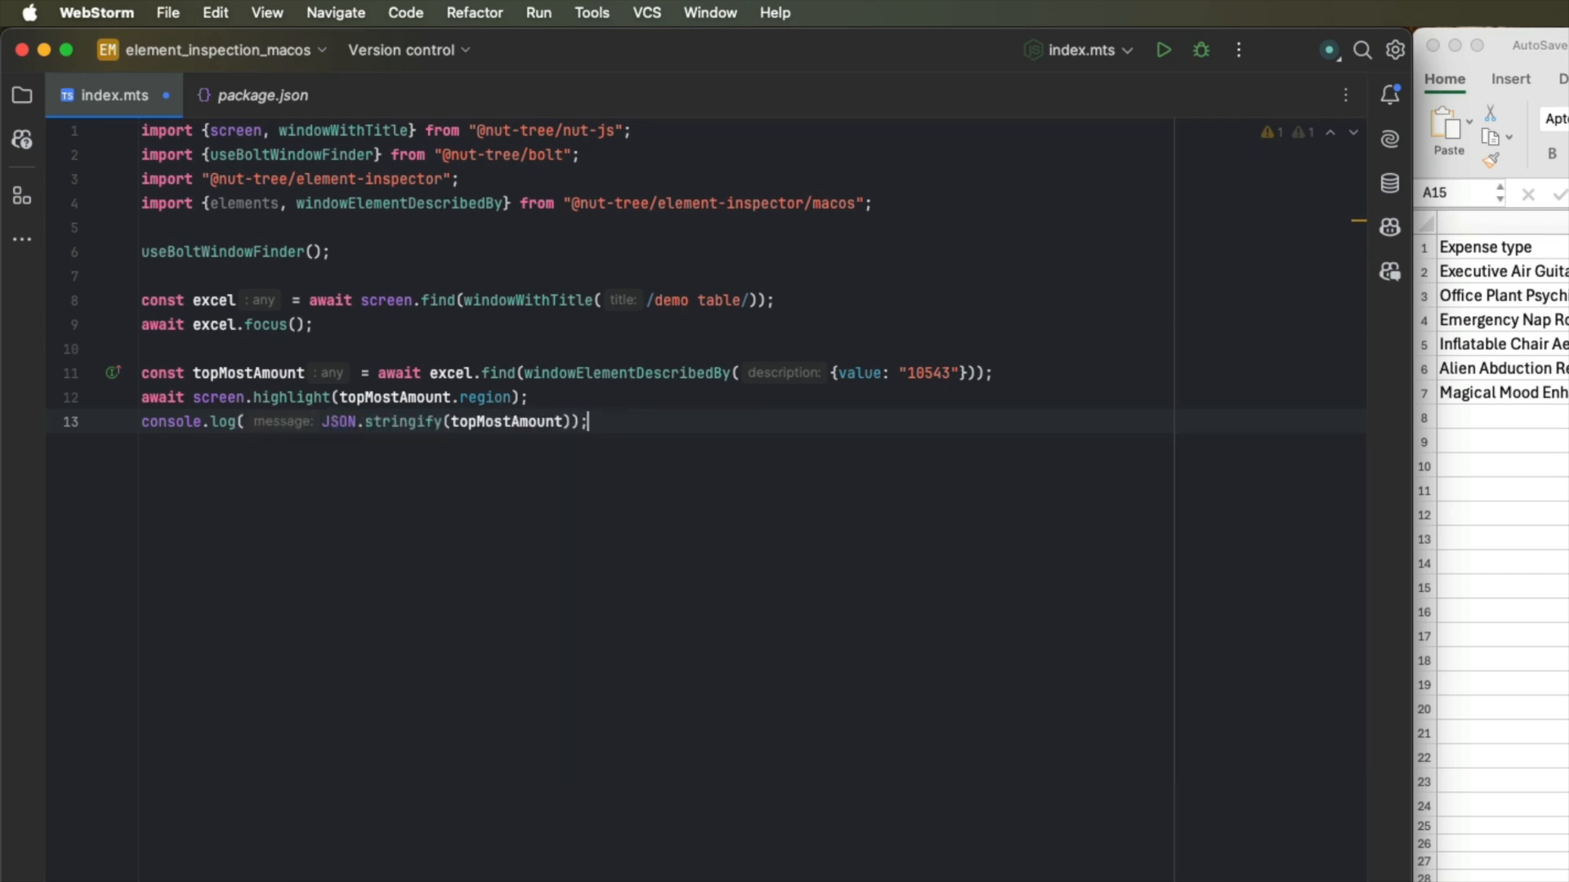
text(, null, 2)
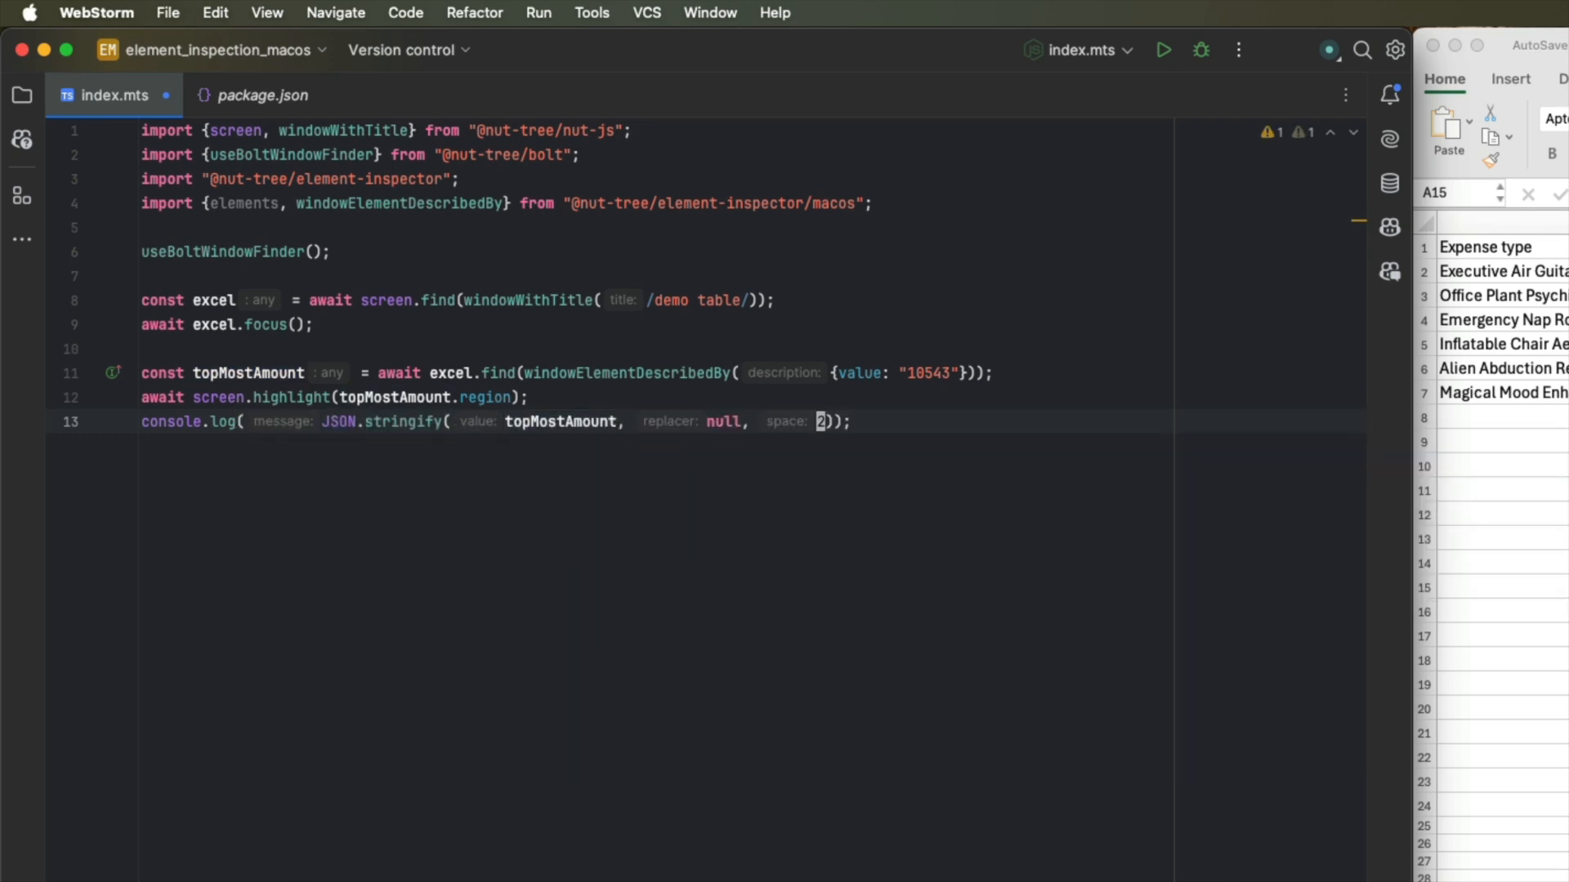
click(1161, 50)
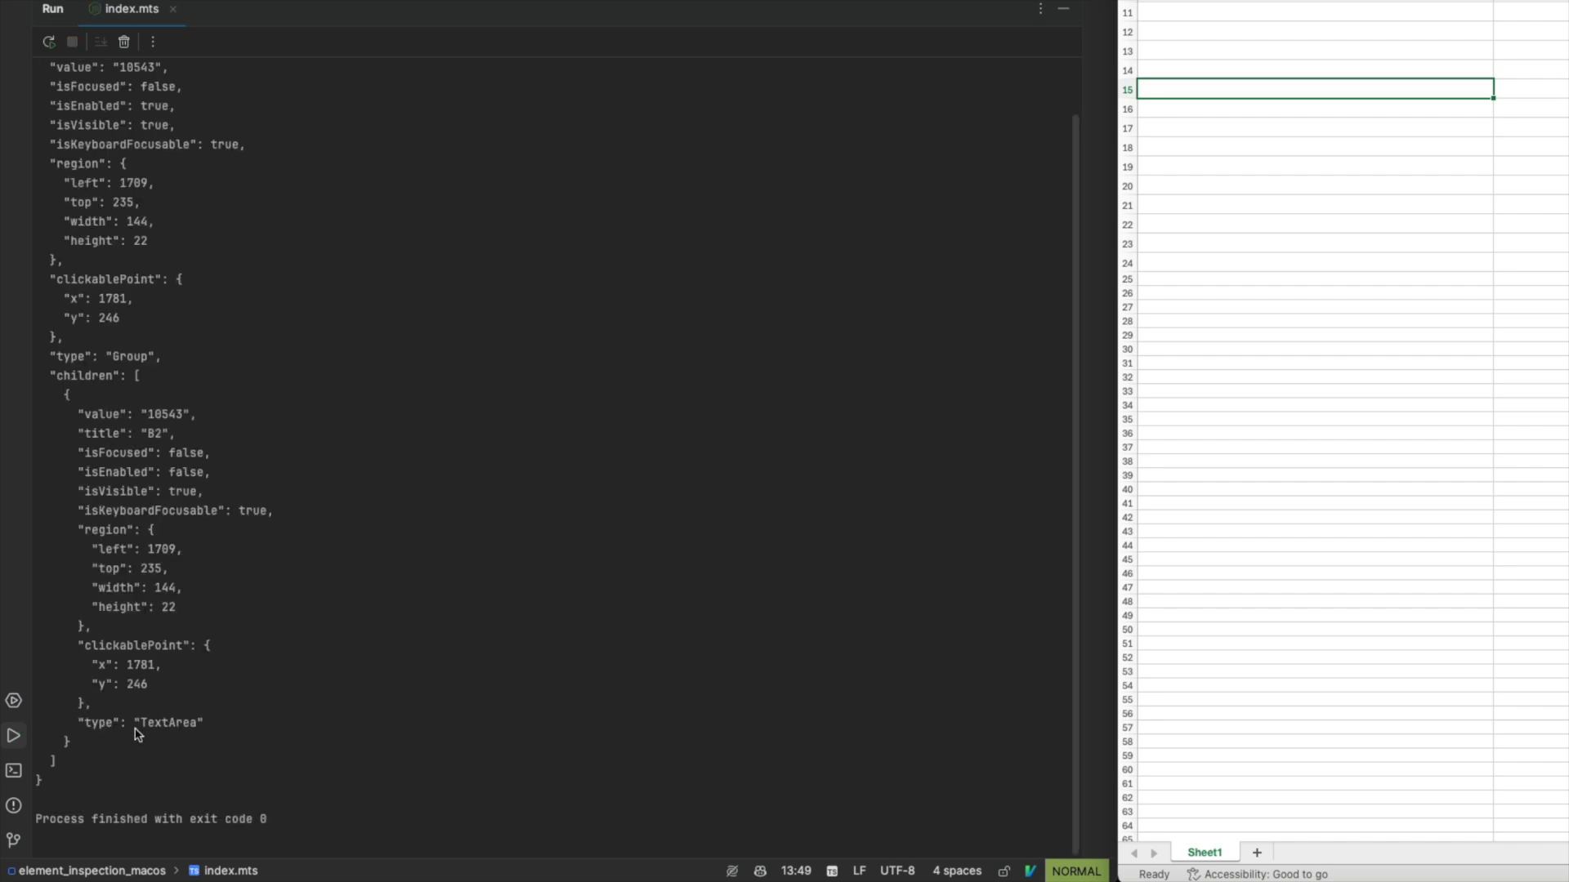
mouse_move(151, 729)
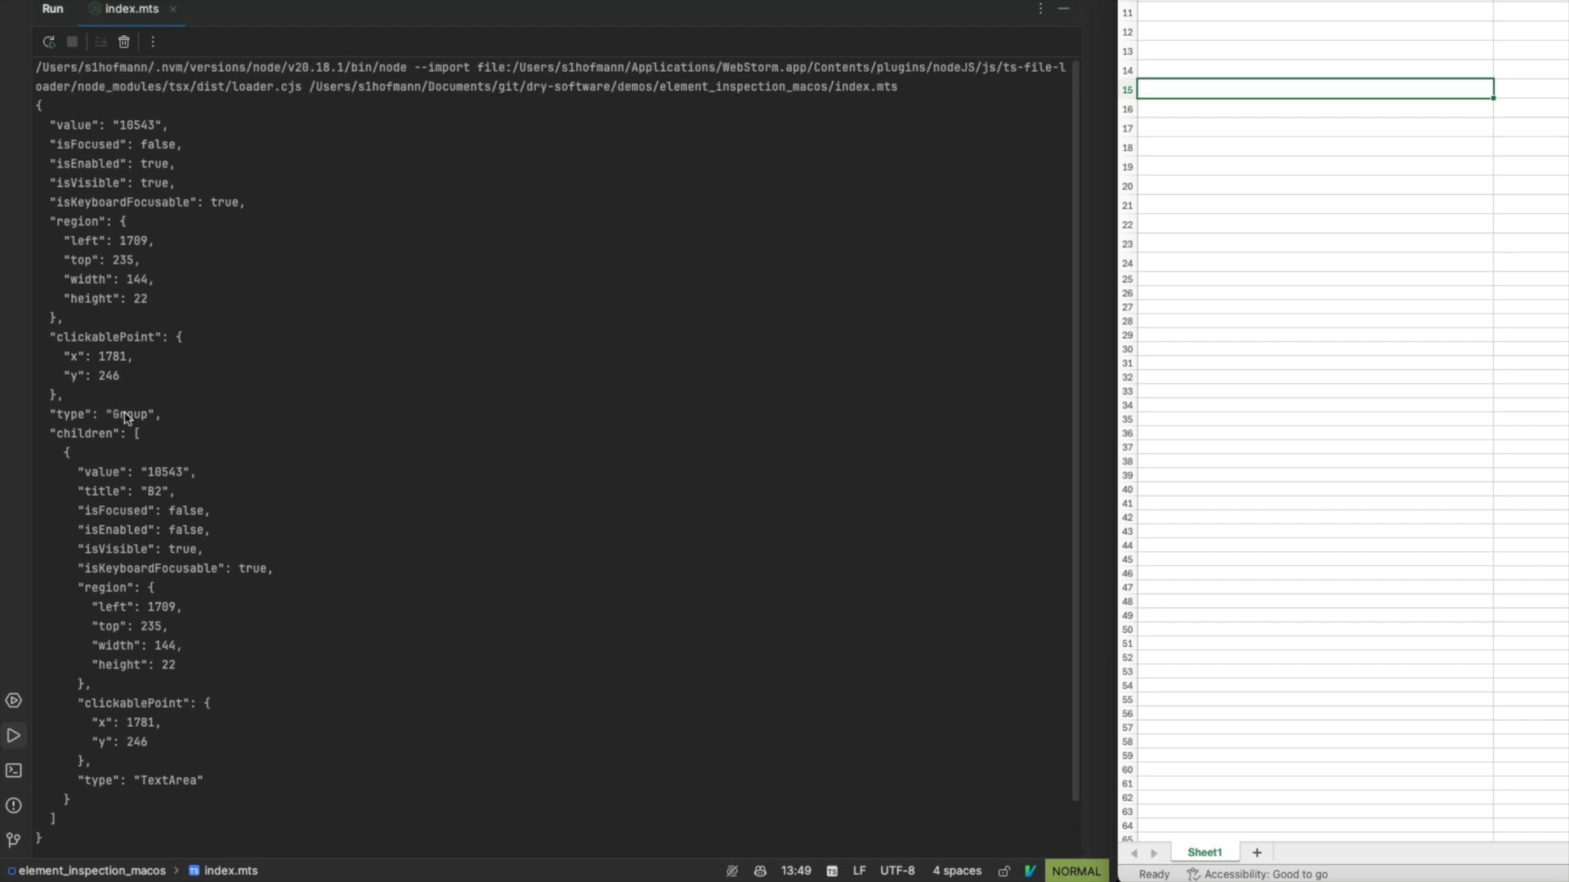
scroll(down, 3)
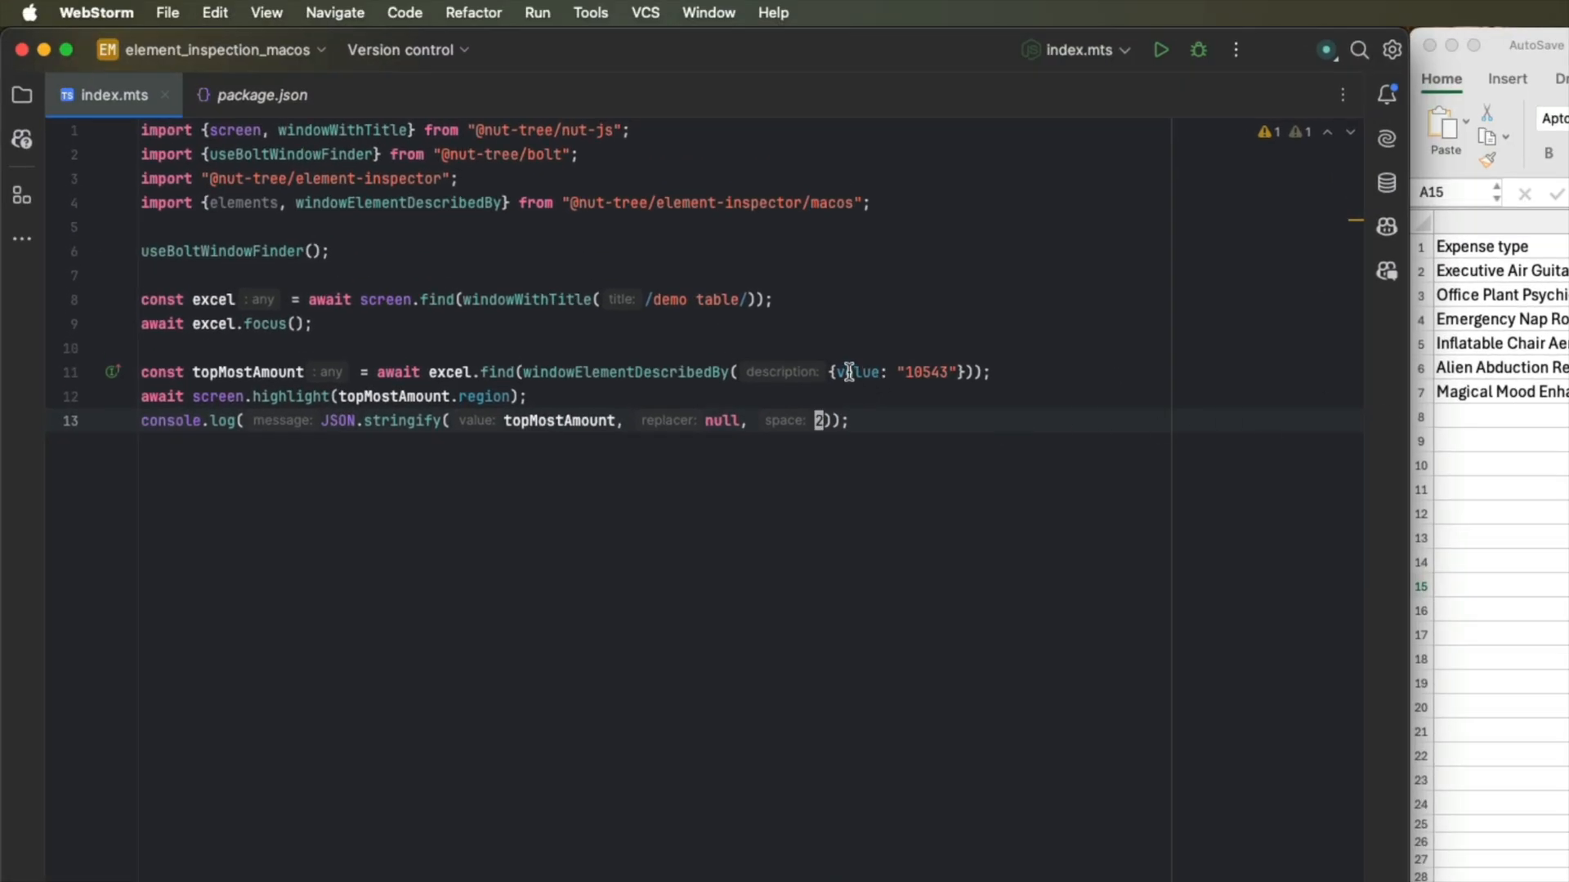
mouse_move(858, 373)
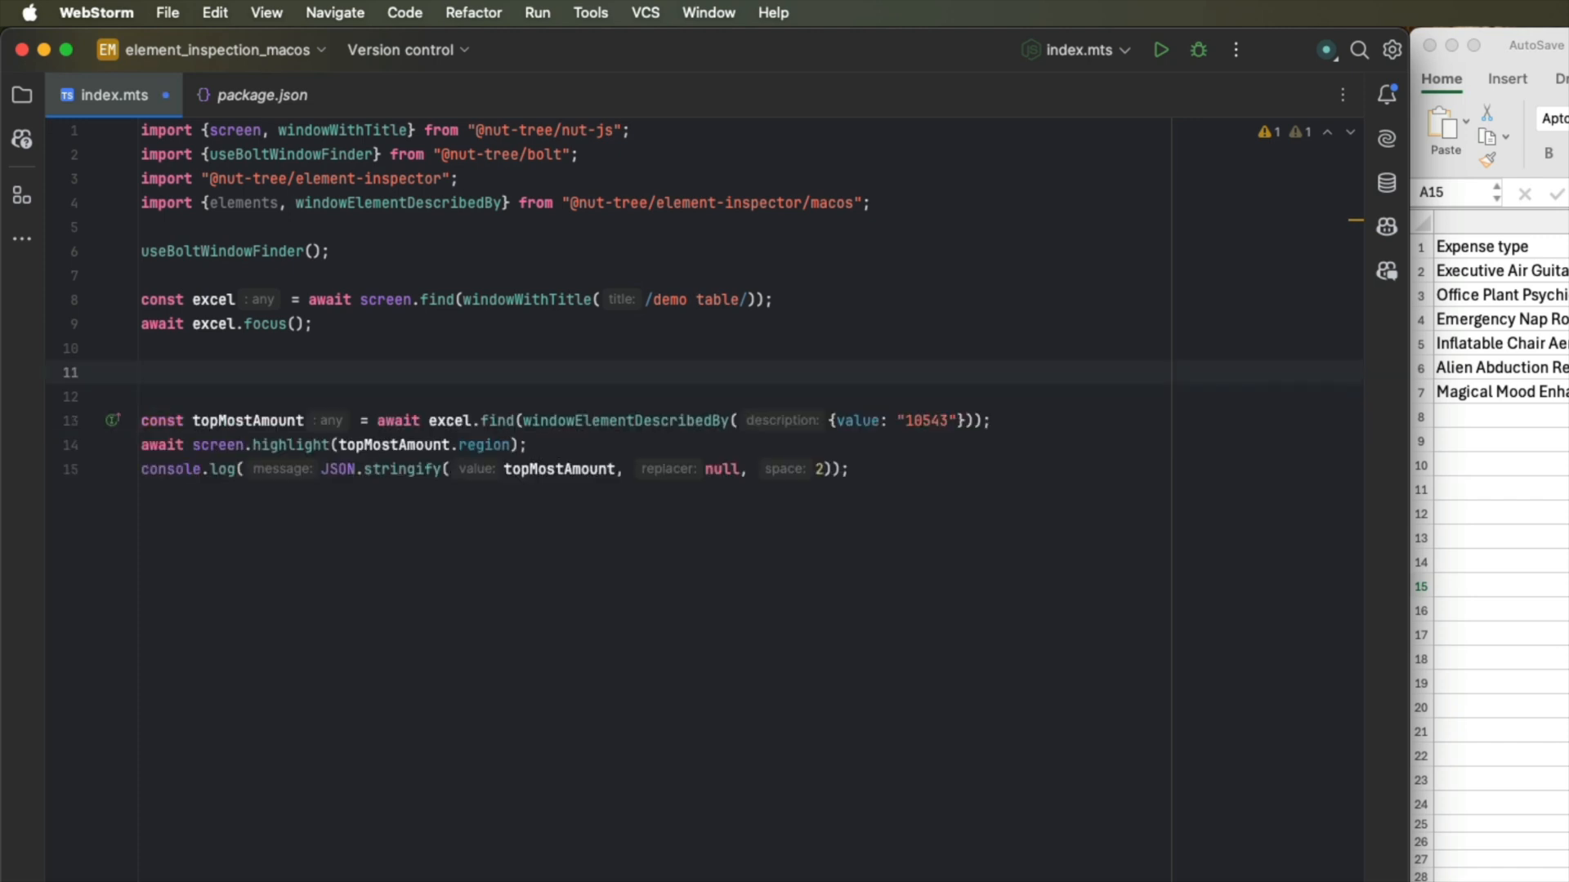
Define tableCell(index) returning a textArea titled index inside a group within a cell.
text(const windowRegion = await excel.region;)
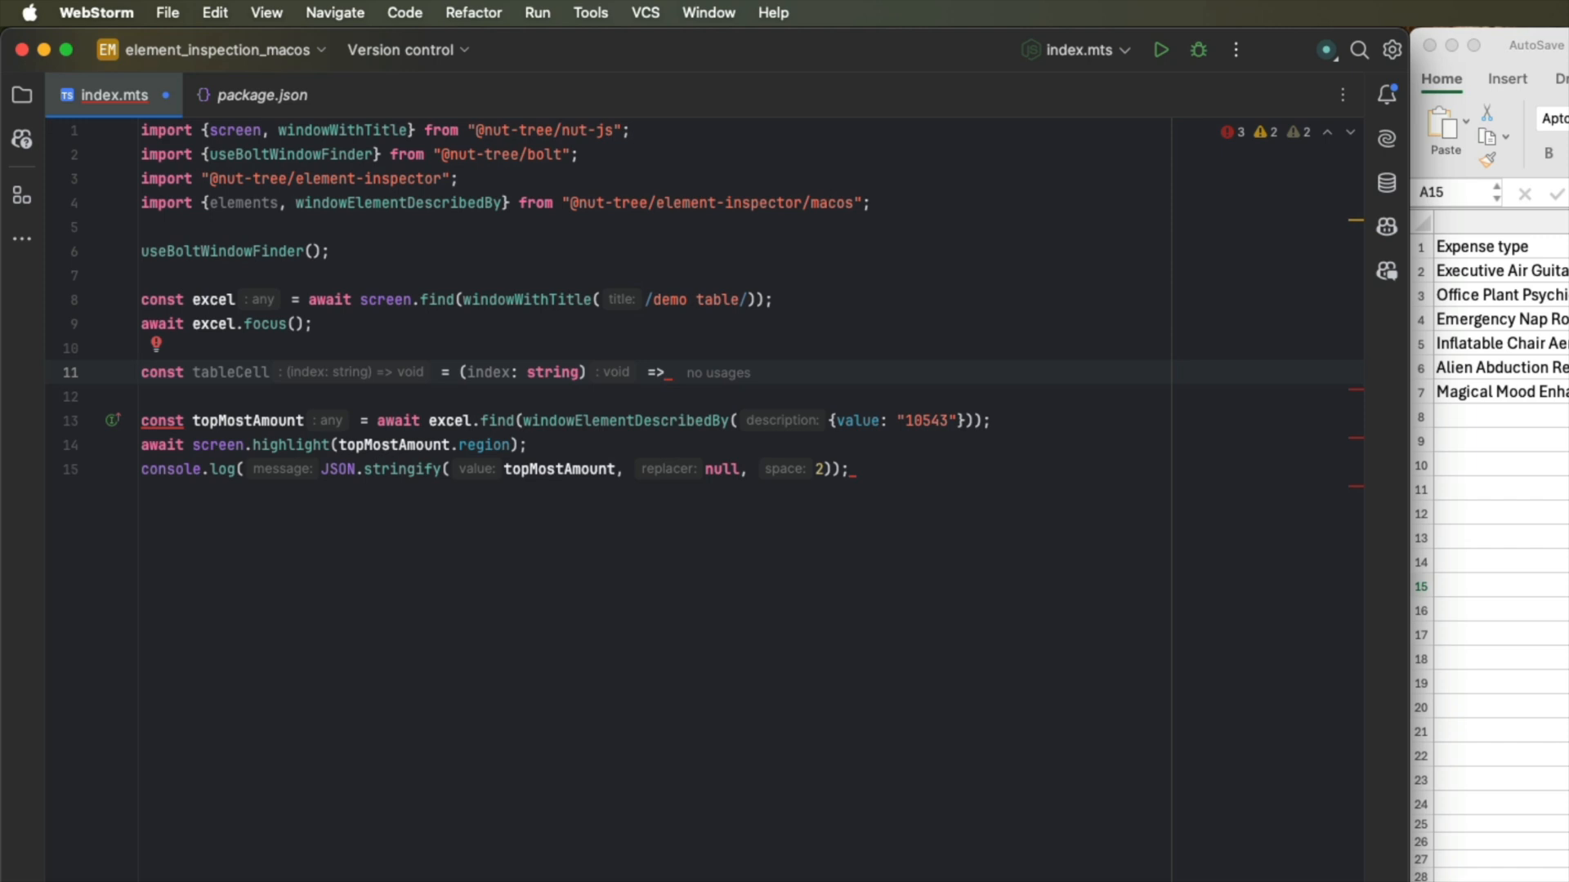
text(elements())
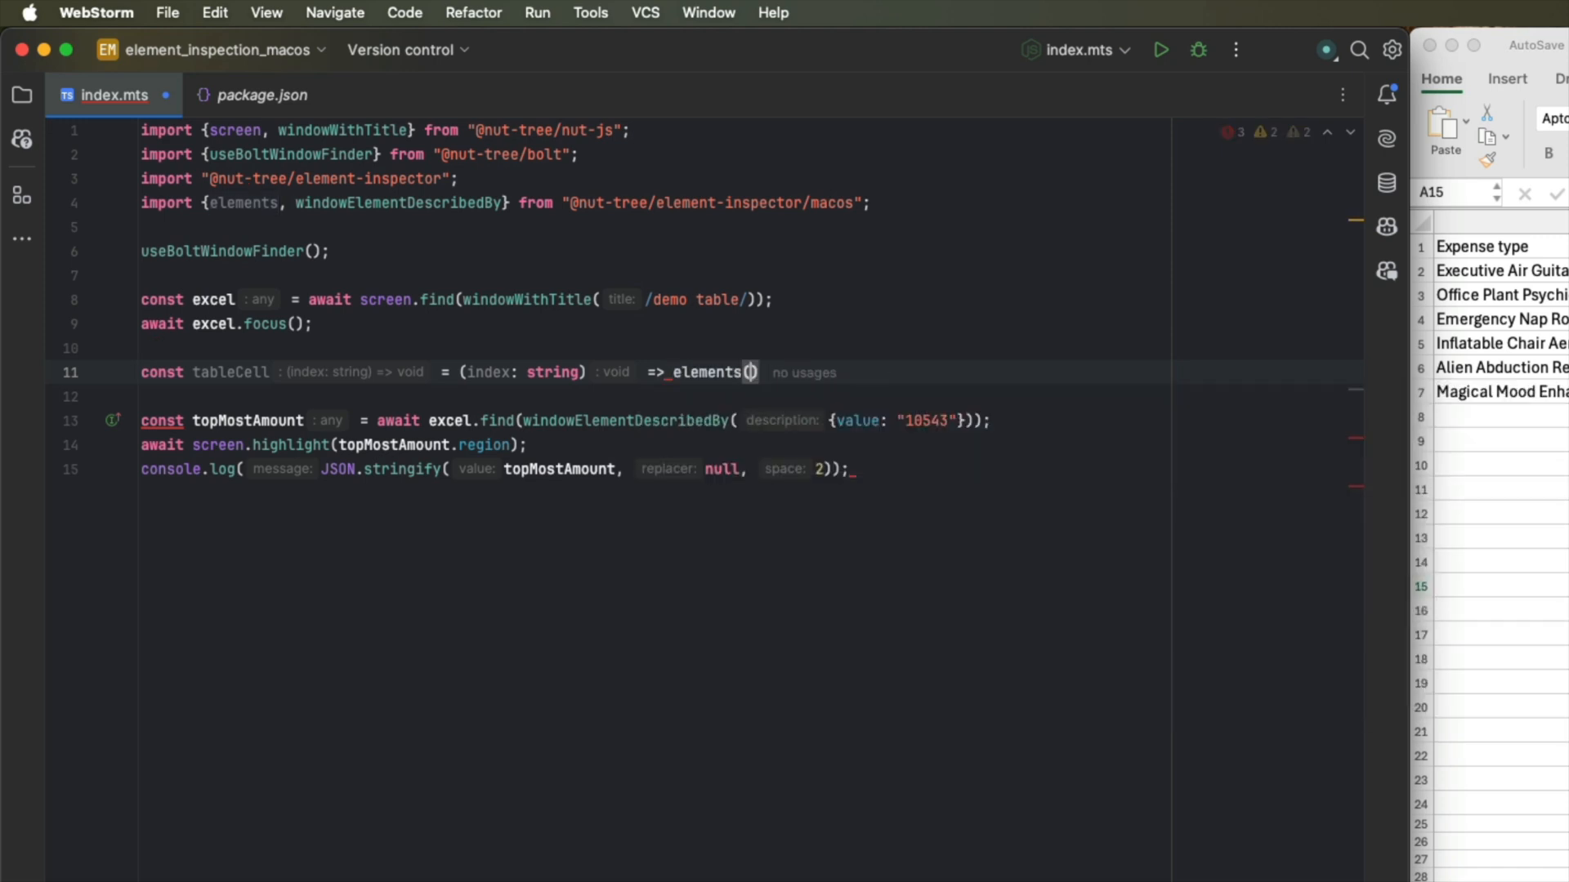
text(.textArea)
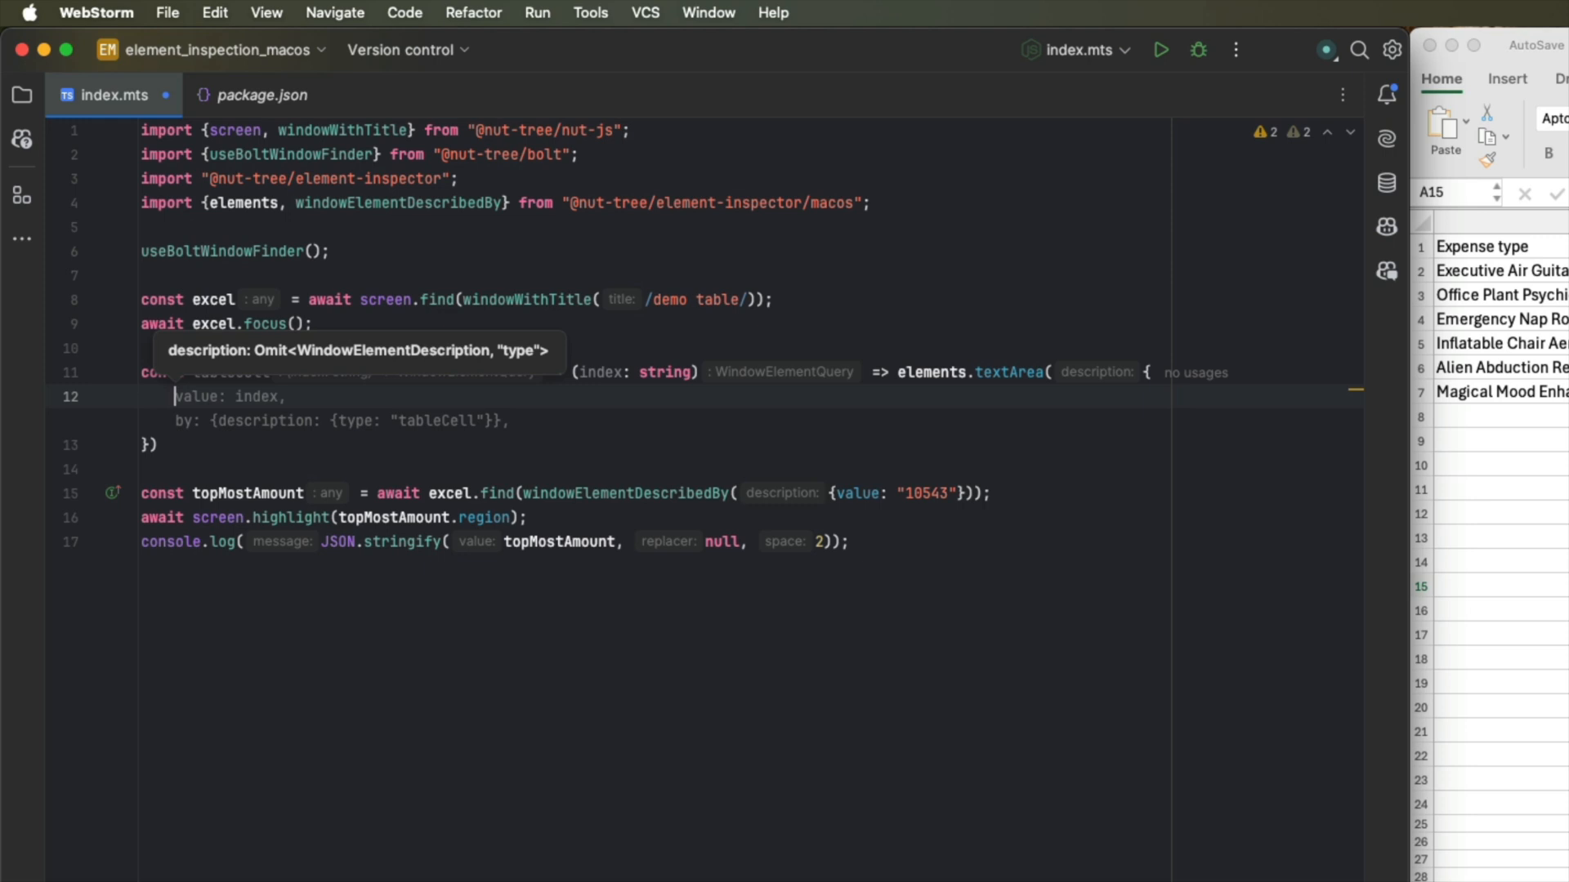
text(title: index,)
text(in:)
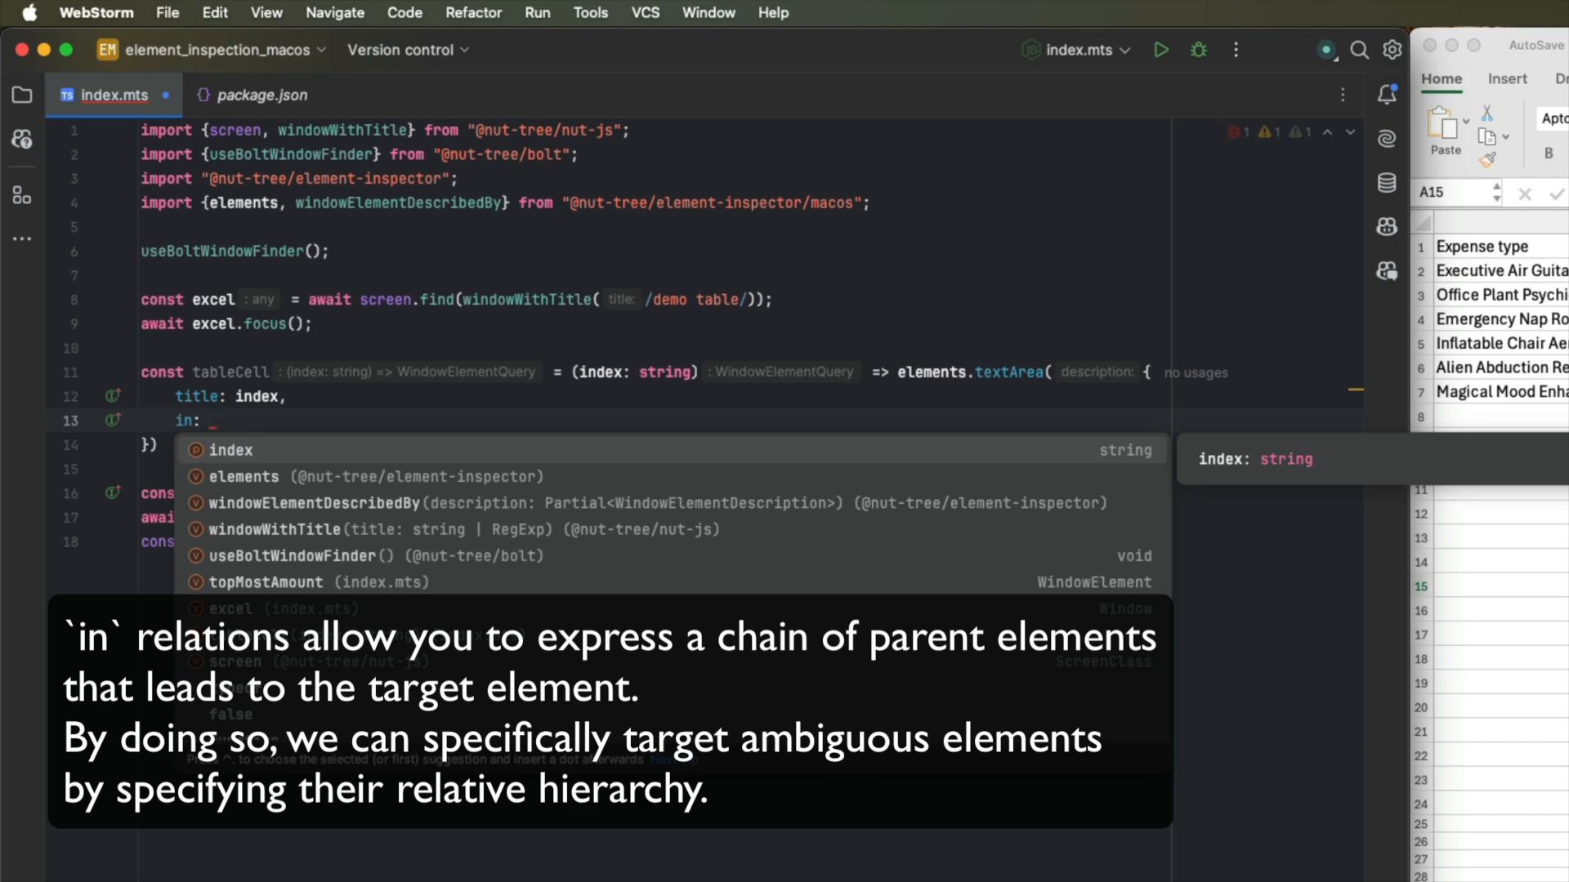
text(elements.group({)
text(in: elements.cell({)
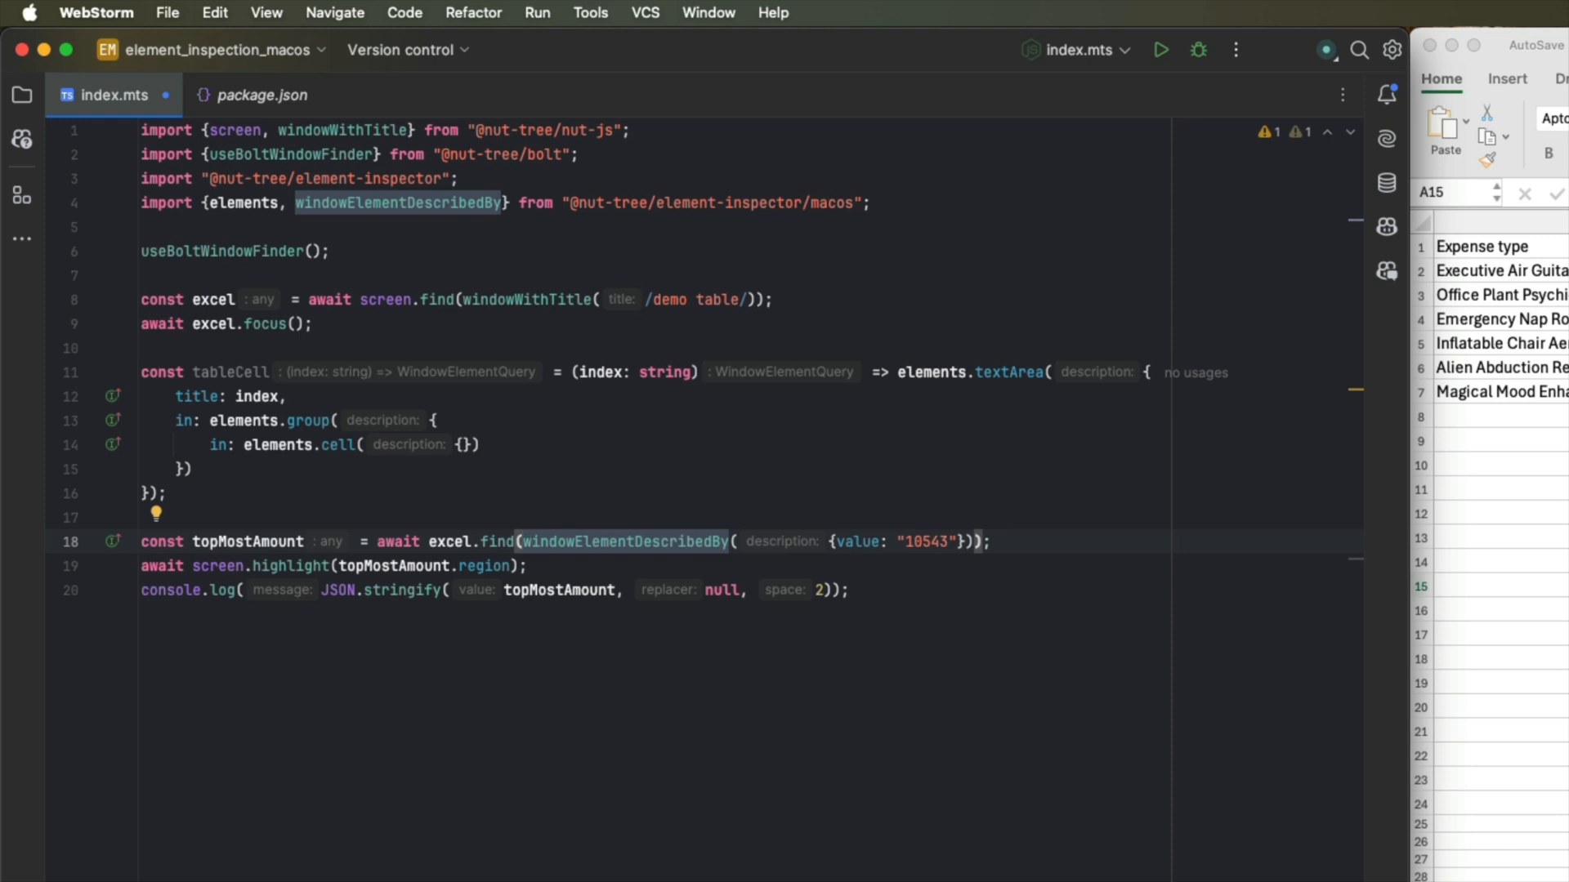
Find topMostAmount with tableCell("B2") and add bottomCell via tableCell("B7").
text(tableCell)
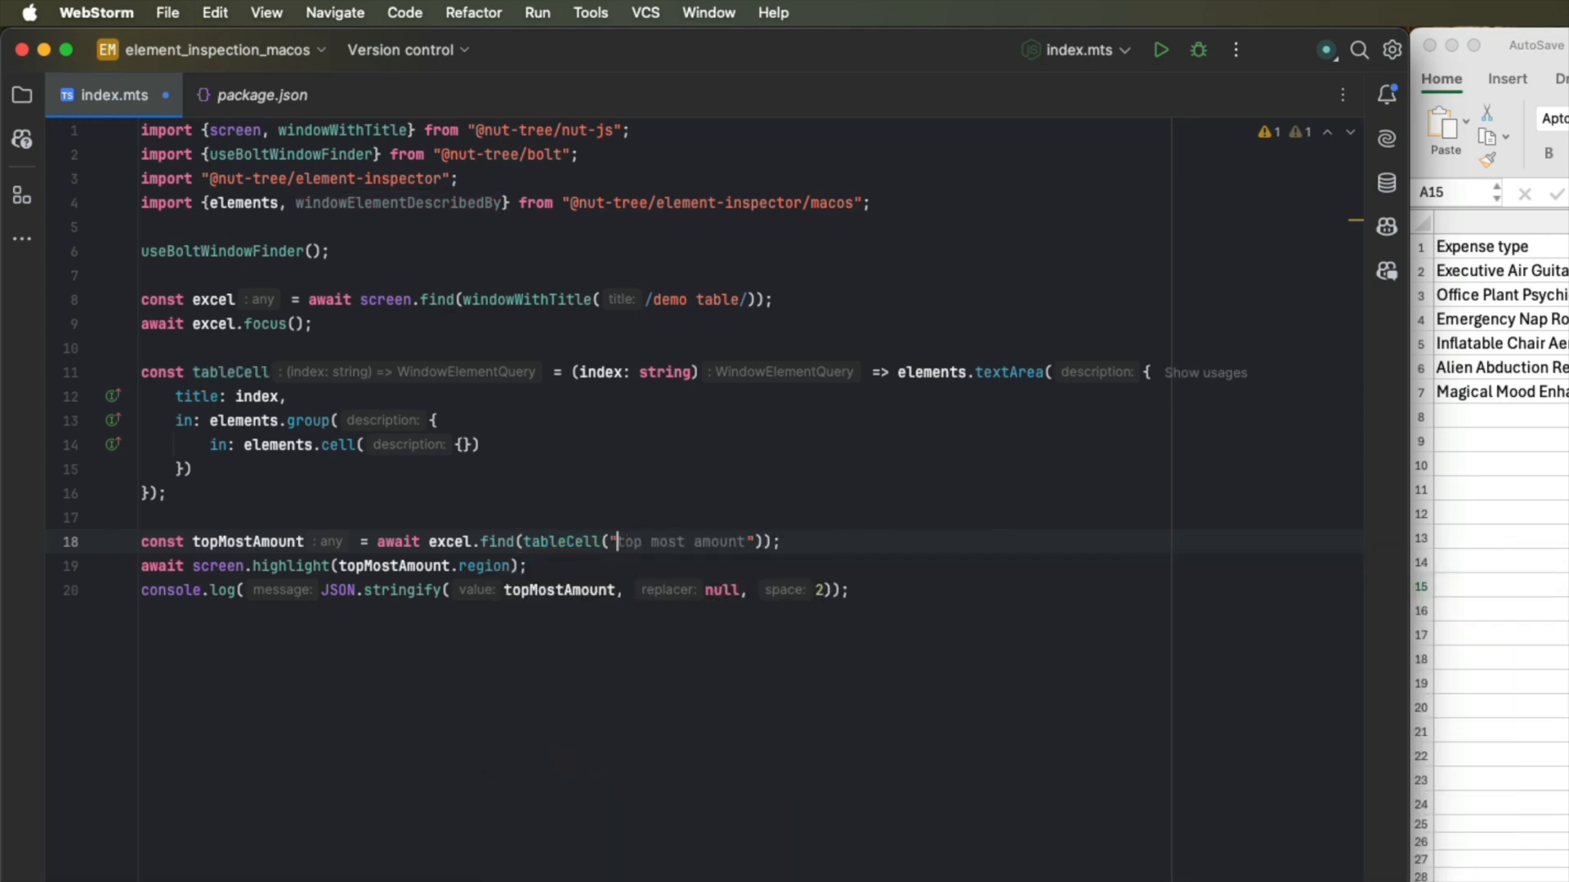
text(B2)
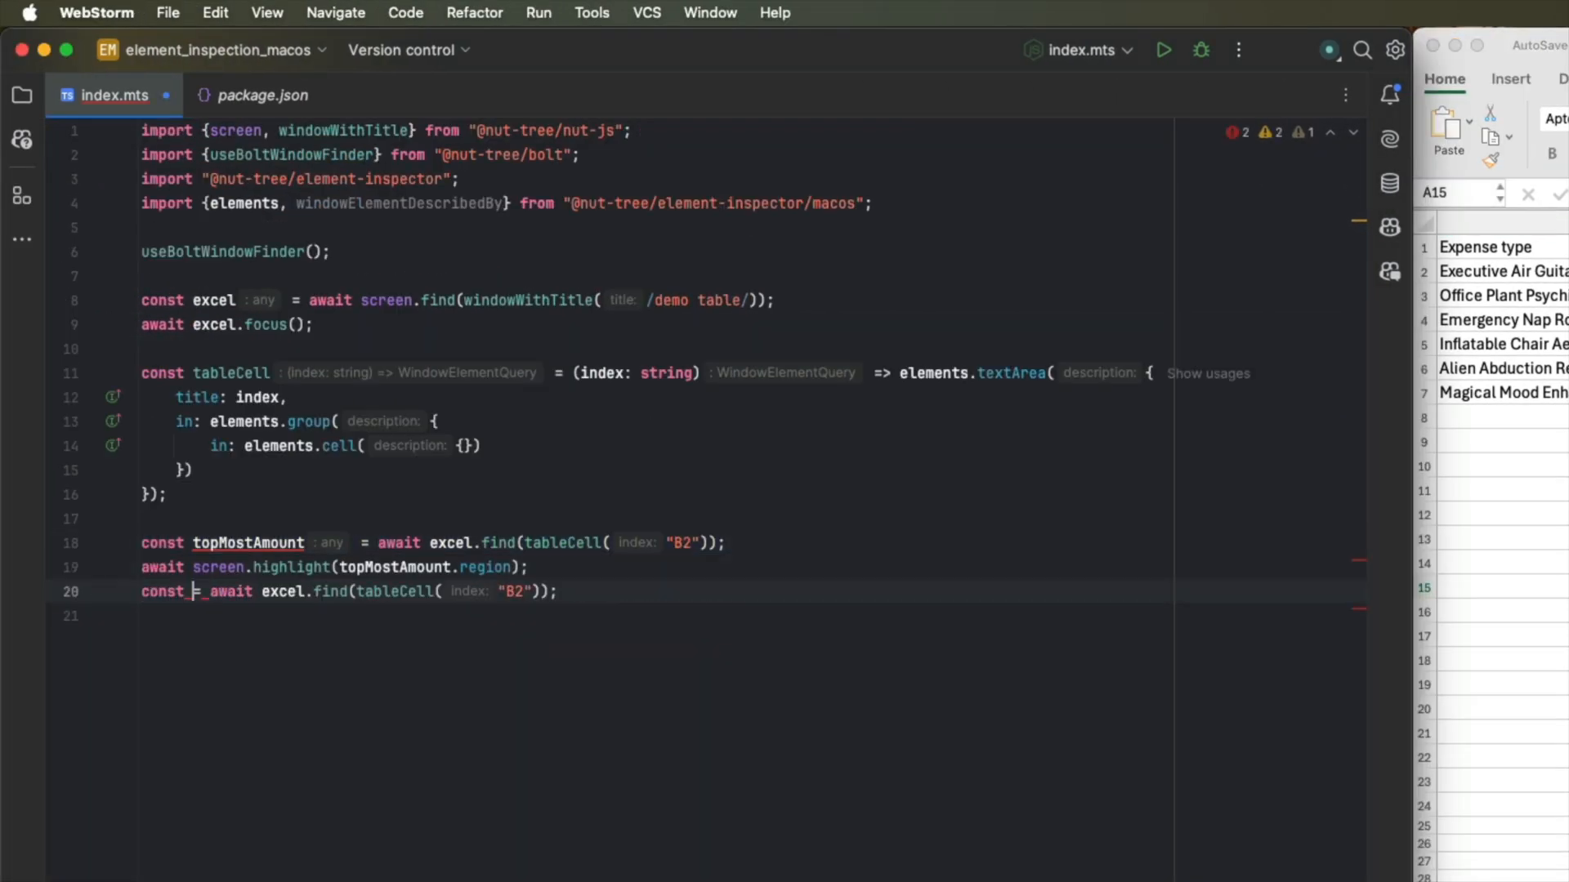
text(bottomCell)
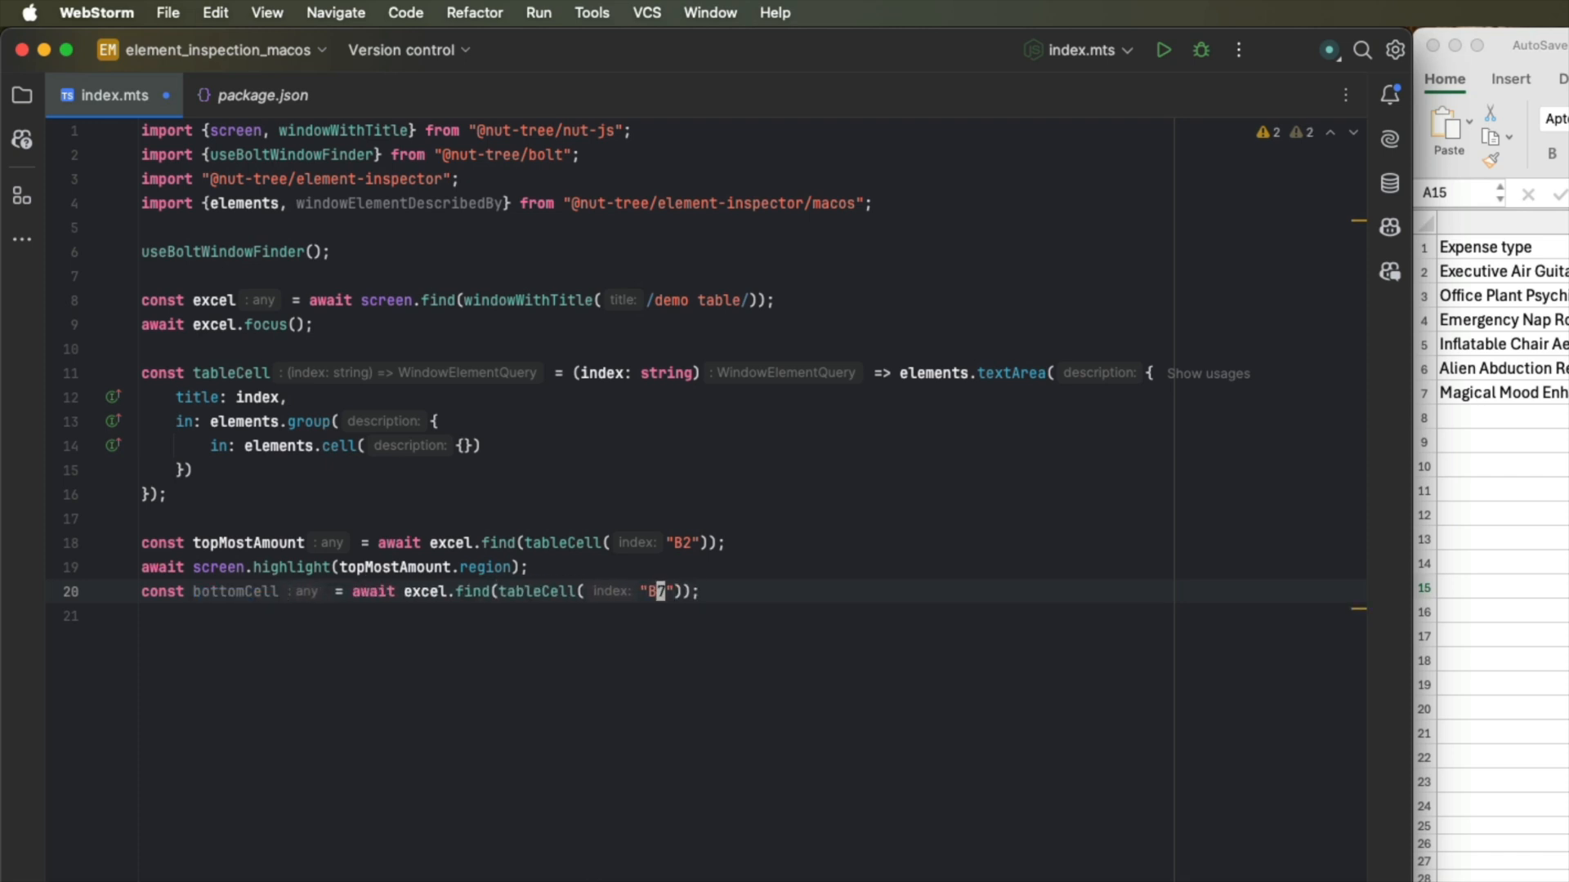
text(7)
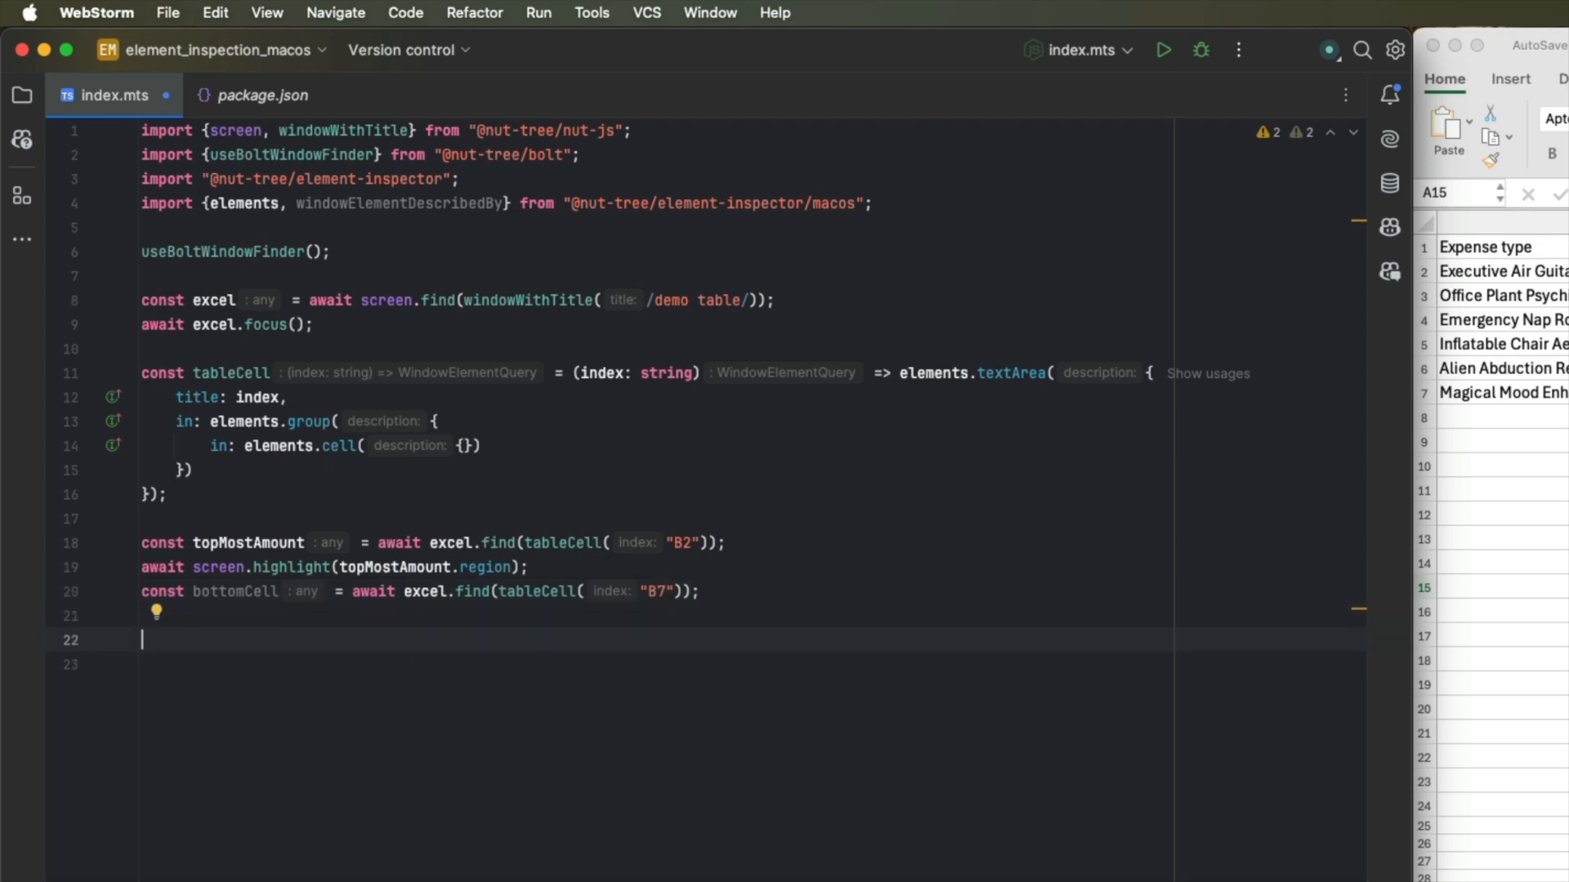
Move to centerOf(topMostAmount.region) and drag to centerOf(bottomCell.region), importing mouse helpers.
text(await screen.highlight(bottomCell.region);)
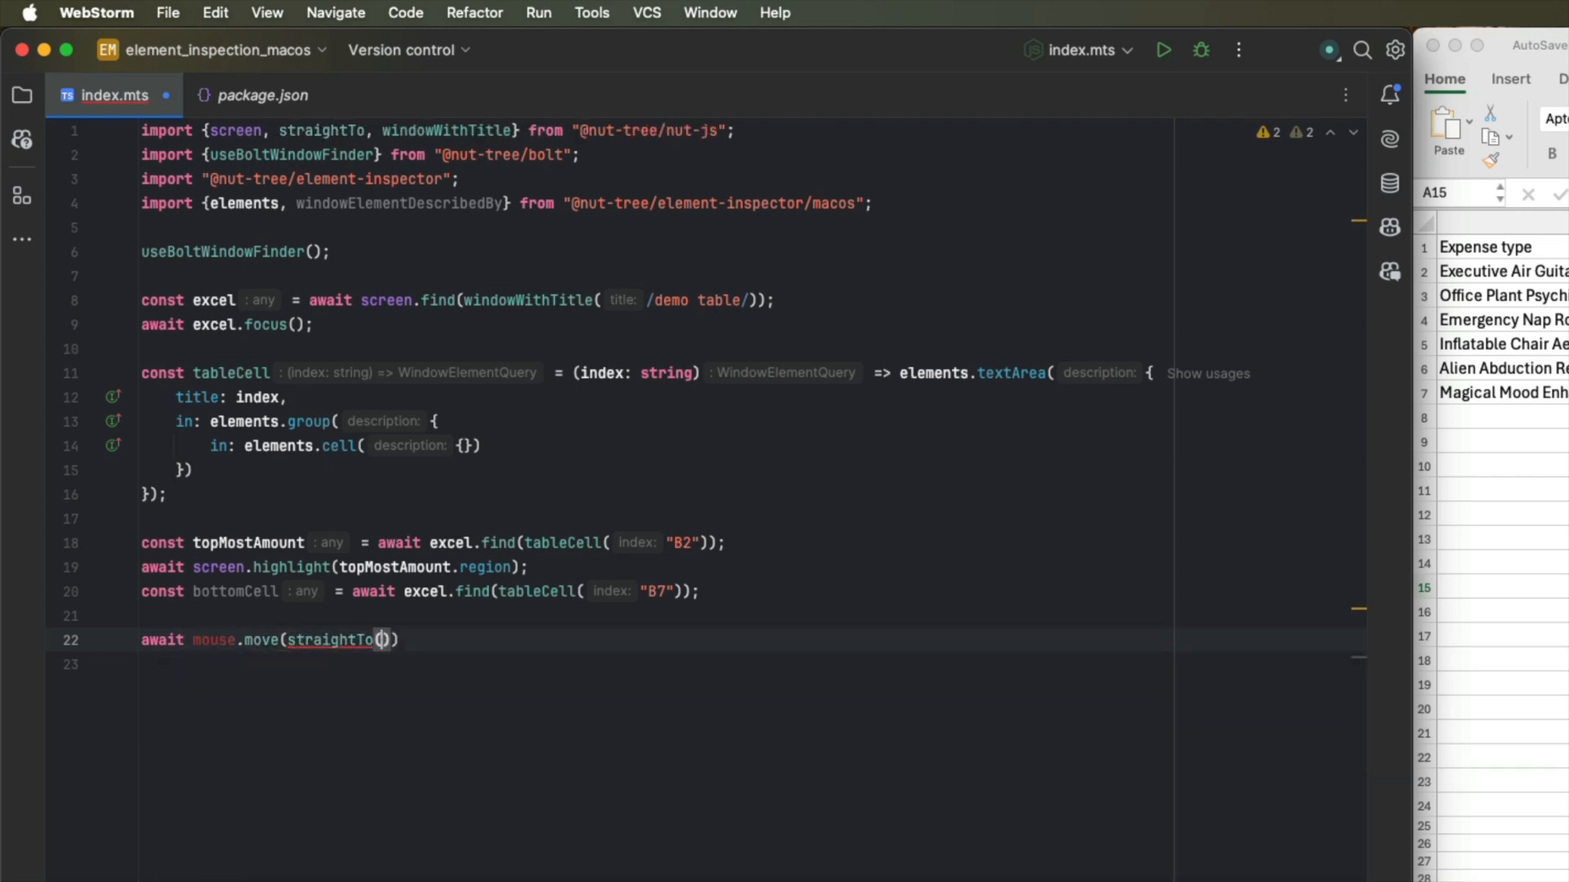
text(centerOf()
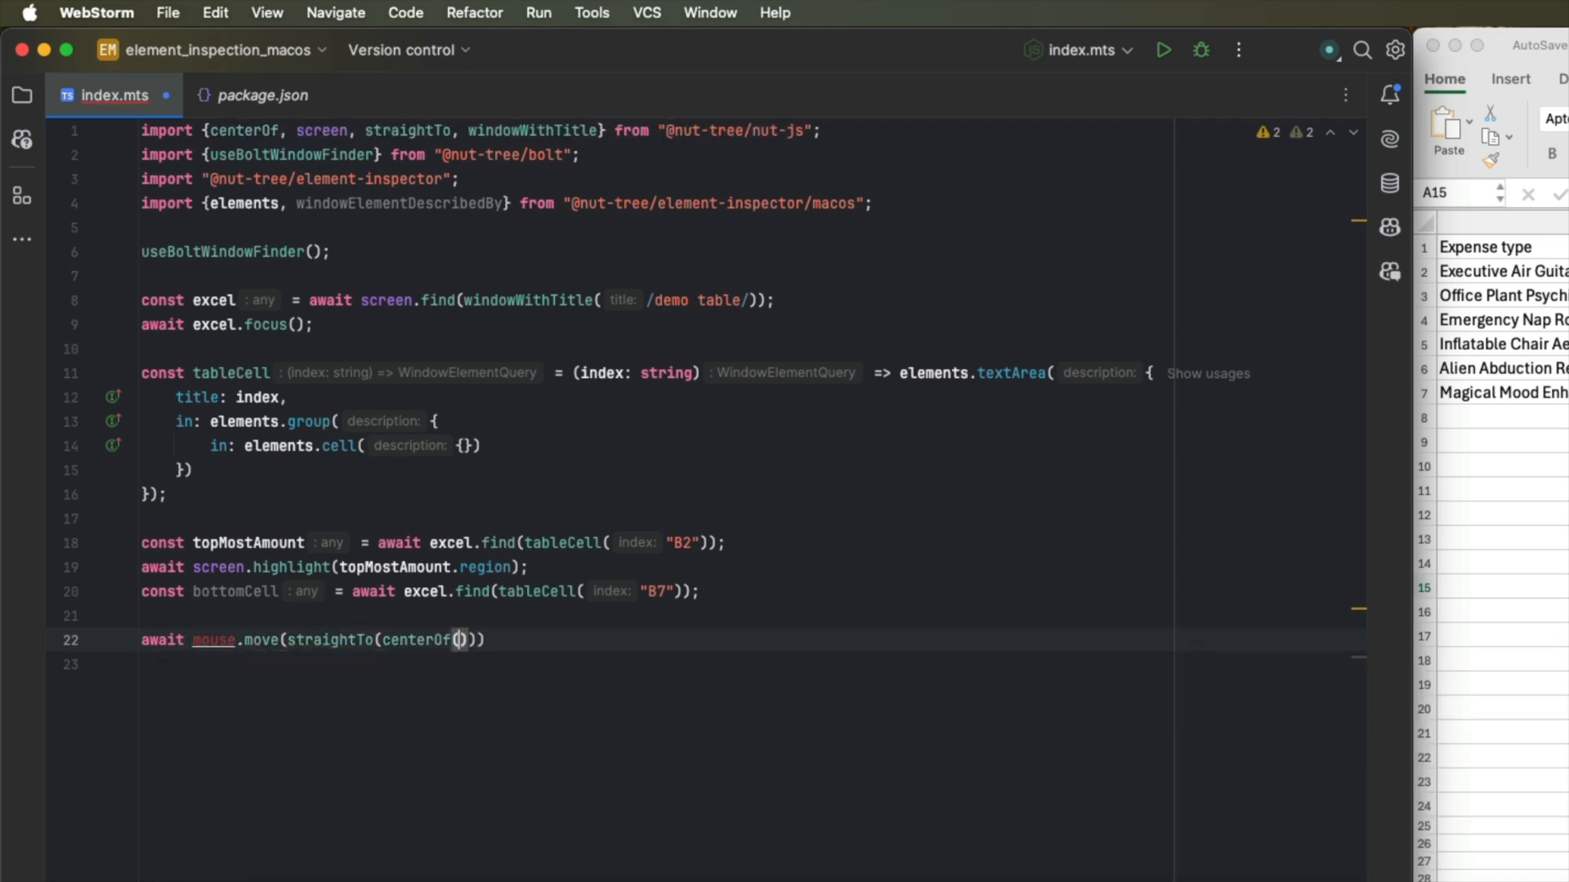
text(topMostAmount.region)
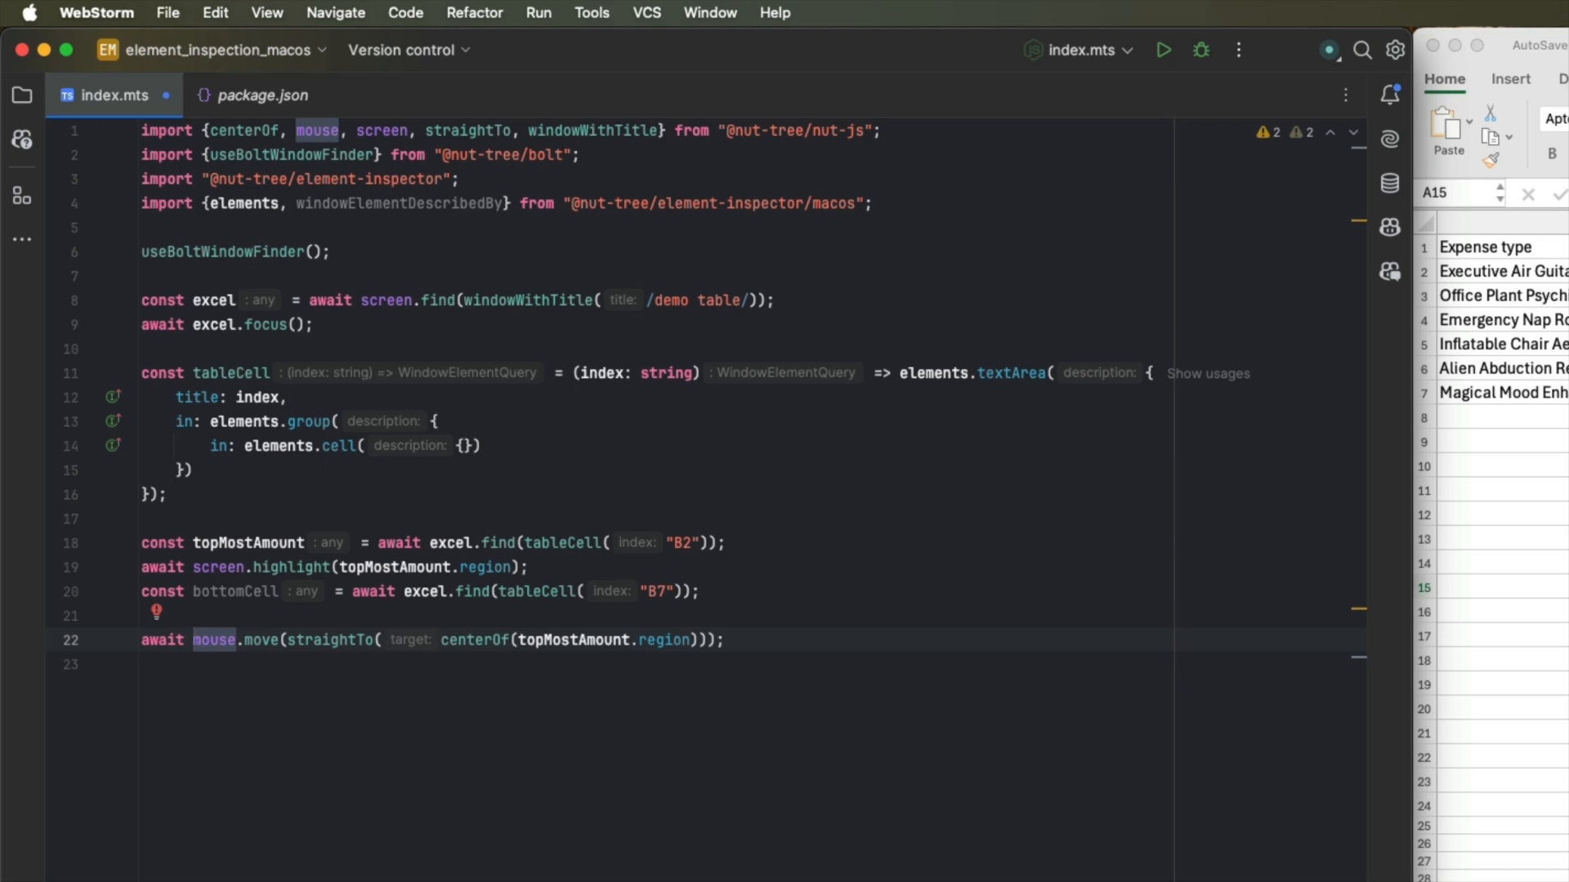
text(await mouse.drag(straightTo(centerOf(bottomCell.region)));)
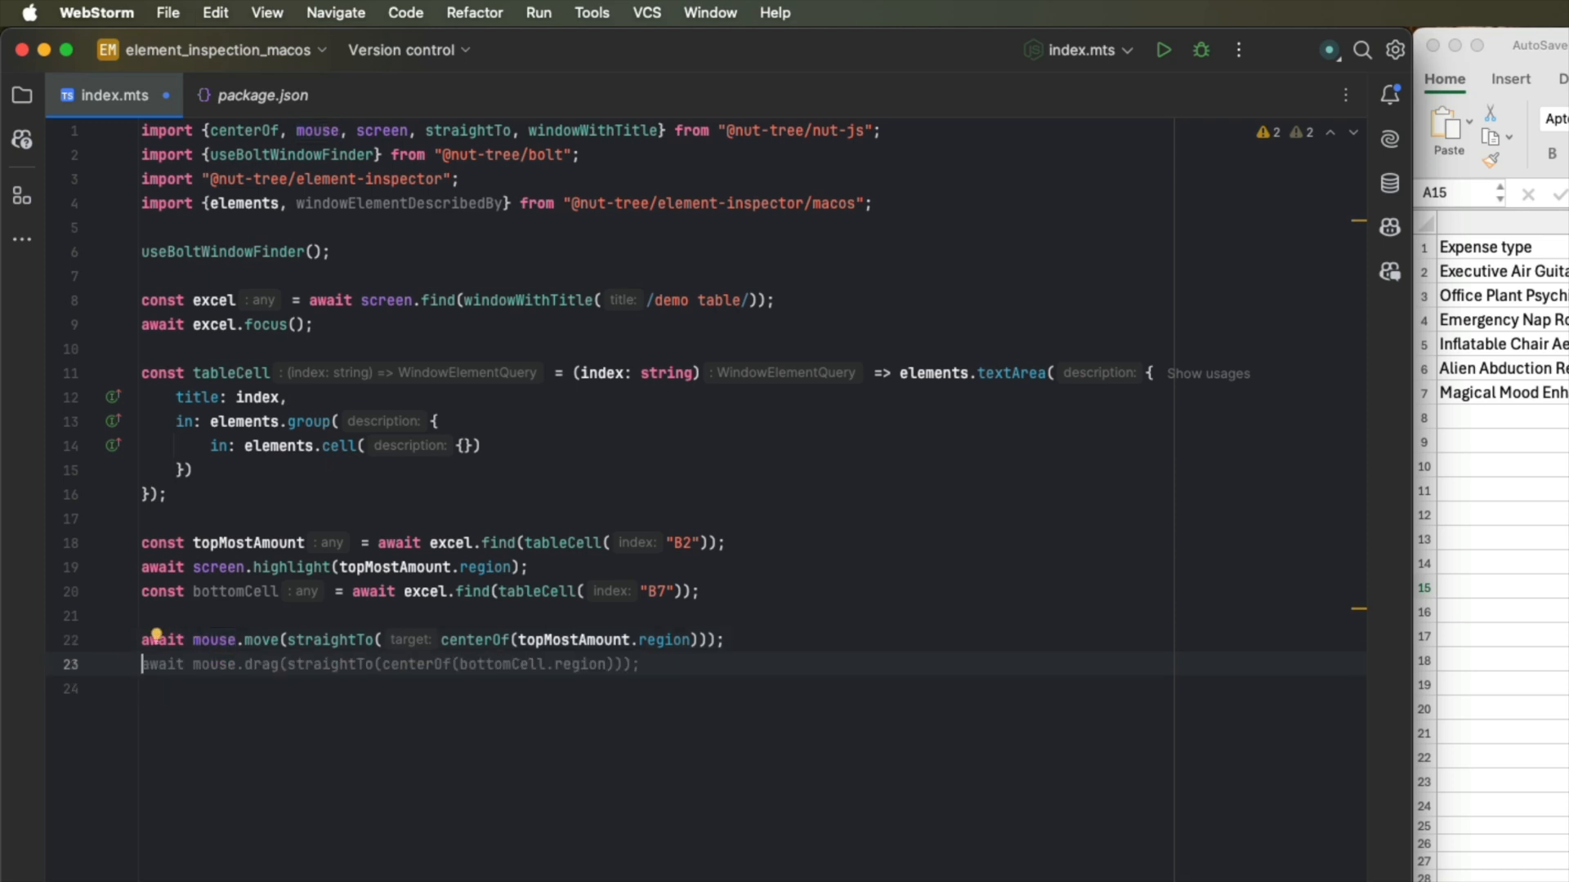
text(mouse)
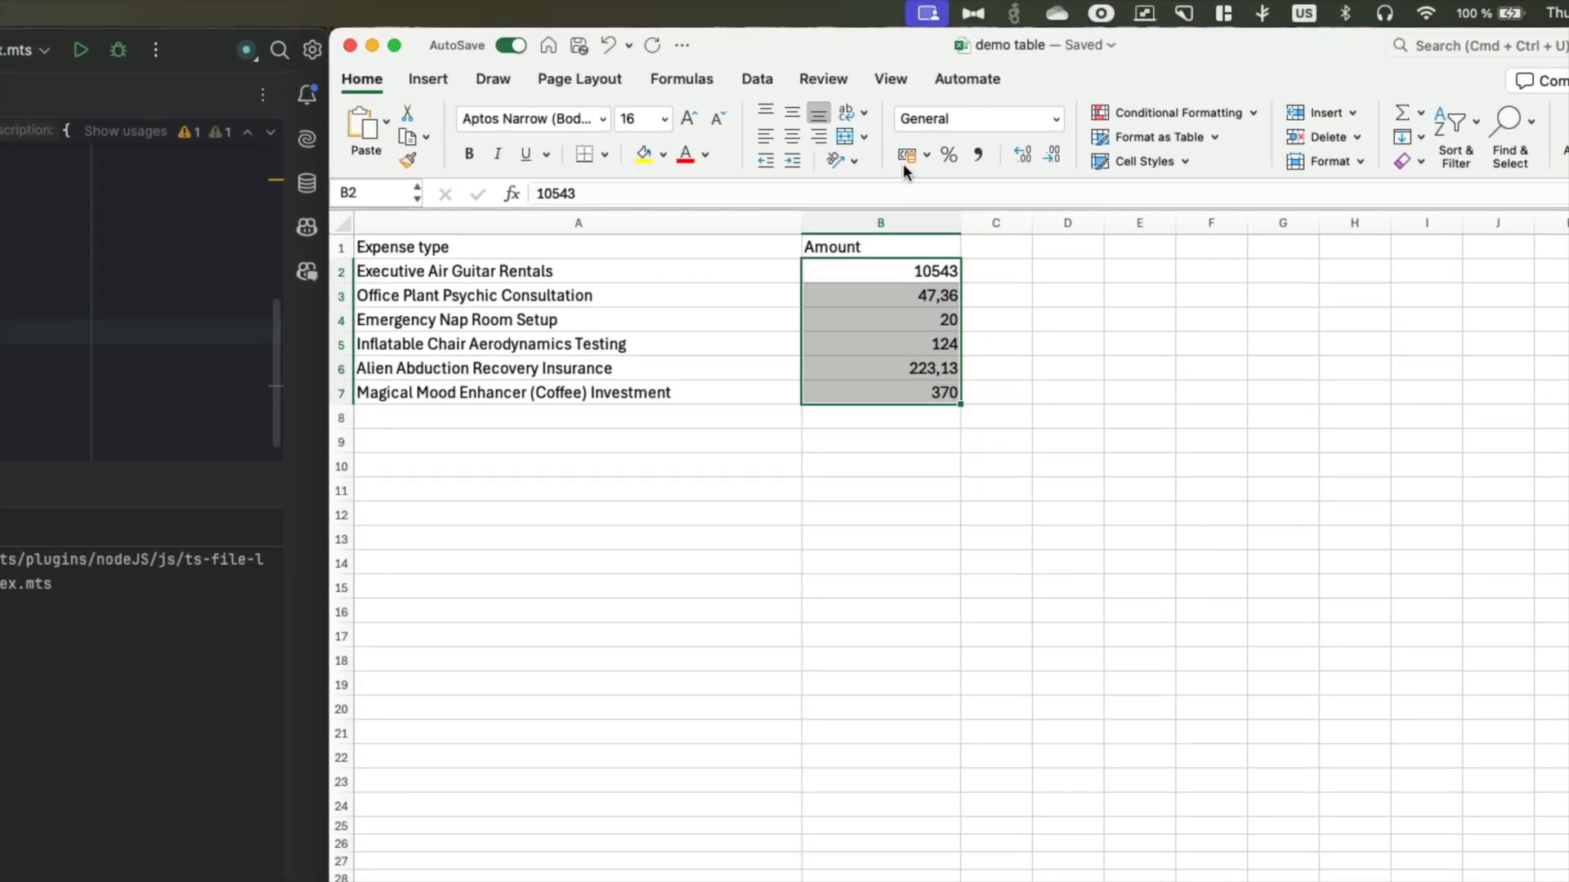
mouse_move(904, 155)
text(cont)
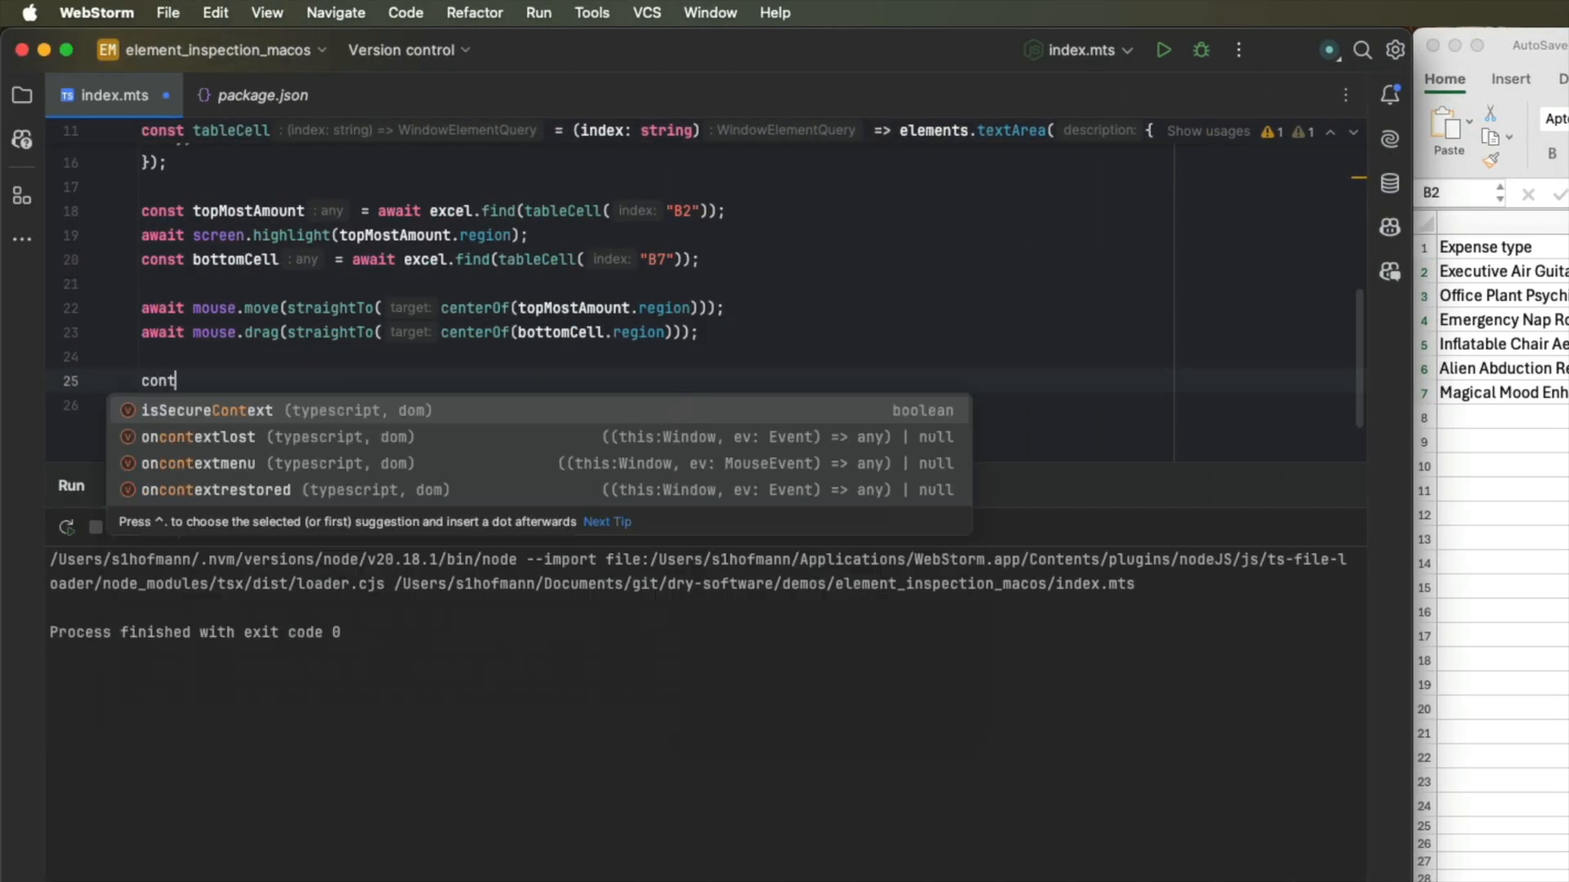
Find the menuButton titled "Accounting Number Format" and move the mouse onto it.
text(const_accountingNumberFormatButton = await exc)
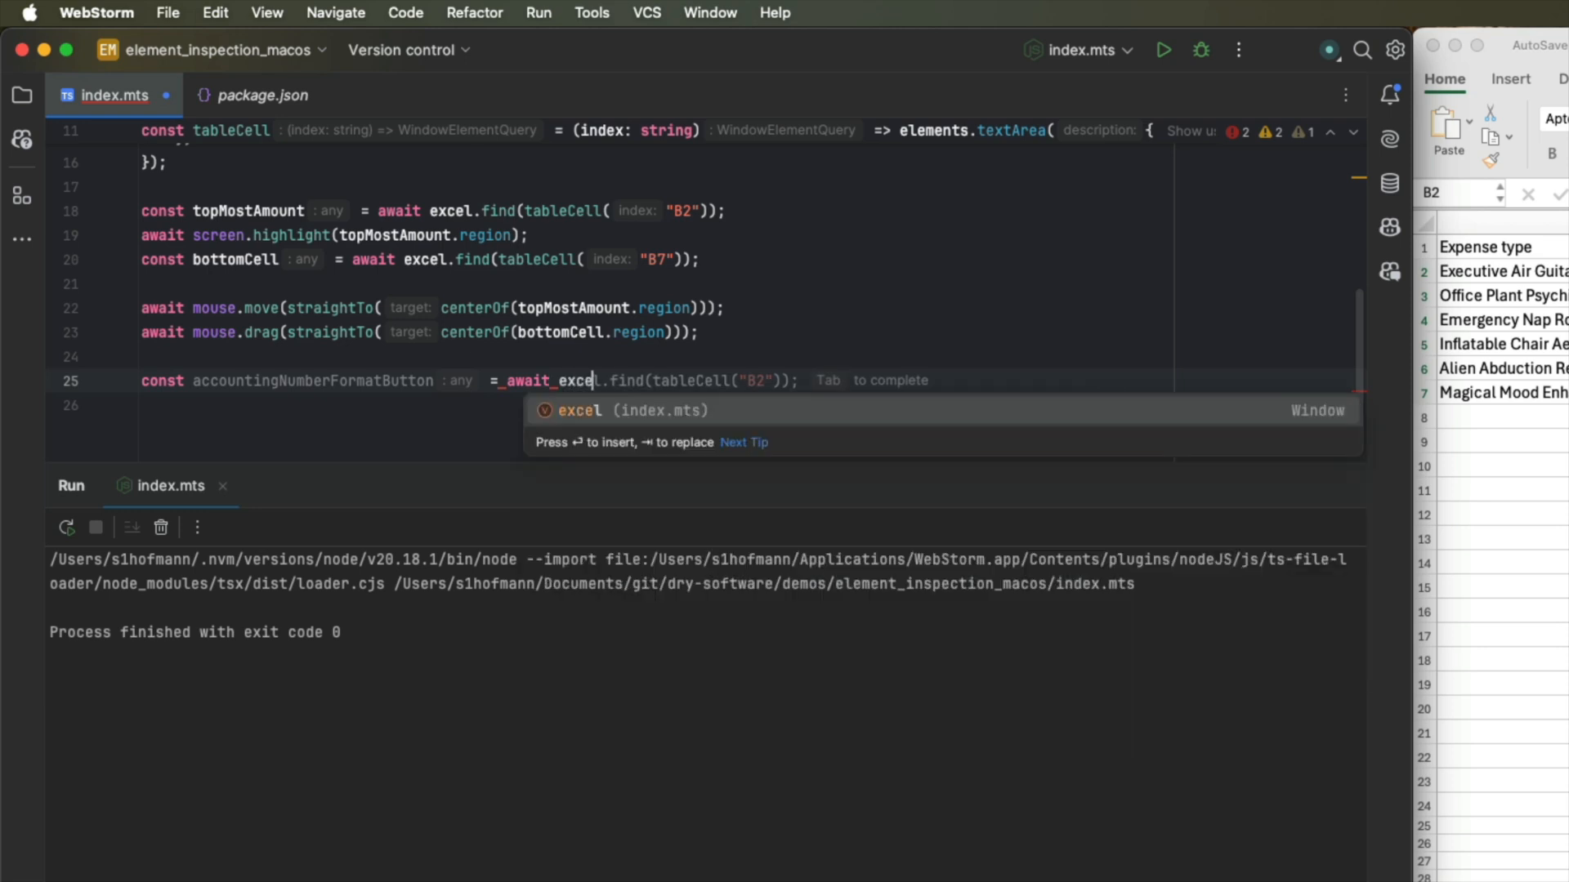
text(elements.menuButton({titl})))
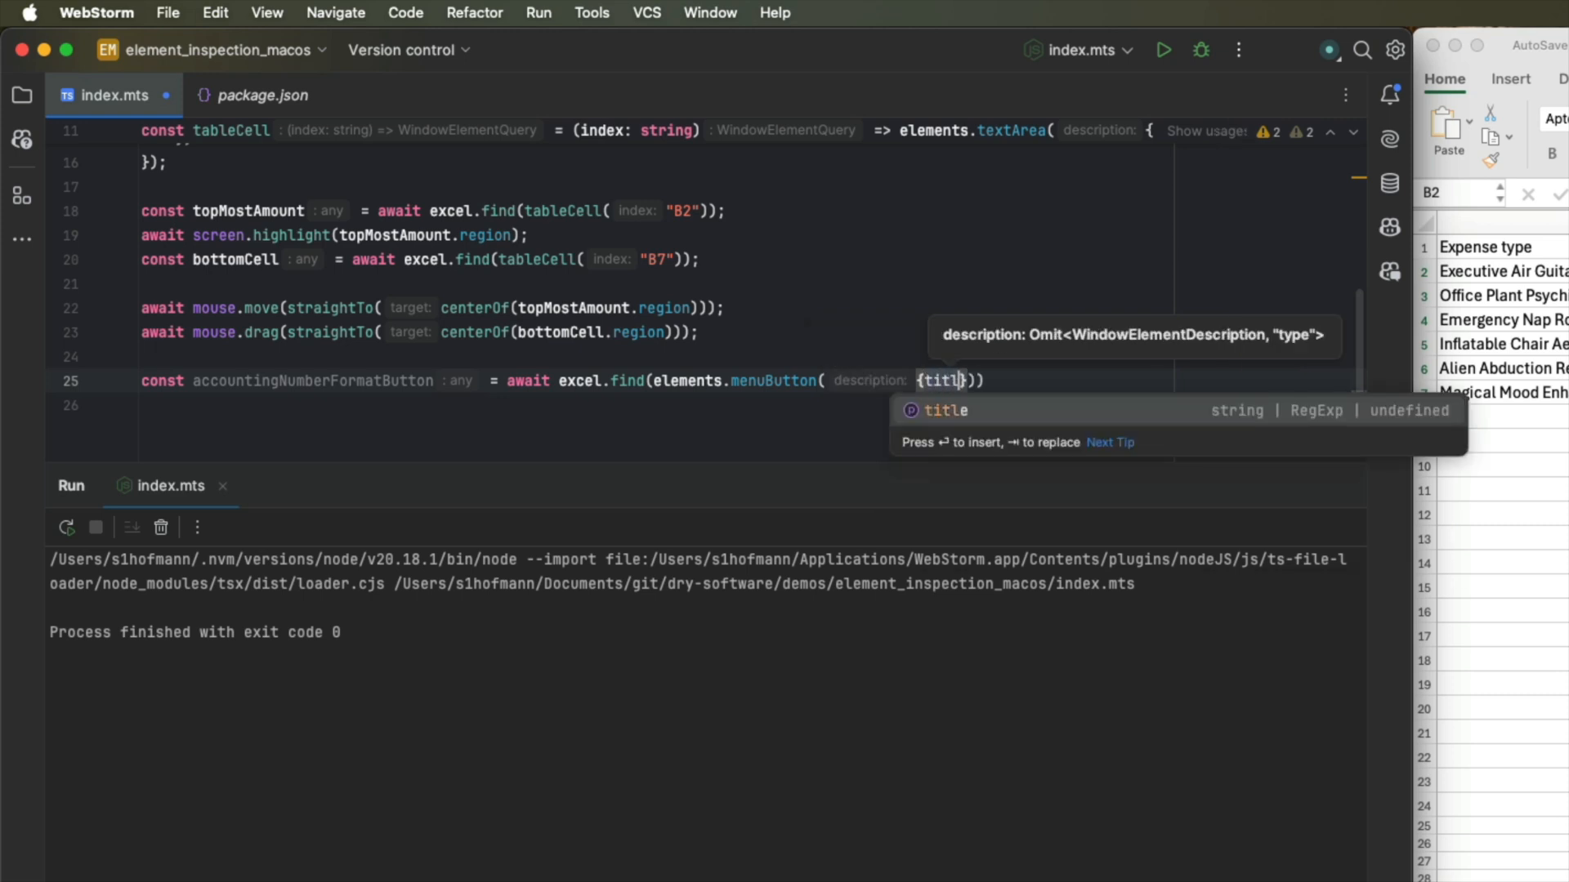
text(title: "Acounting)
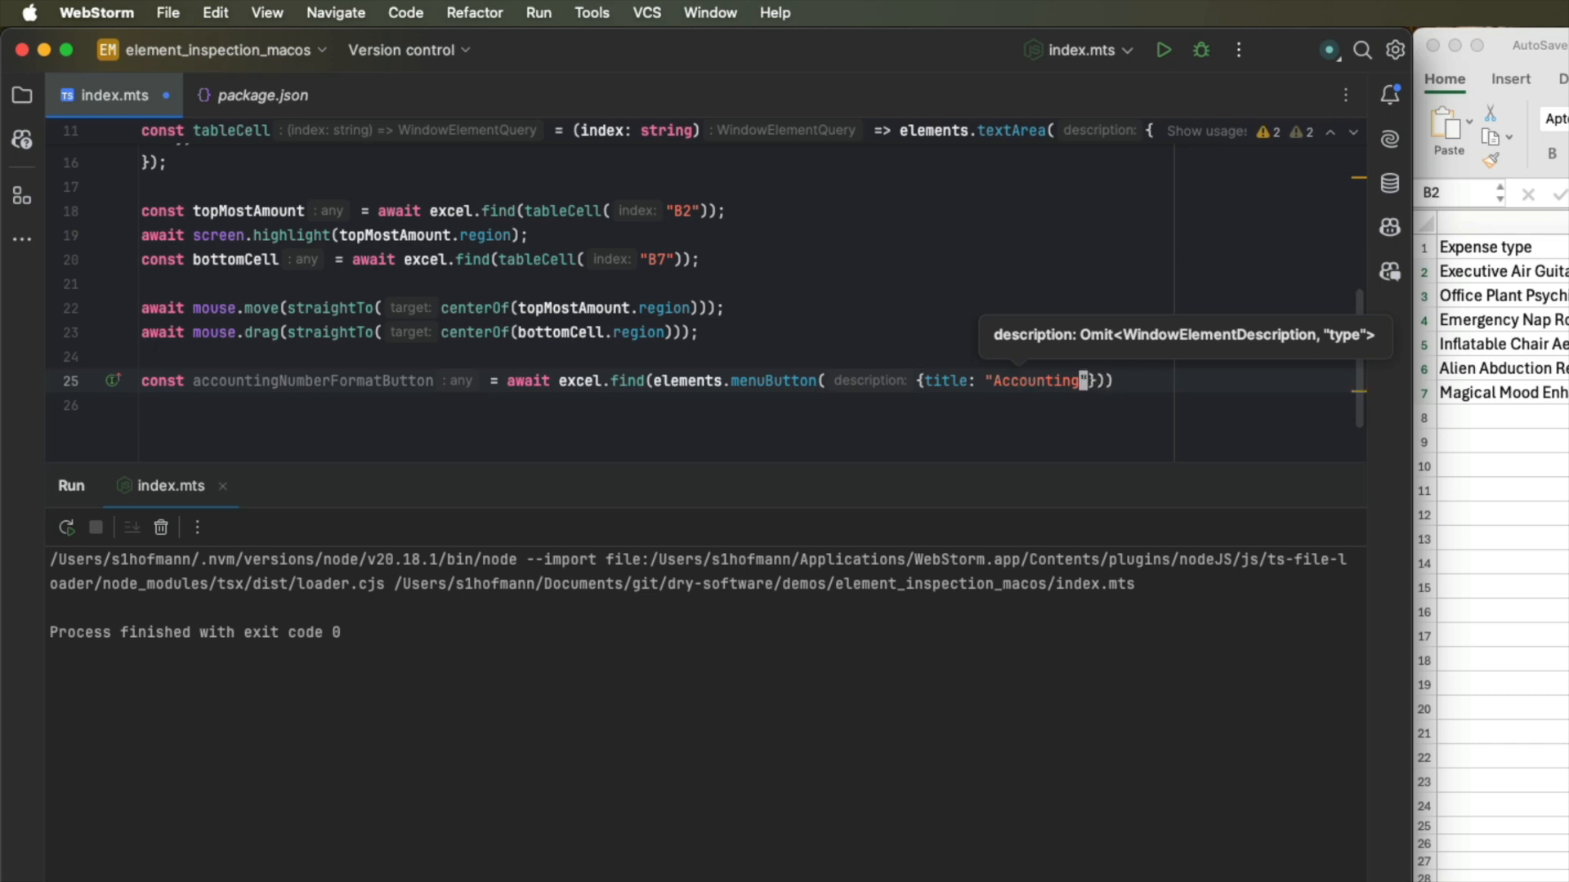
text(Number Format)
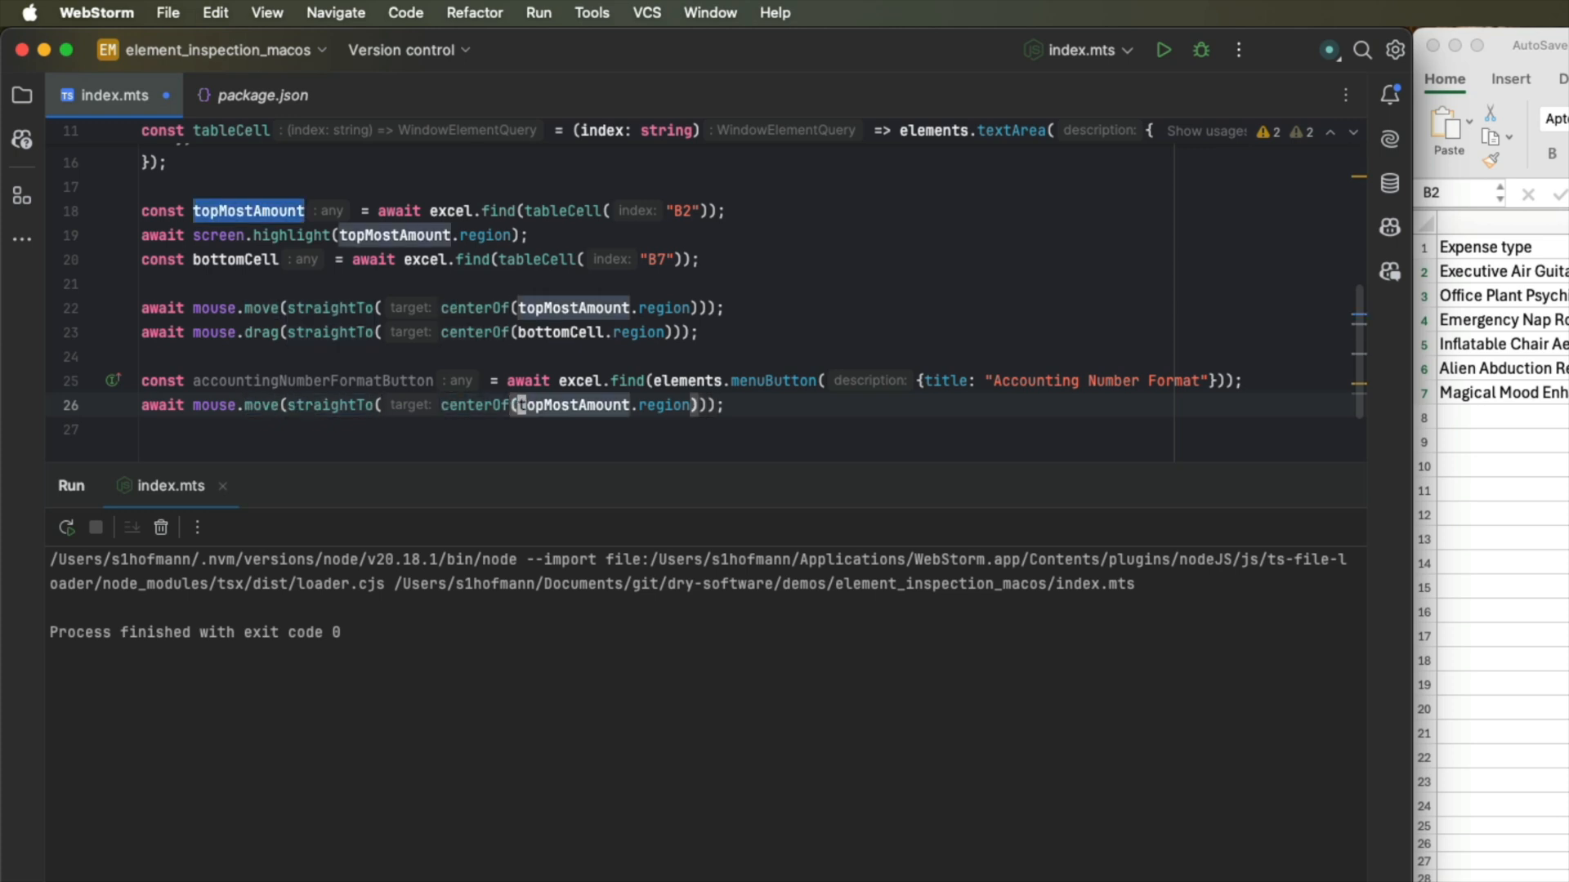
text(accou)
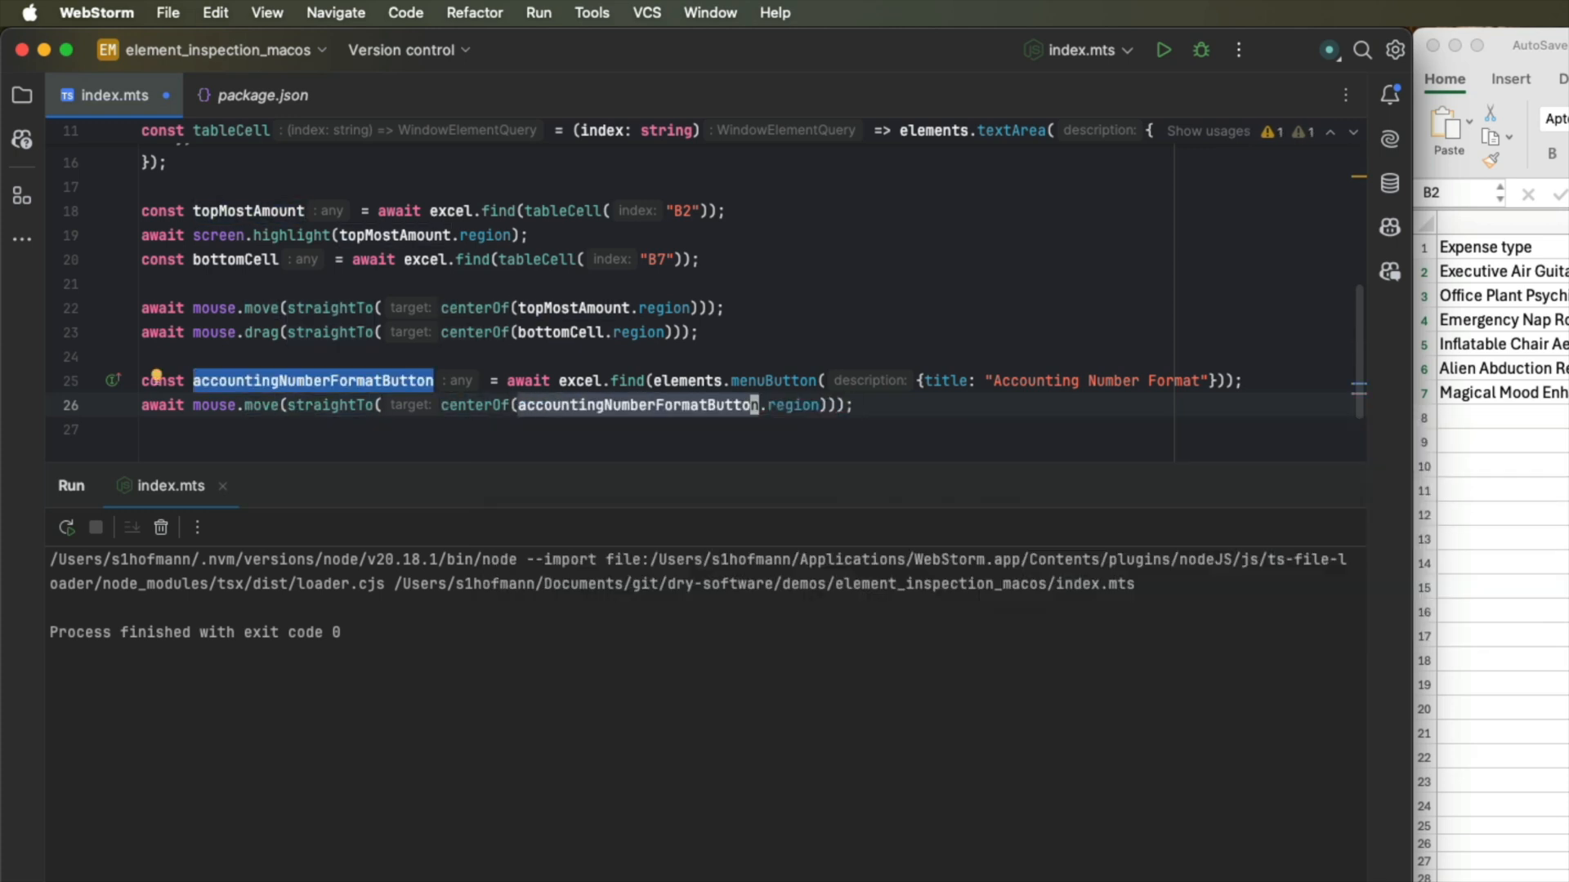
Add await mouse.click(Button.LEFT), importing Button from nut-js.
text(await mouse.click();)
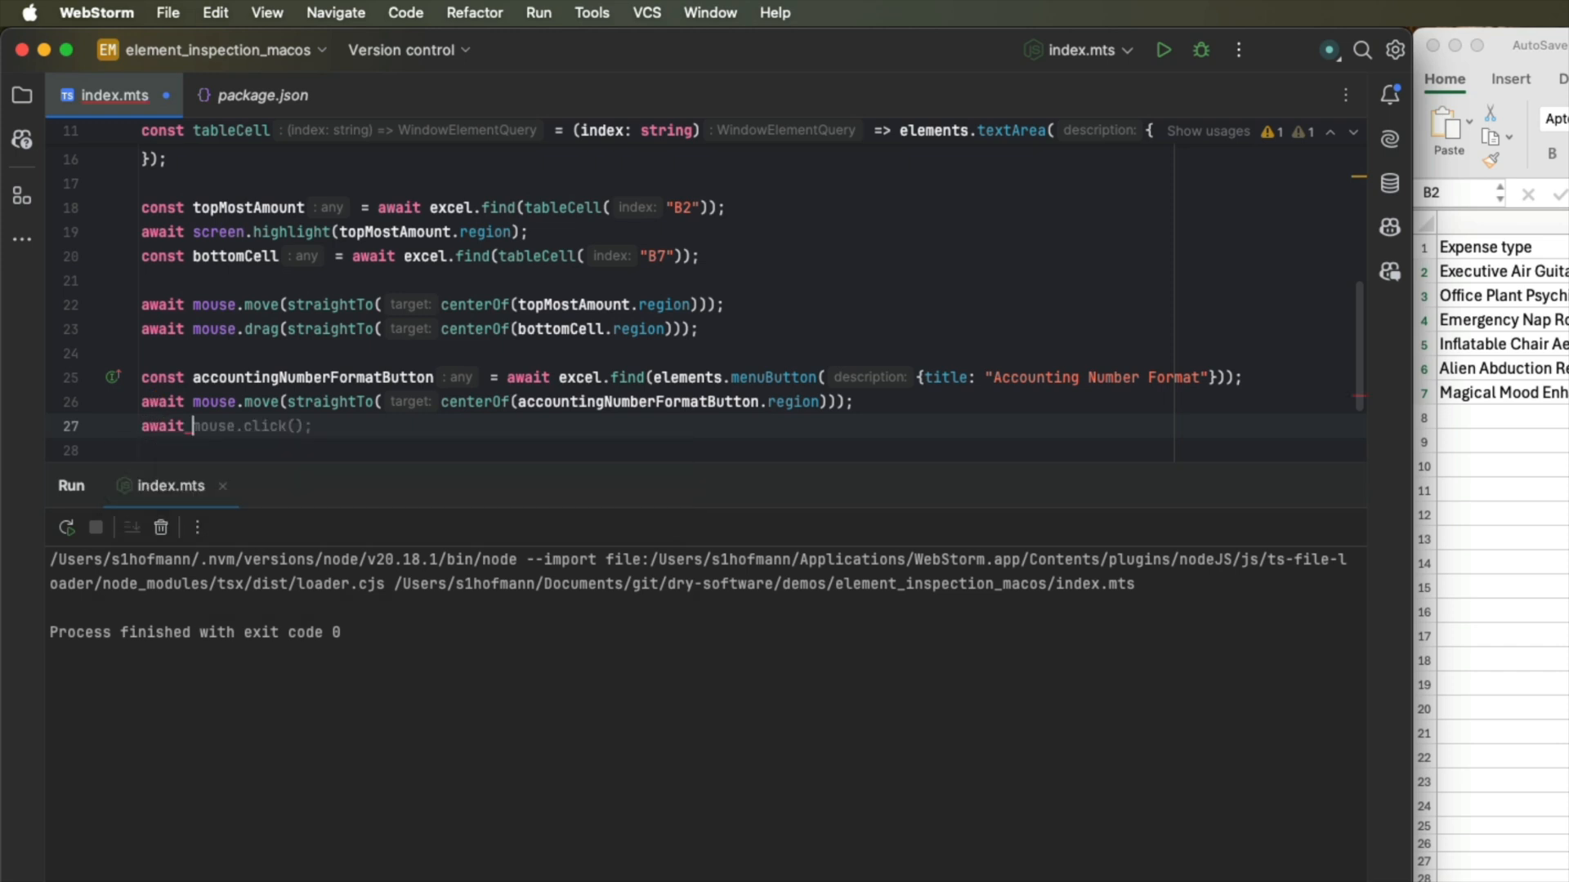
text(Button))
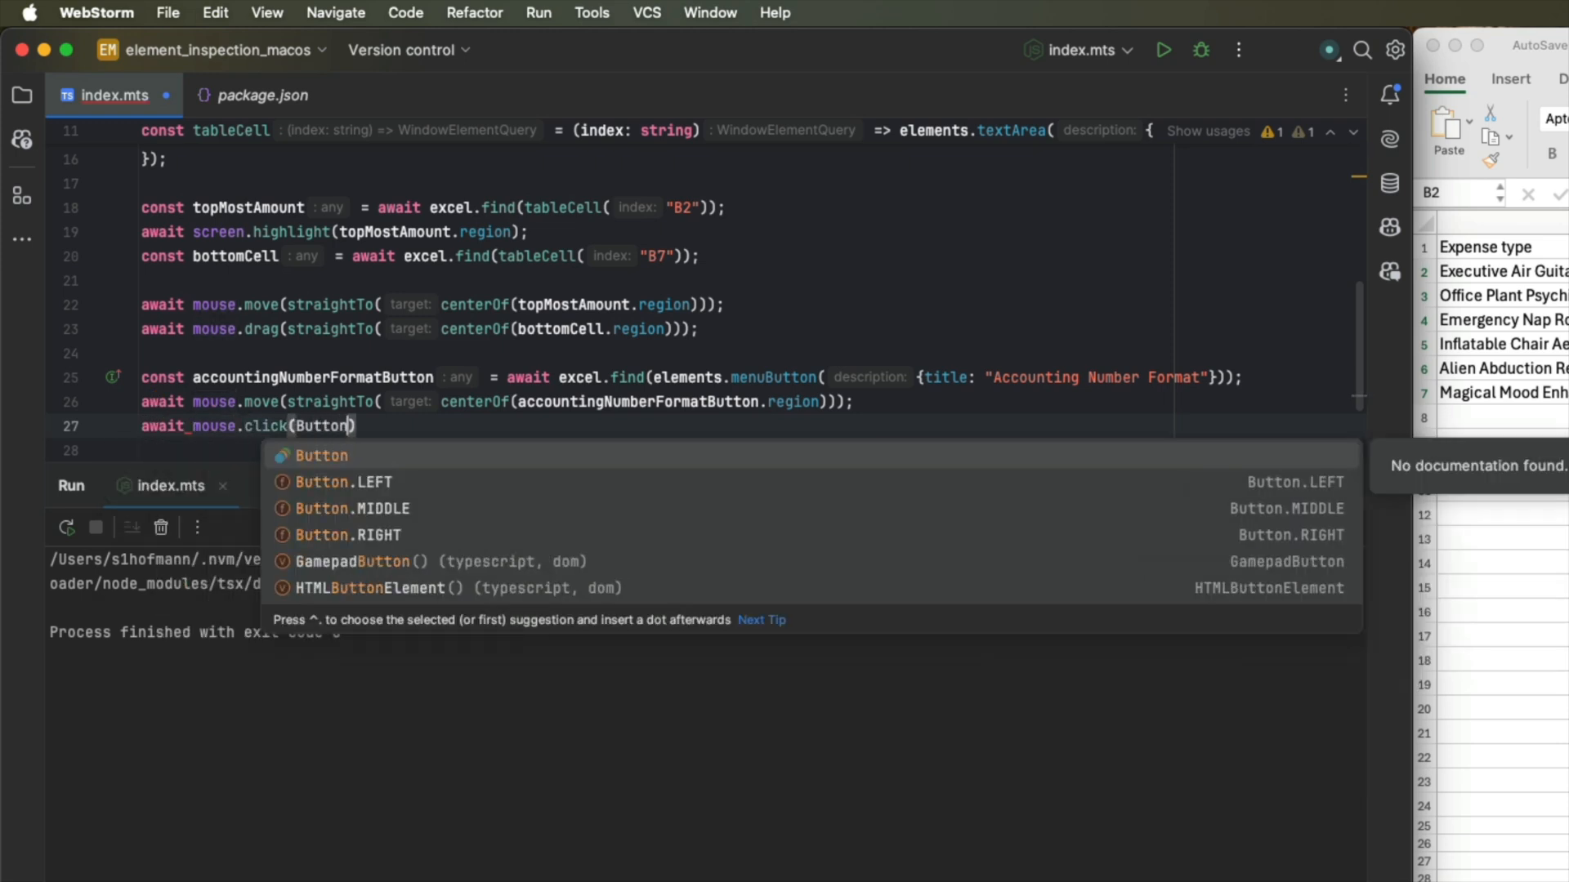
click(344, 480)
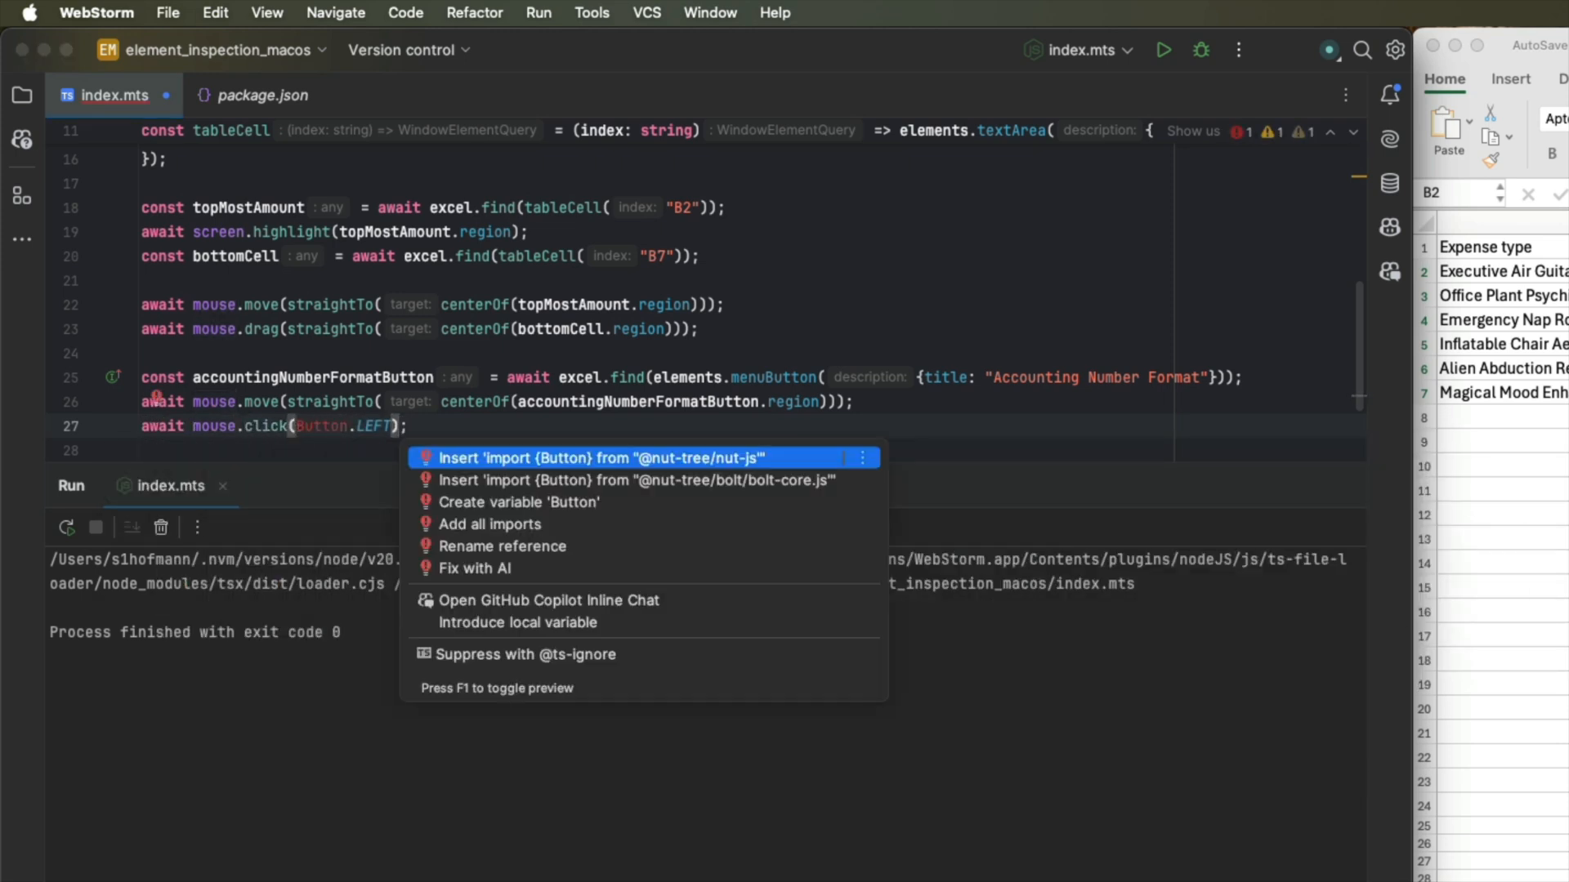
key(escape)
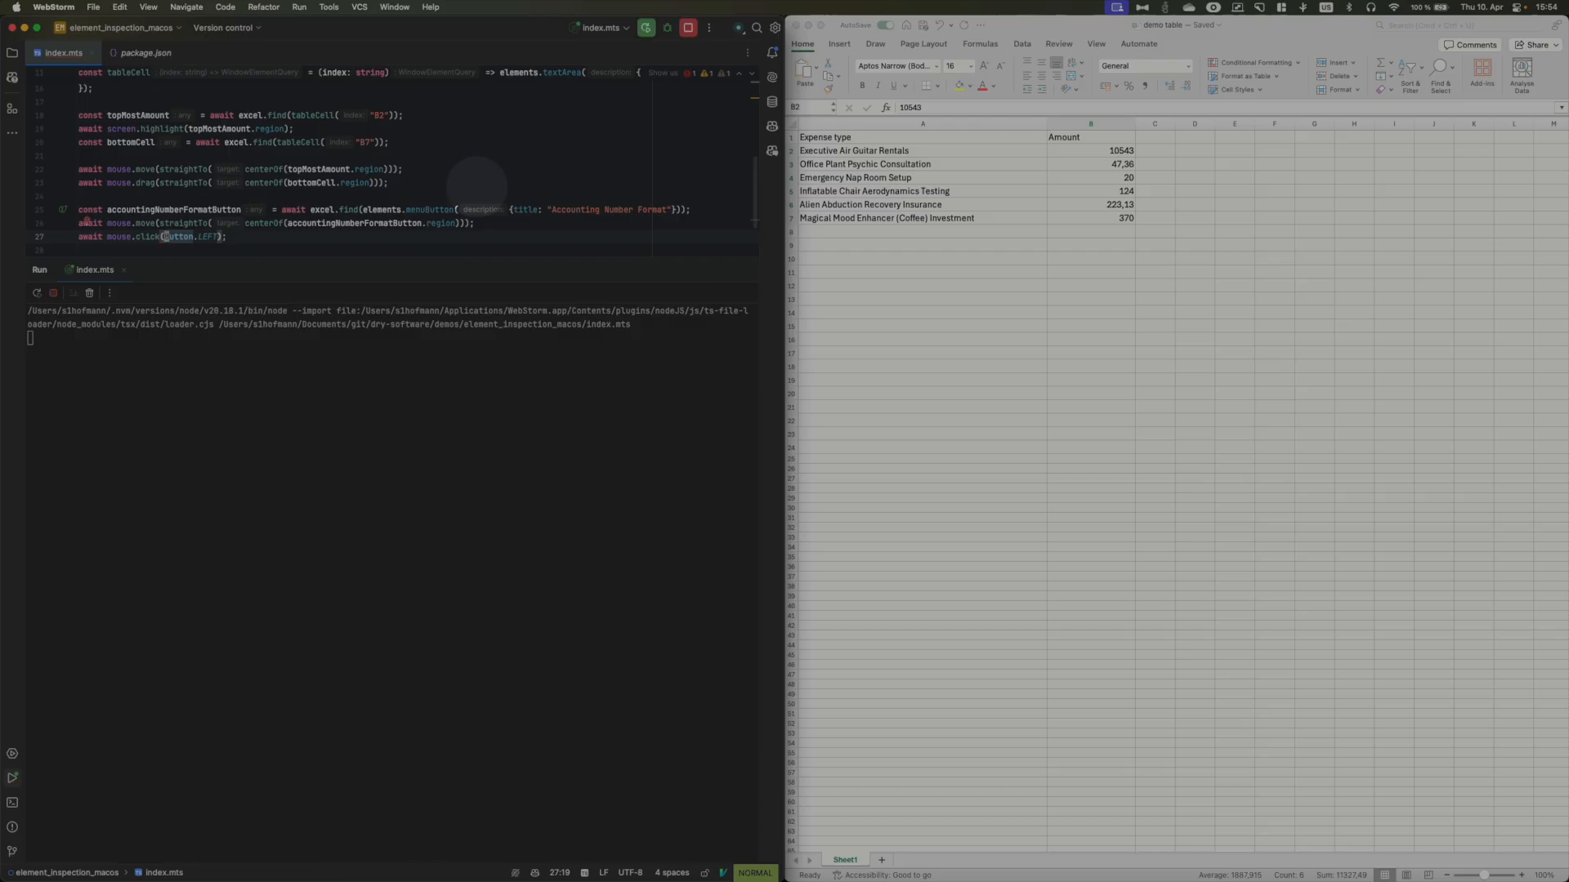
Script applies Accounting Number Format so amounts B2:B7 show as euros, e.g. 10.543,00 €.
click(1090, 151)
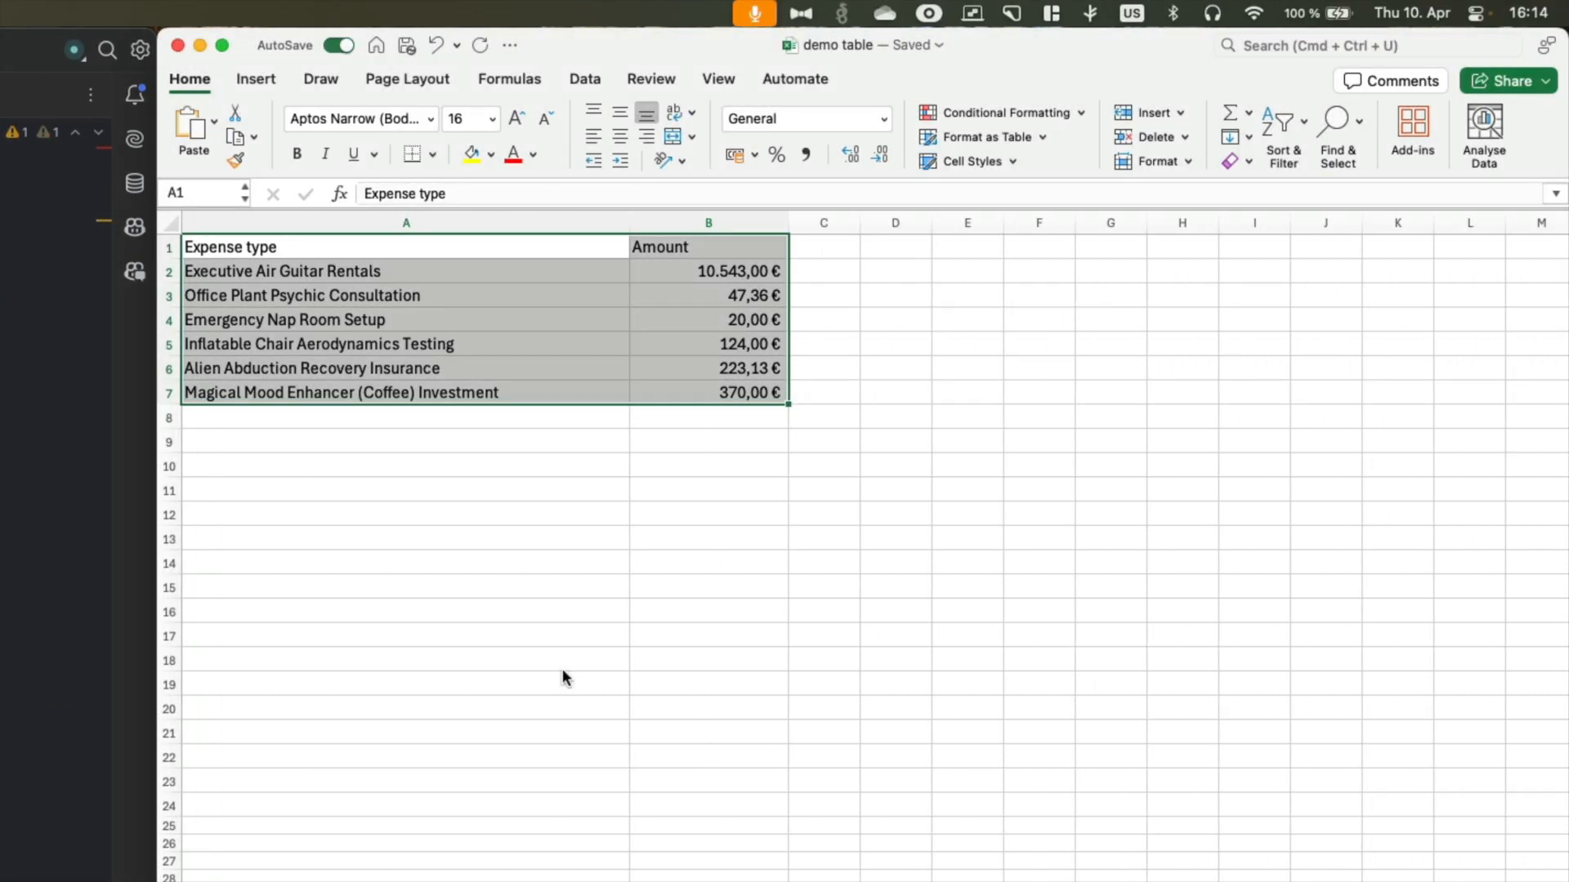
mouse_move(1000, 150)
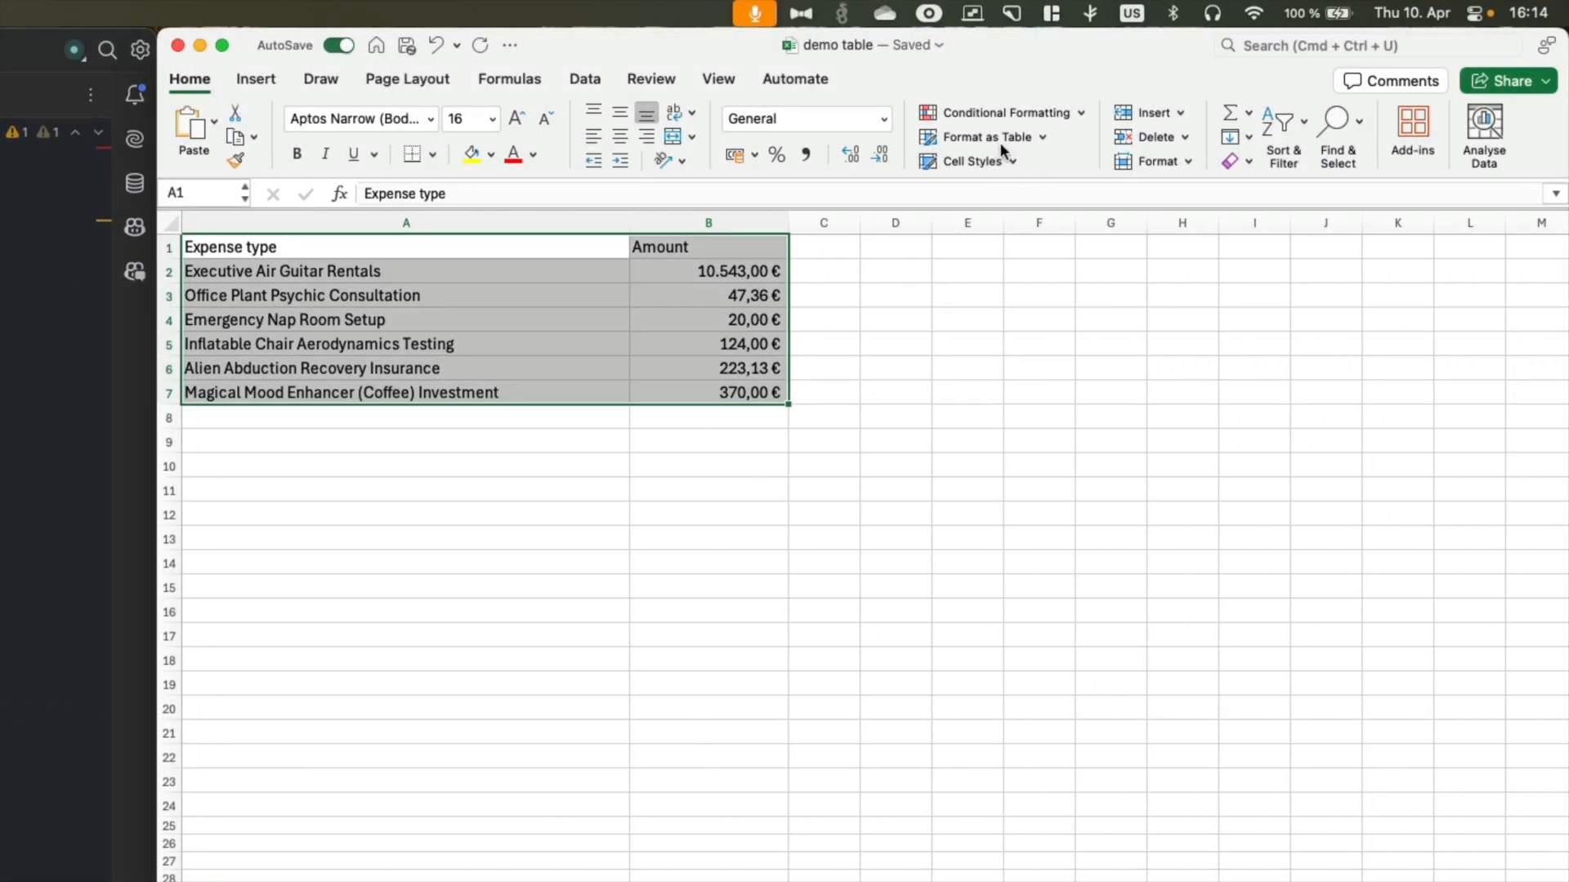
mouse_move(986, 137)
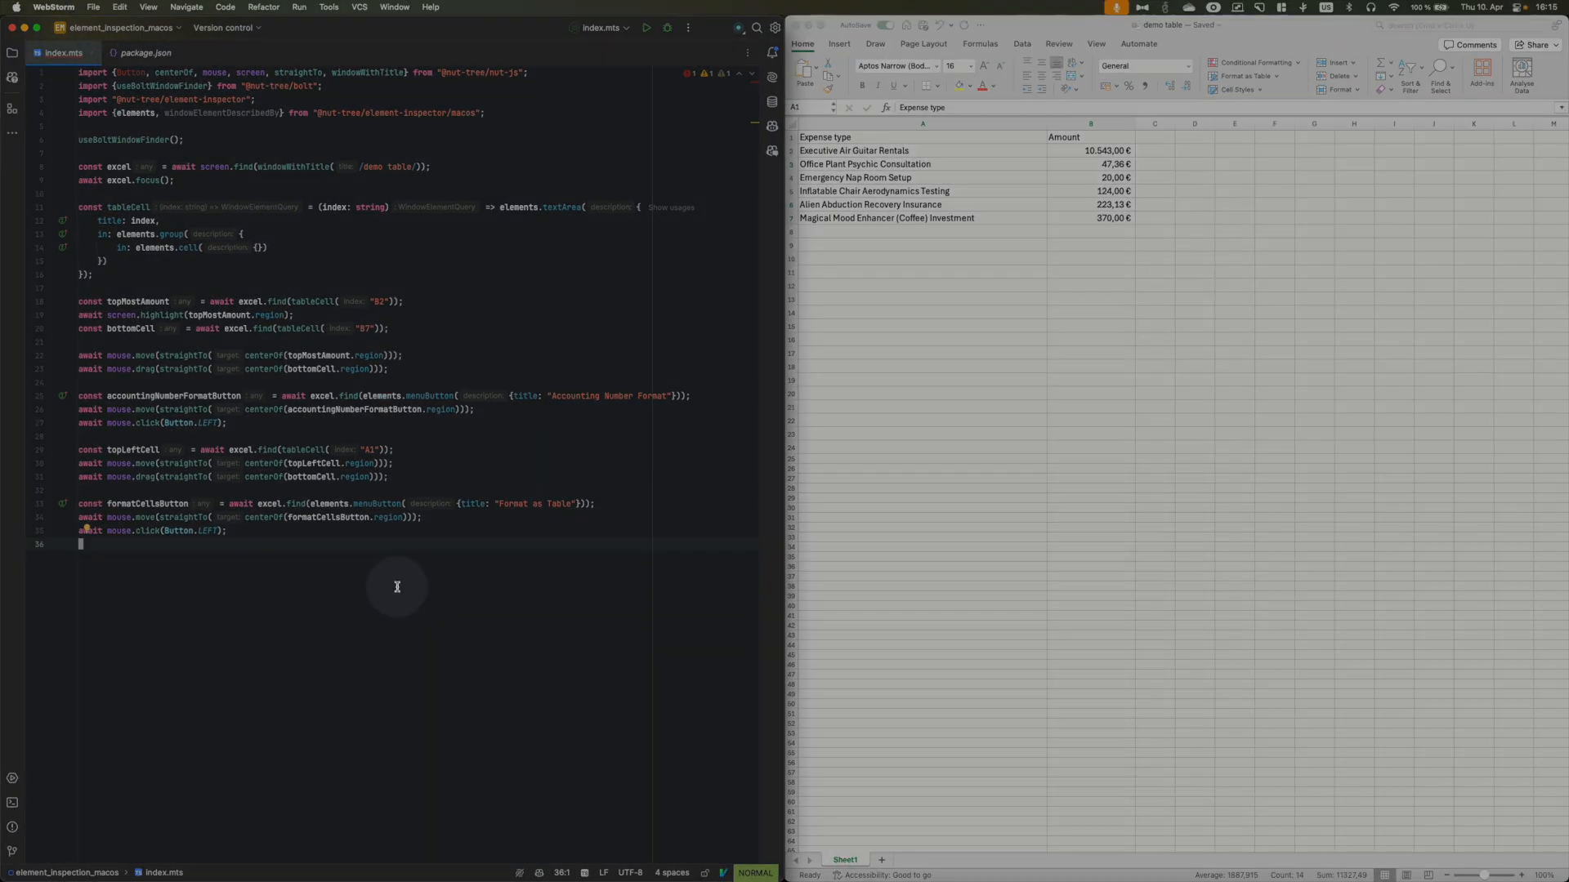
Run the script so it selects A1:B7 and opens Excel's Format as Table gallery.
click(647, 28)
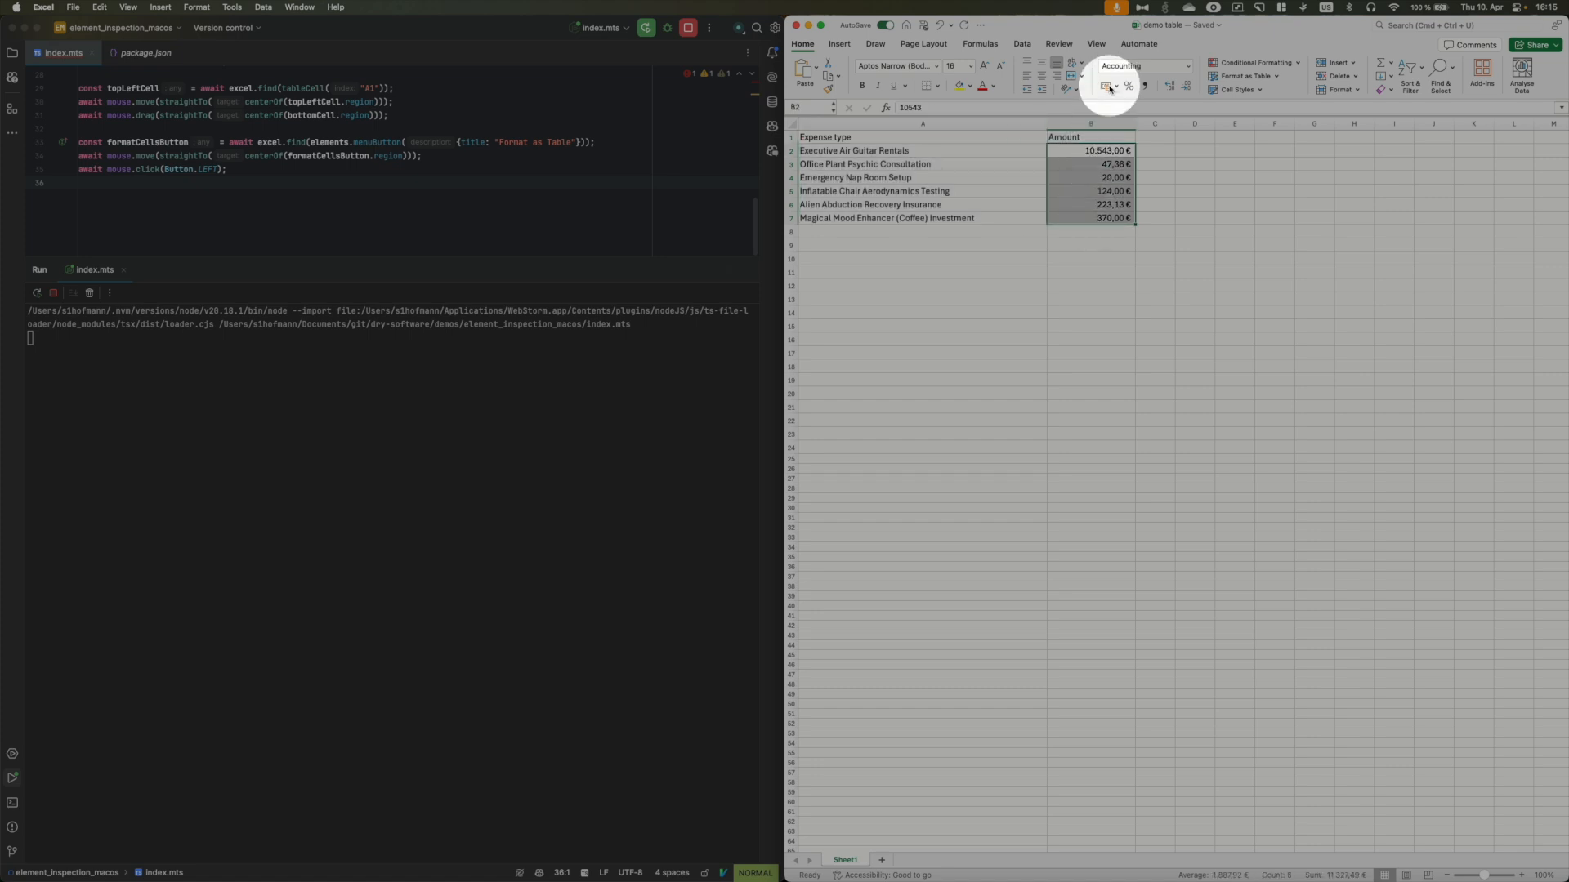
click(1245, 77)
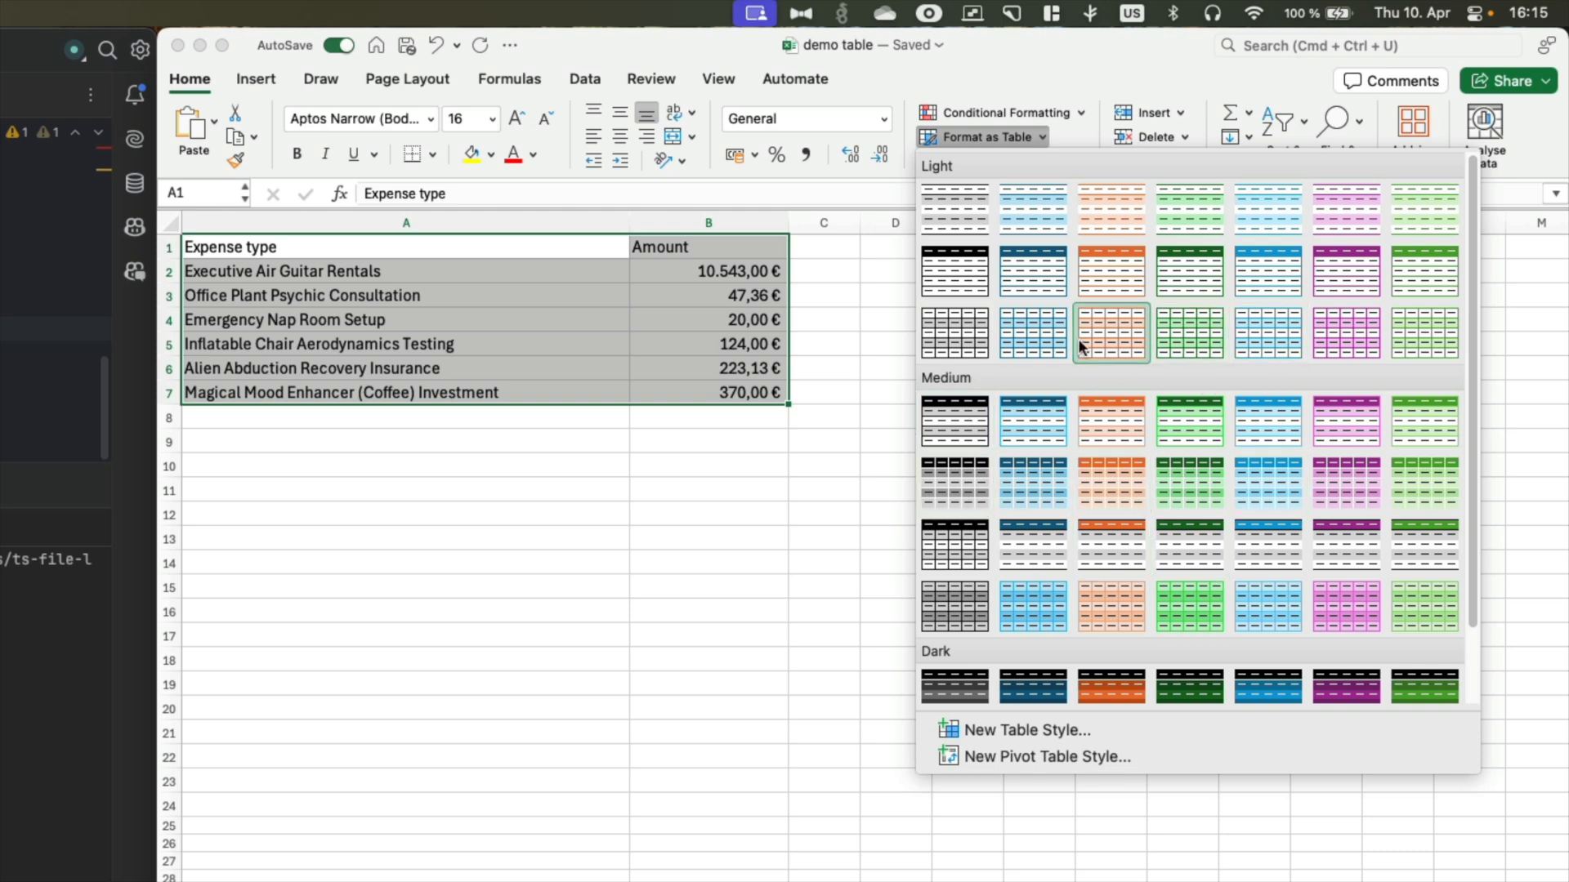
mouse_move(1111, 332)
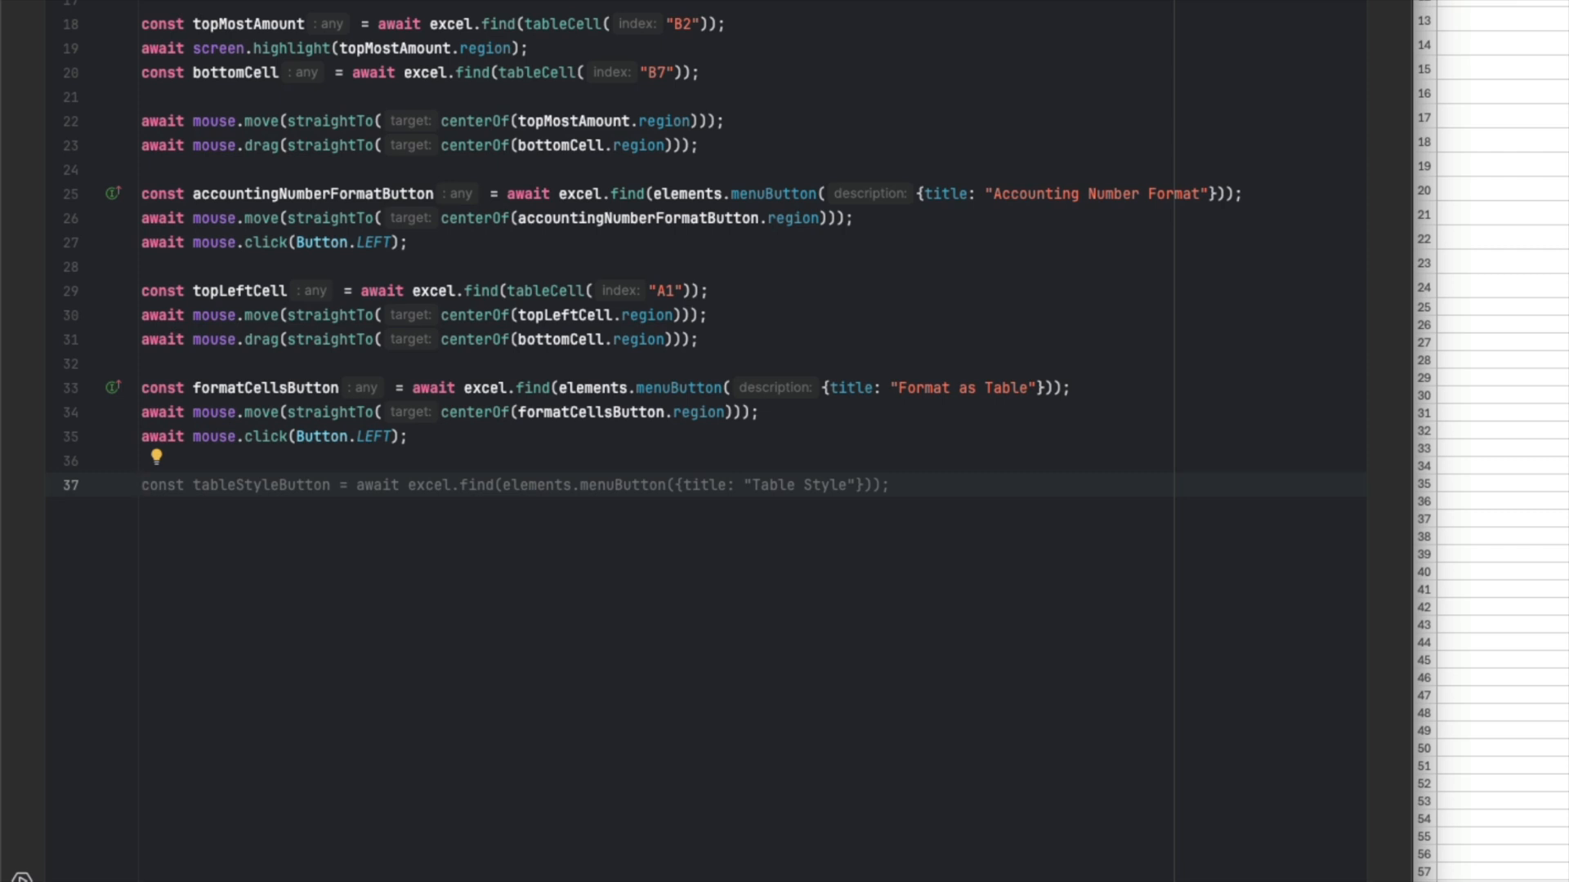
Add code moving to the Format as Table popup, finding the Table Style Medium 1 radio button and clicking it.
click(140, 485)
text(const popup = await screen.waitFor(windowWithTitle(/Format as Table/));)
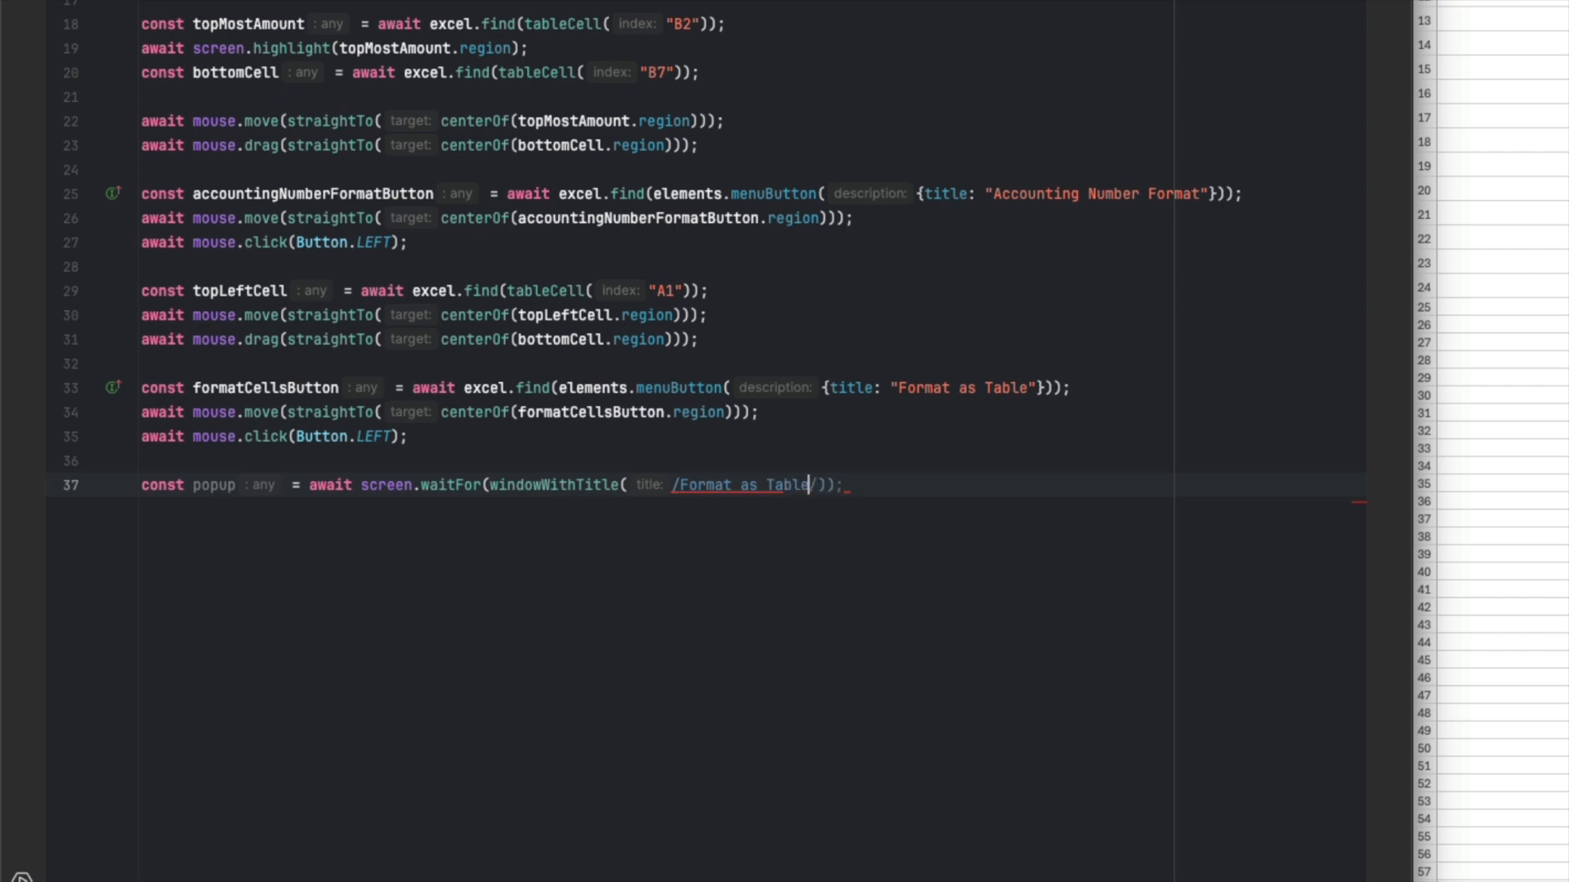
text(await mouse.move(straightTo(centerOf(popup.region)));)
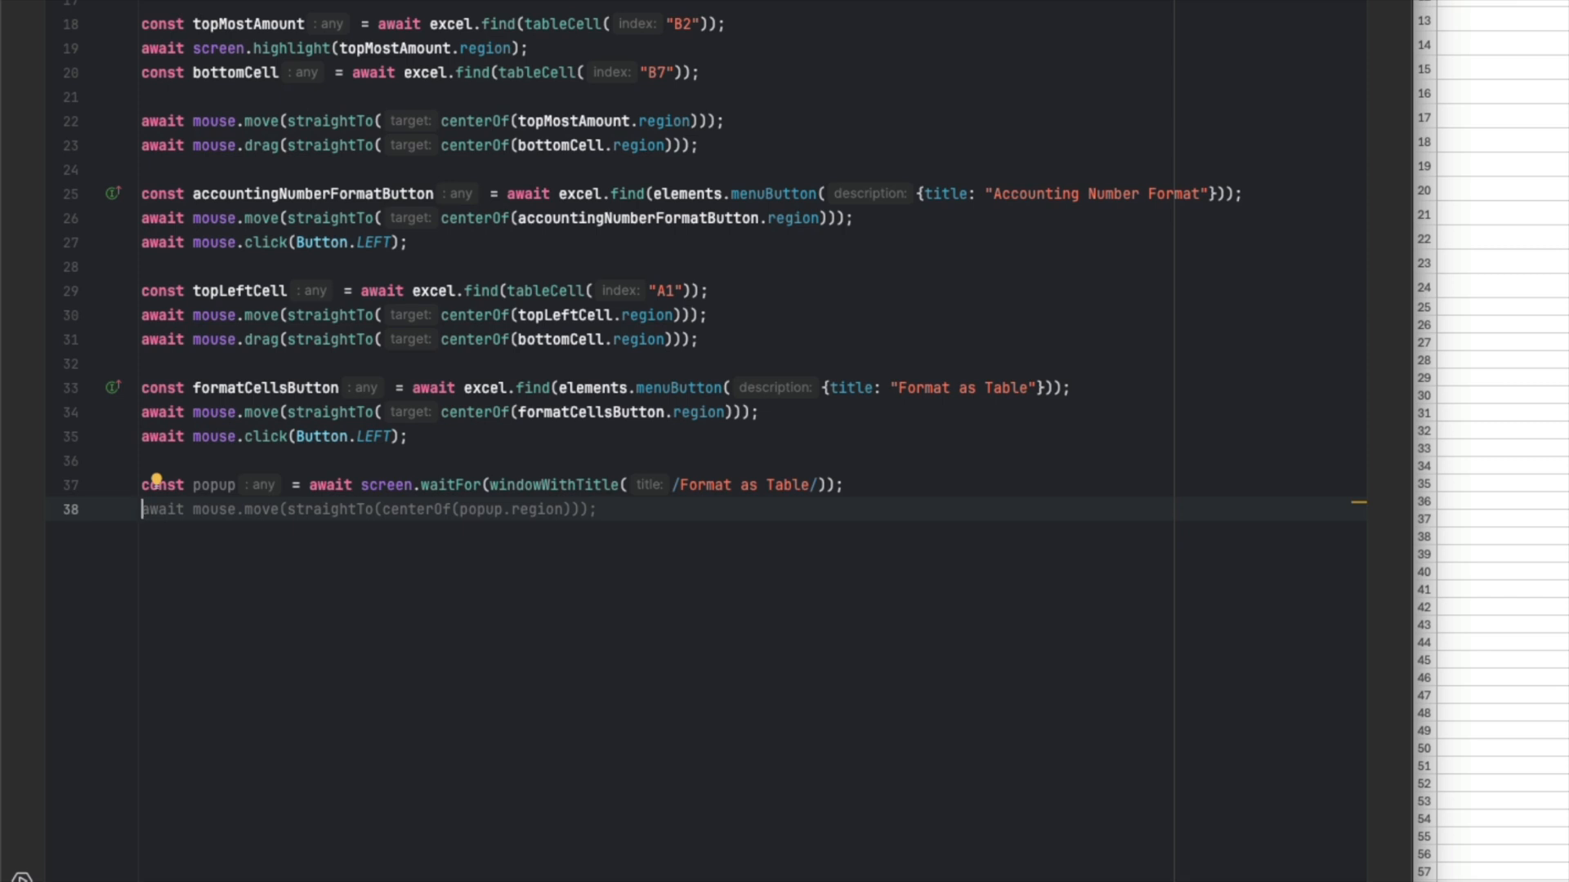
text(const talb)
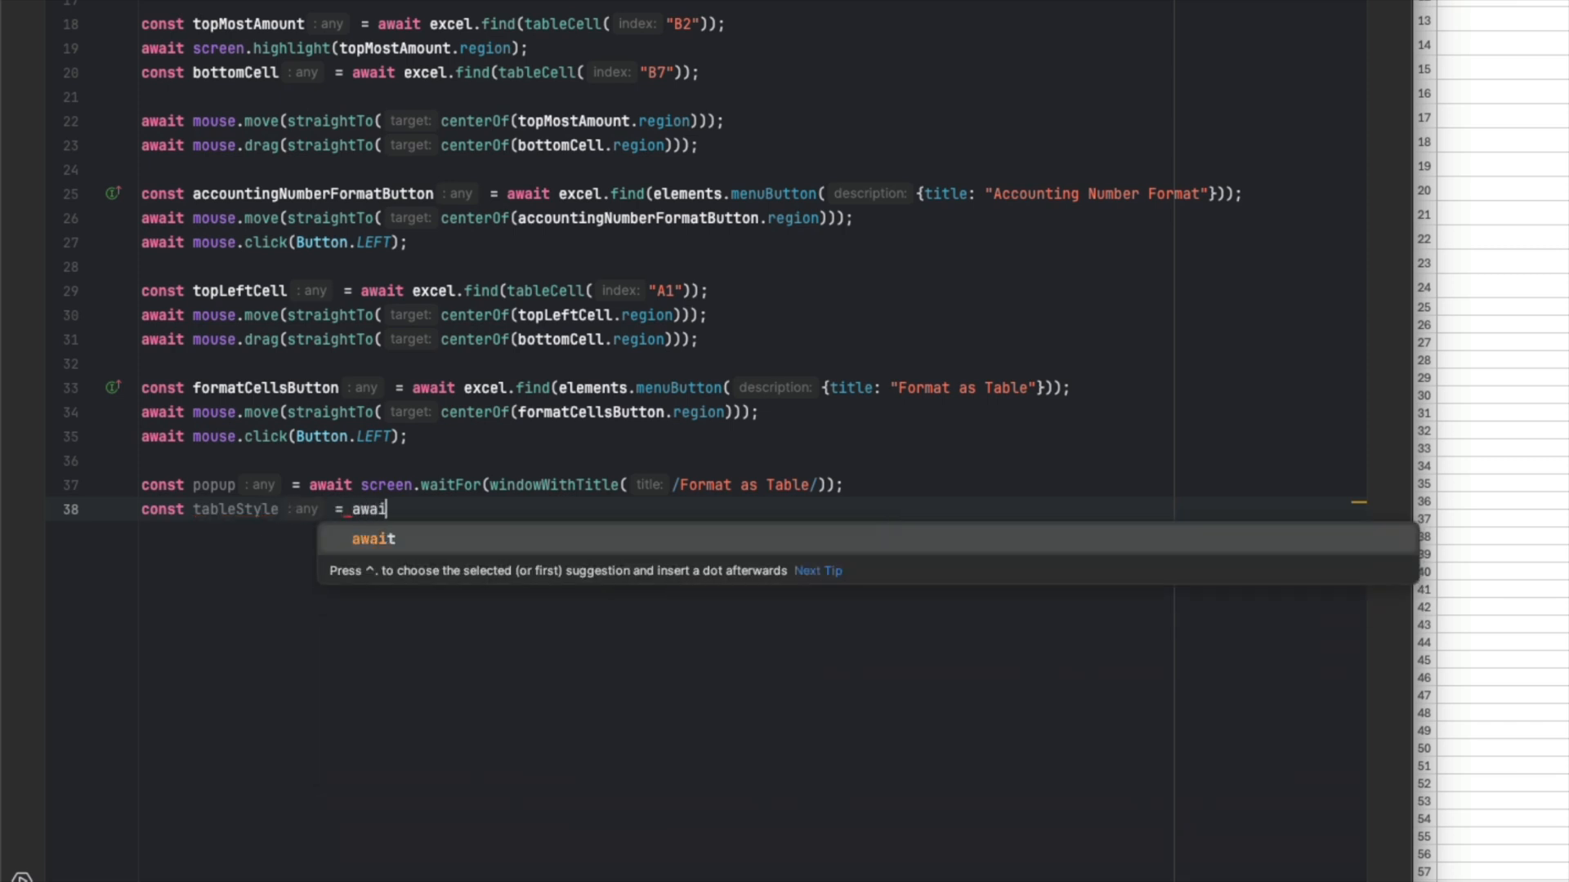
text(_popup.find)
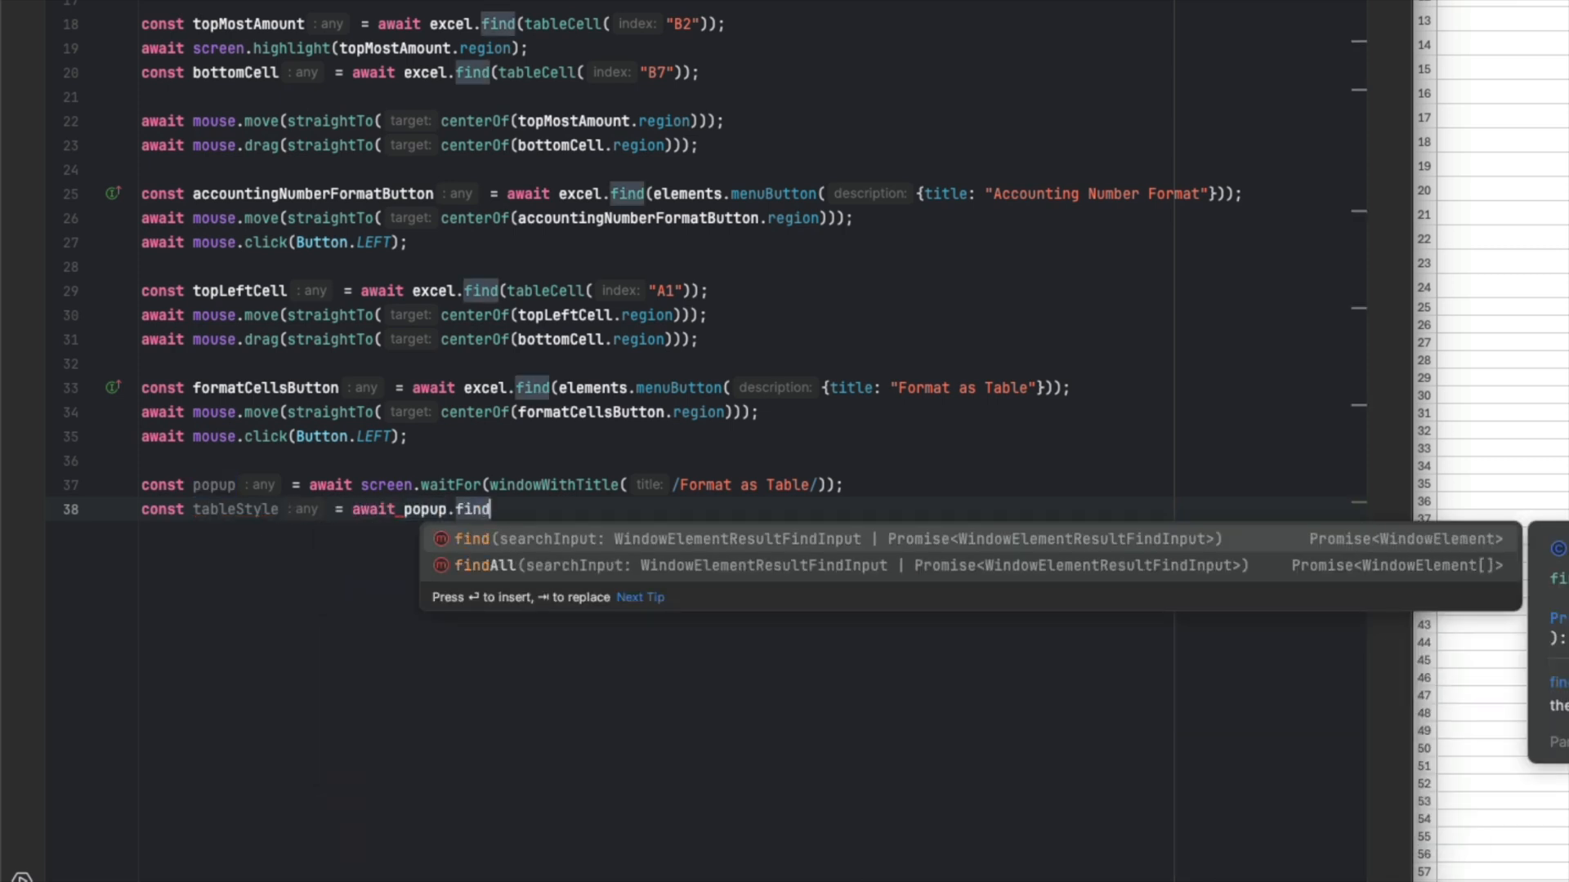
text((elements.radioButton({title: /Table Style Medium 1/}));)
text(await mouse.move(straightTo(centerOf(tableStyle.region)));)
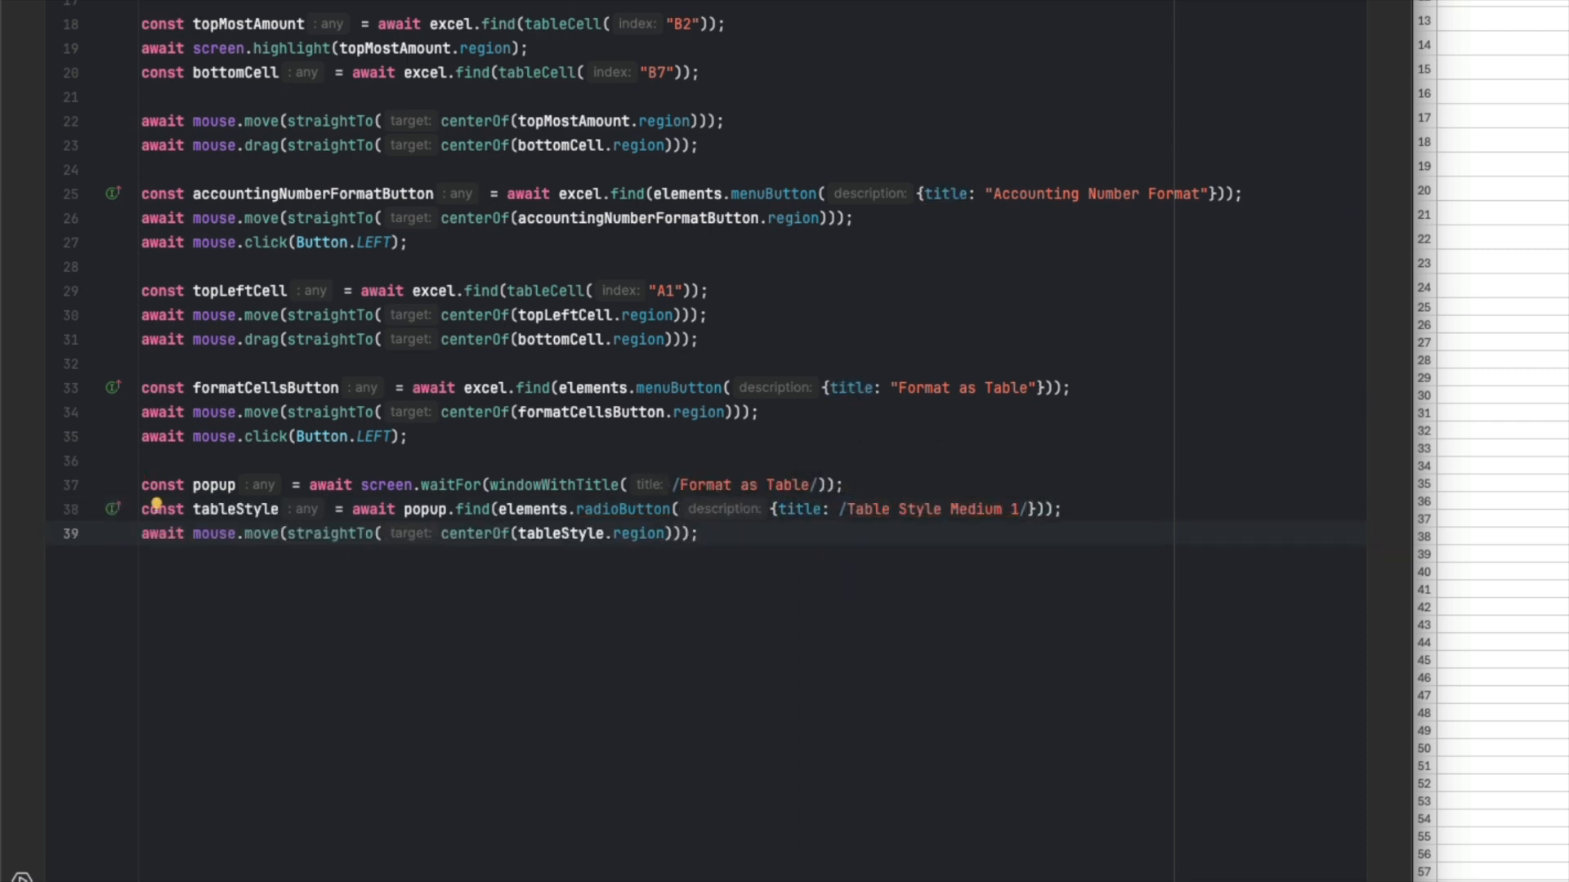
key(Return)
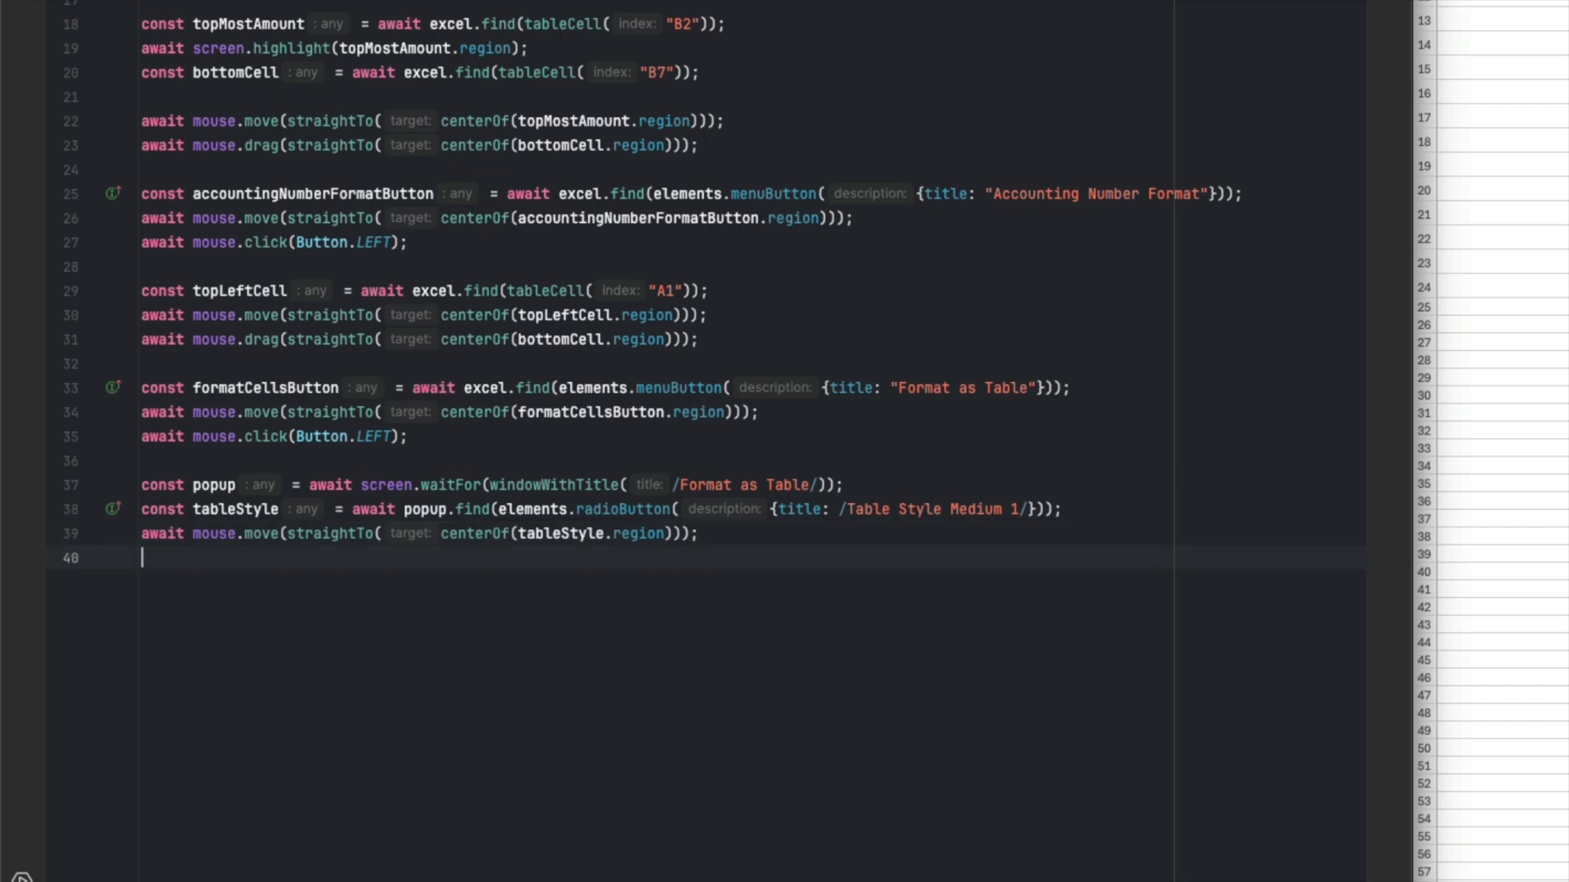
text(await mouse.click(Button.LEFT);)
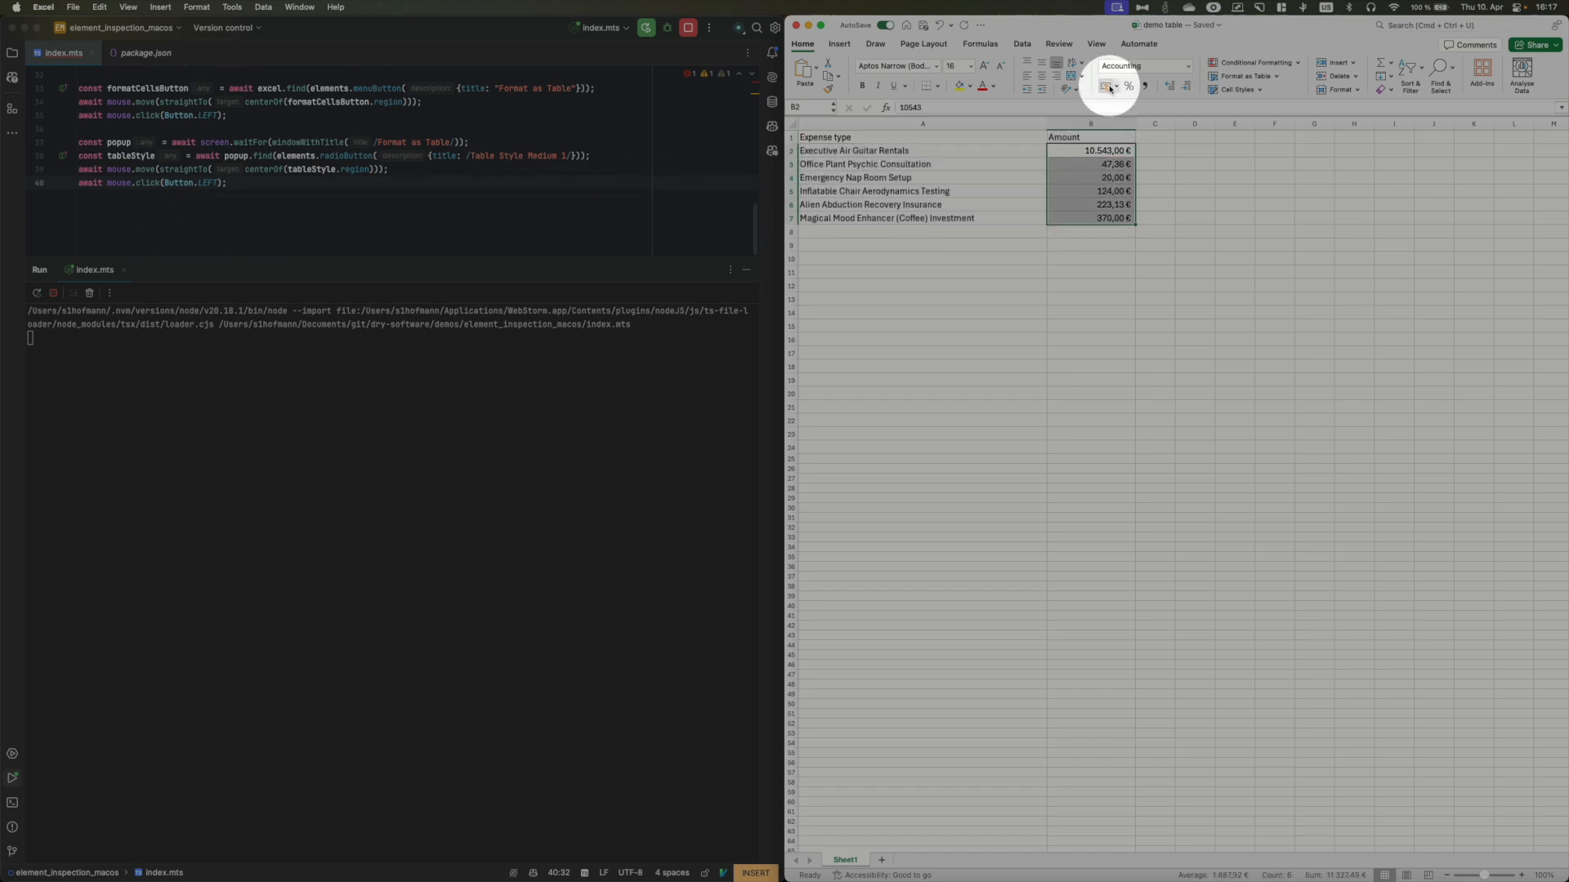
Script run opens the table-style gallery over A1:B7 and picks Table Style Medium 1.
click(1245, 76)
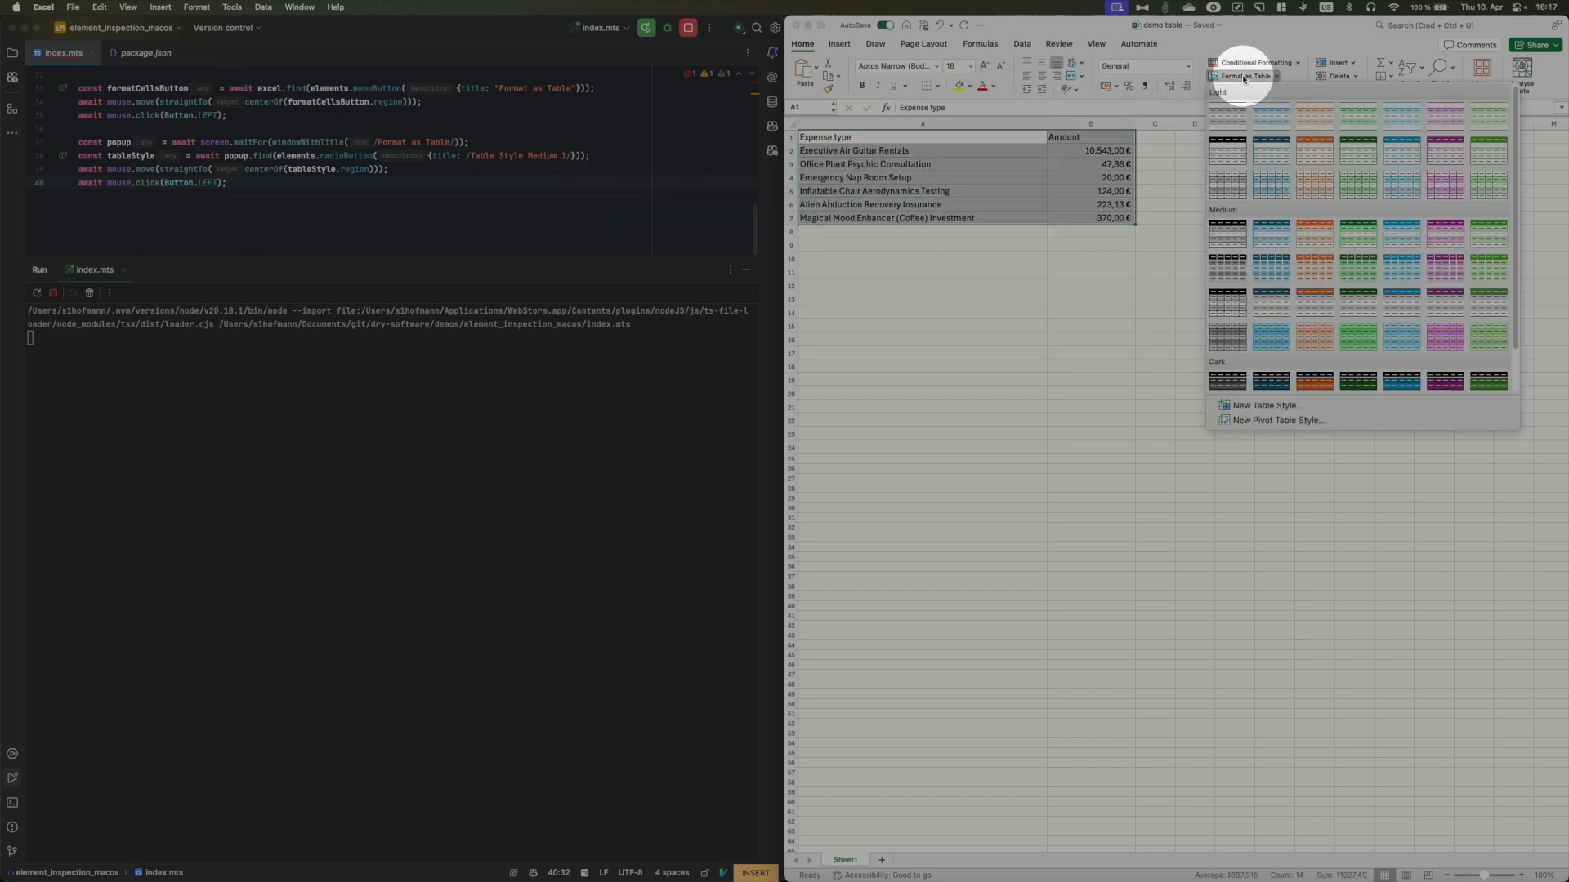
click(1226, 113)
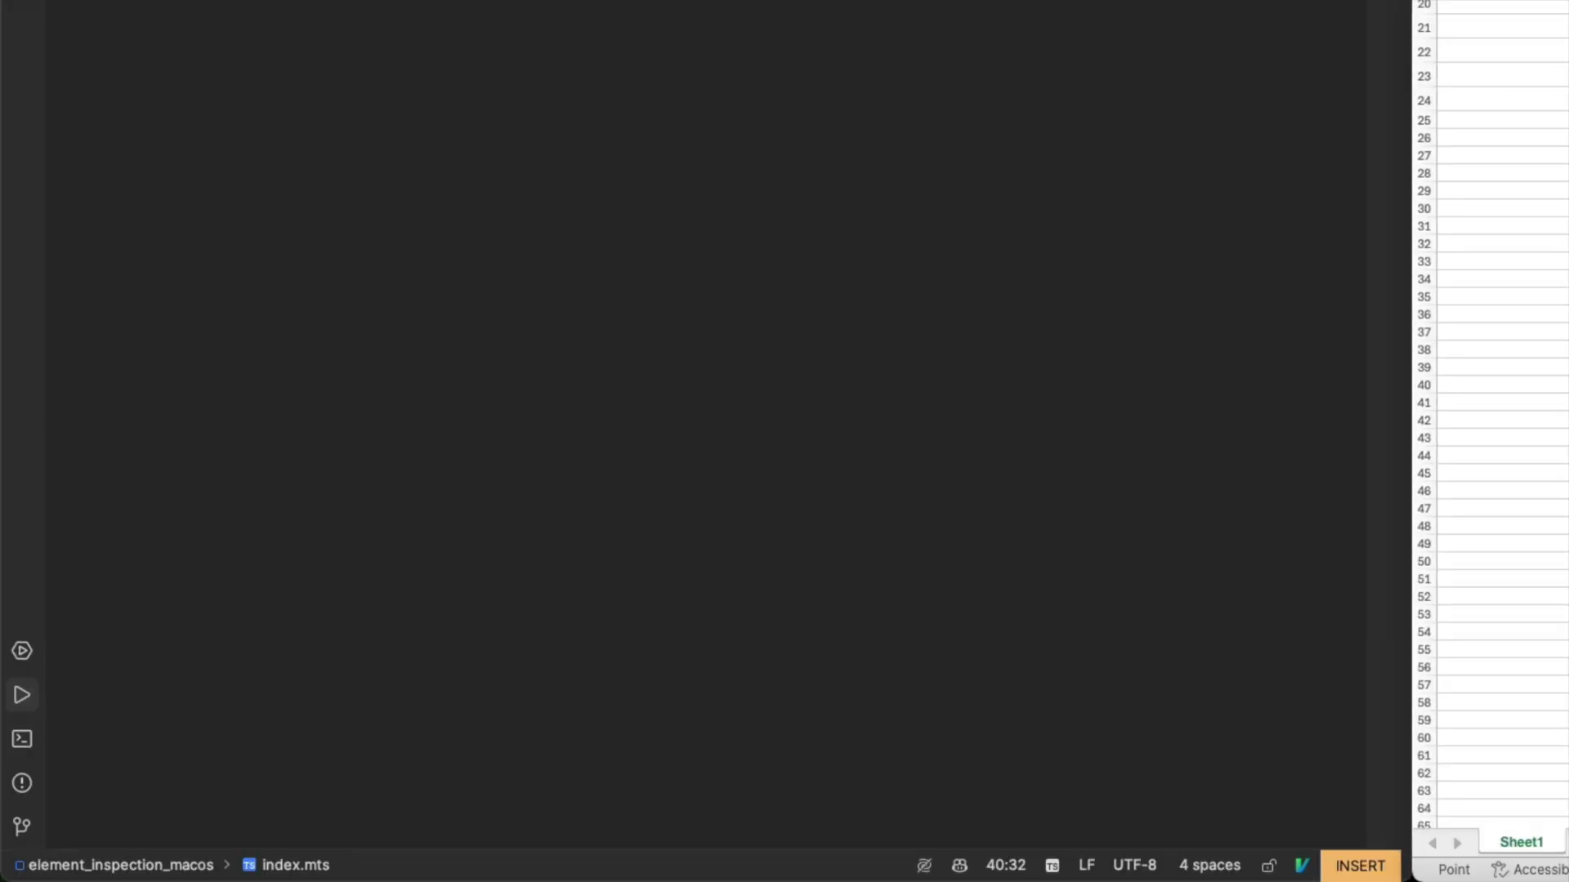
Add code waiting for the 'Format As Table' dialog, finding its OK button and clicking it.
text(const)
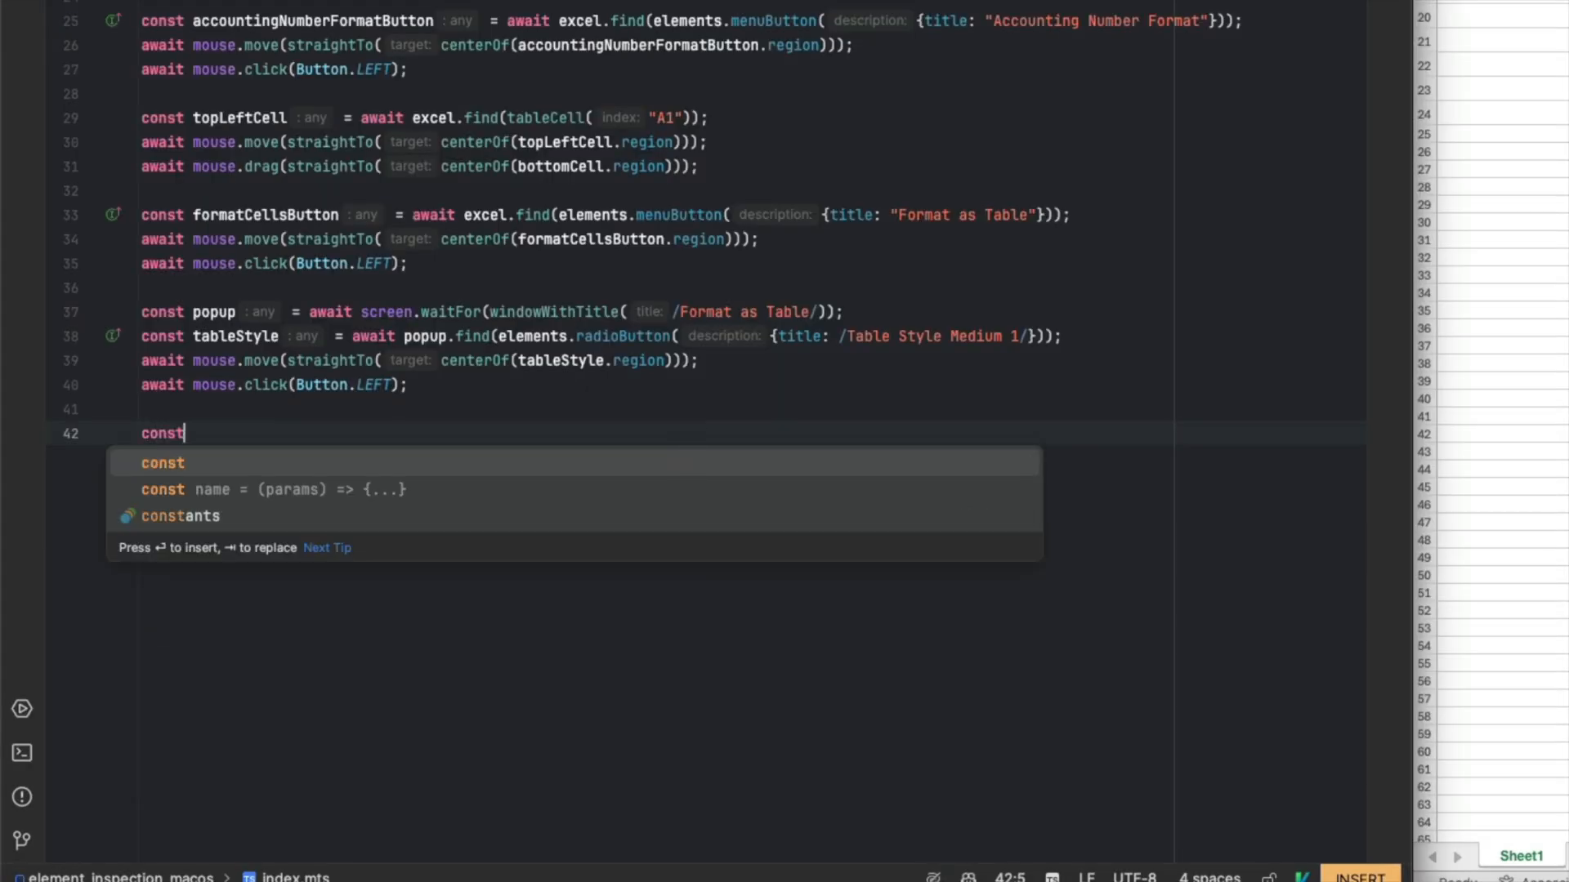
text(okButton = await popup.find(elements.button({title: "OK"}));)
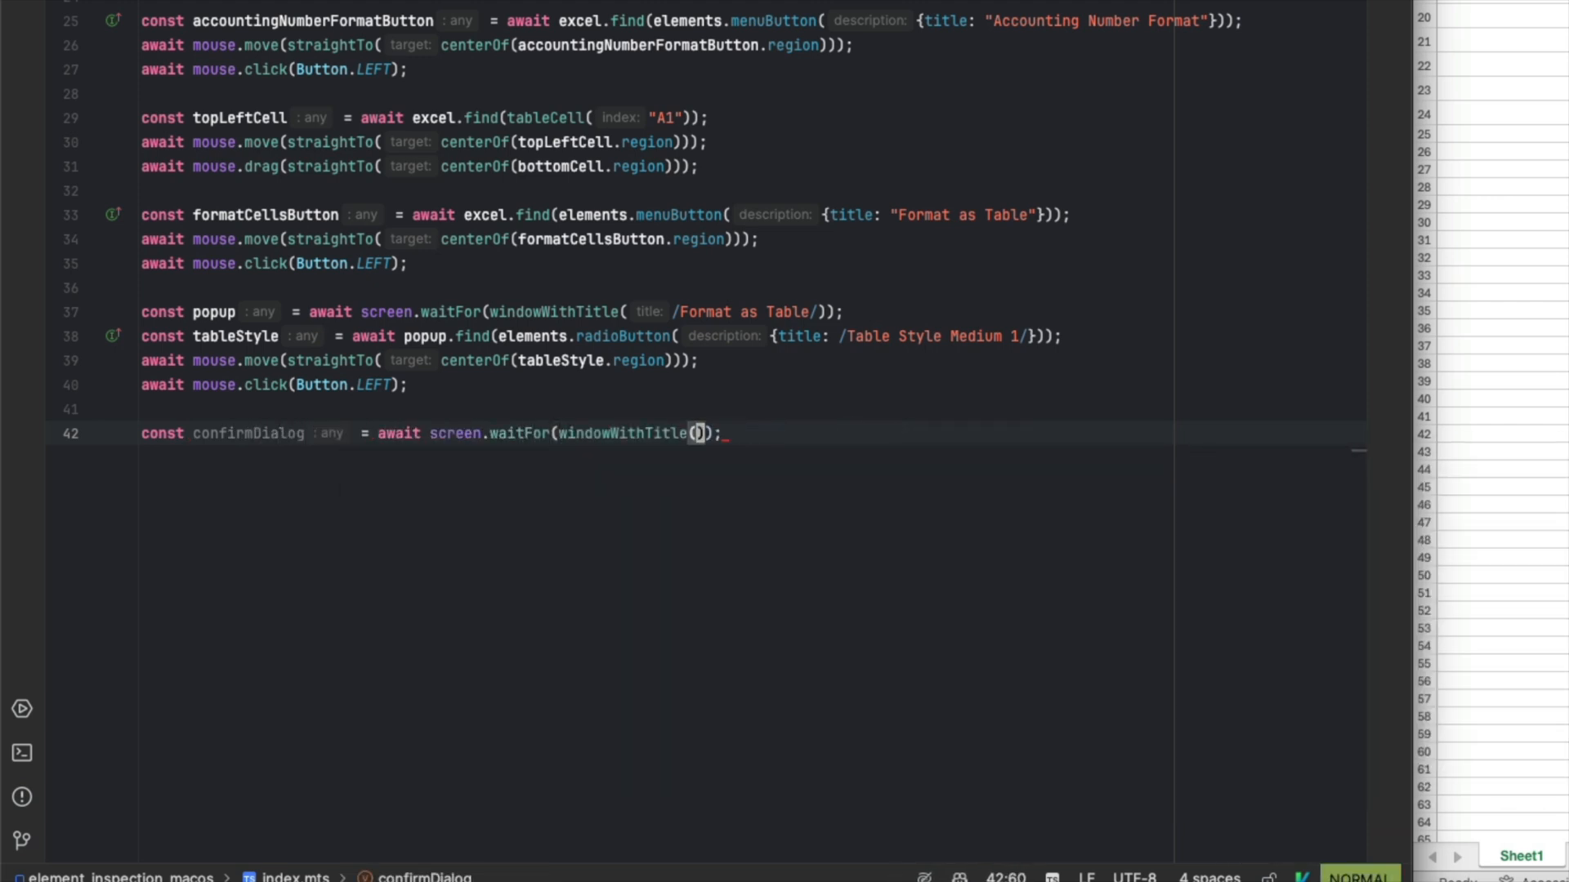
text(title: "Format As Table"));)
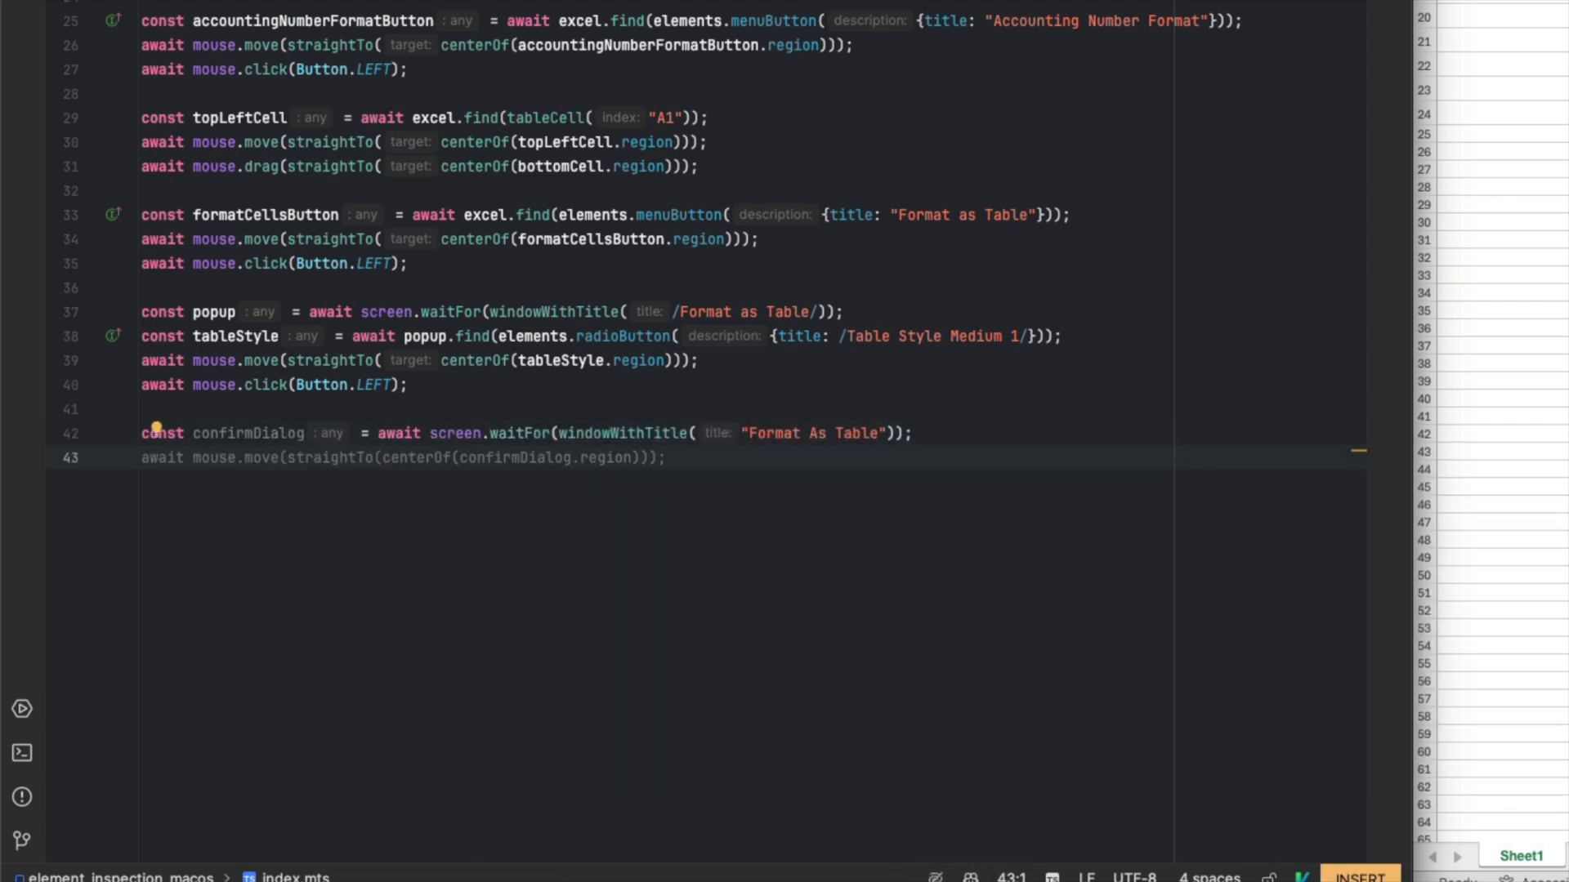
text(const confirmButton = await confirmDialog.find(elements.button({title: "OK"}));)
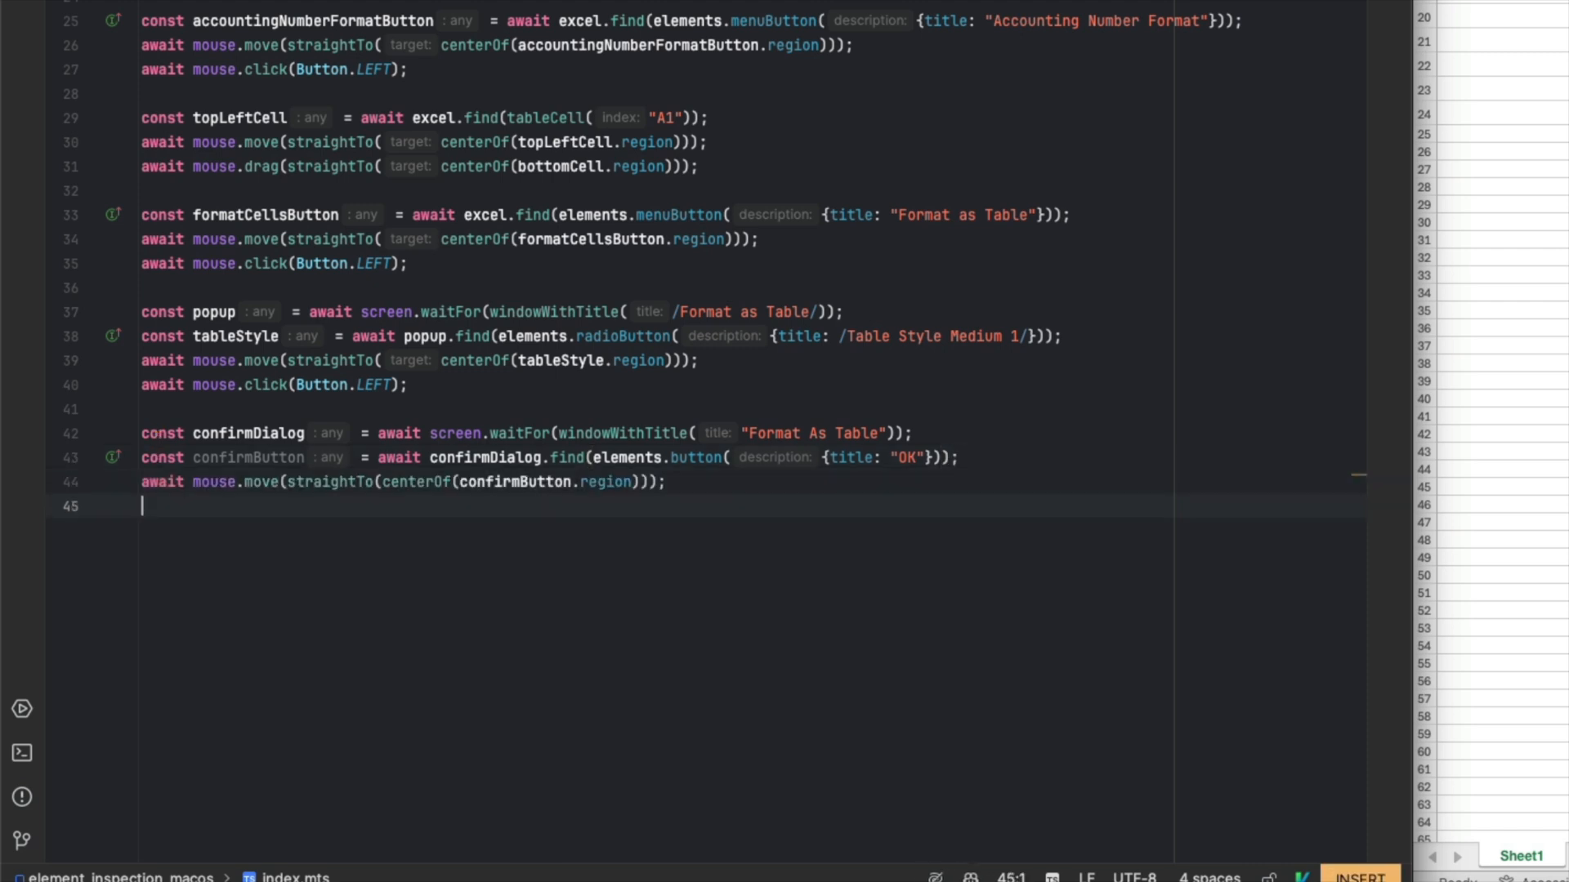
text(await mouse.click(Button.LEFT);)
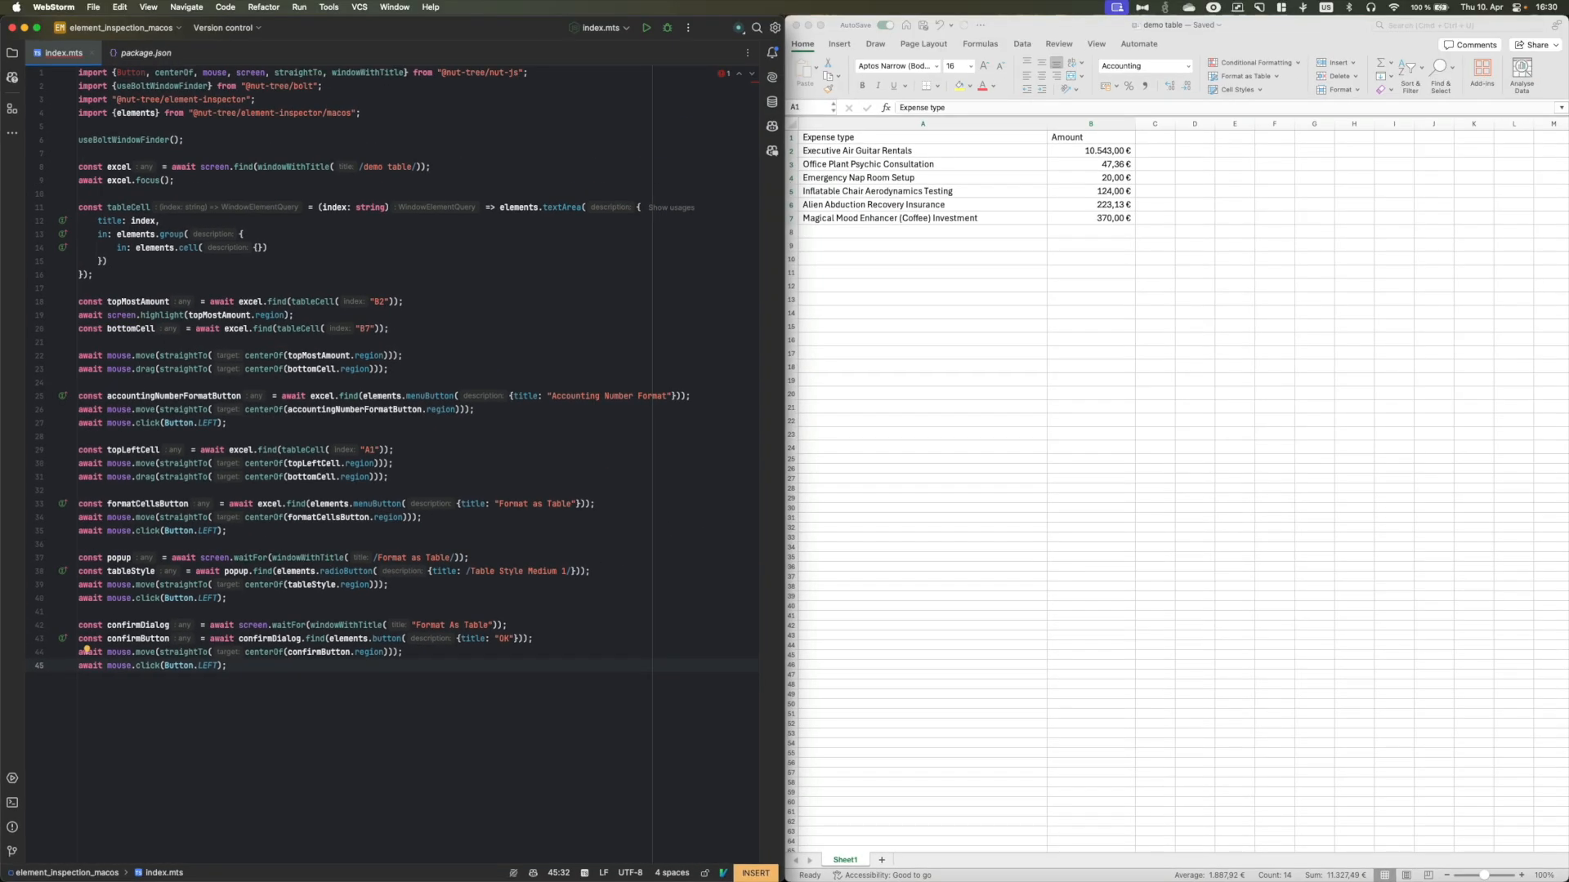
click(647, 28)
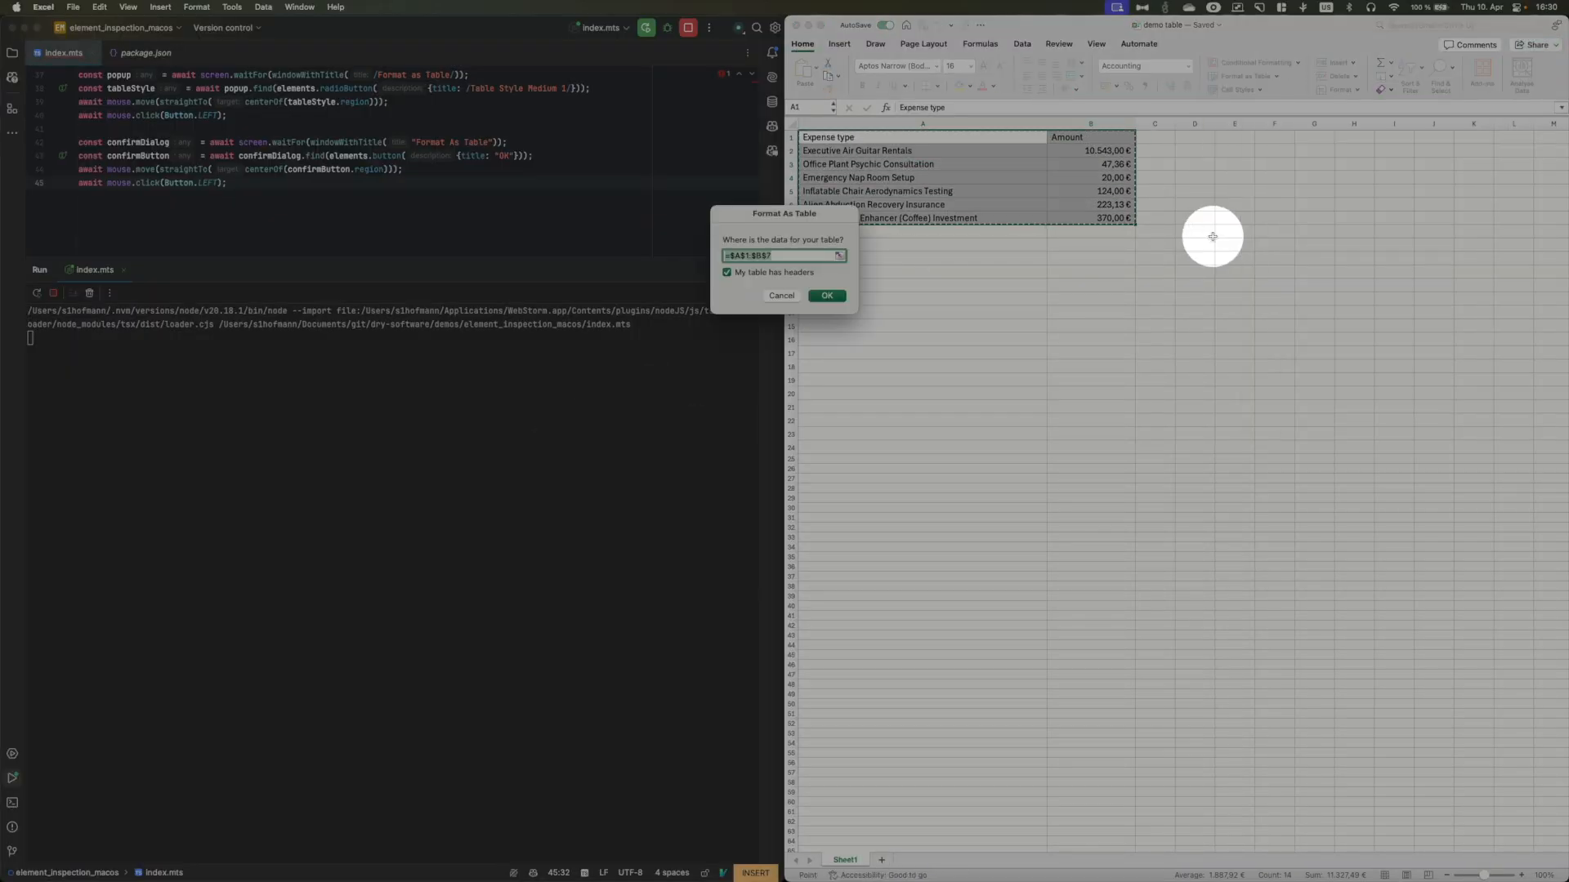
click(827, 296)
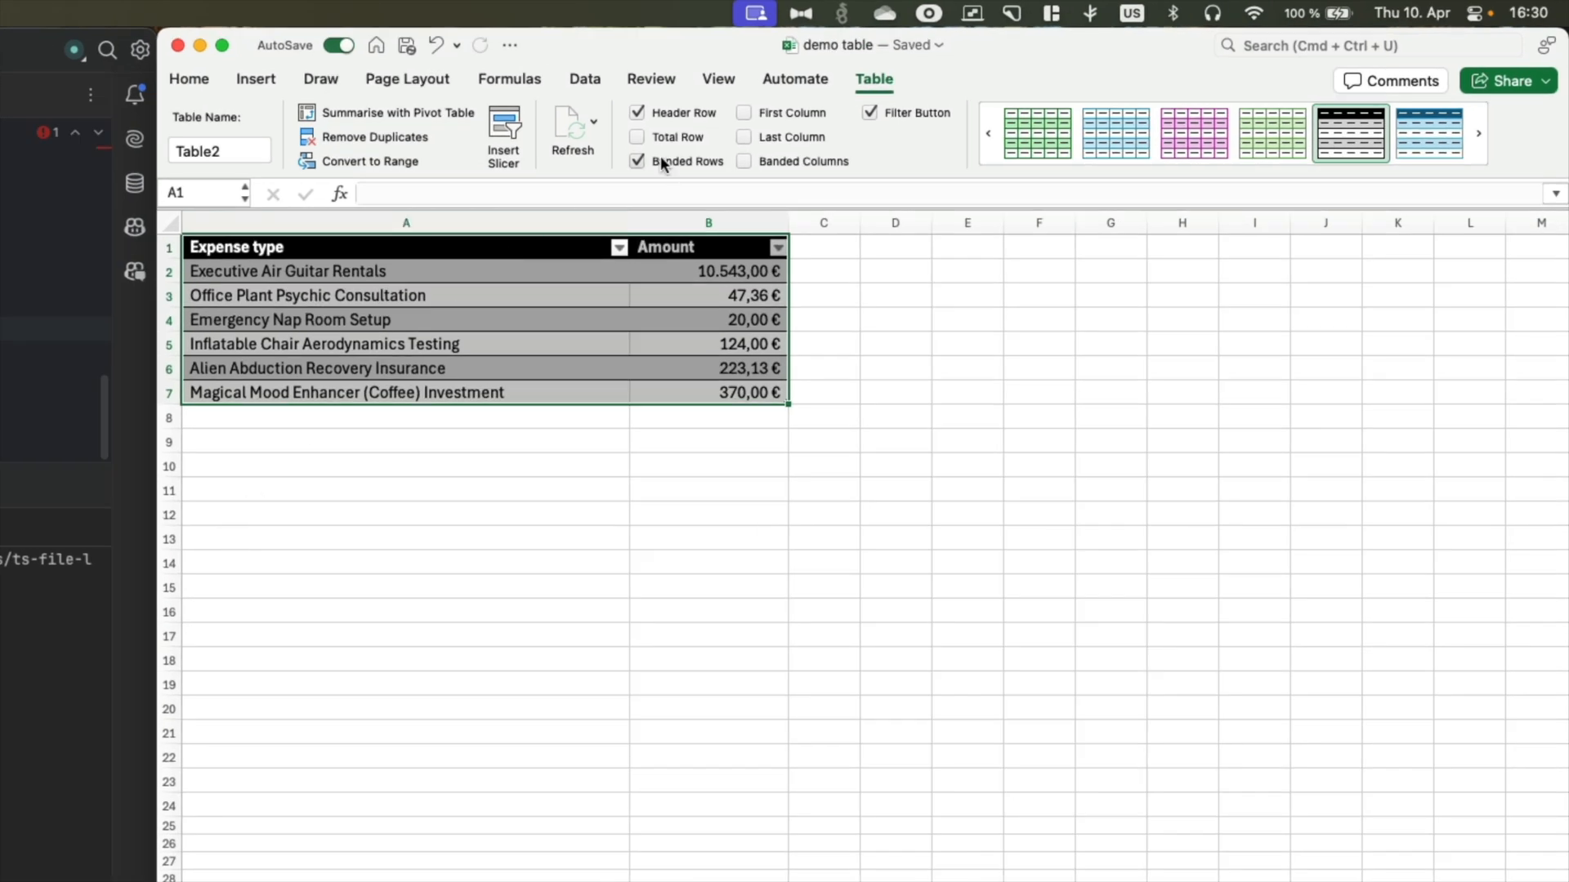
click(637, 137)
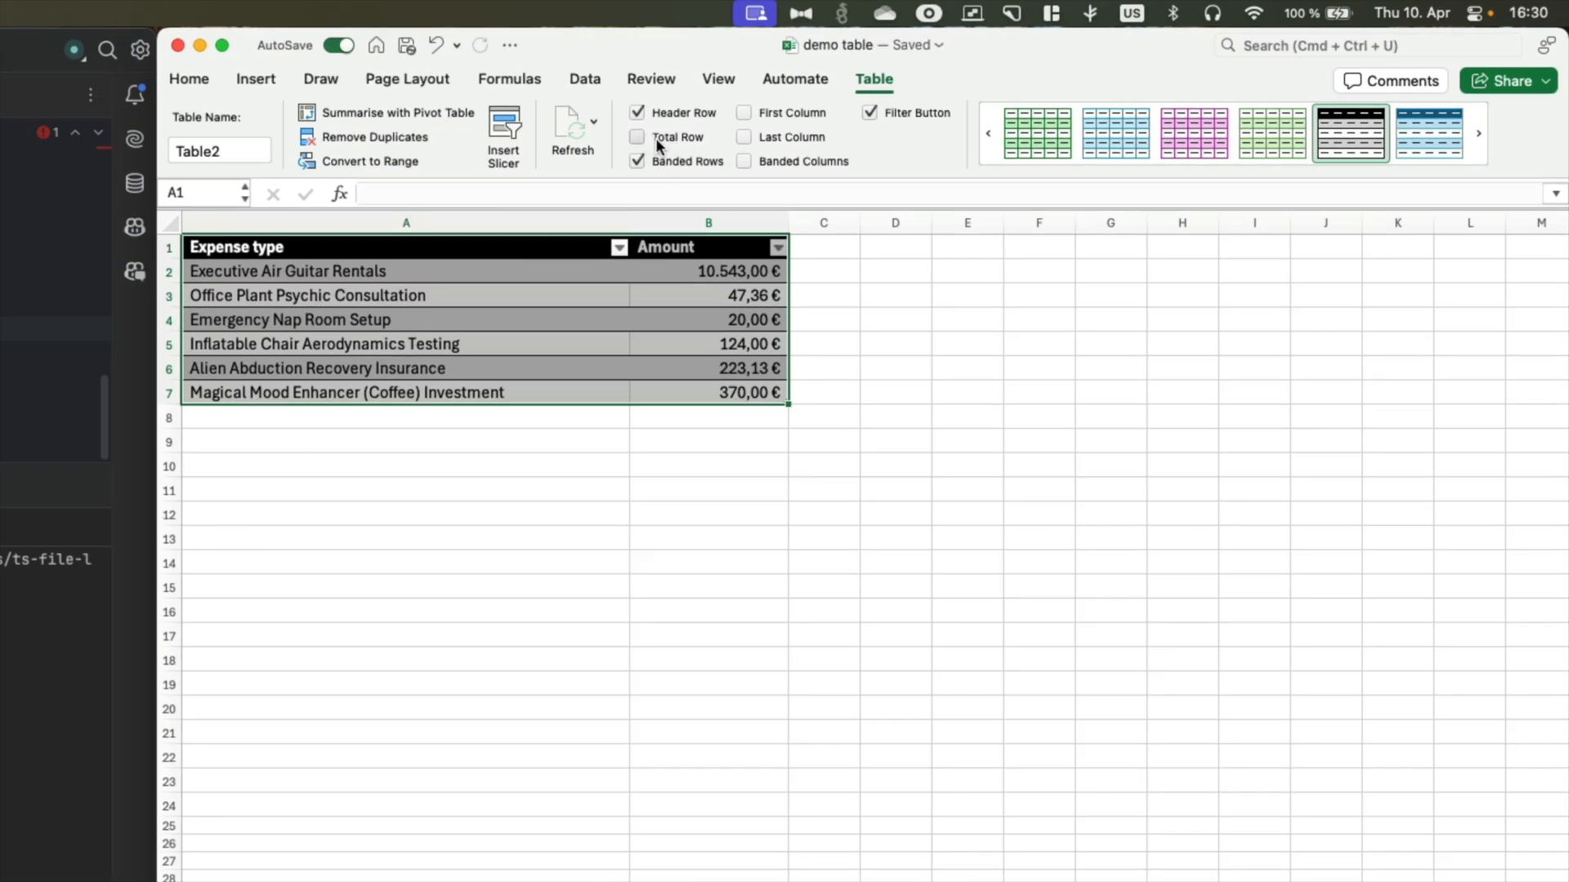
mouse_move(637, 137)
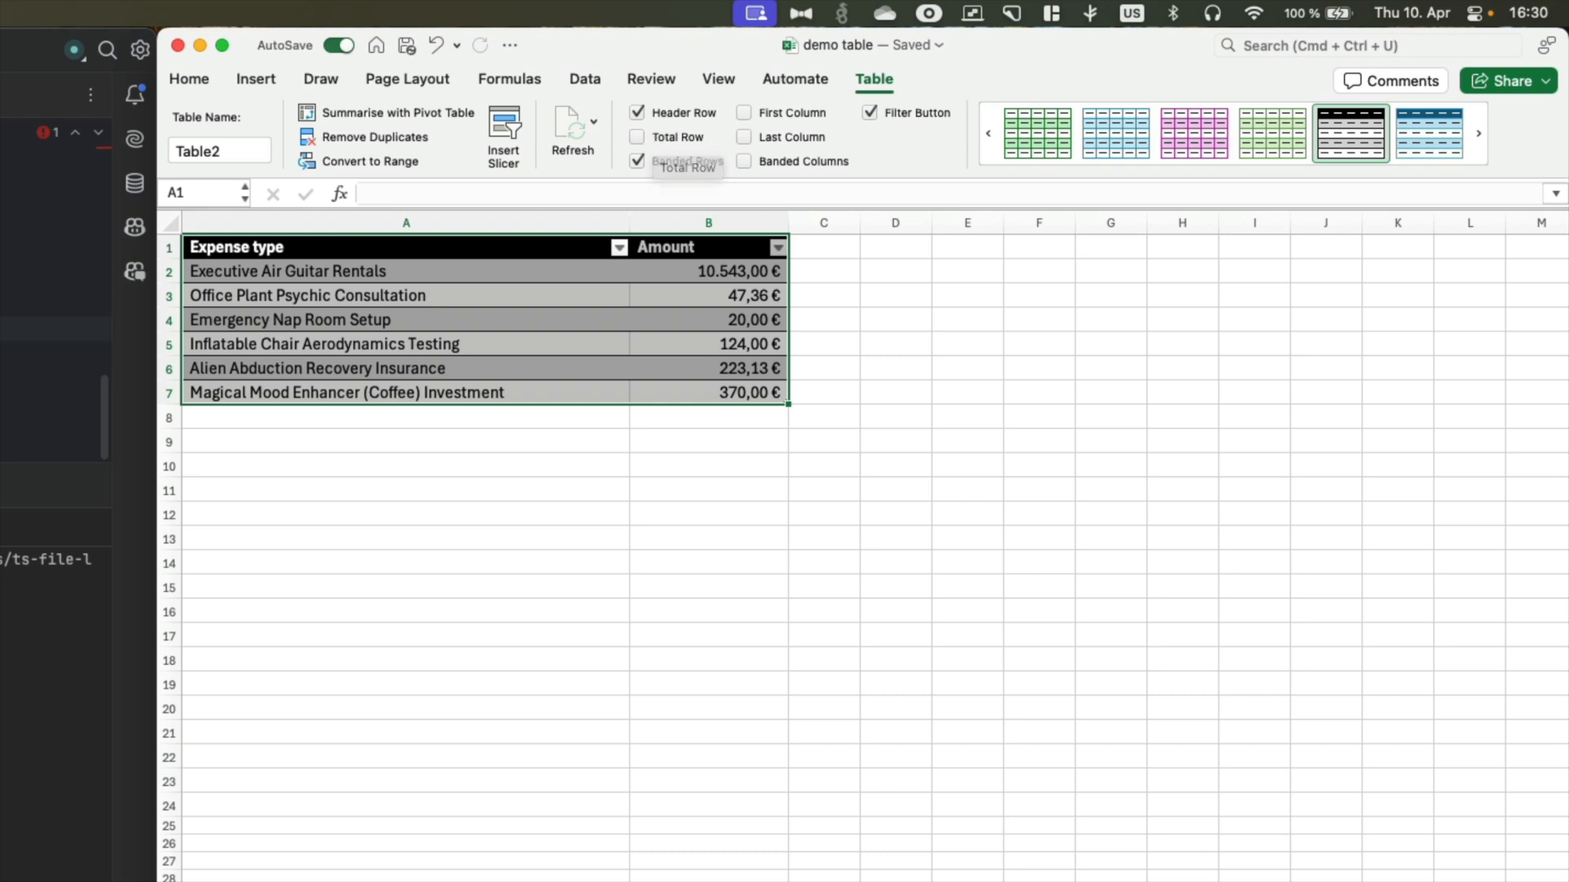
click(707, 513)
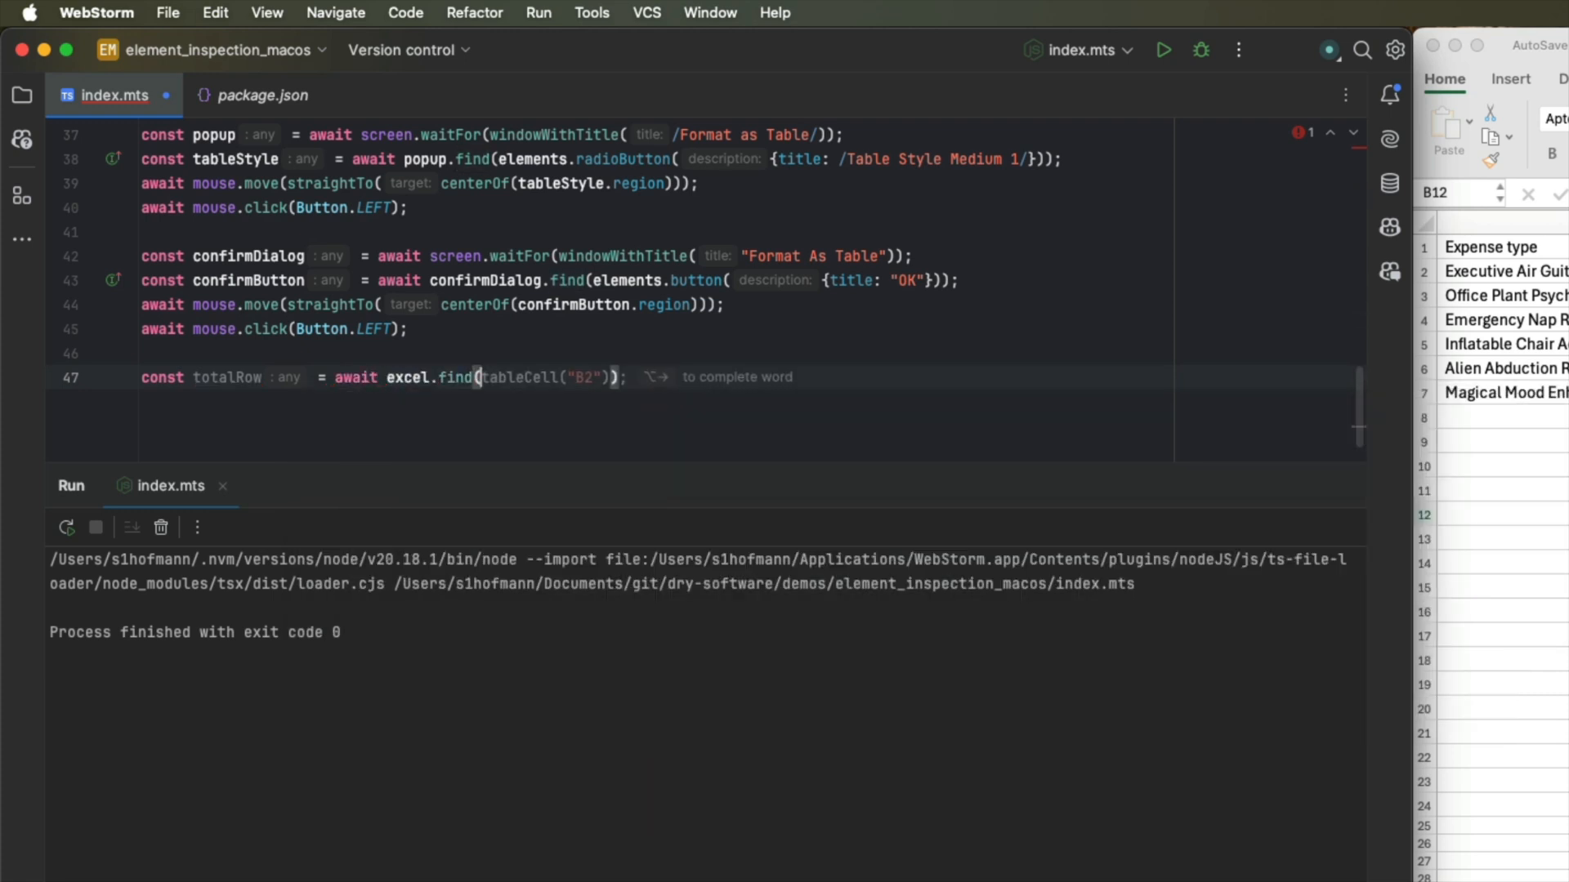
Add code finding the 'Total Row' checkbox, moving to its center and clicking, then run the script.
text(elements.checkBox({title: "Total Row)
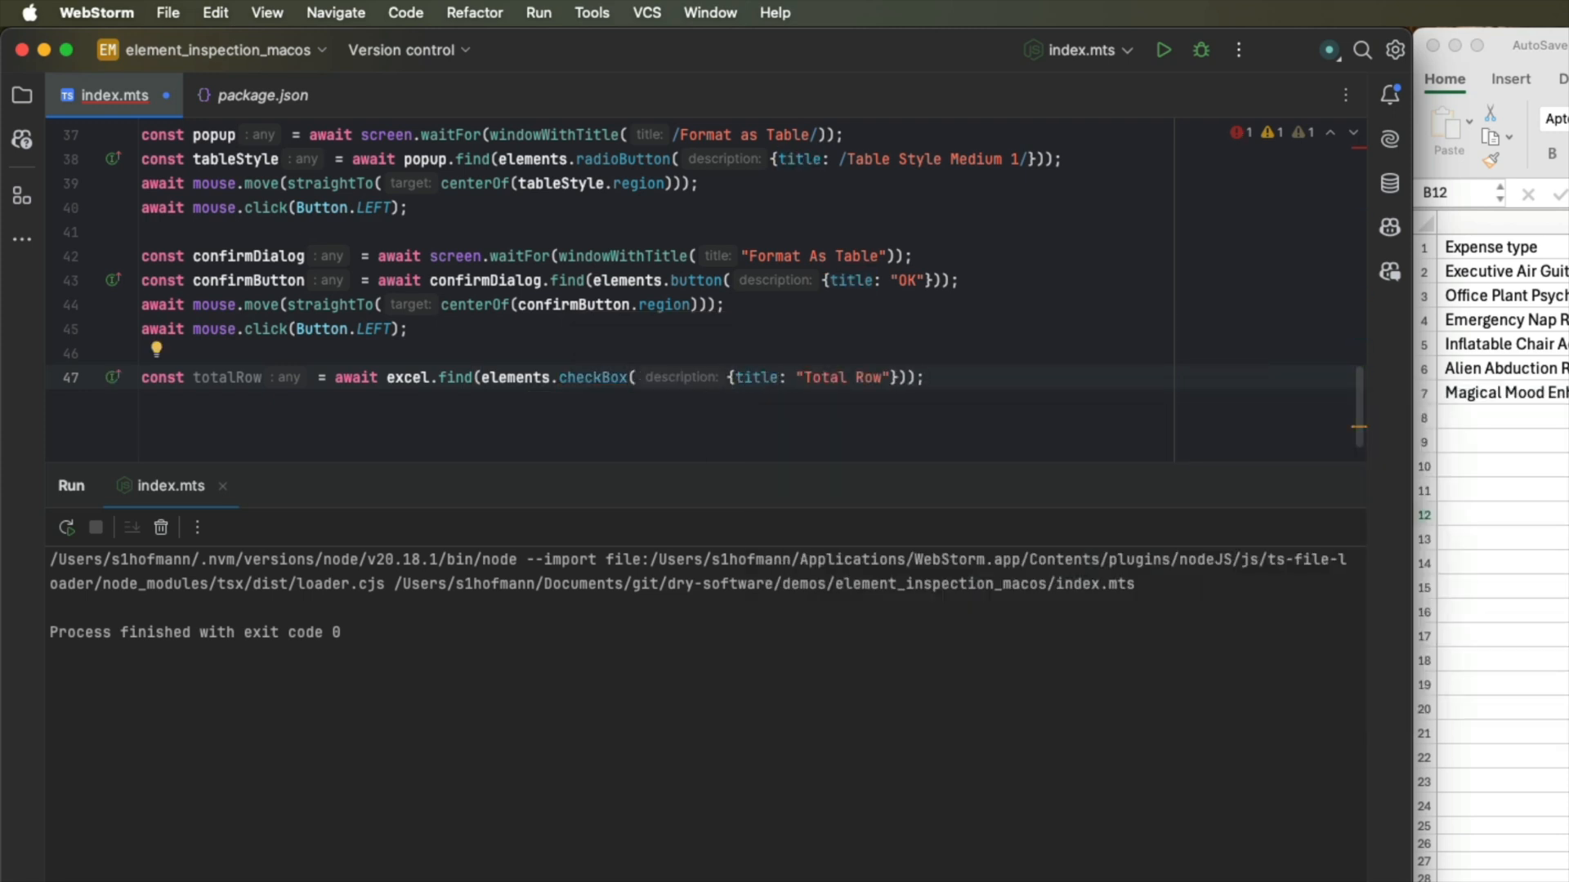
text(await mouse.move(straightTo( target: centerOf(totalRow.region)));)
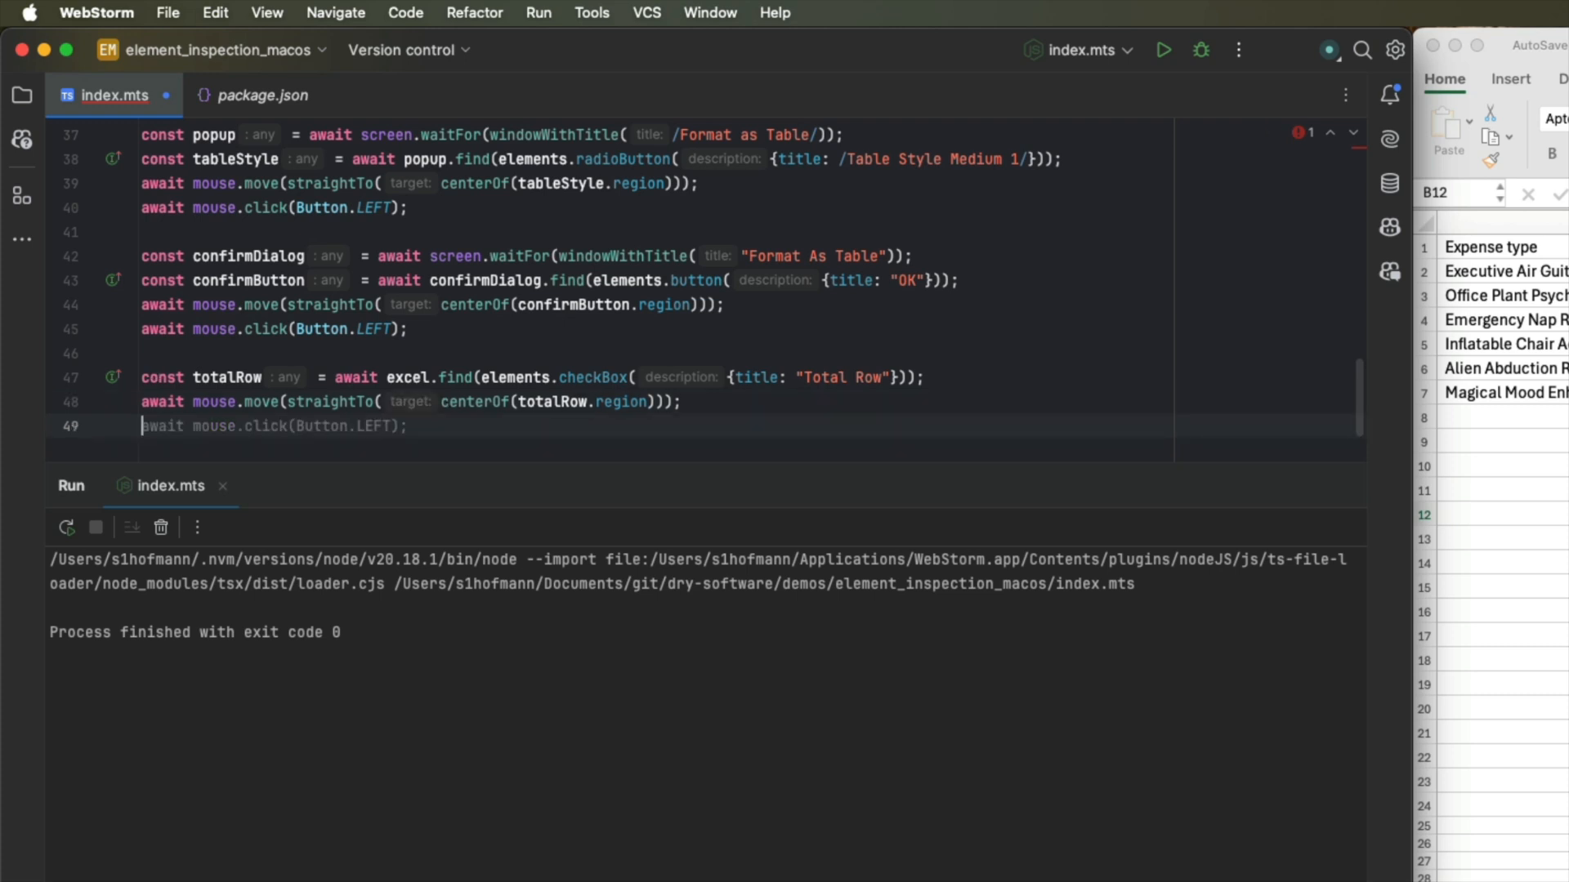
click(407, 425)
text(await mouse.click(Button.LEFT);)
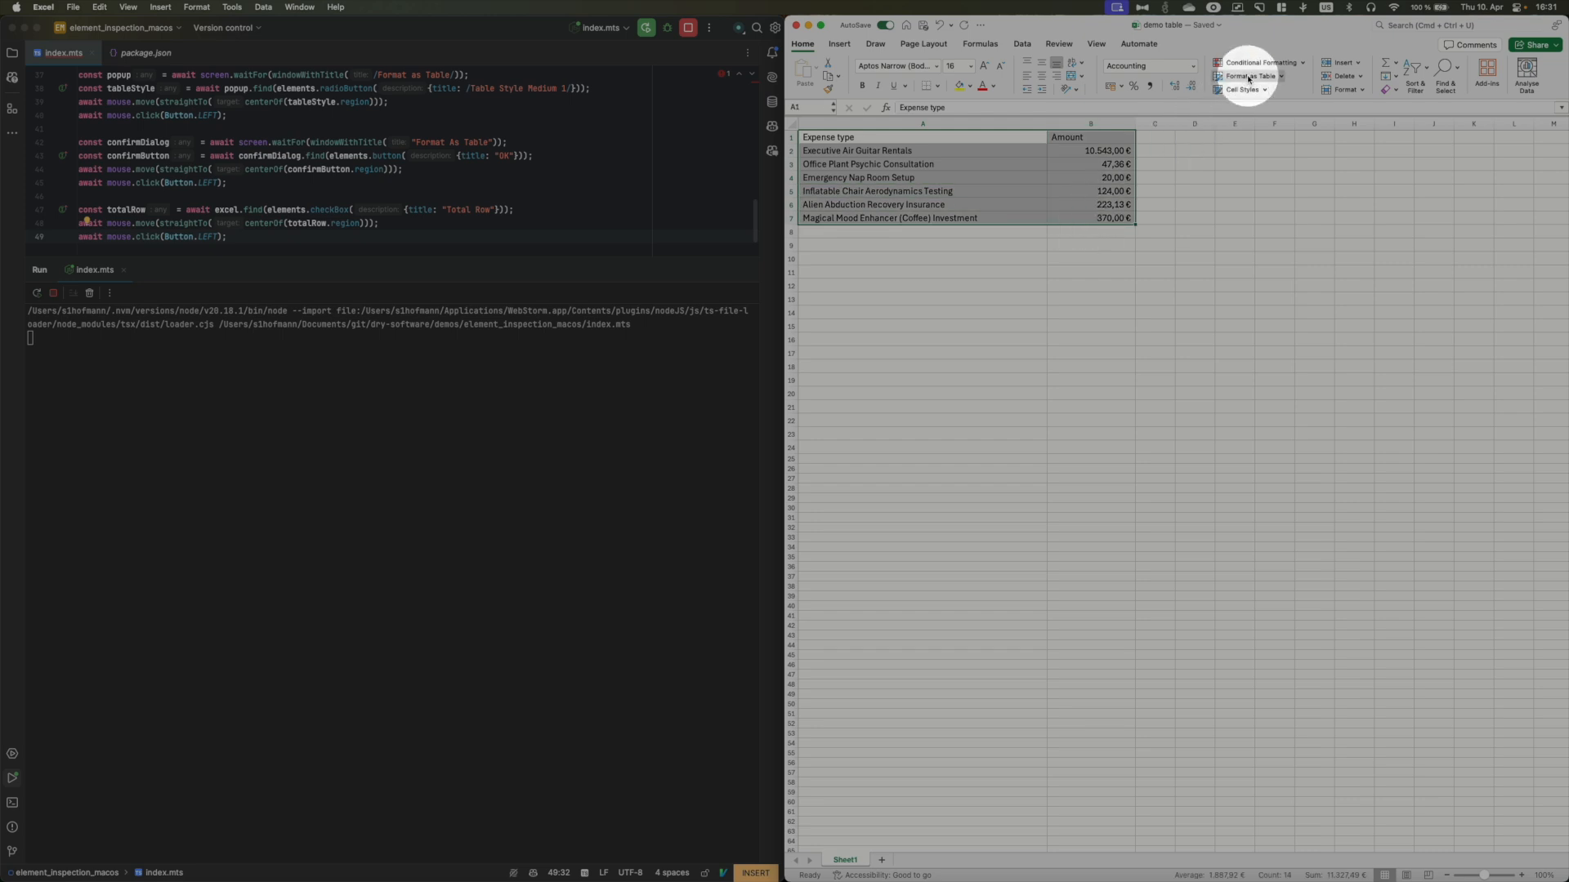
Script formats A1:B7 as a table, confirms the dialog and adds a Total row of 11.327,49 €.
click(1247, 77)
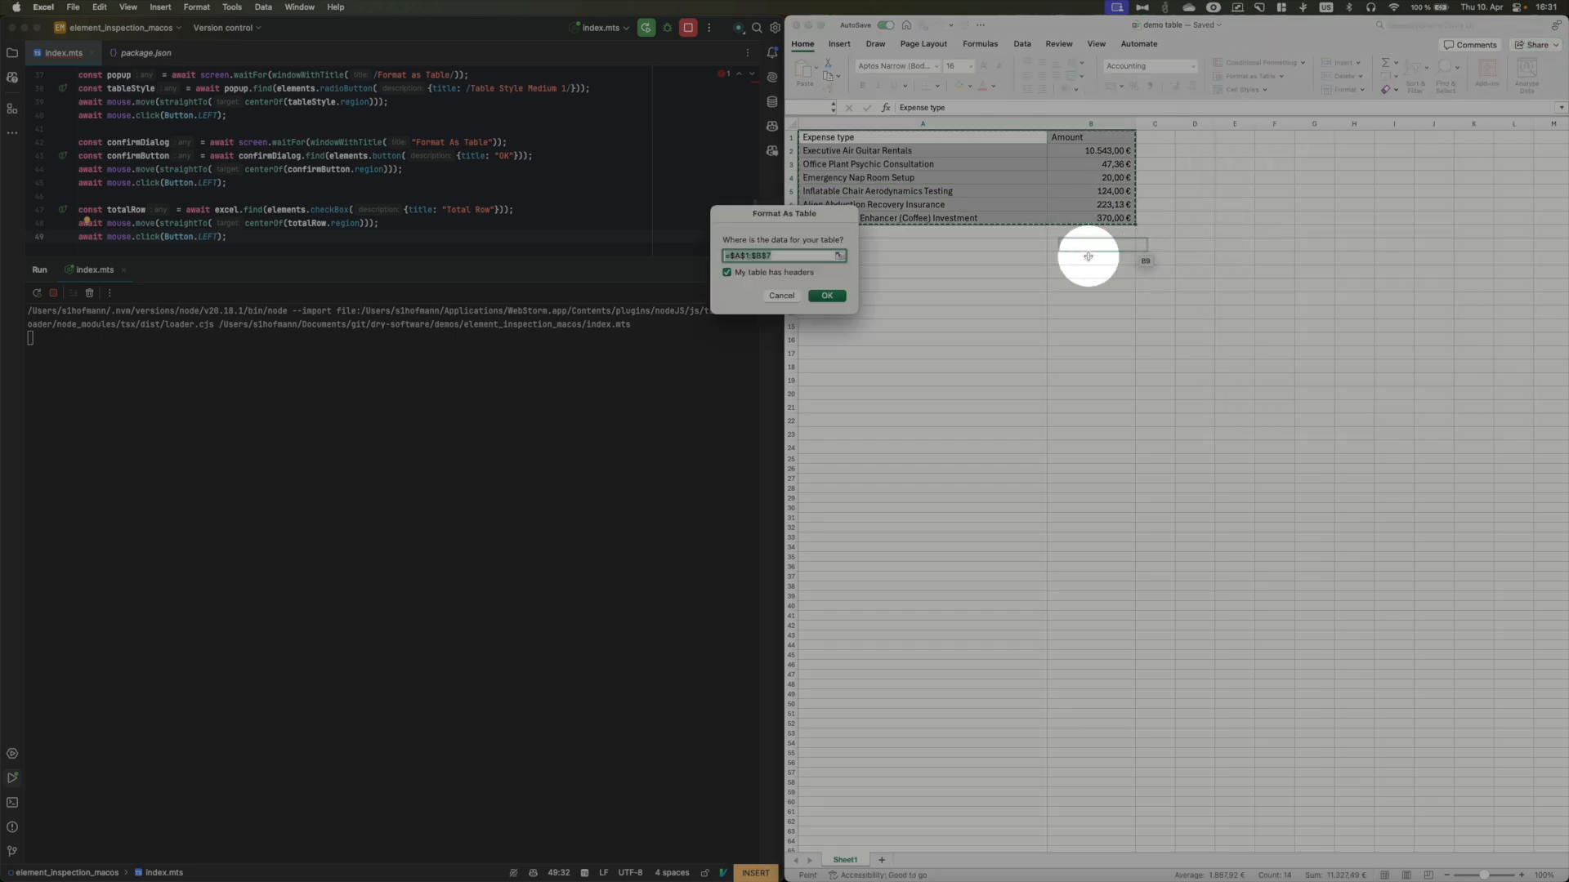
click(826, 296)
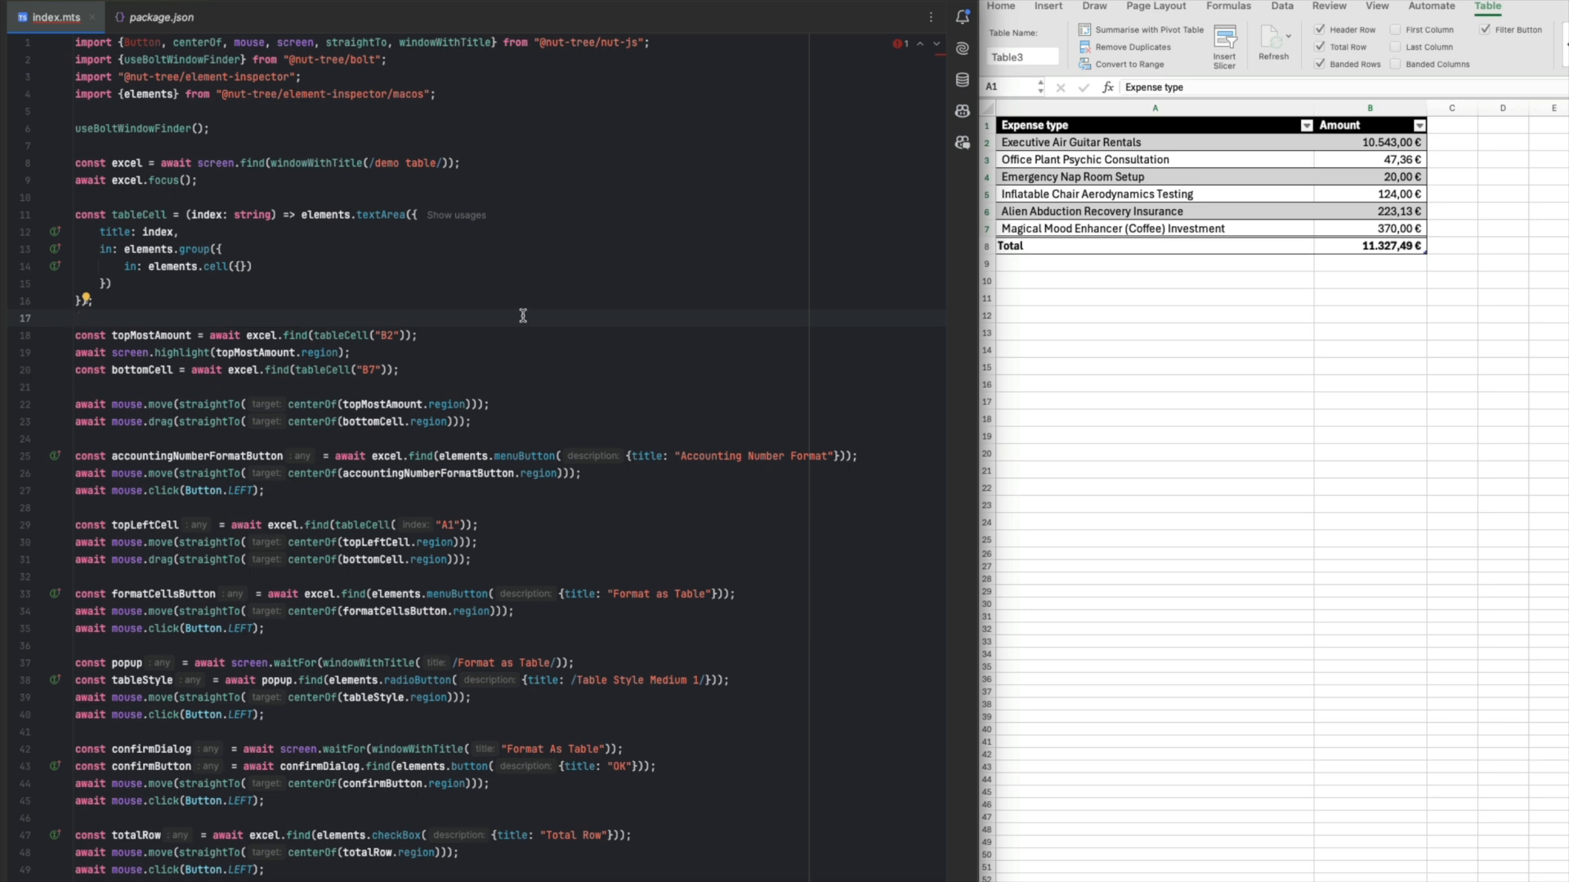
click(80, 318)
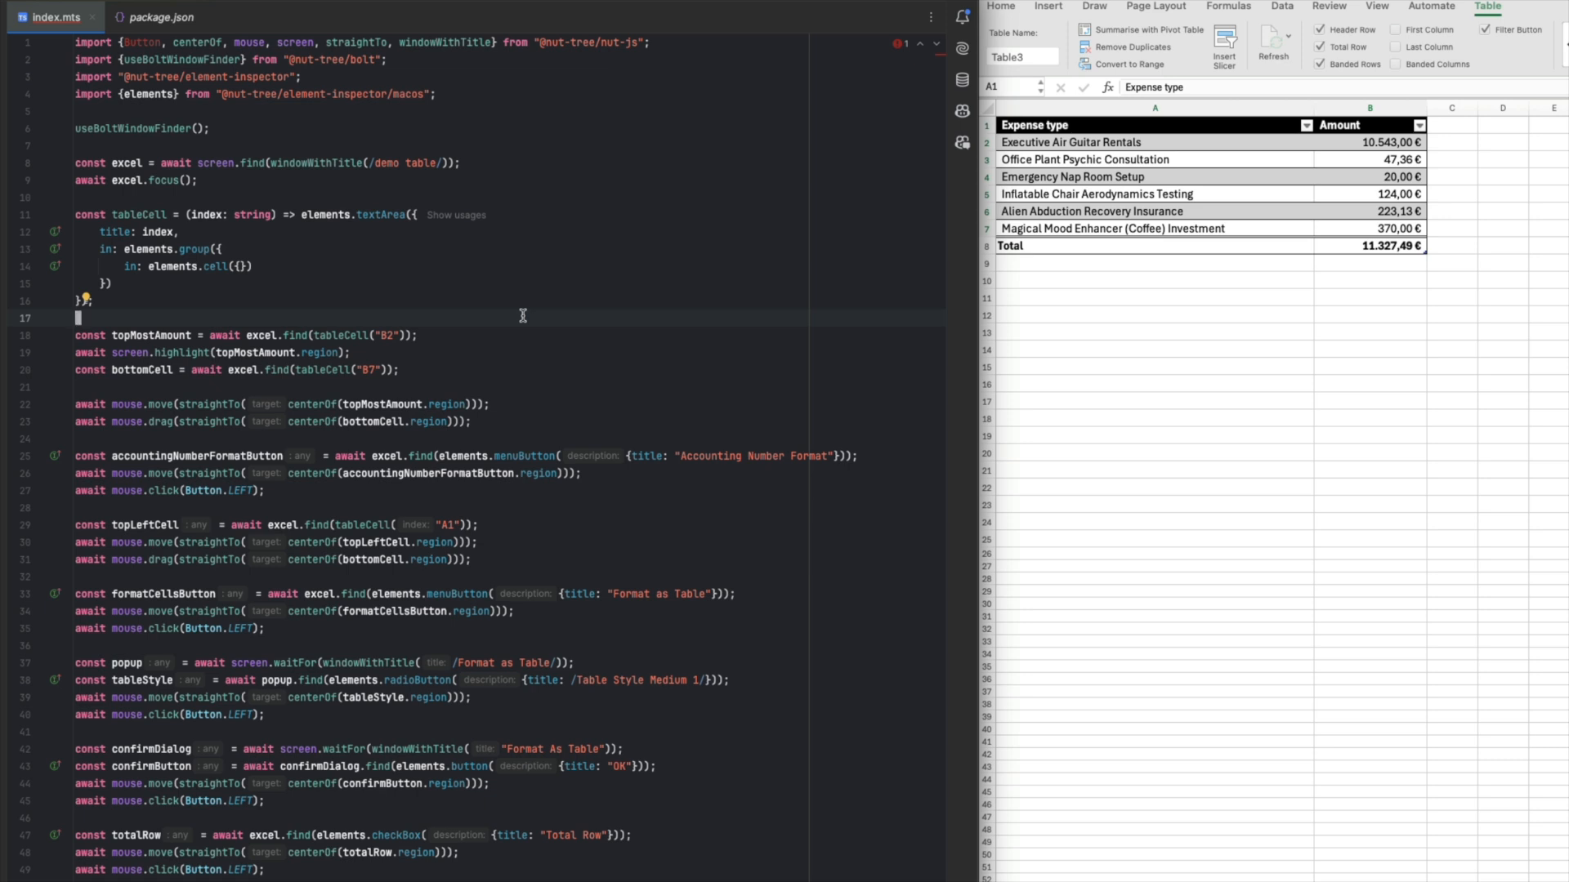